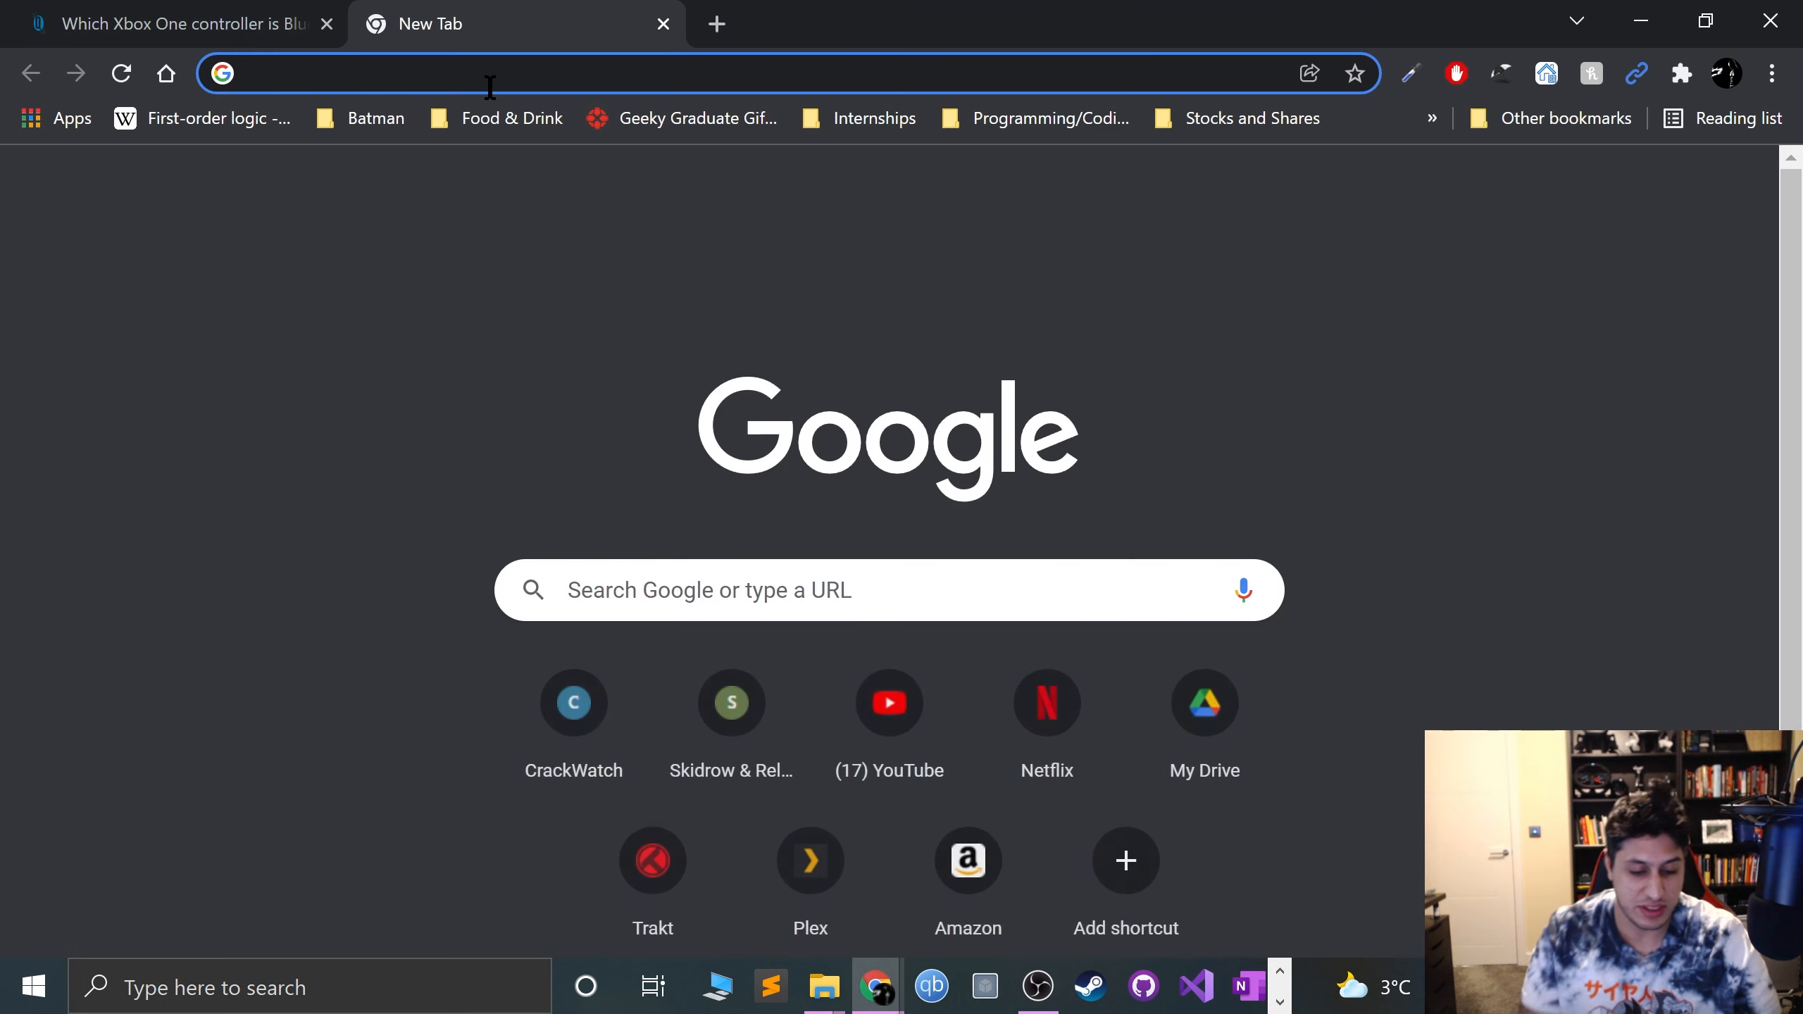
Step: Search Google Images for Xbox 360 wireless controllers, then browse Xbox 360 wireless dongle results
{"action": "type", "text": "xbox 360 wireless controller sync"}
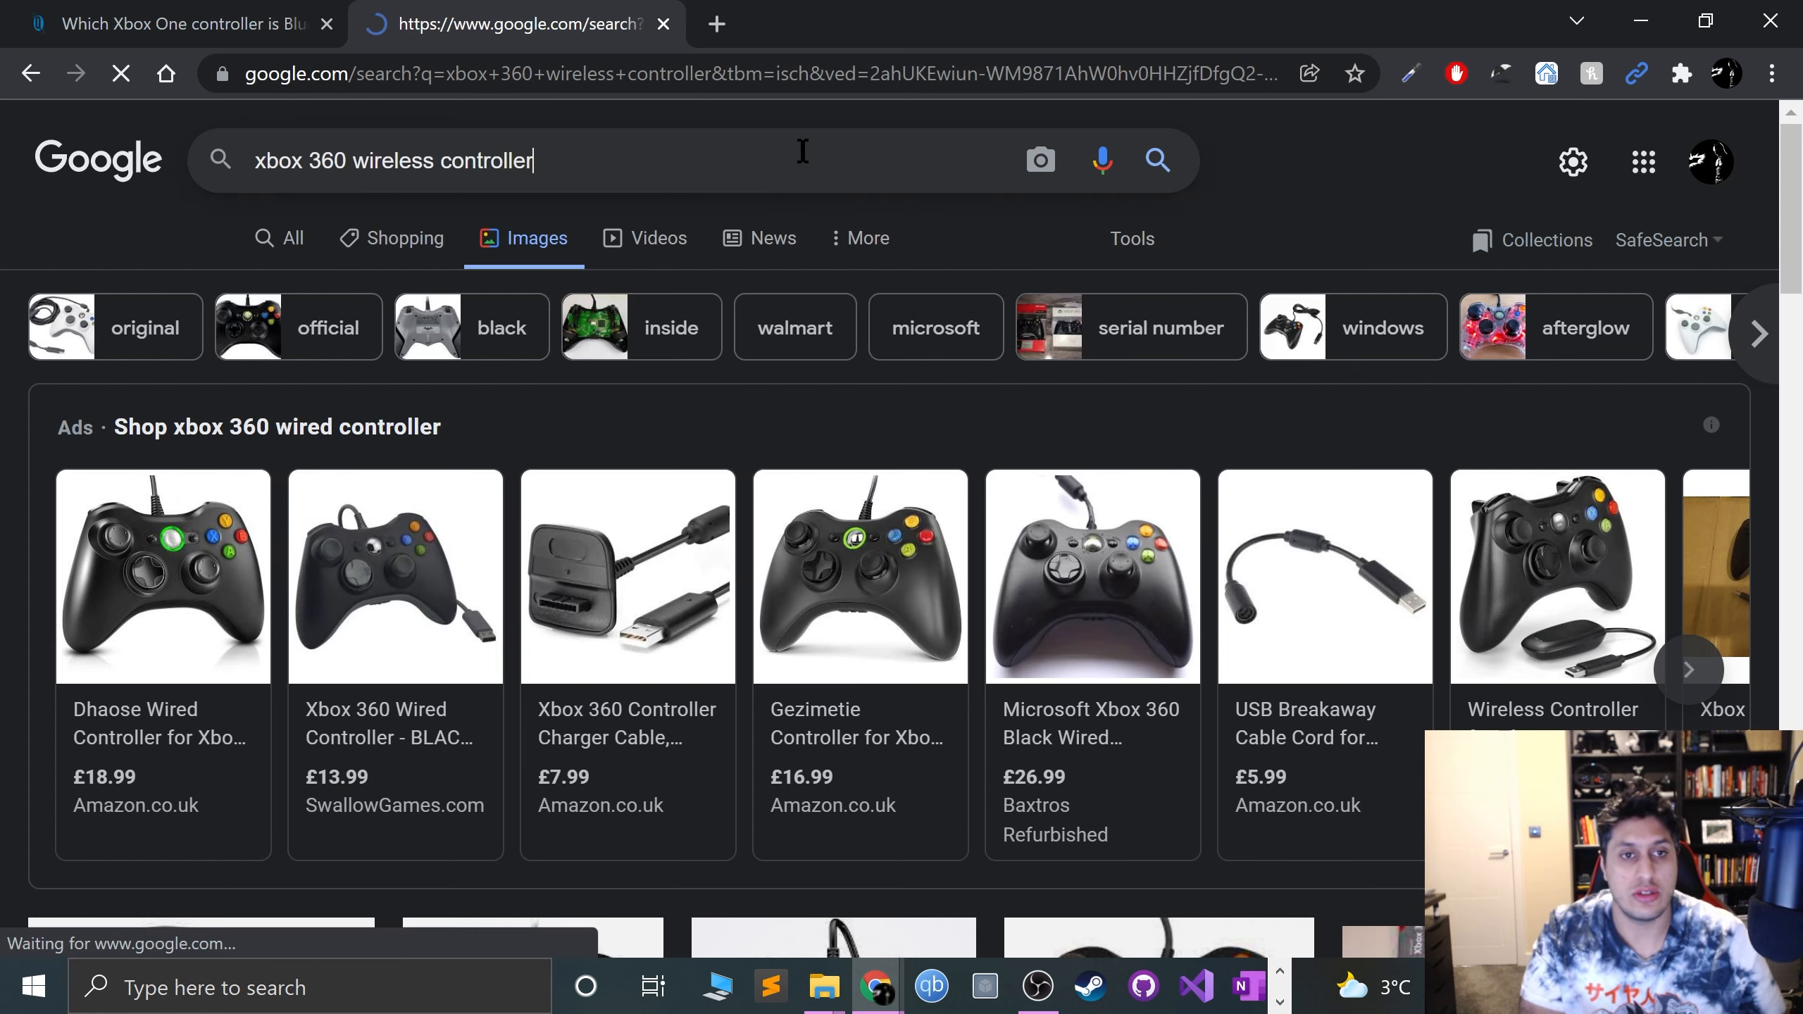
{"action": "scroll", "scroll_direction": "down", "scroll_amount": 3}
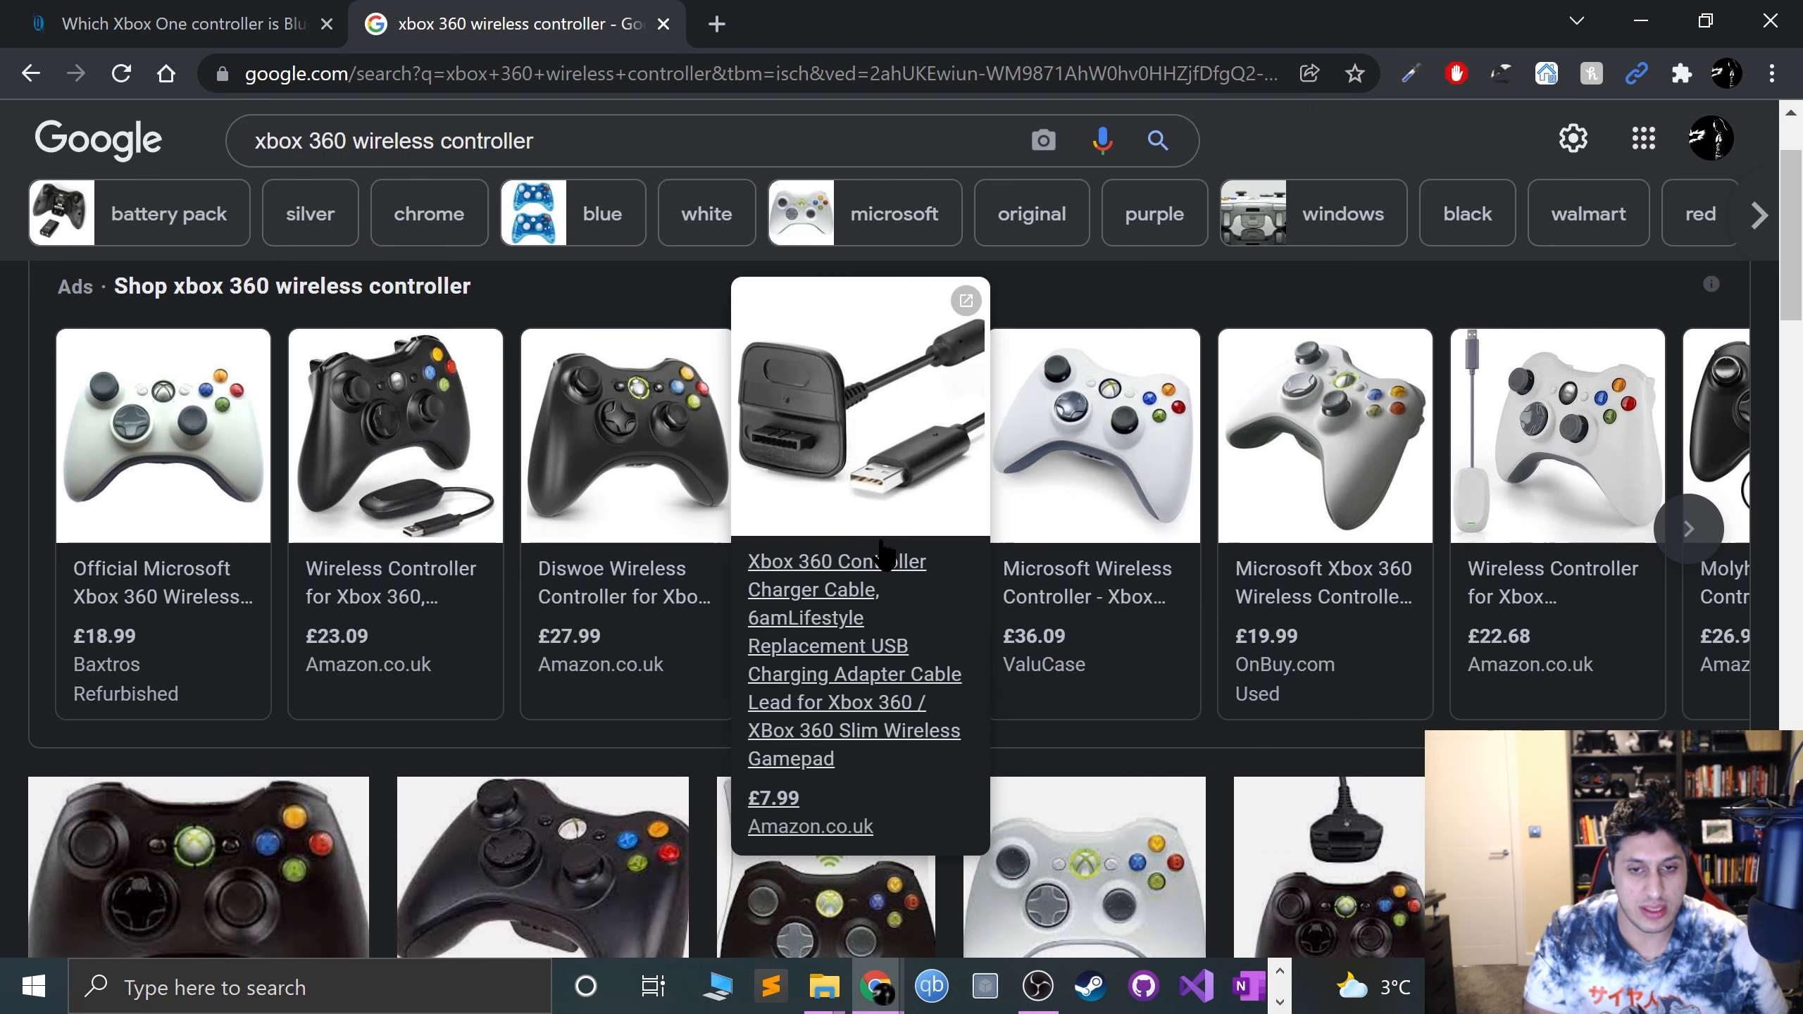
{"action": "mouse_move", "coordinate": [909, 592]}
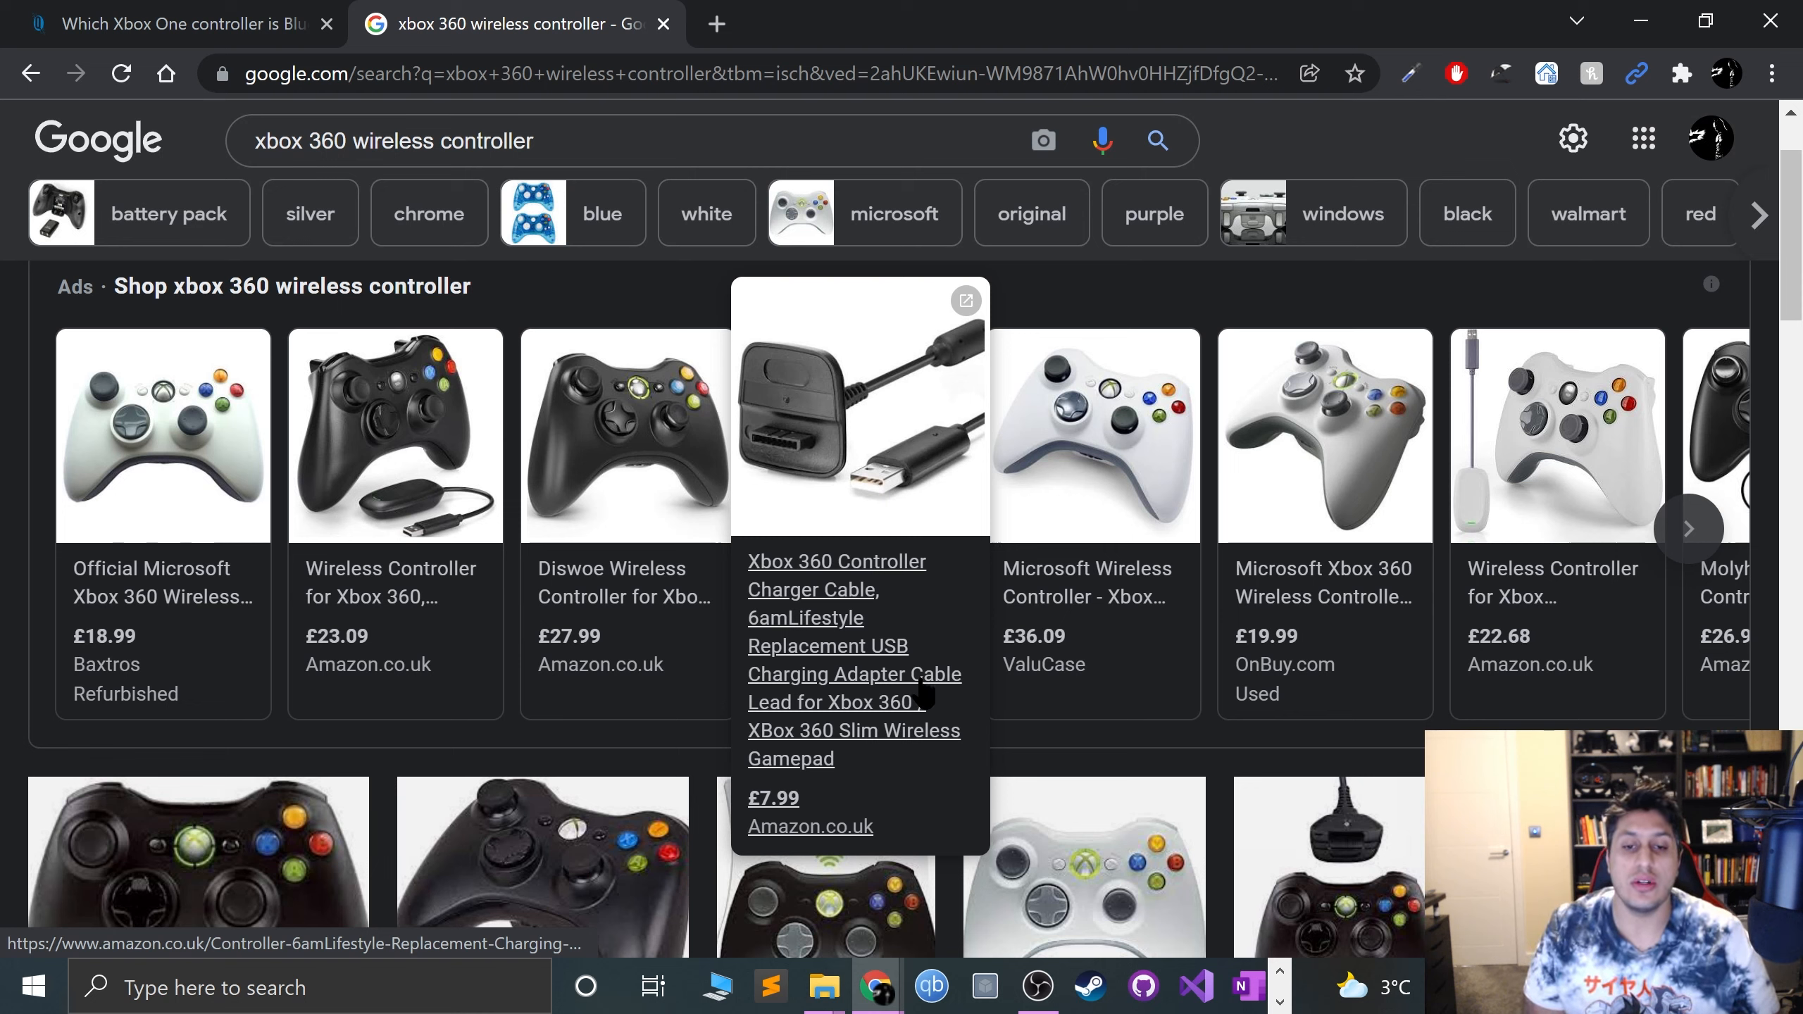
{"action": "mouse_move", "coordinate": [1138, 828]}
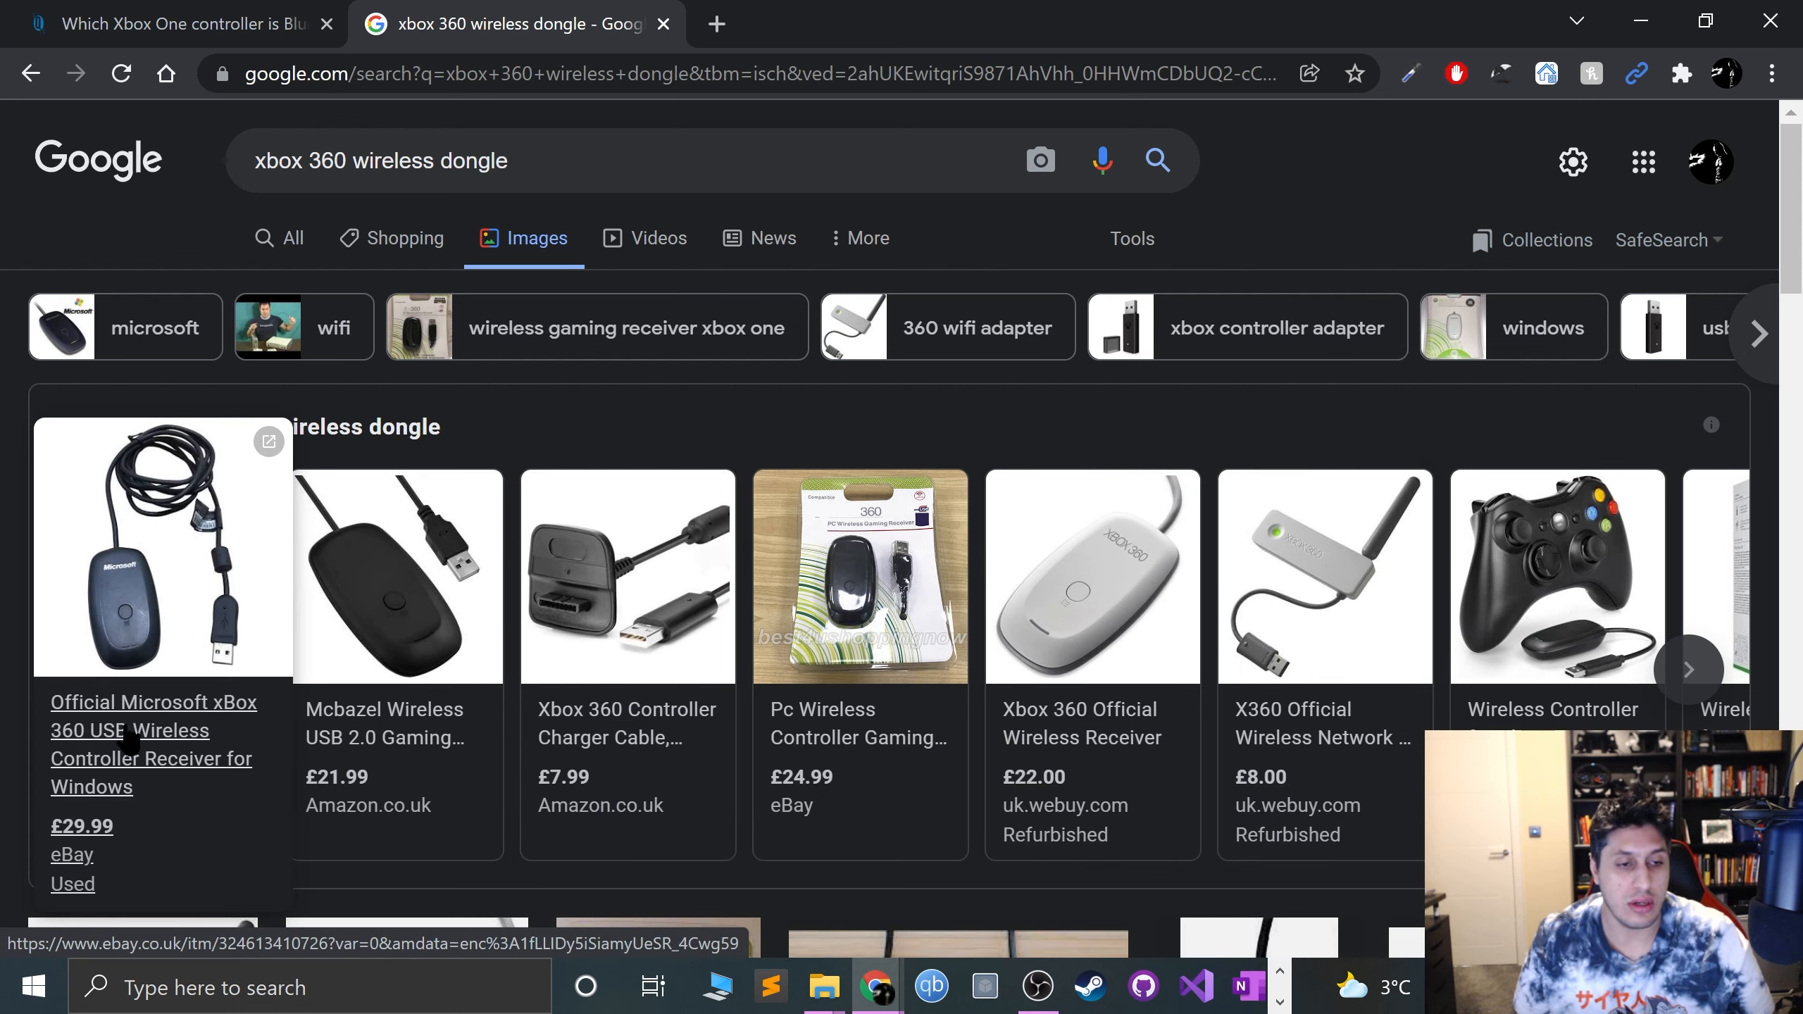
{"action": "scroll", "scroll_direction": "down", "scroll_amount": 3}
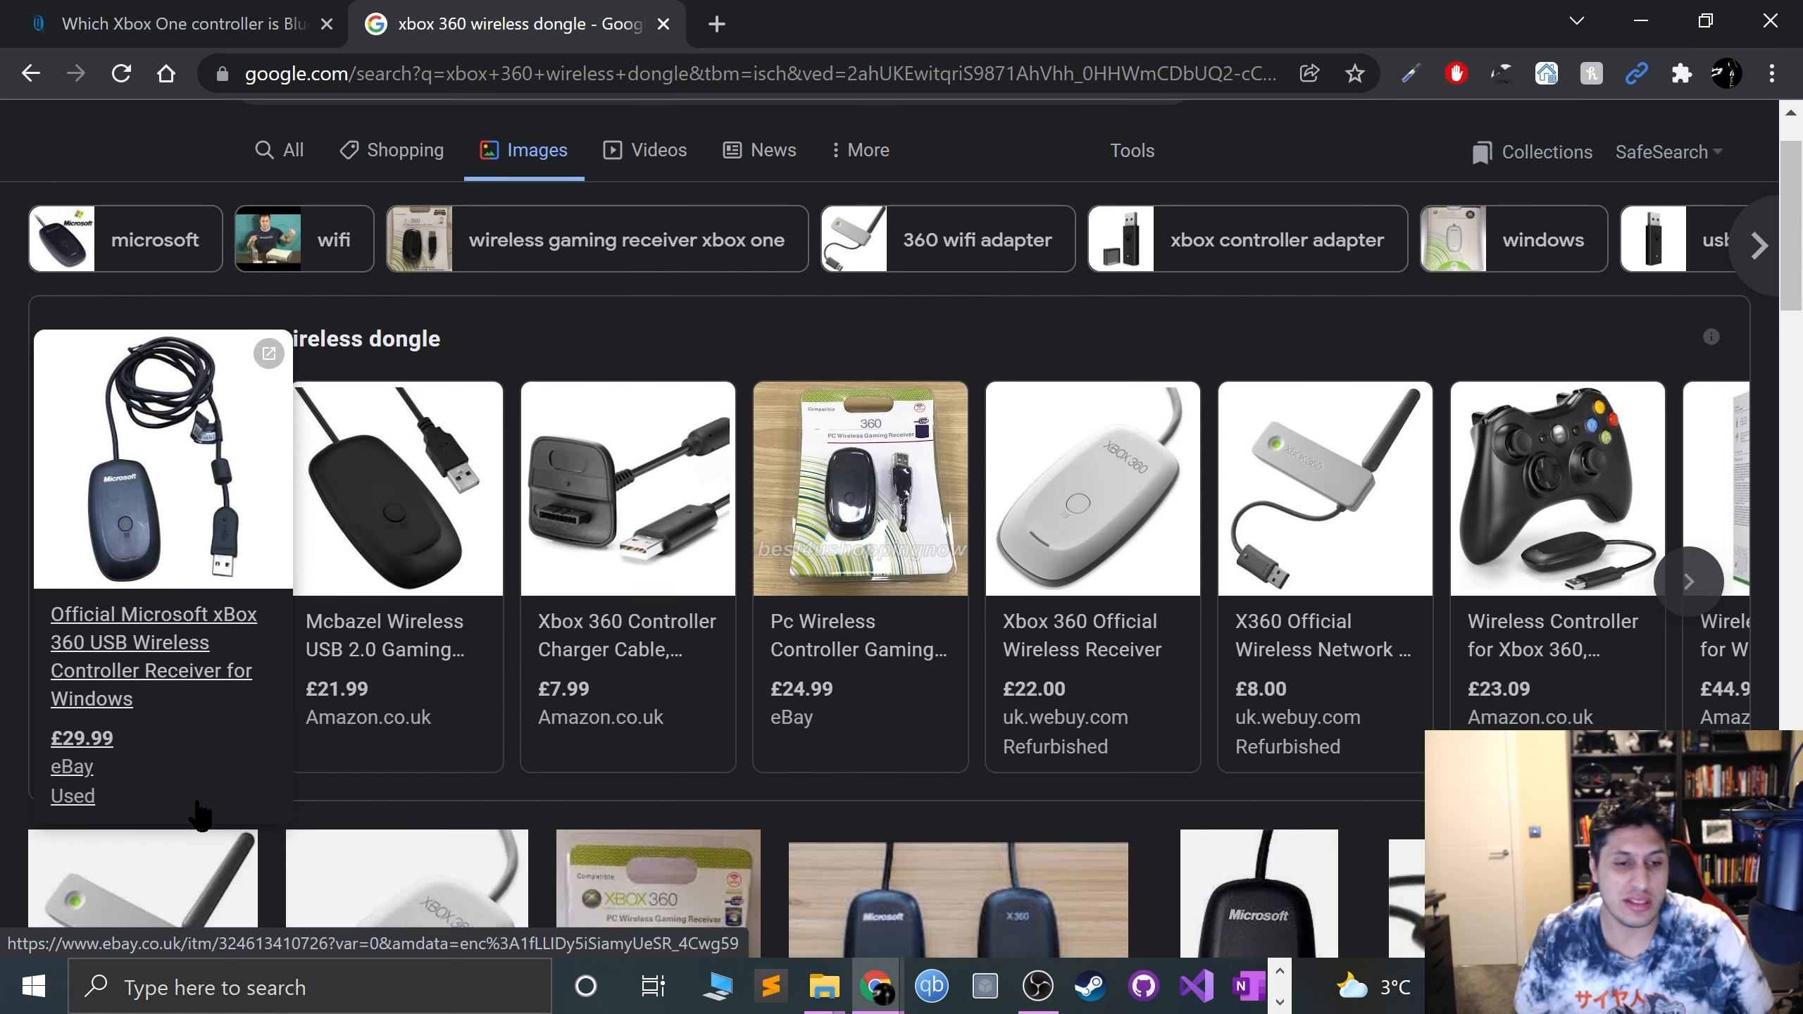
{"action": "scroll", "scroll_direction": "down", "scroll_amount": 3}
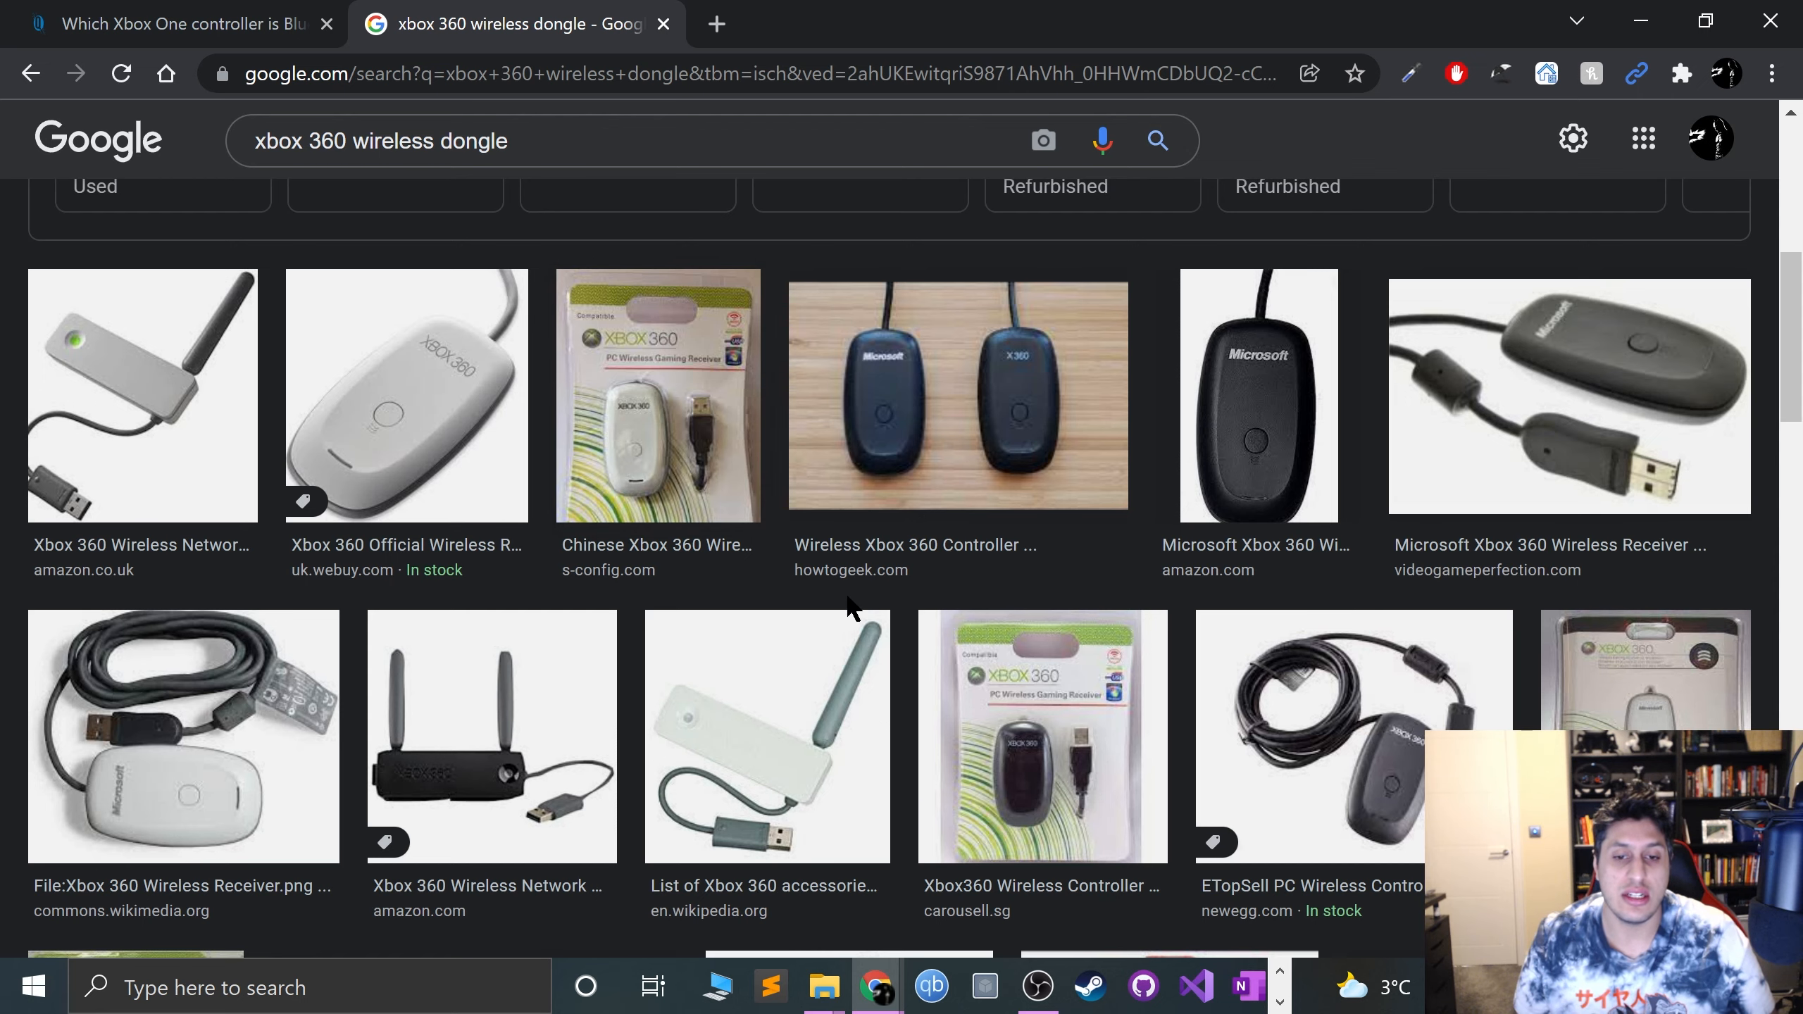
{"action": "scroll", "scroll_direction": "down", "scroll_amount": 3}
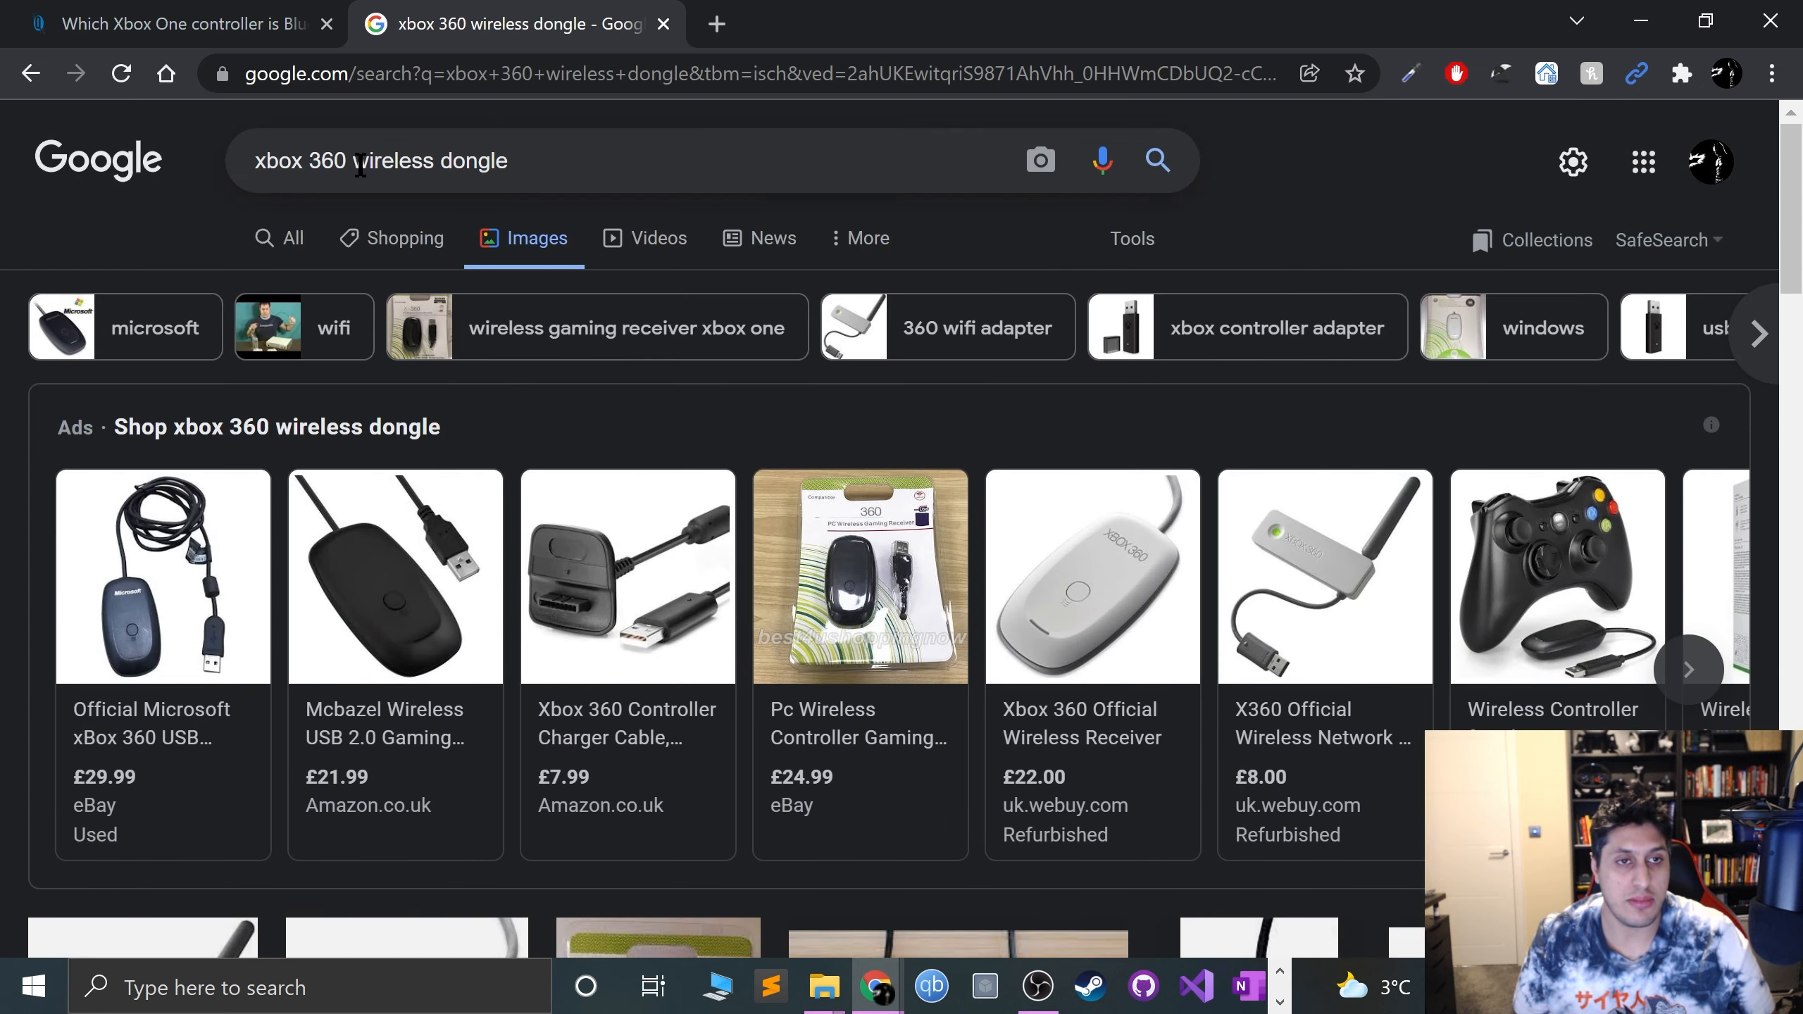
Step: Search images for 'xbox 360 controller sync' via the suggestion and scroll the results
{"action": "type", "text": "xbox 360 controller sync"}
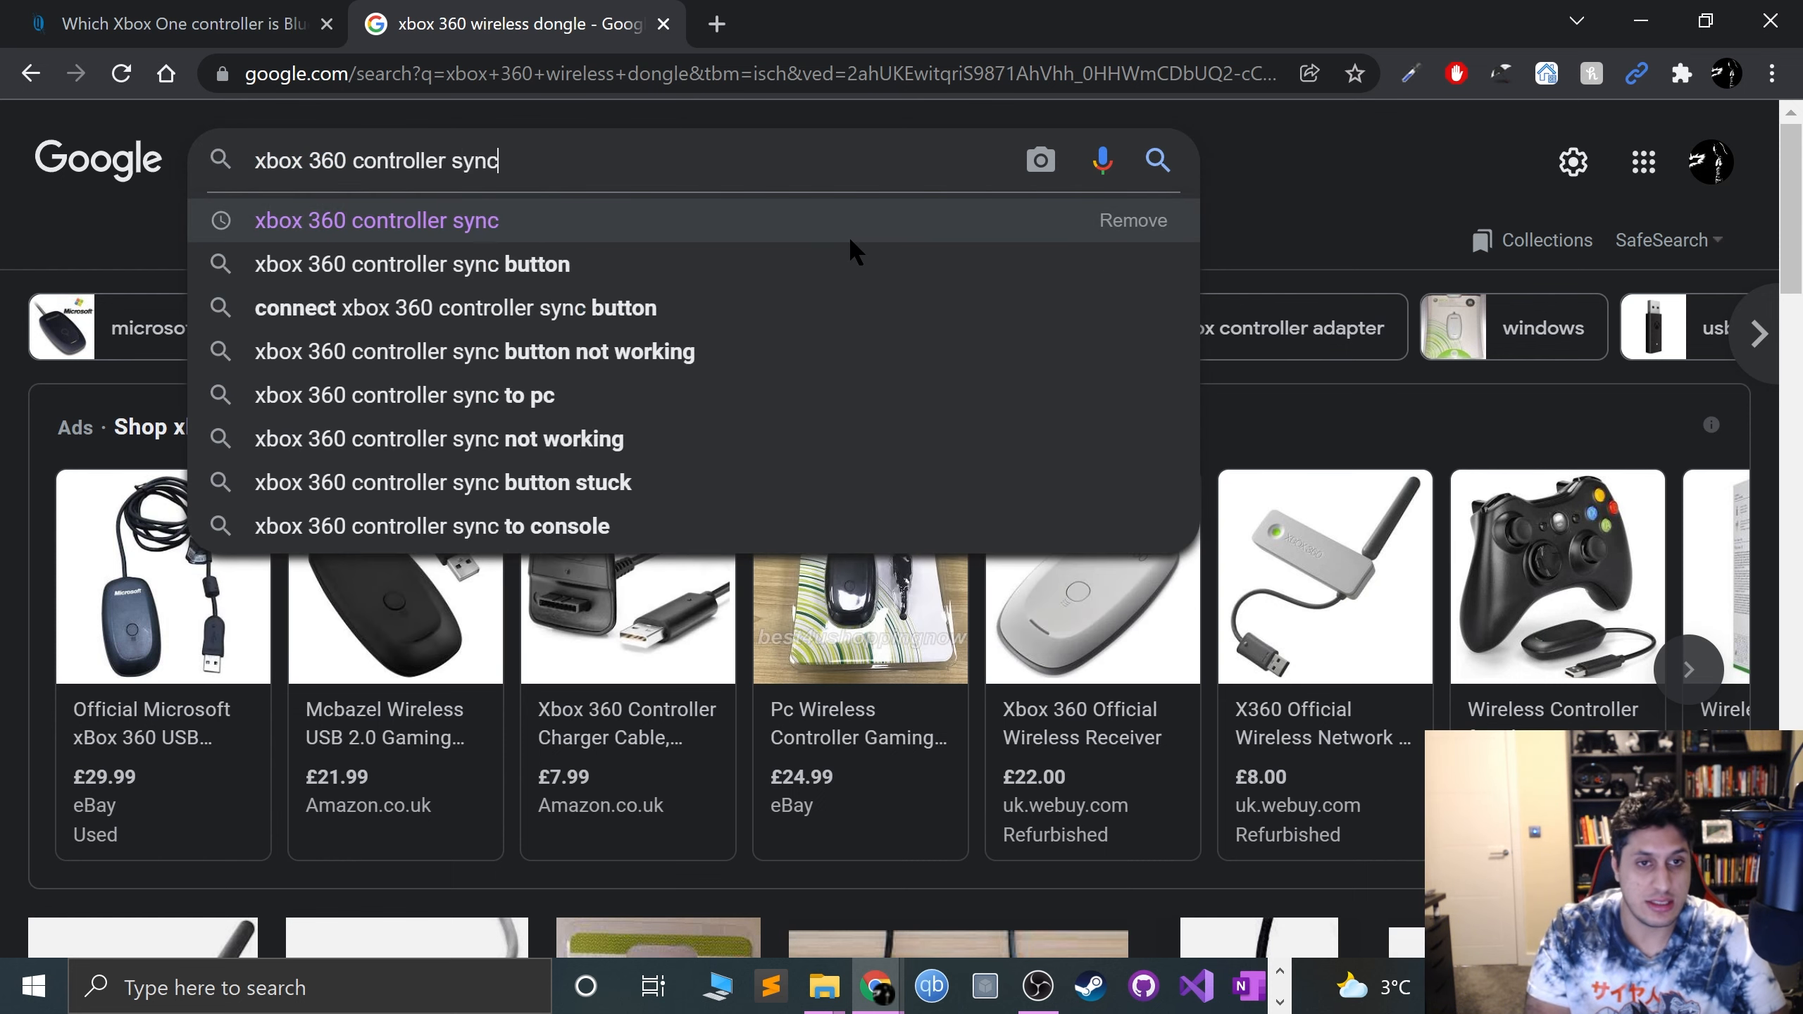
{"action": "left_click", "coordinate": [376, 220]}
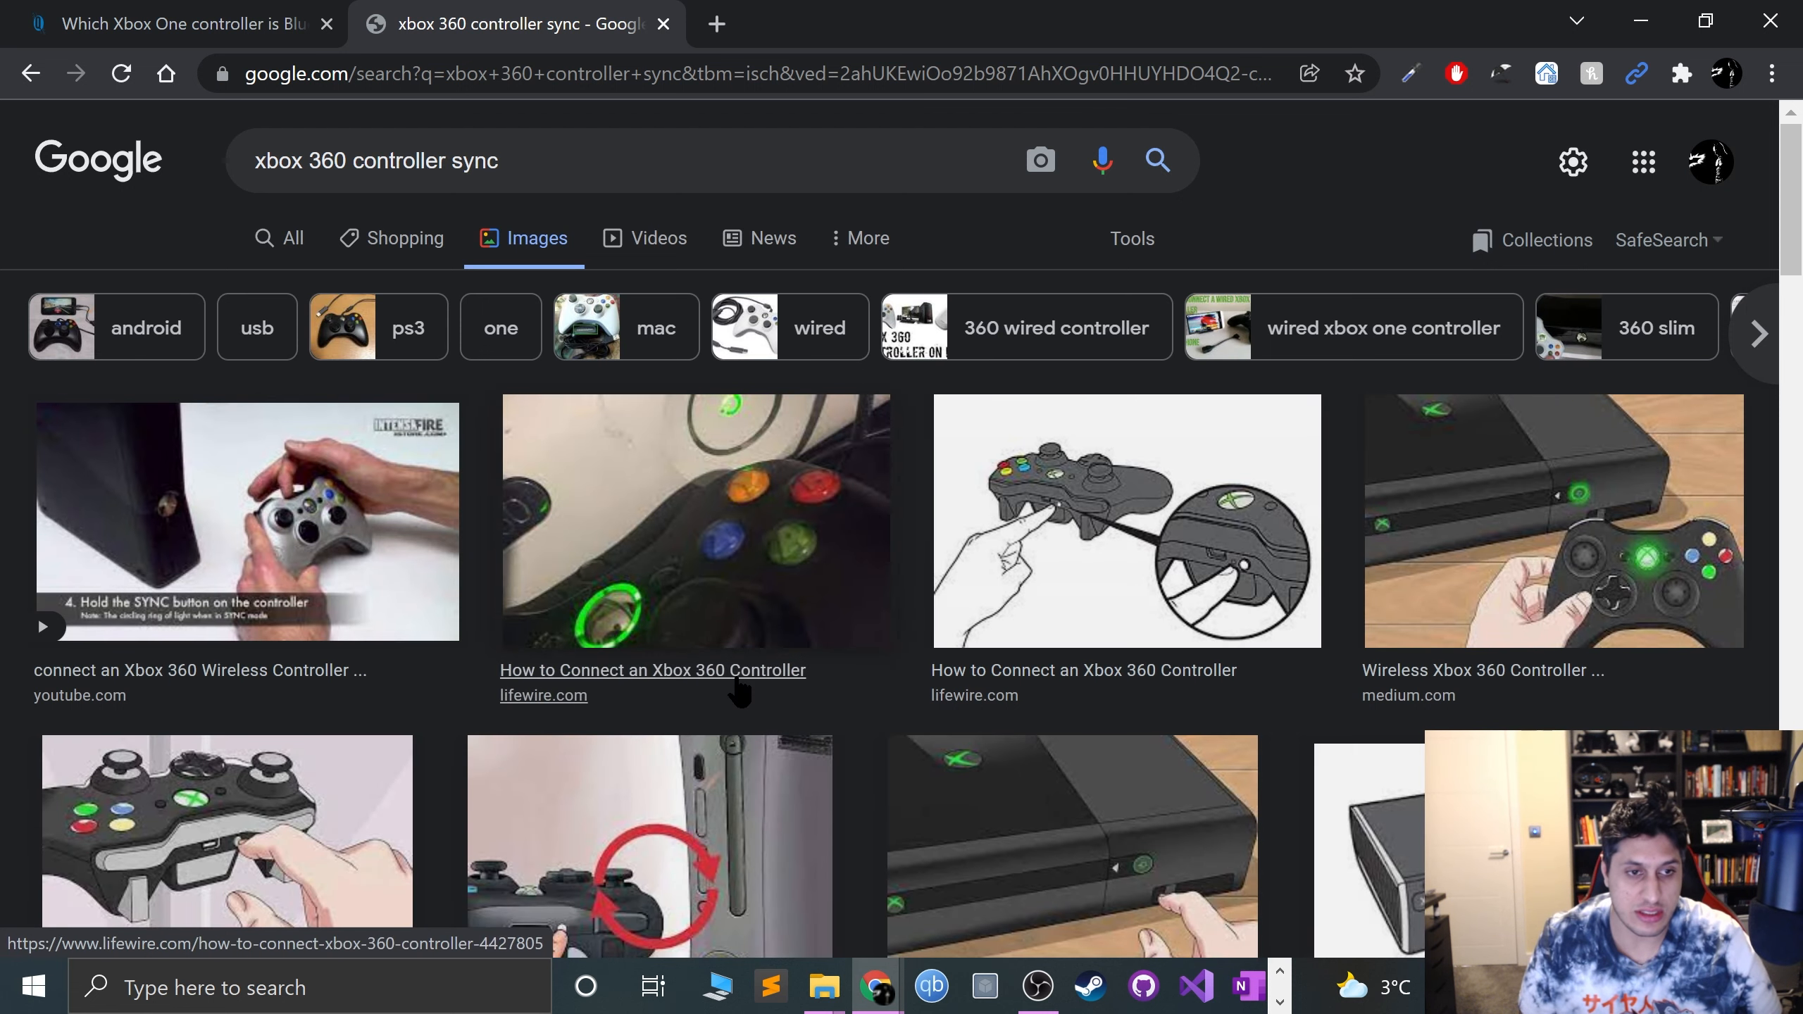
{"action": "scroll", "scroll_direction": "down", "scroll_amount": 3}
{"action": "type", "text": "xbox"}
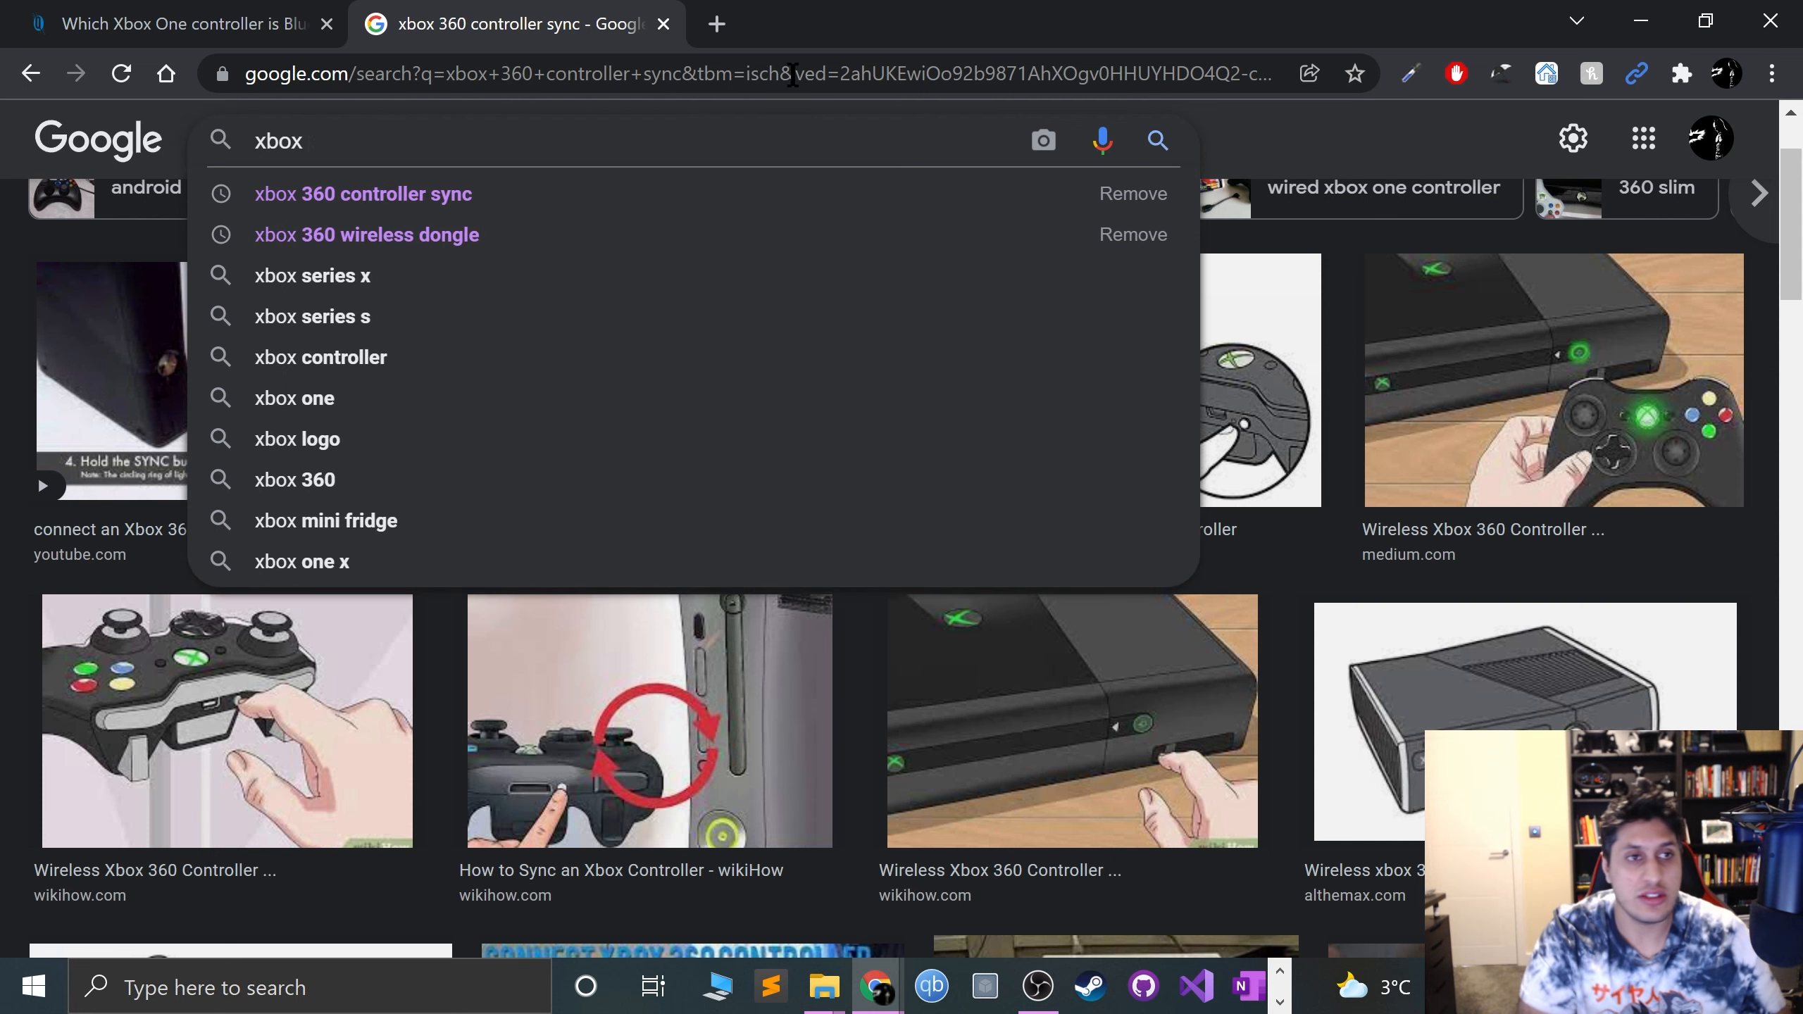
Step: View the Big Tech Question article's model-number photo, then return to the Google search tab
{"action": "left_click", "coordinate": [172, 24]}
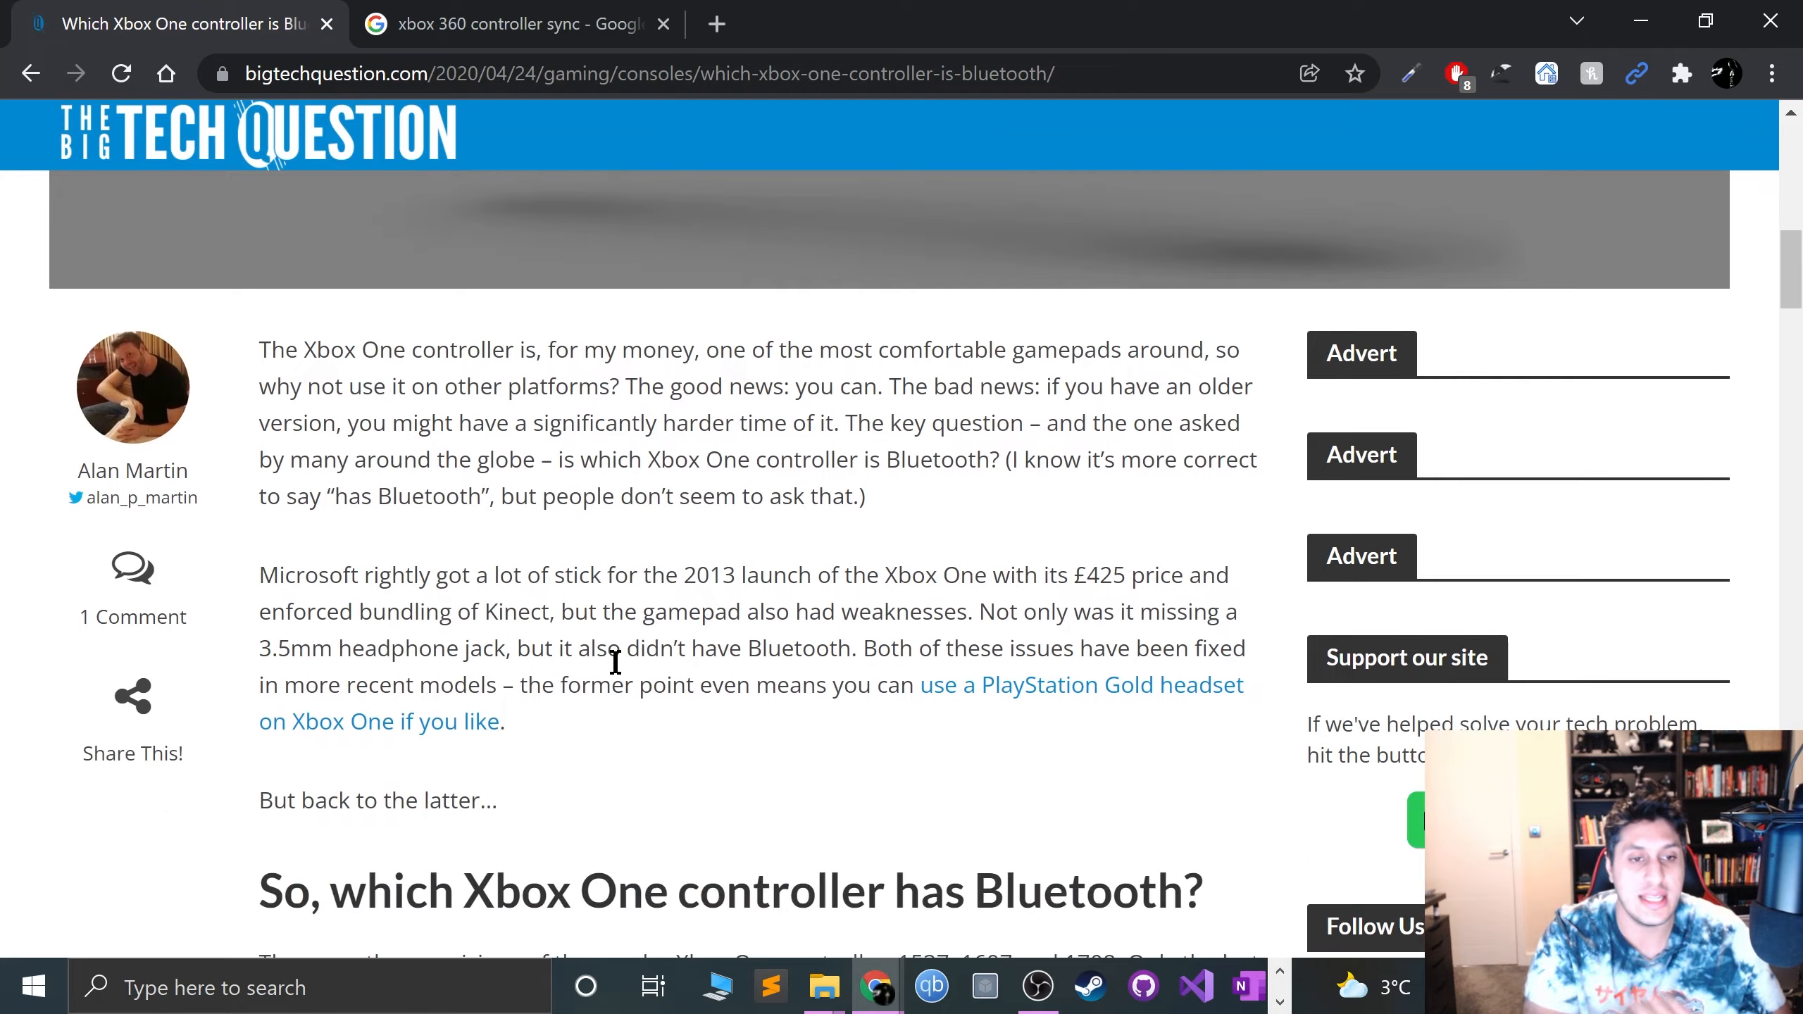
{"action": "scroll", "scroll_direction": "down", "scroll_amount": 3}
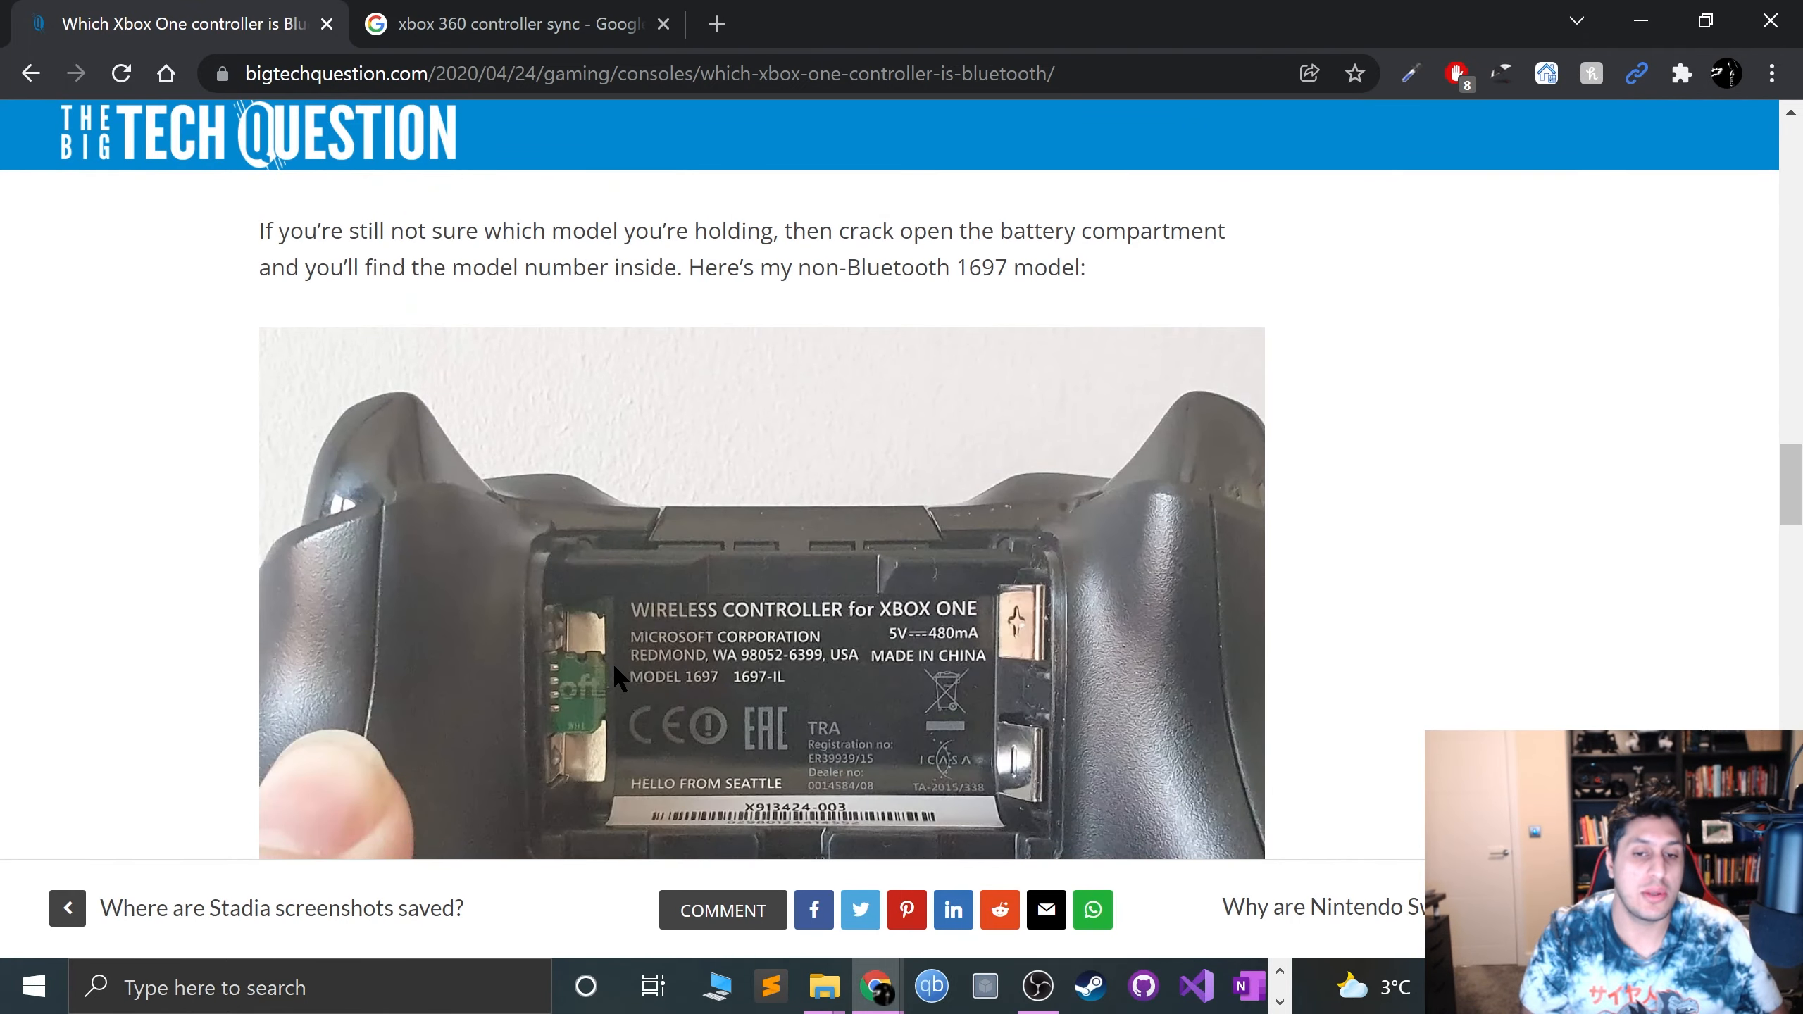
{"action": "left_click", "coordinate": [512, 23]}
{"action": "type", "text": "xbox on"}
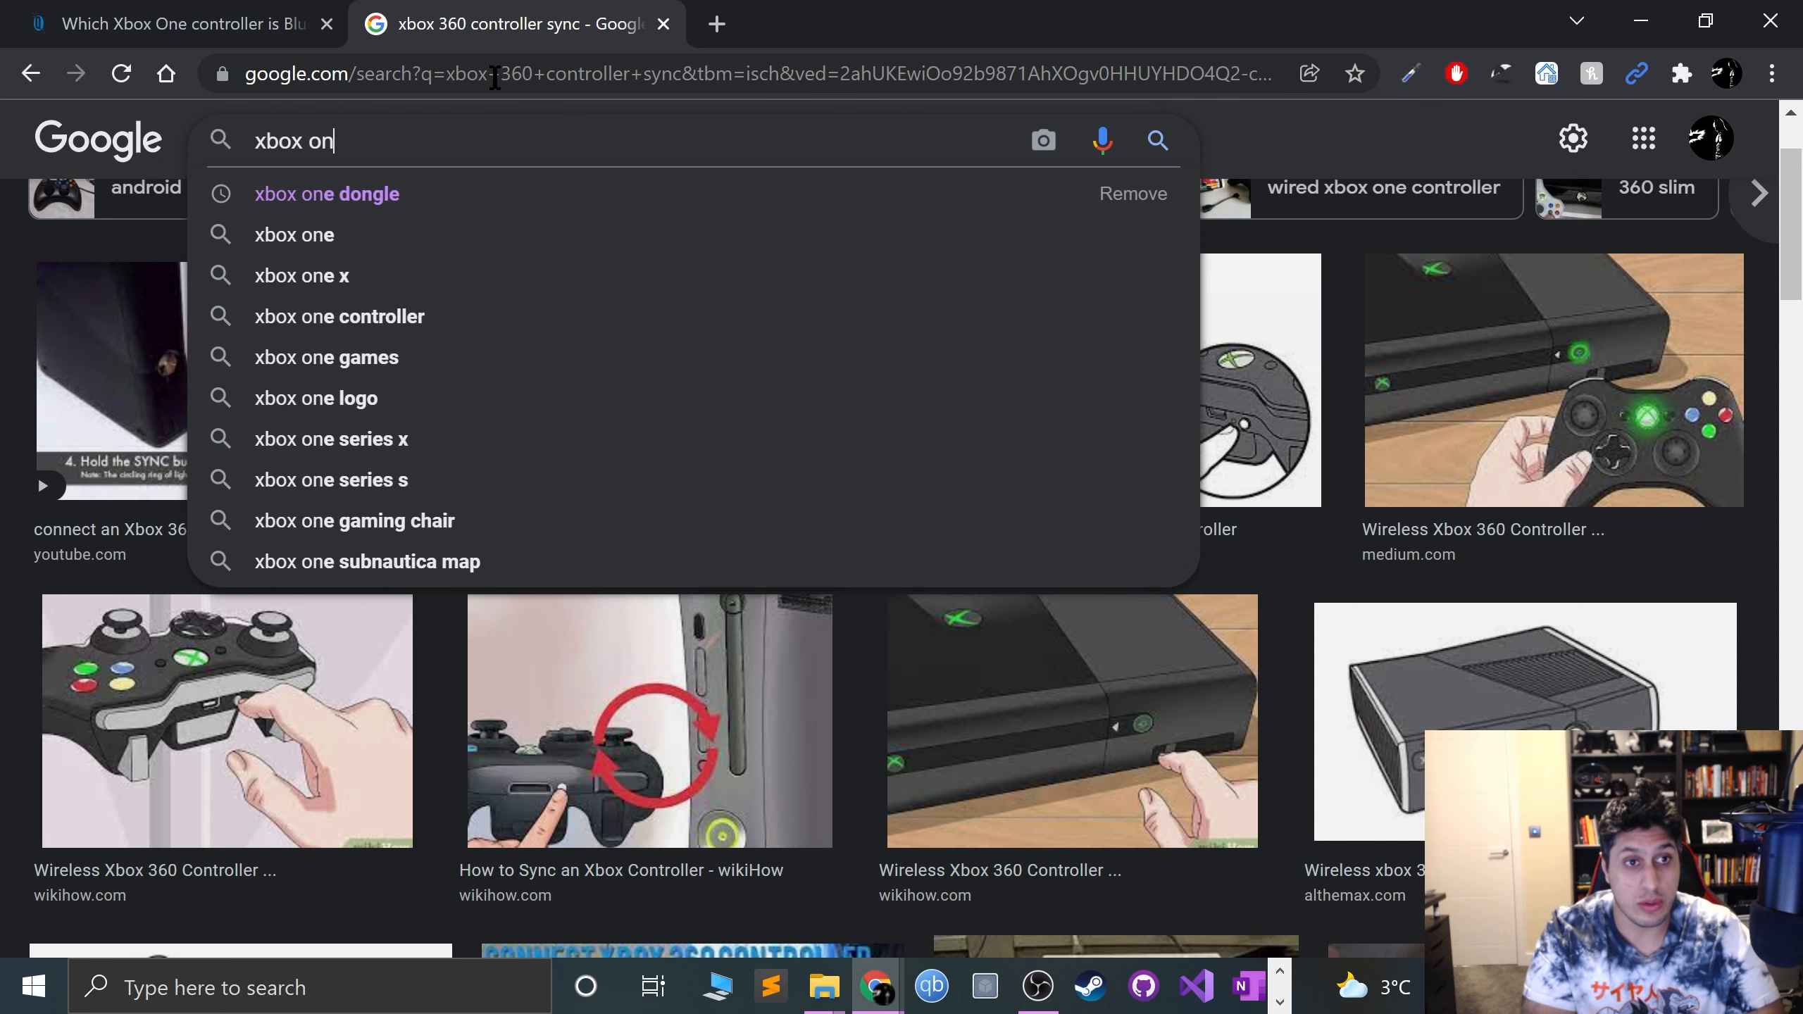
Step: Browse 'xbox one dongle' image results including the Xbox Wireless Adapter, then launch Windows Settings
{"action": "left_click", "coordinate": [327, 193]}
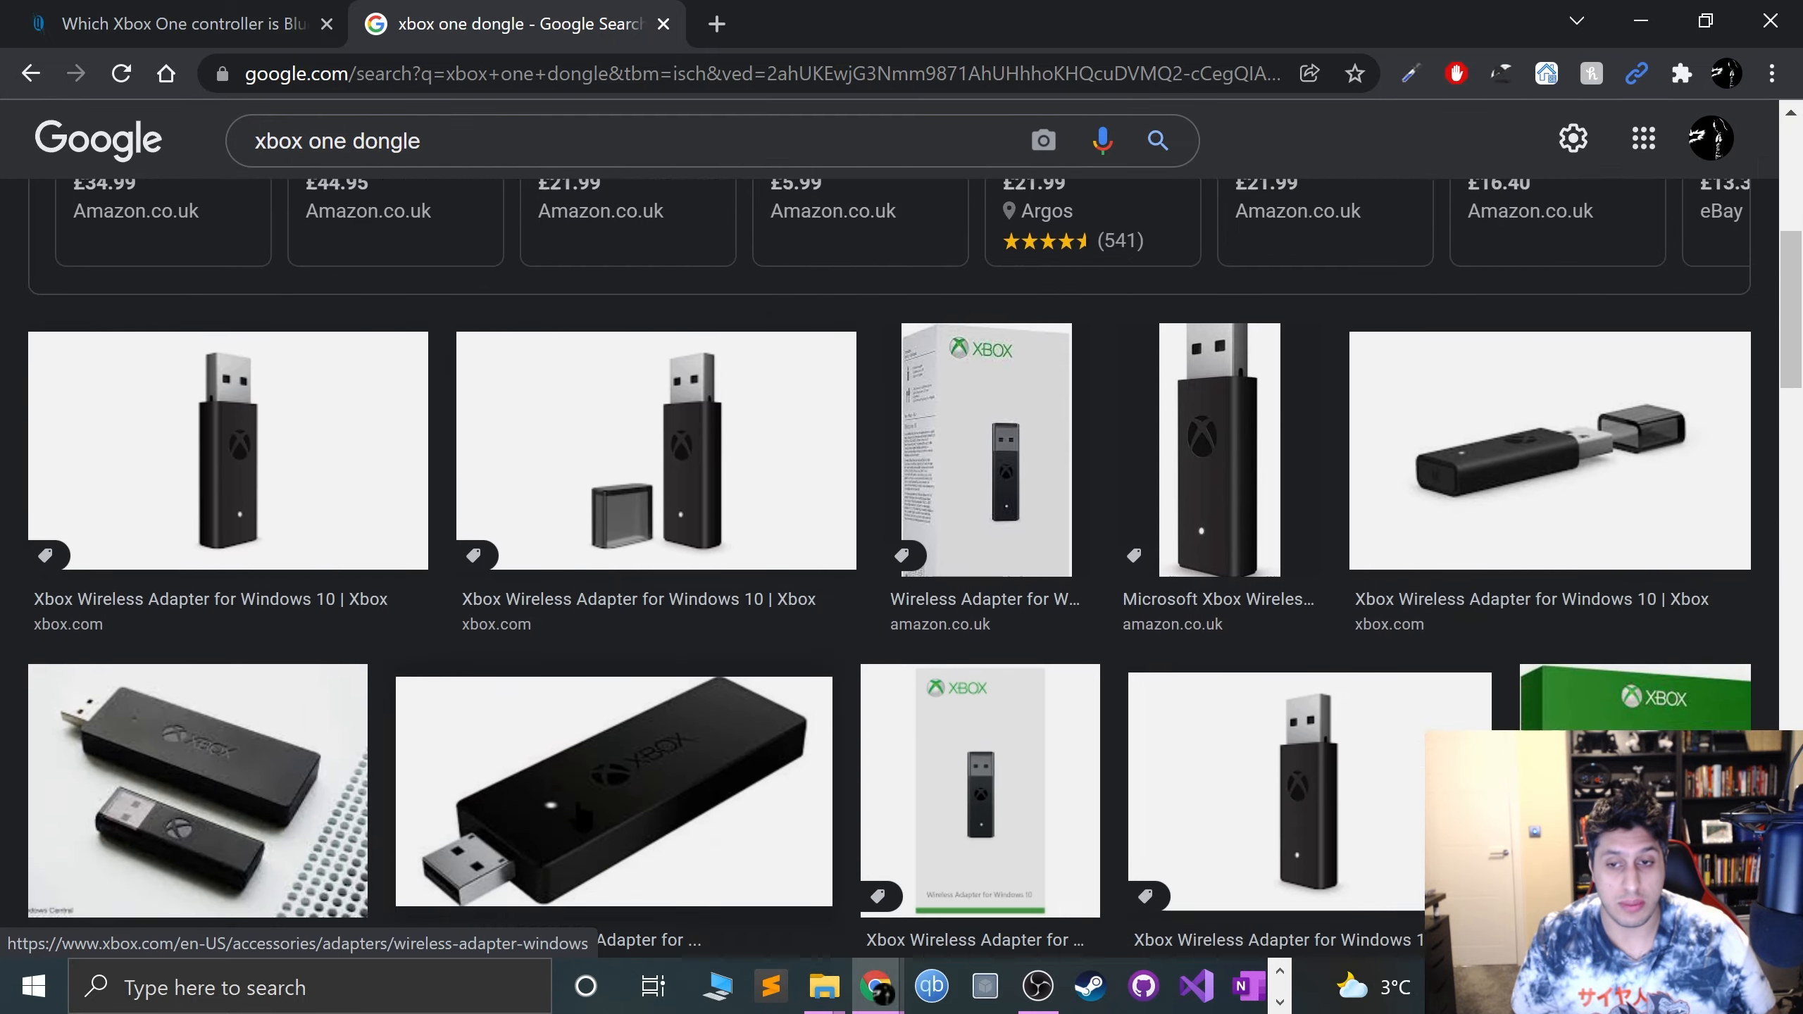
{"action": "scroll", "scroll_direction": "down", "scroll_amount": 3}
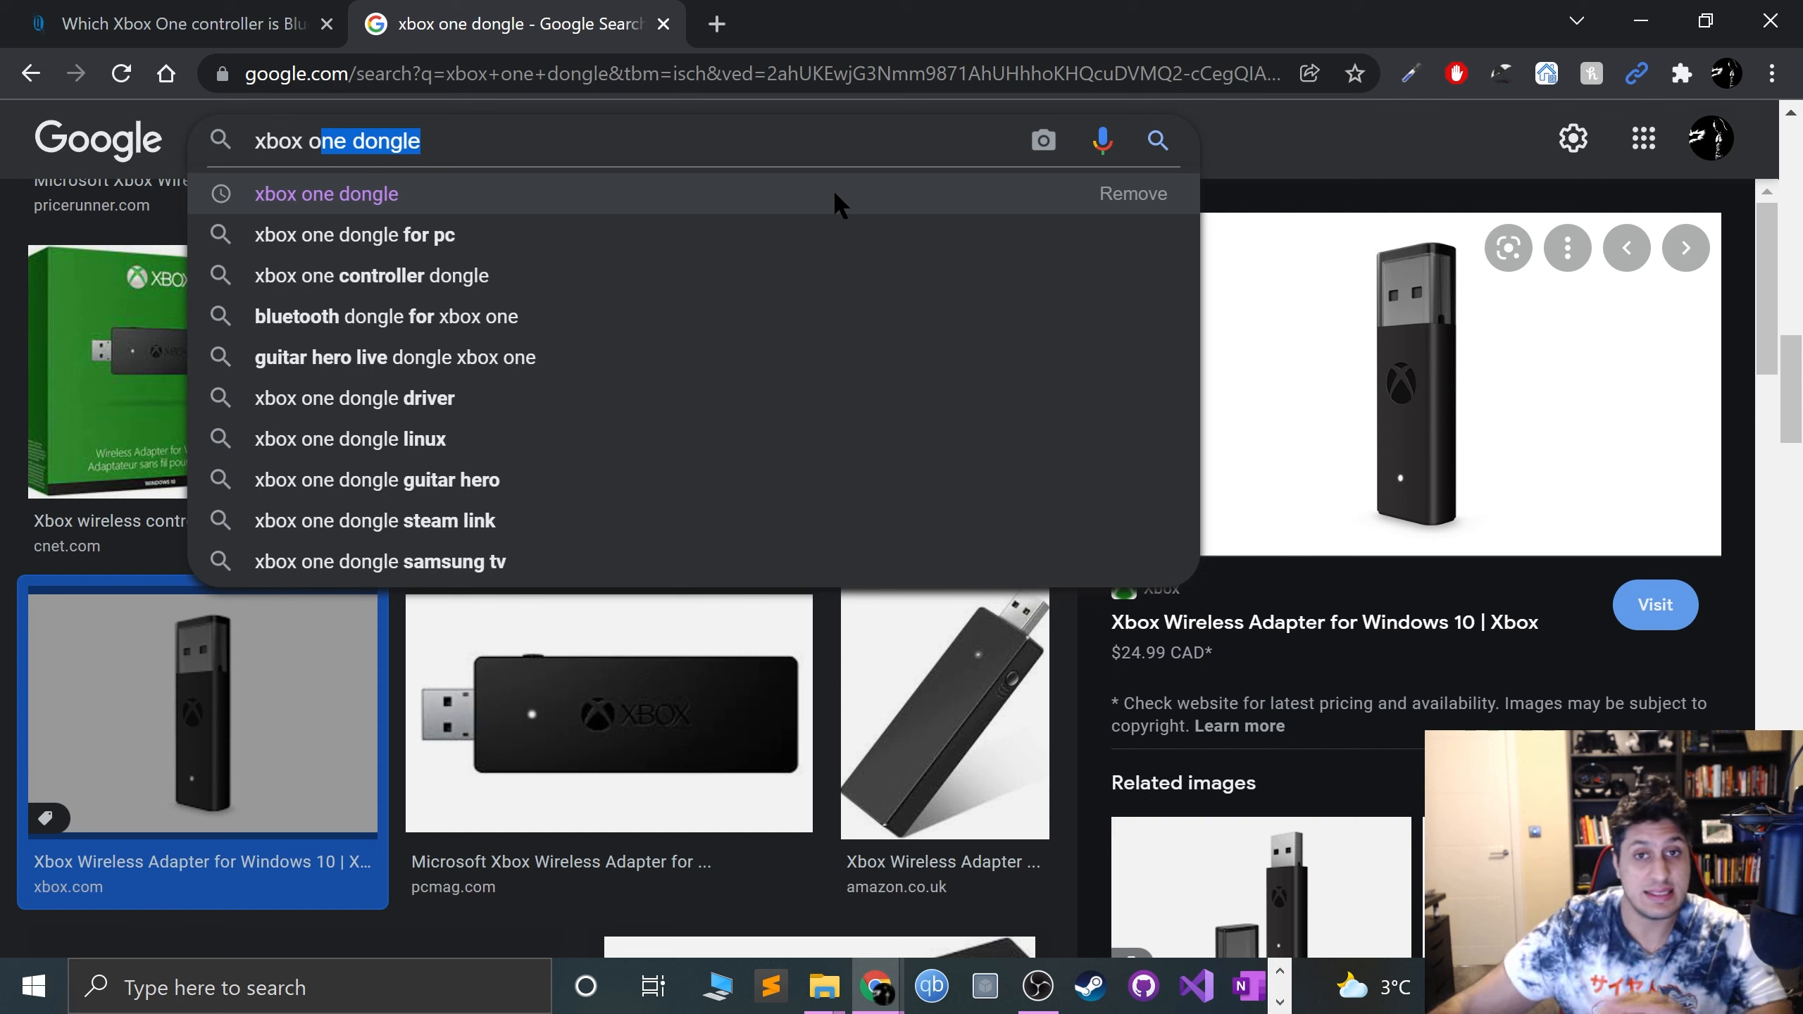
{"action": "mouse_move", "coordinate": [705, 182]}
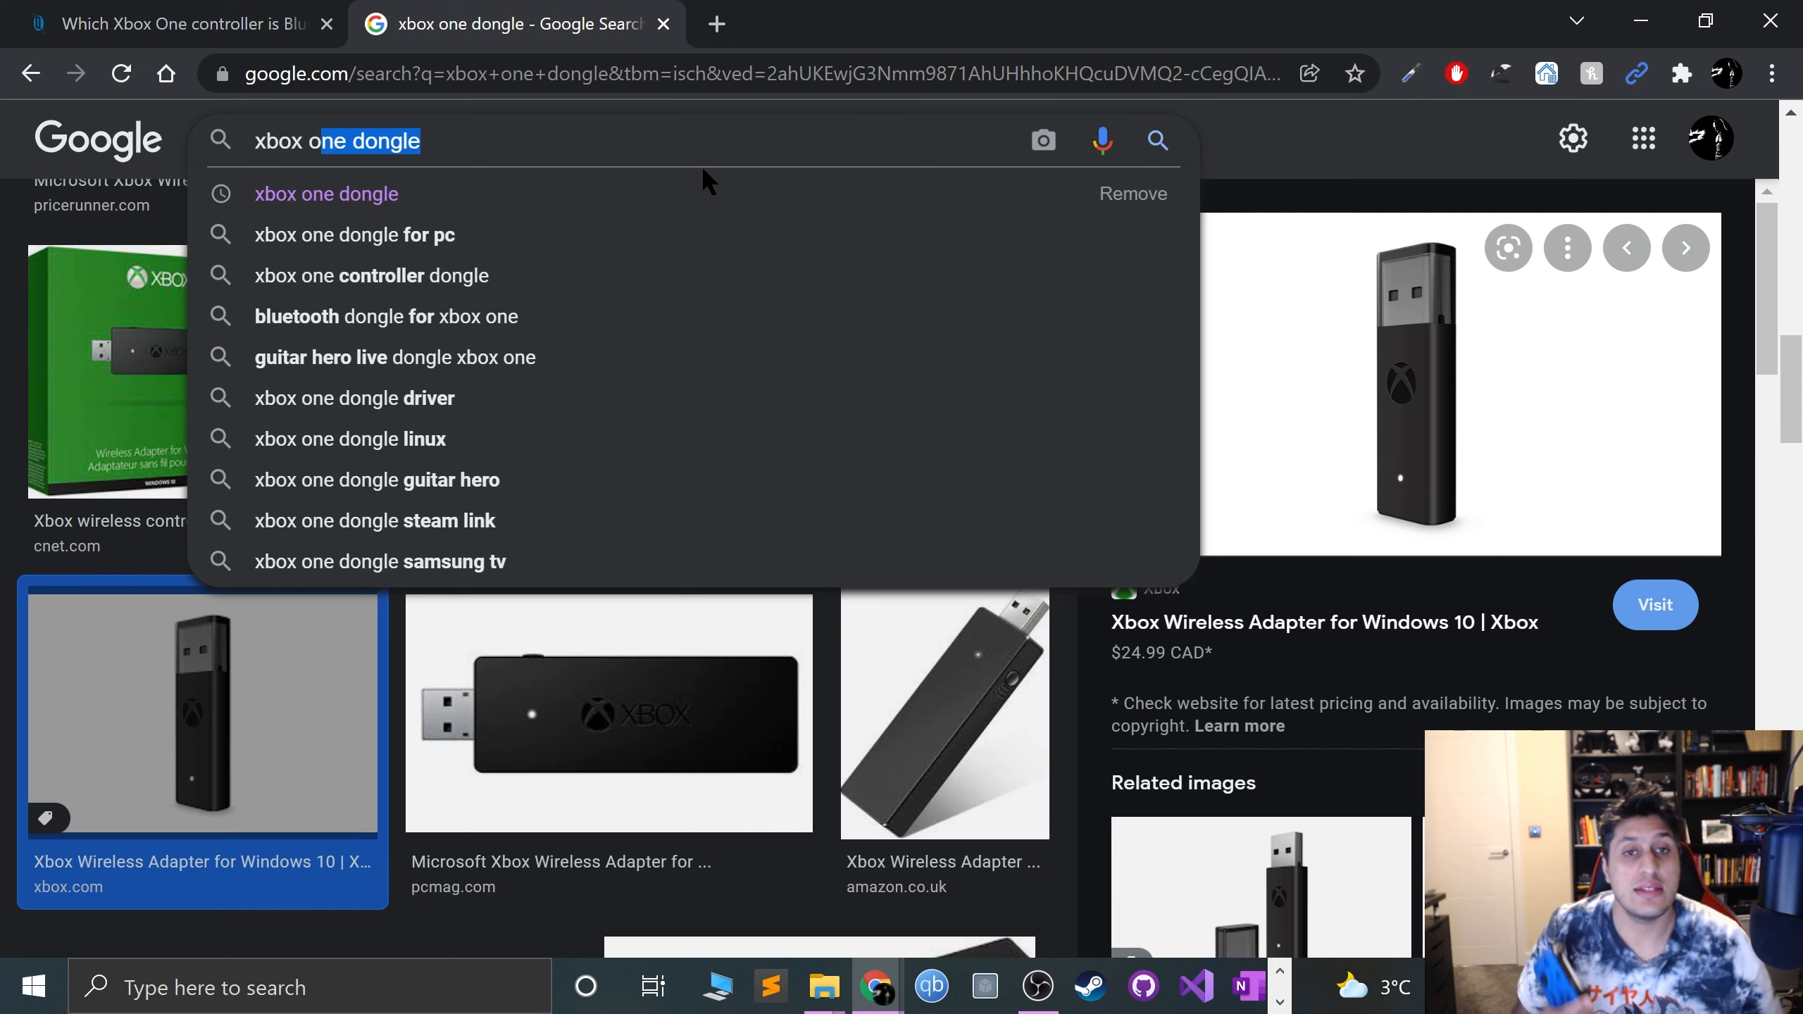
{"action": "left_click", "coordinate": [760, 73]}
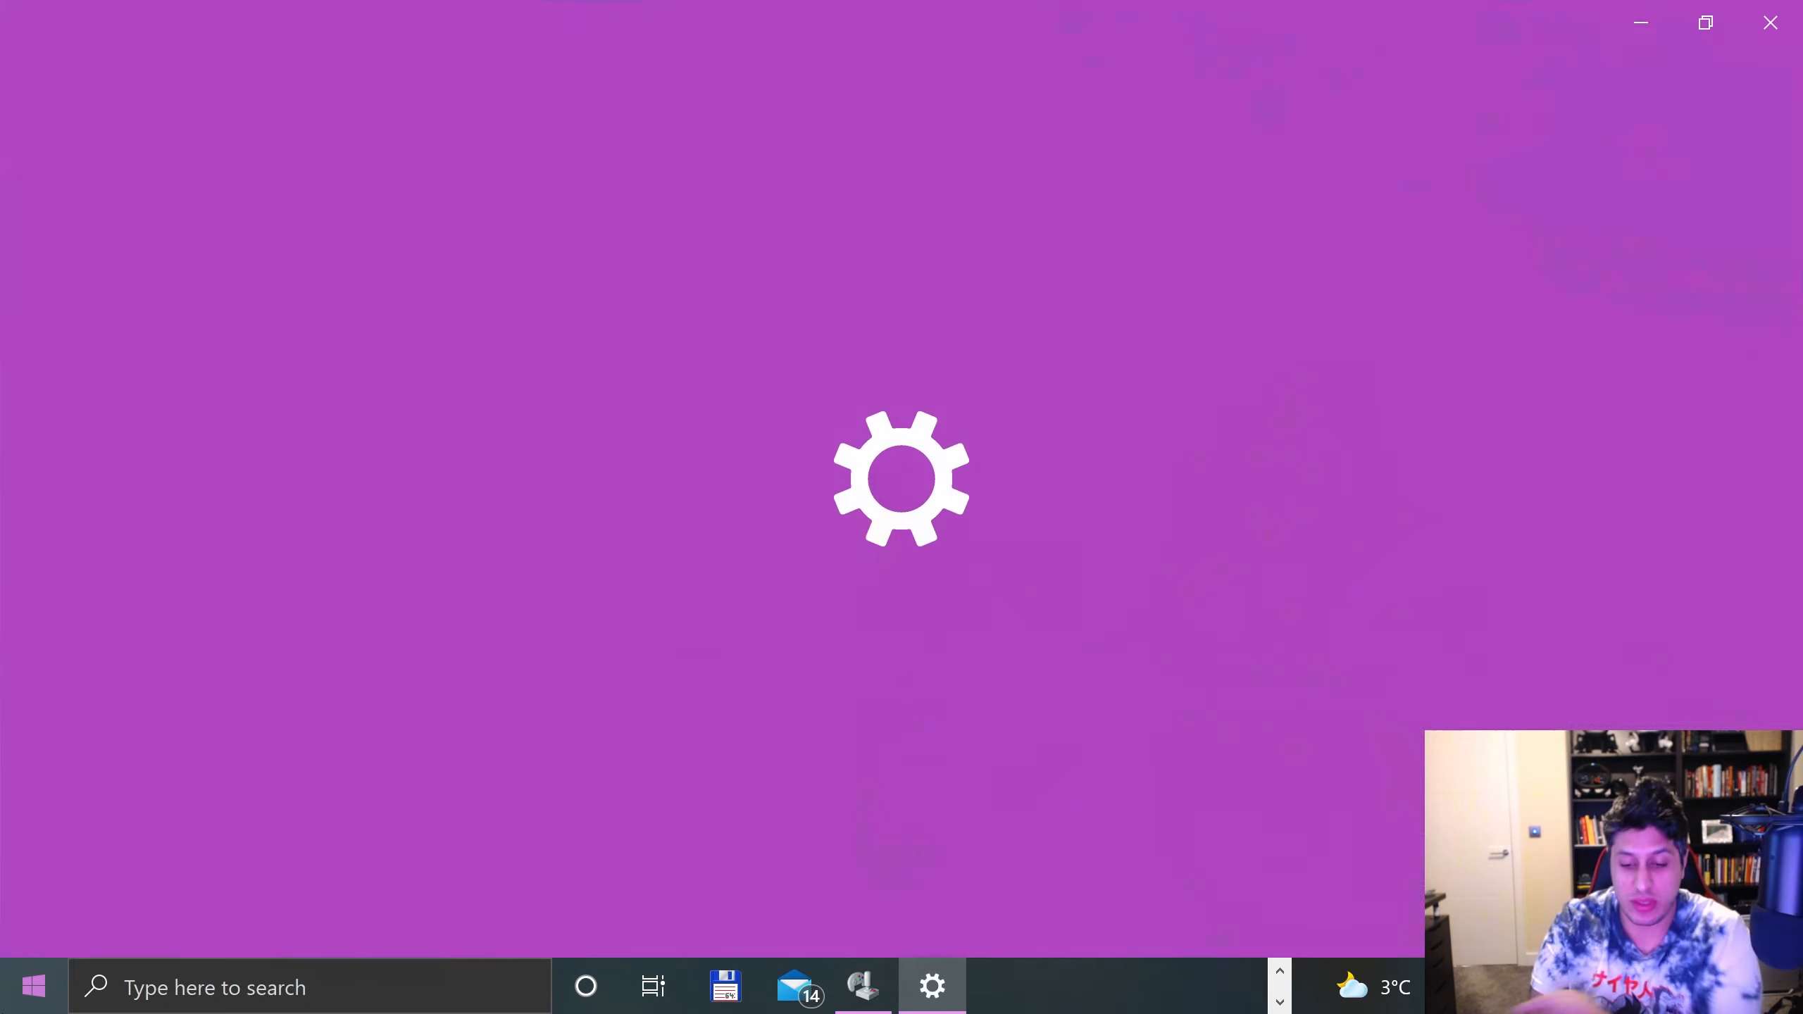
Step: Open Bluetooth & other devices, review the Devices and Printers list, and close it
{"action": "left_click", "coordinate": [931, 986]}
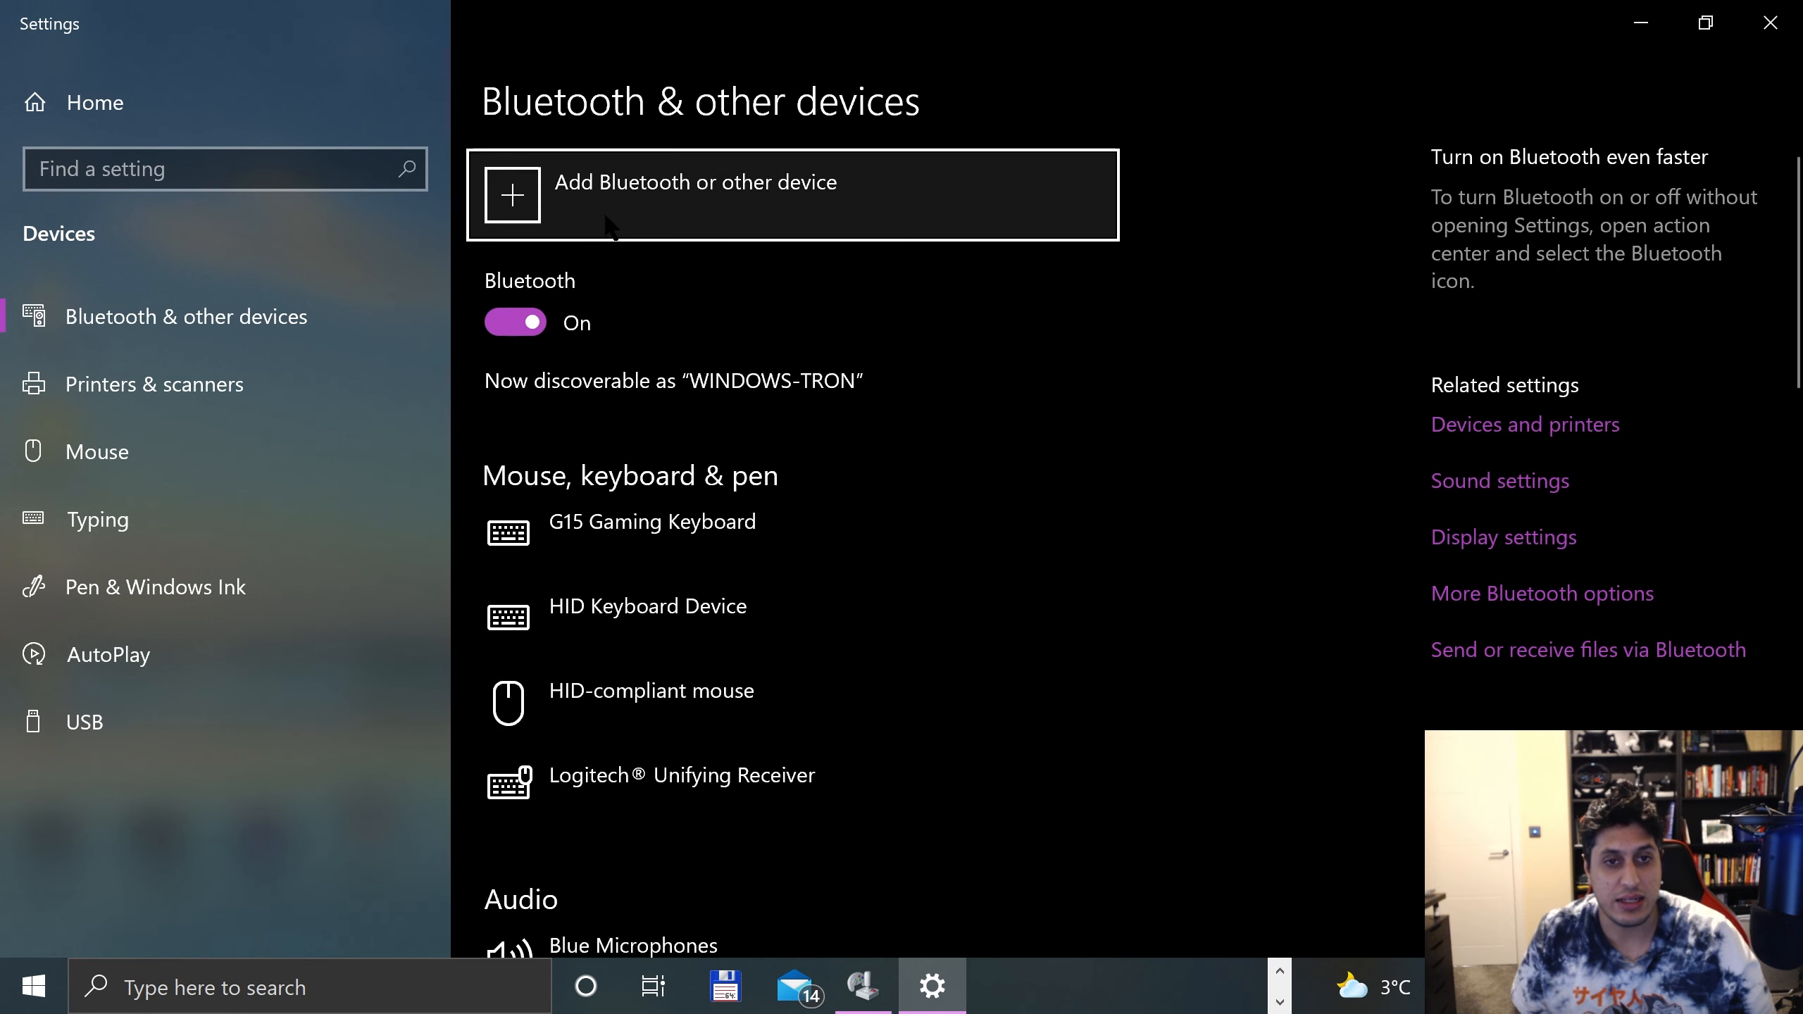
{"action": "left_click", "coordinate": [696, 194]}
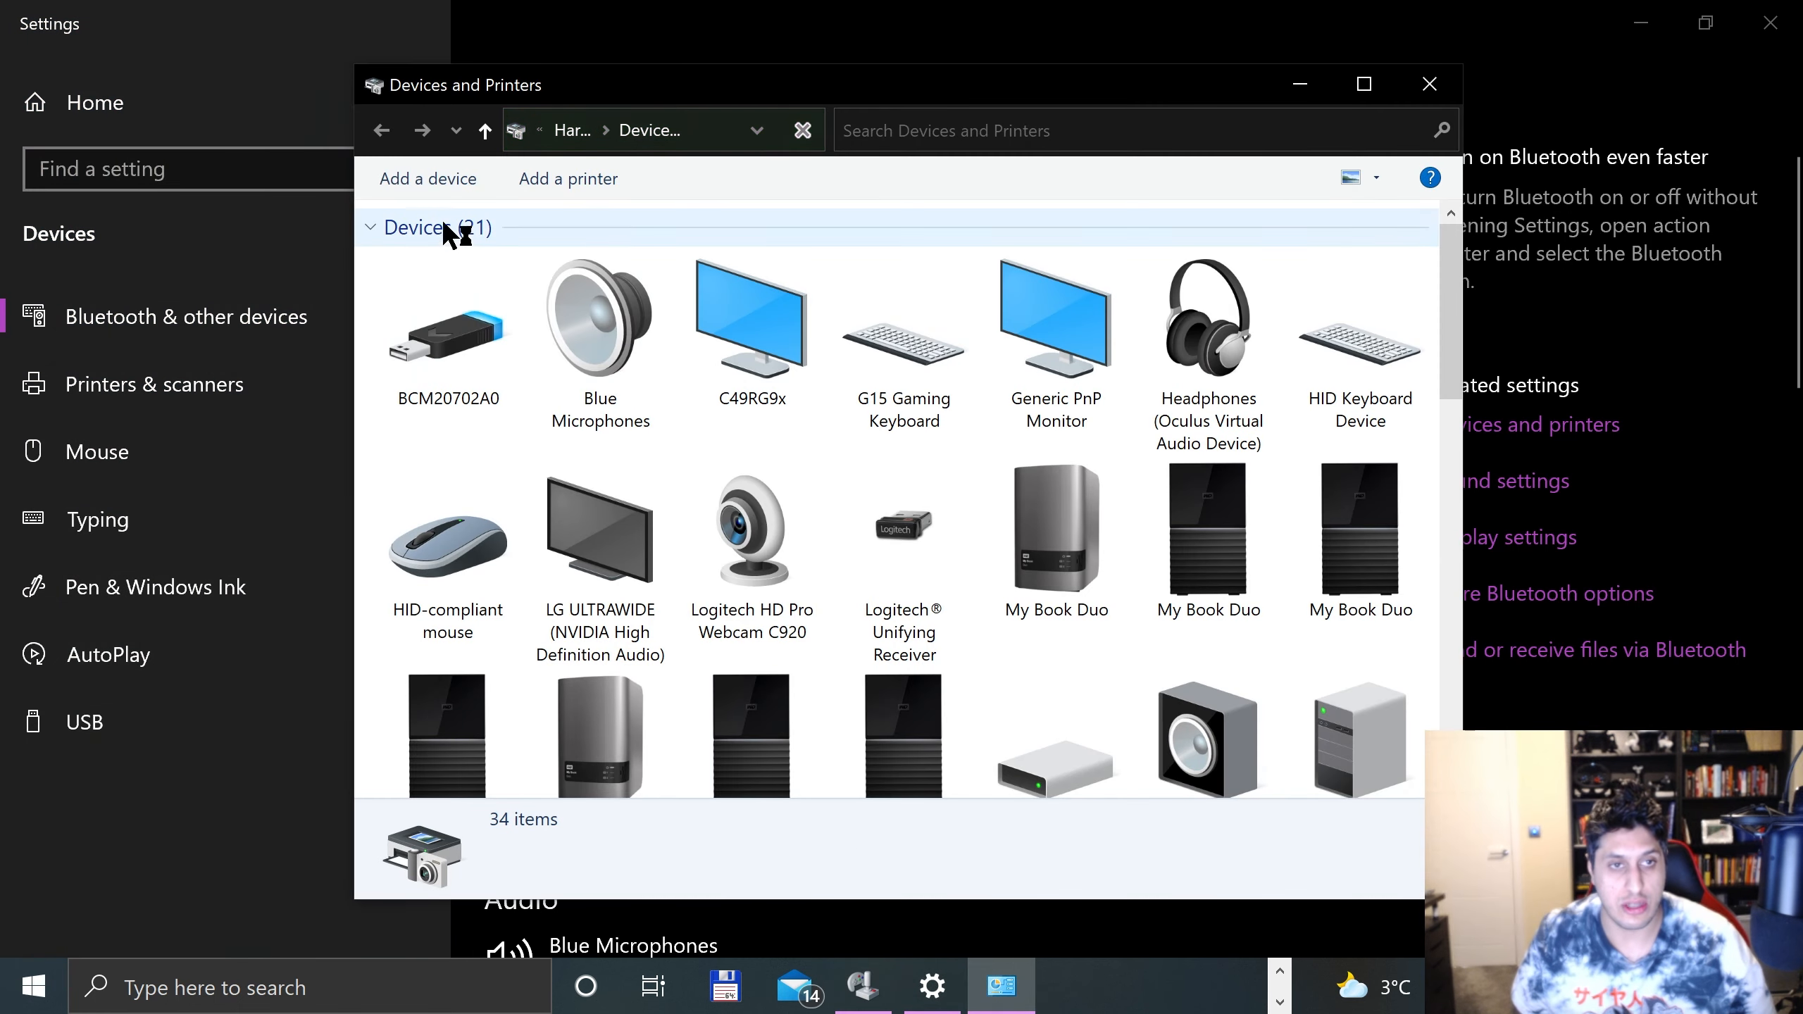
{"action": "left_click", "coordinate": [903, 529]}
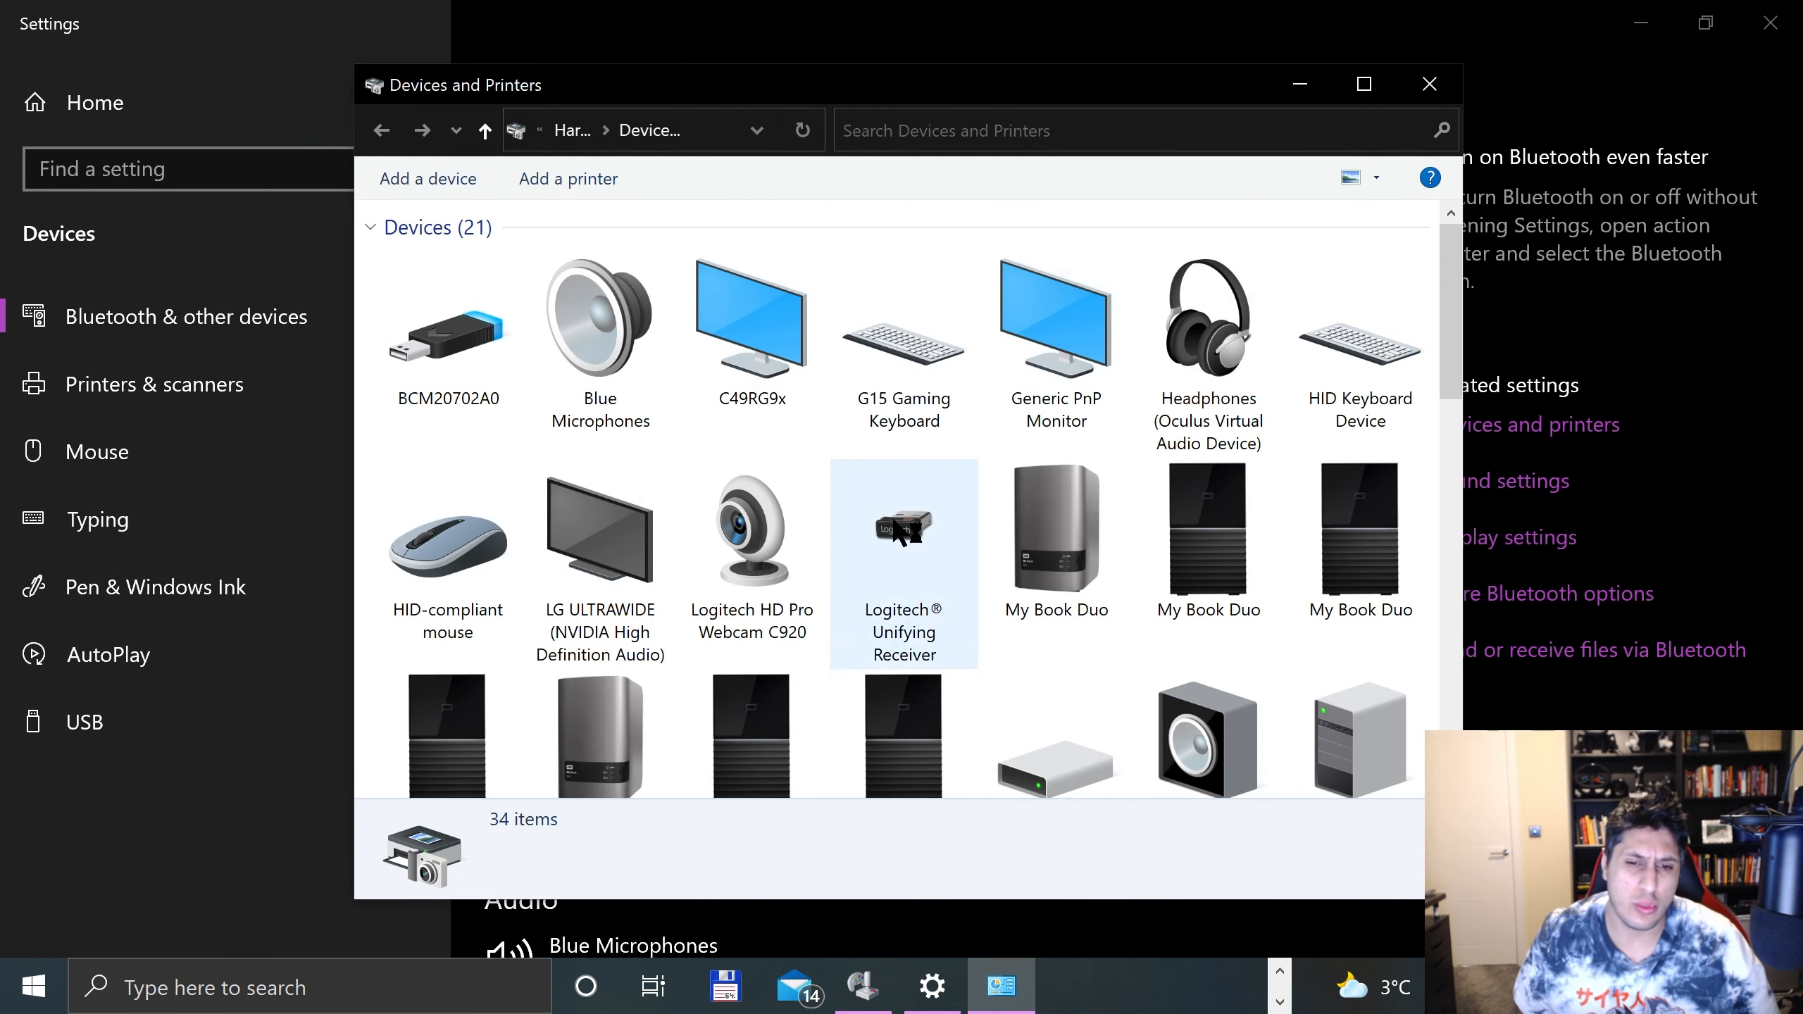
{"action": "left_click", "coordinate": [751, 333]}
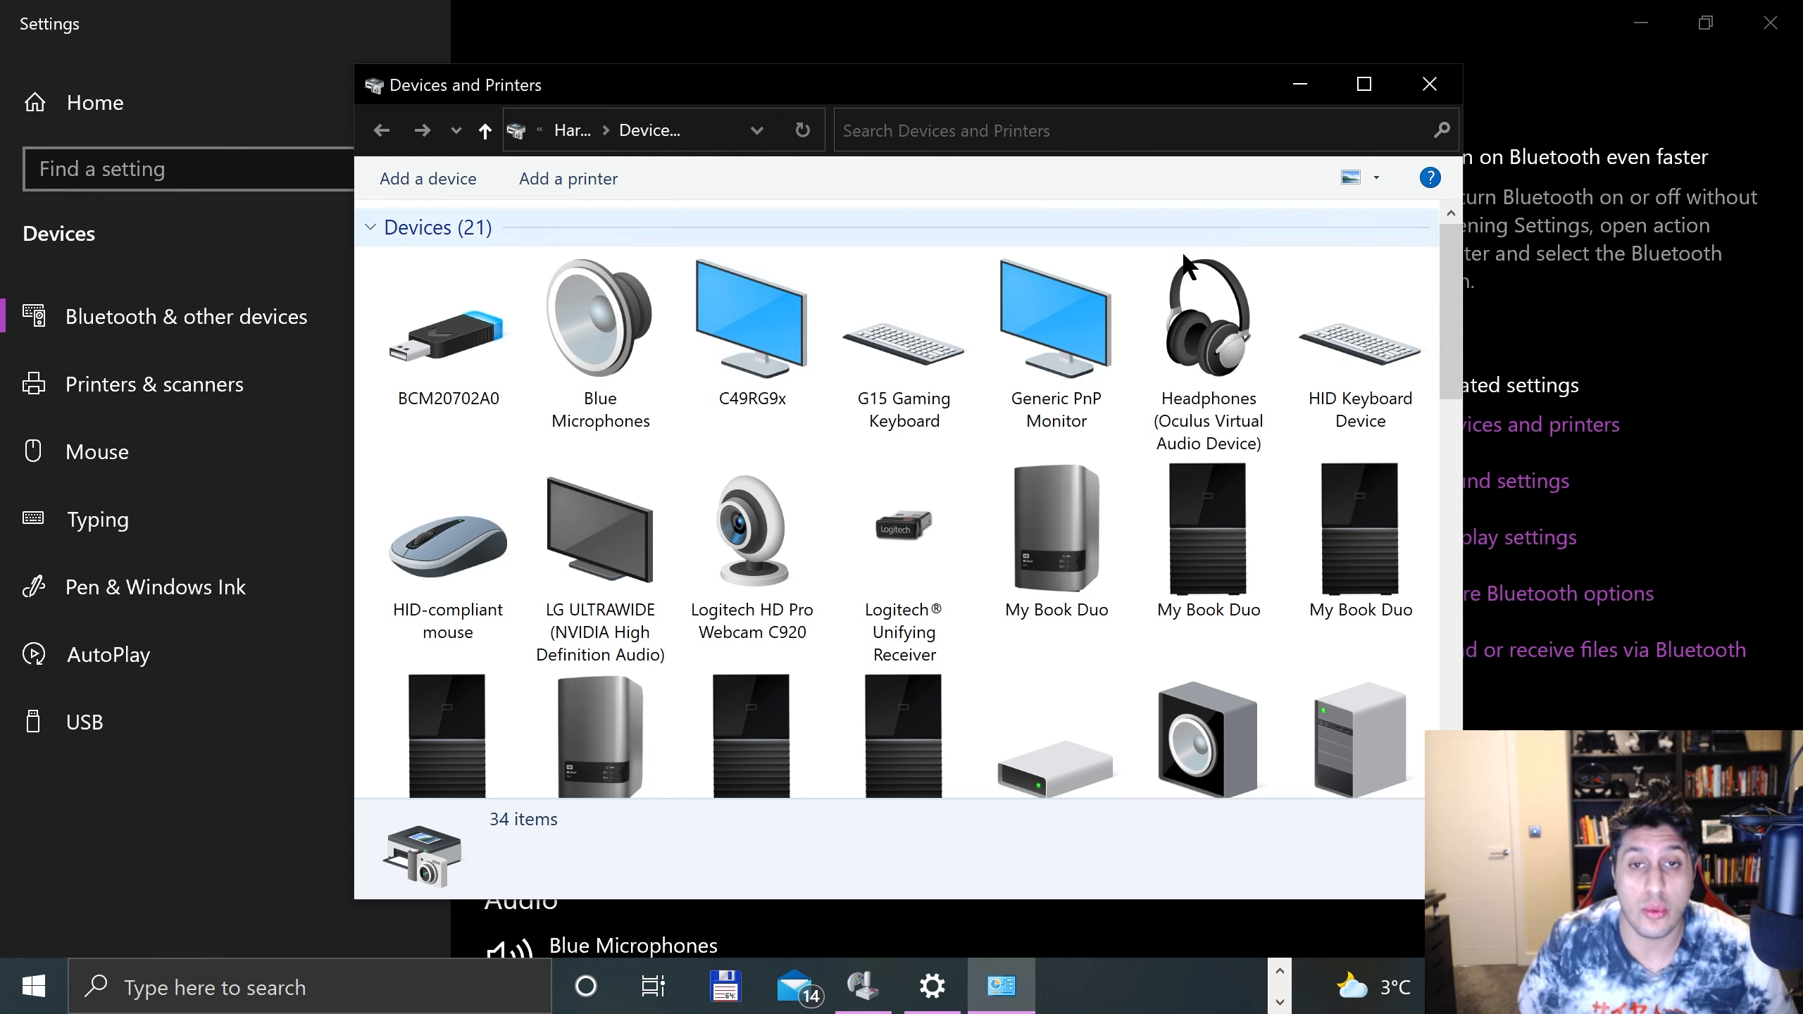
{"action": "left_click", "coordinate": [1429, 83]}
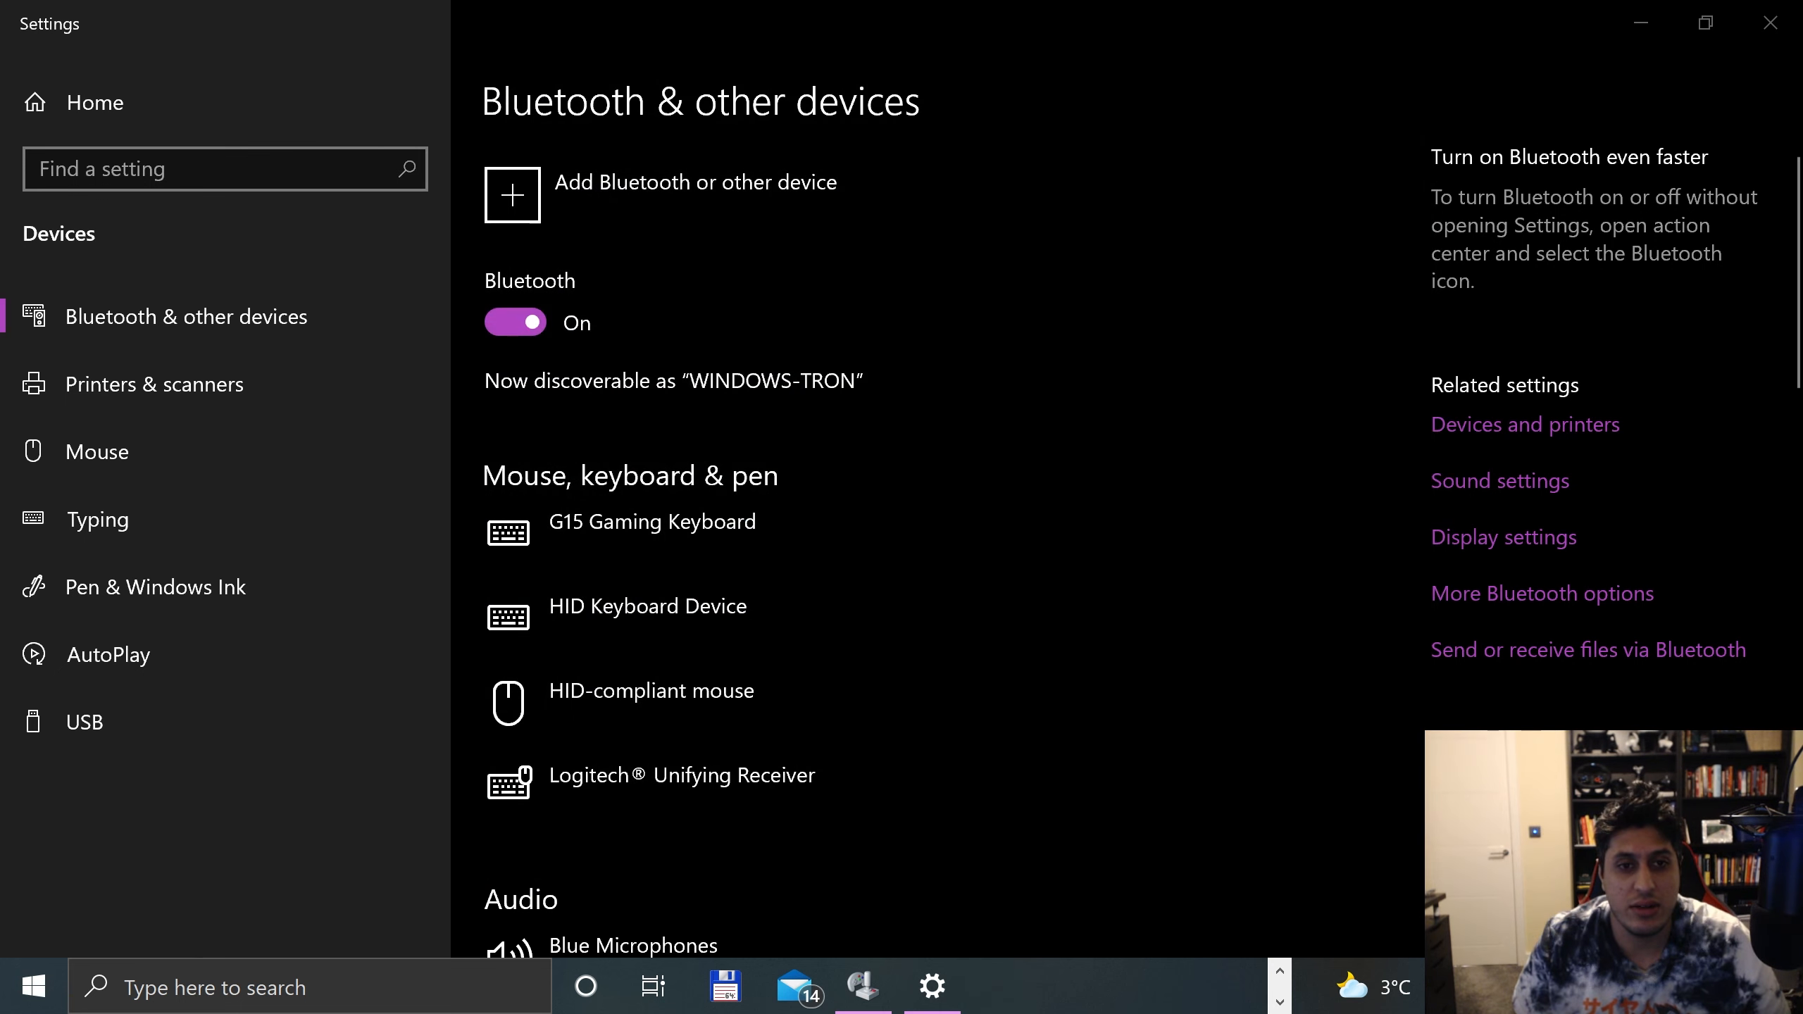
Step: Pair the Xbox Wireless Controller over Bluetooth and close the add-device dialog
{"action": "left_click", "coordinate": [511, 195]}
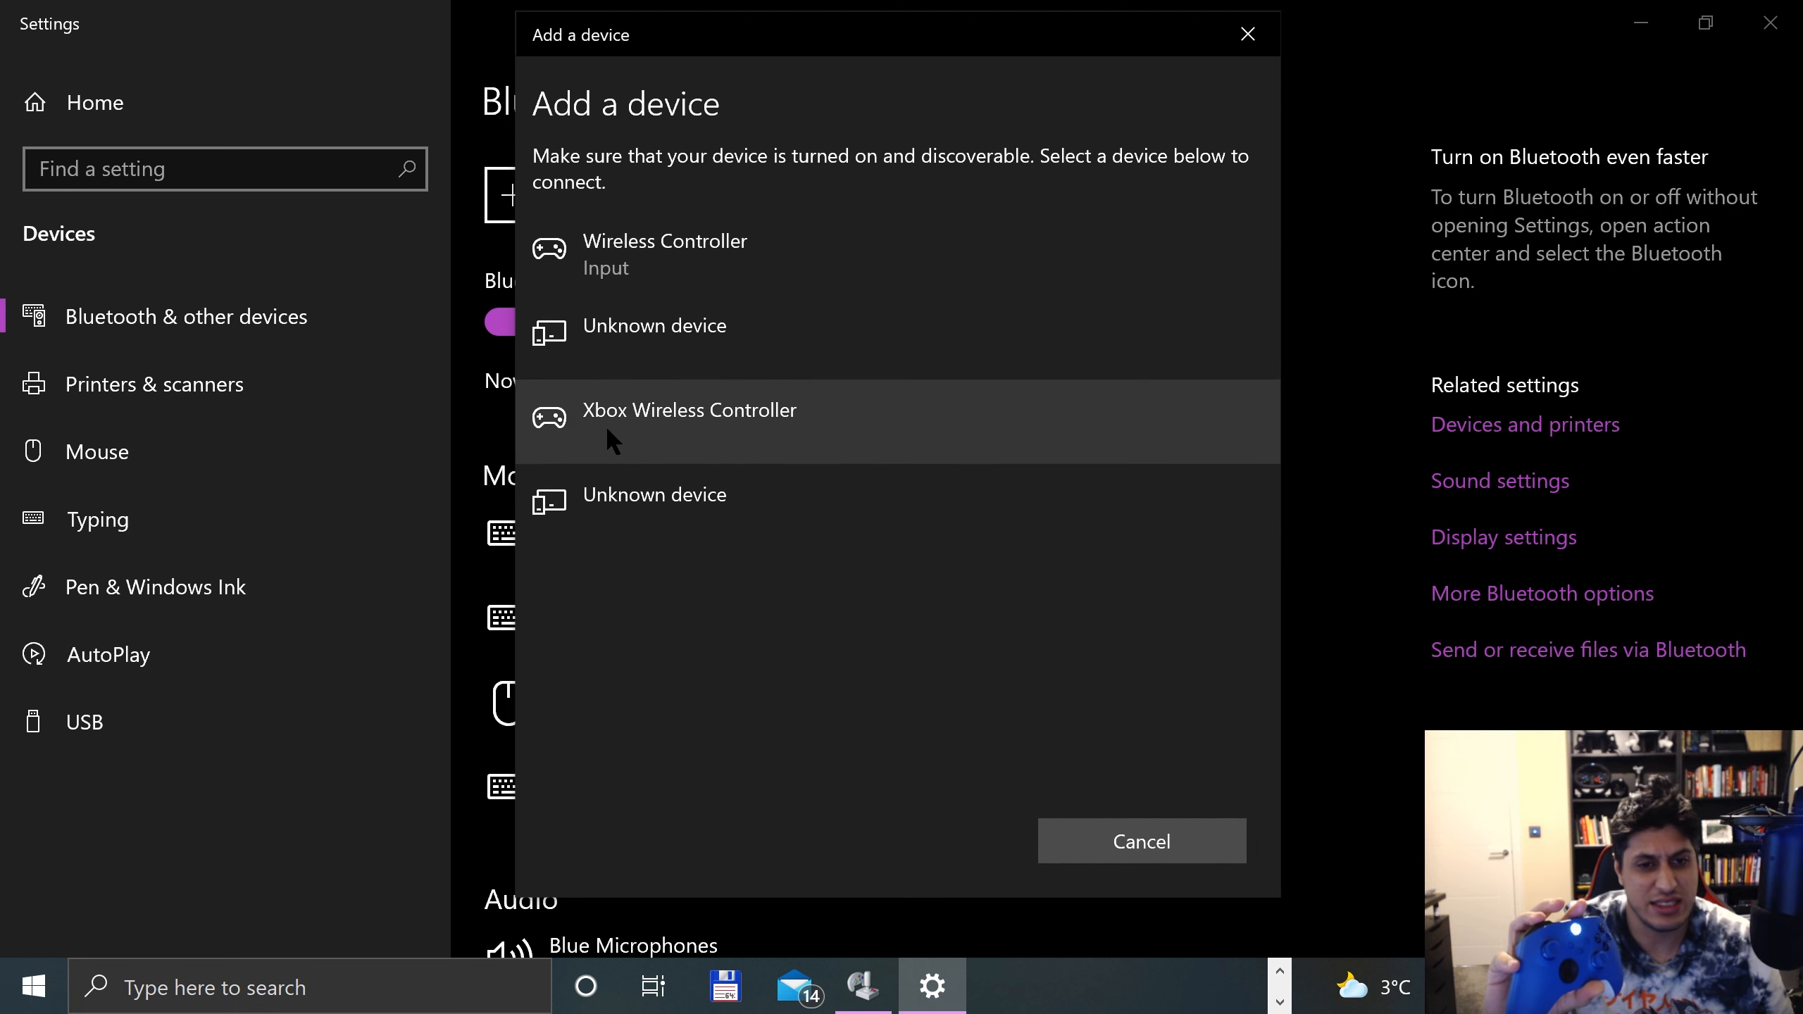
{"action": "left_click", "coordinate": [690, 411]}
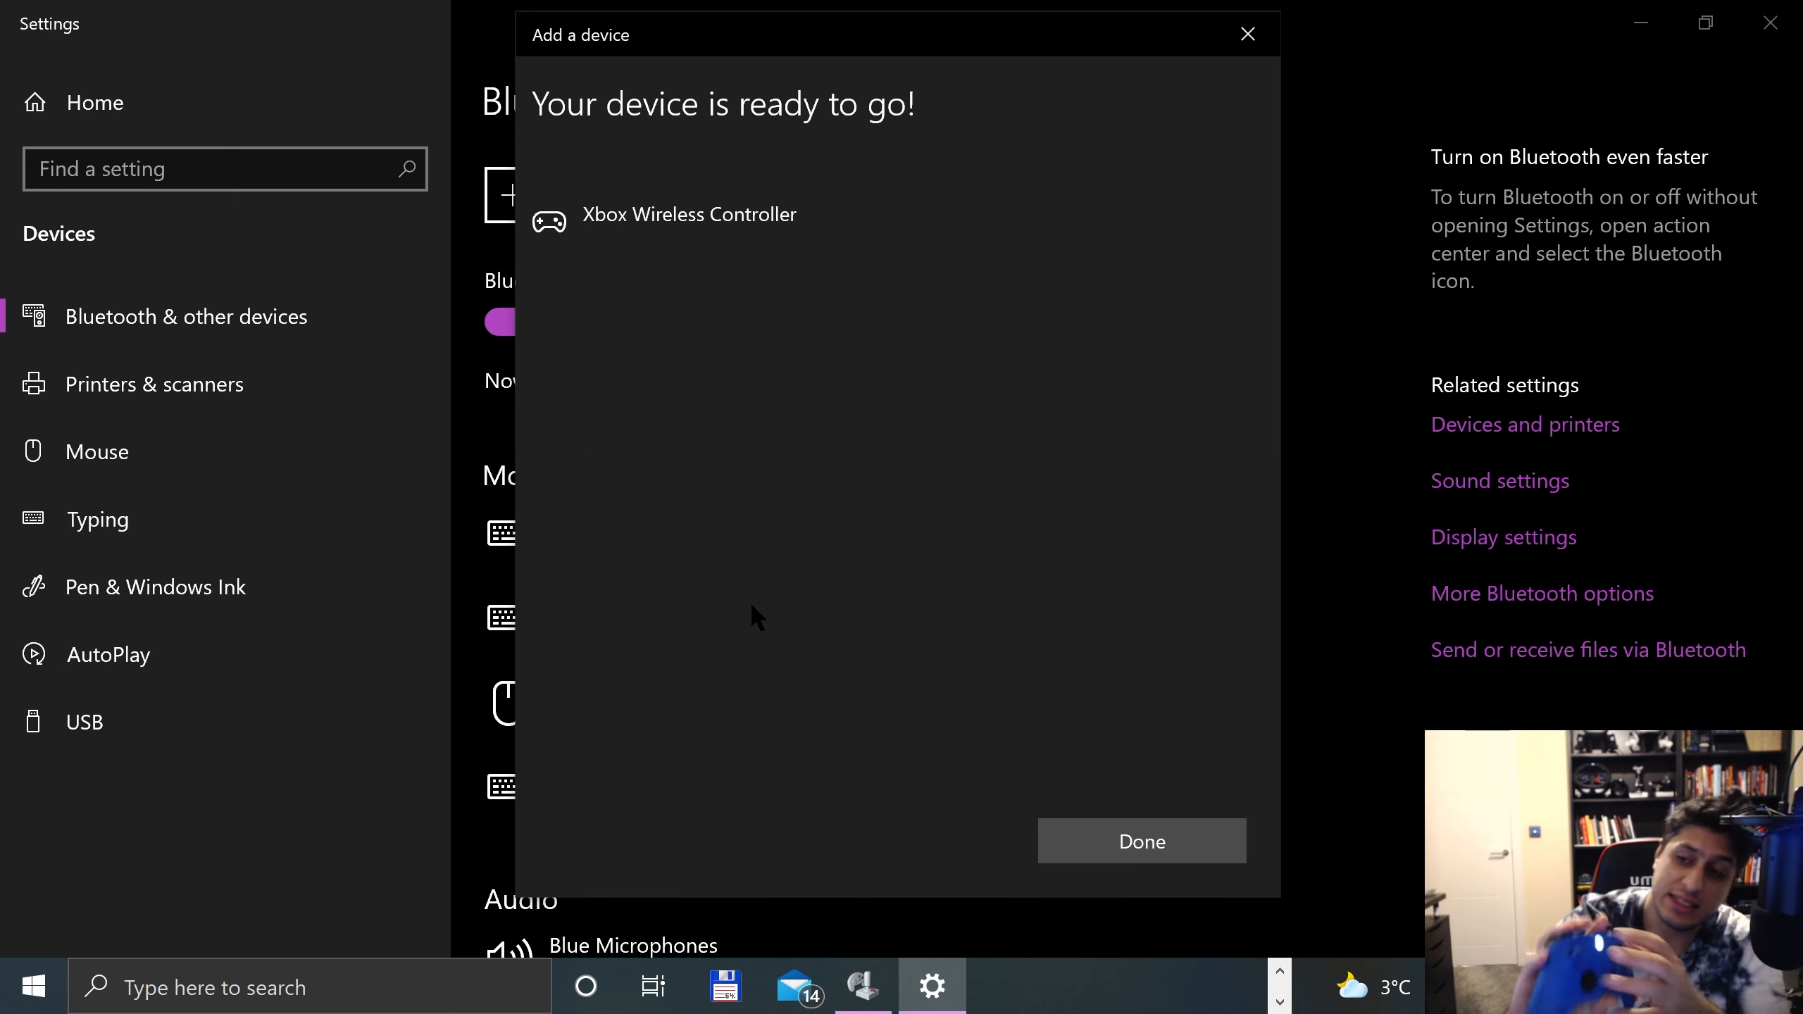
{"action": "left_click", "coordinate": [1141, 841]}
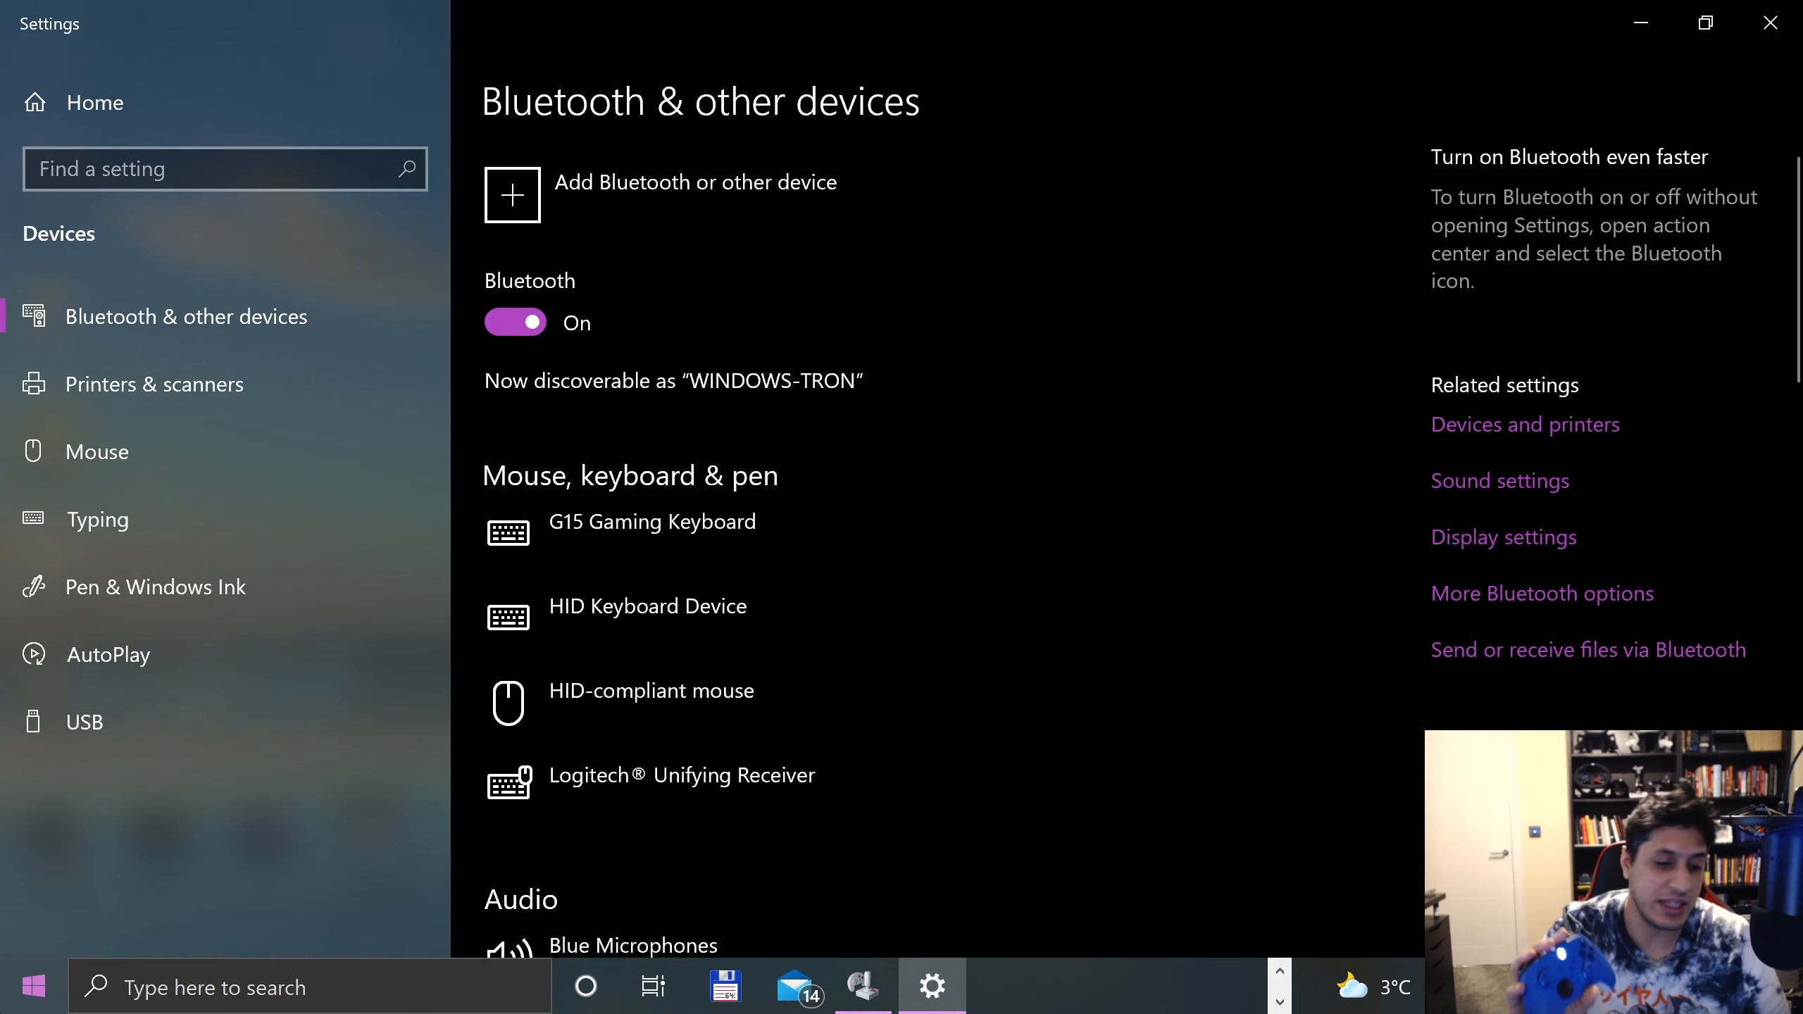
{"action": "type", "text": "ga"}
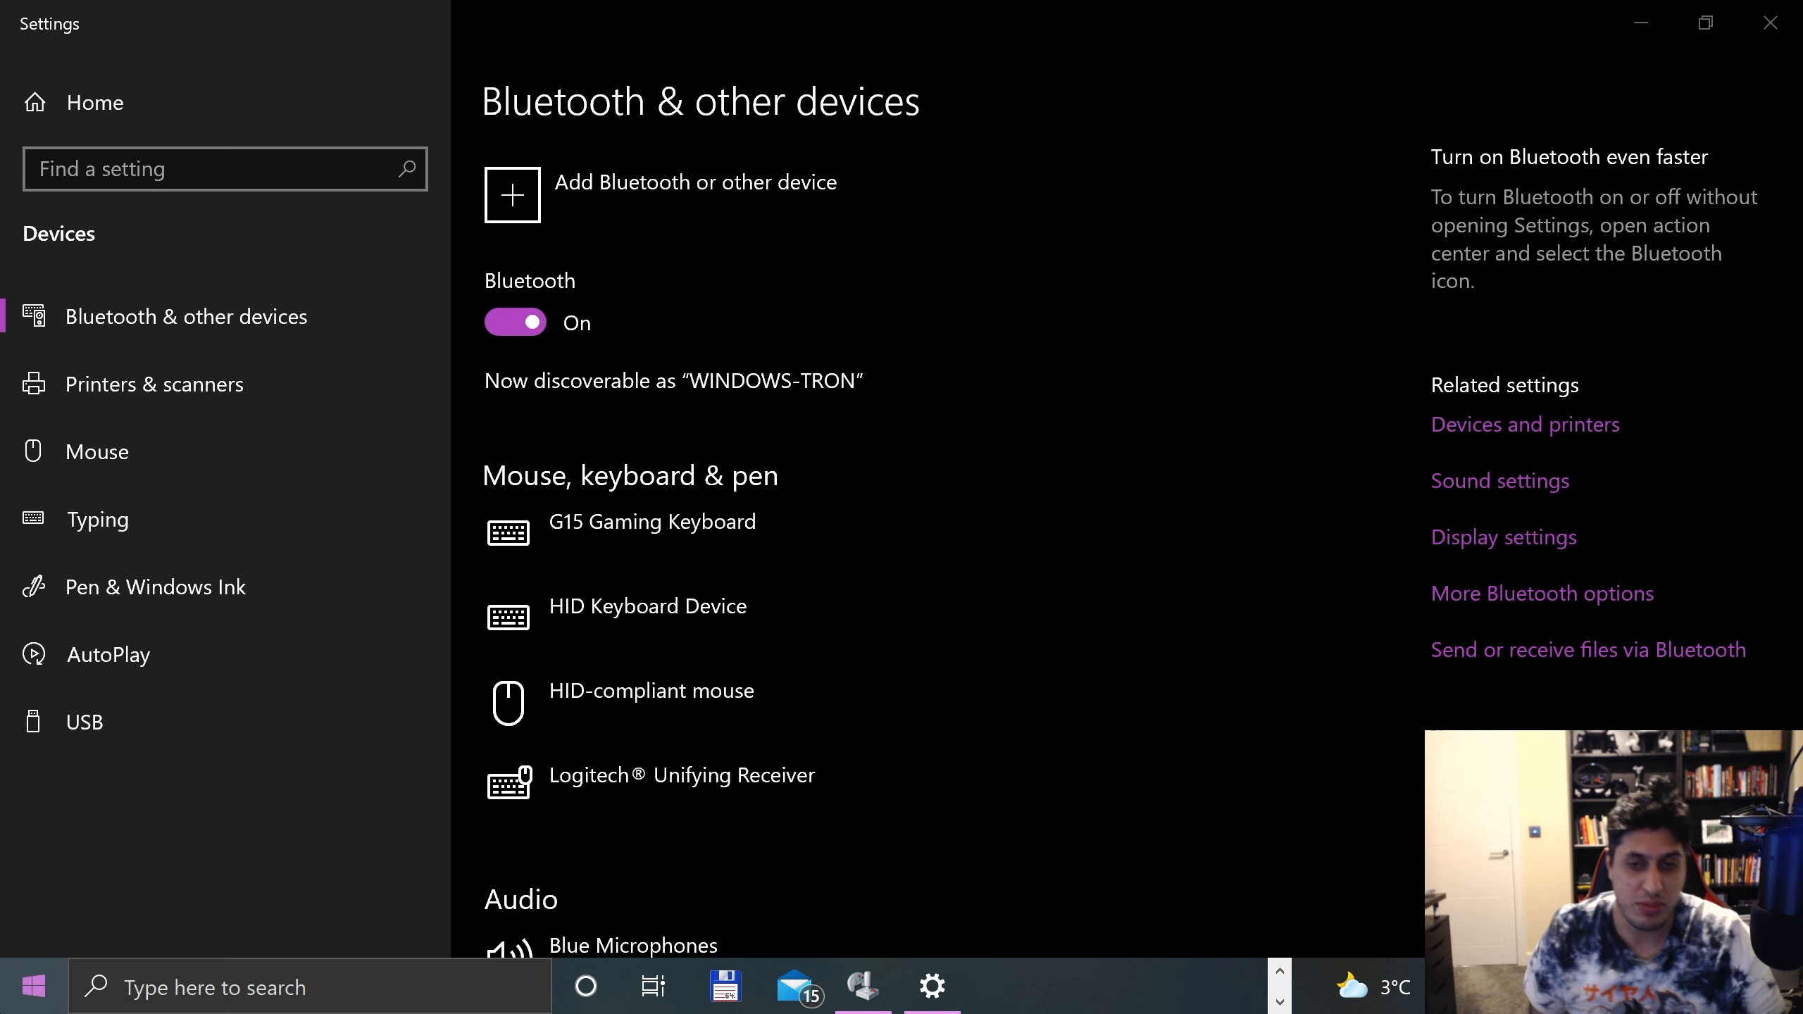
Step: Check the 6-axis, 16-button gamepad shows OK in Game Controllers, then close it
{"action": "left_click", "coordinate": [1002, 985]}
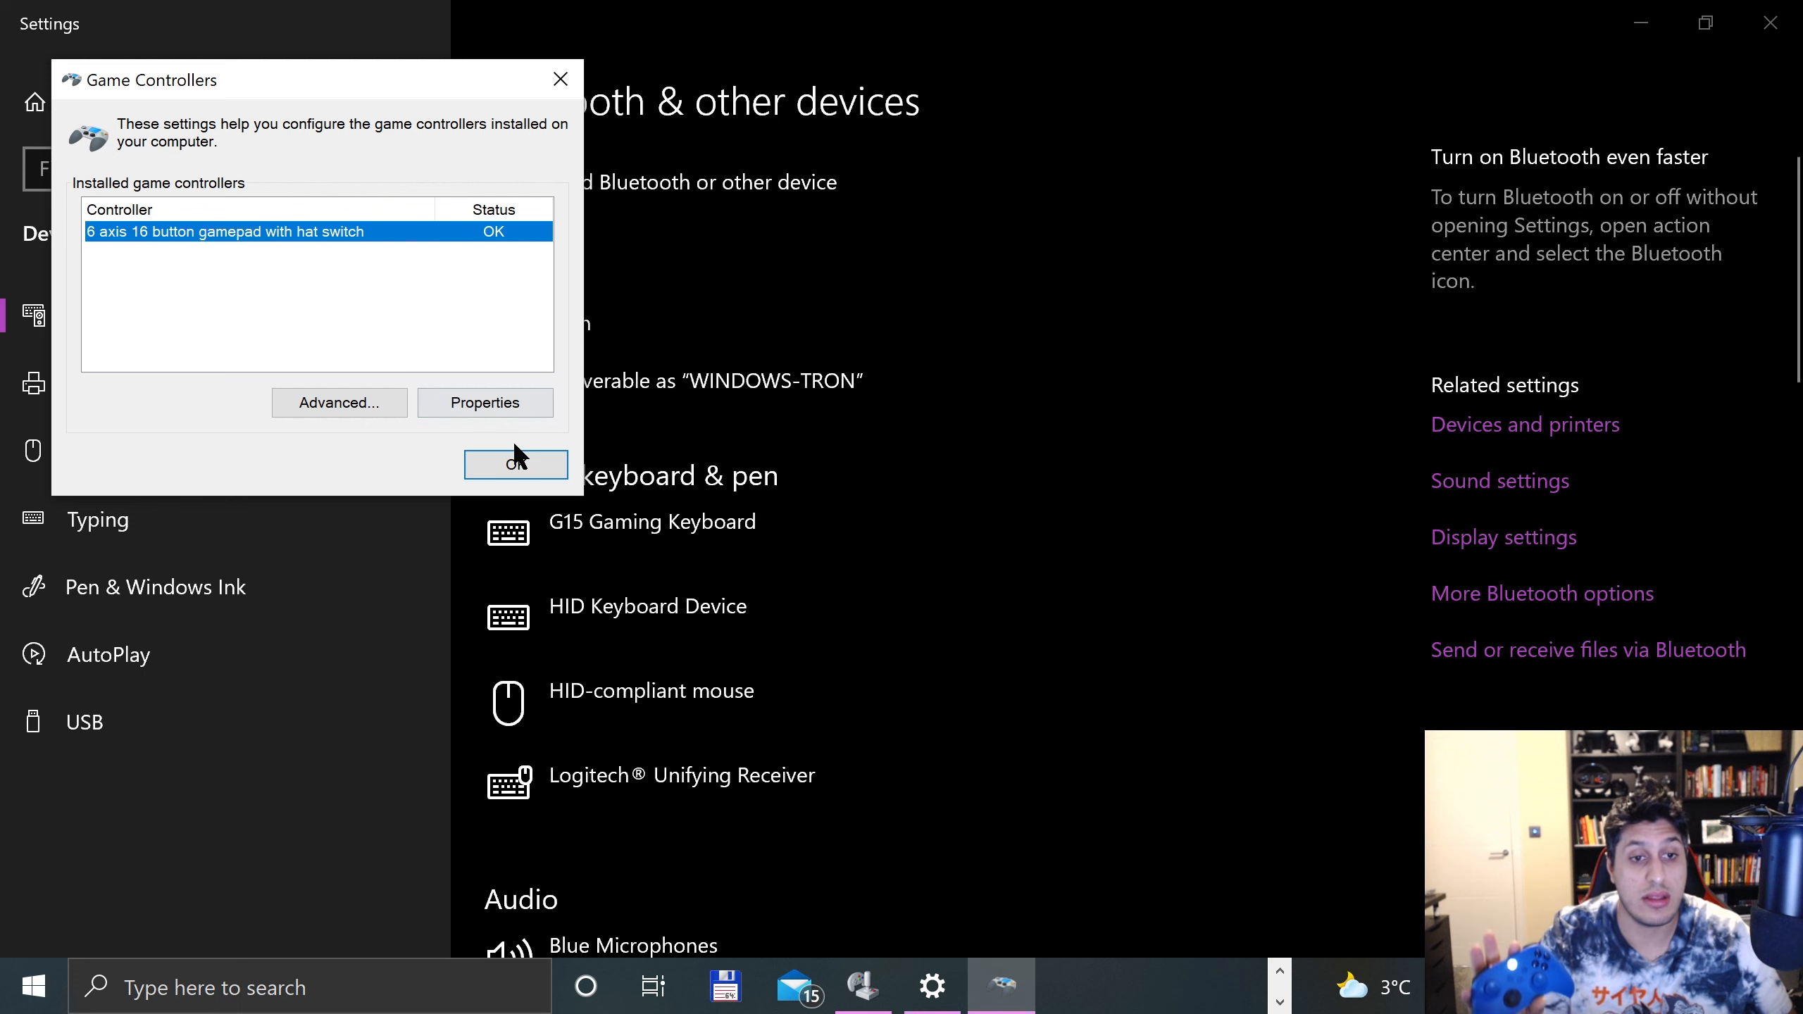
{"action": "left_click", "coordinate": [484, 402]}
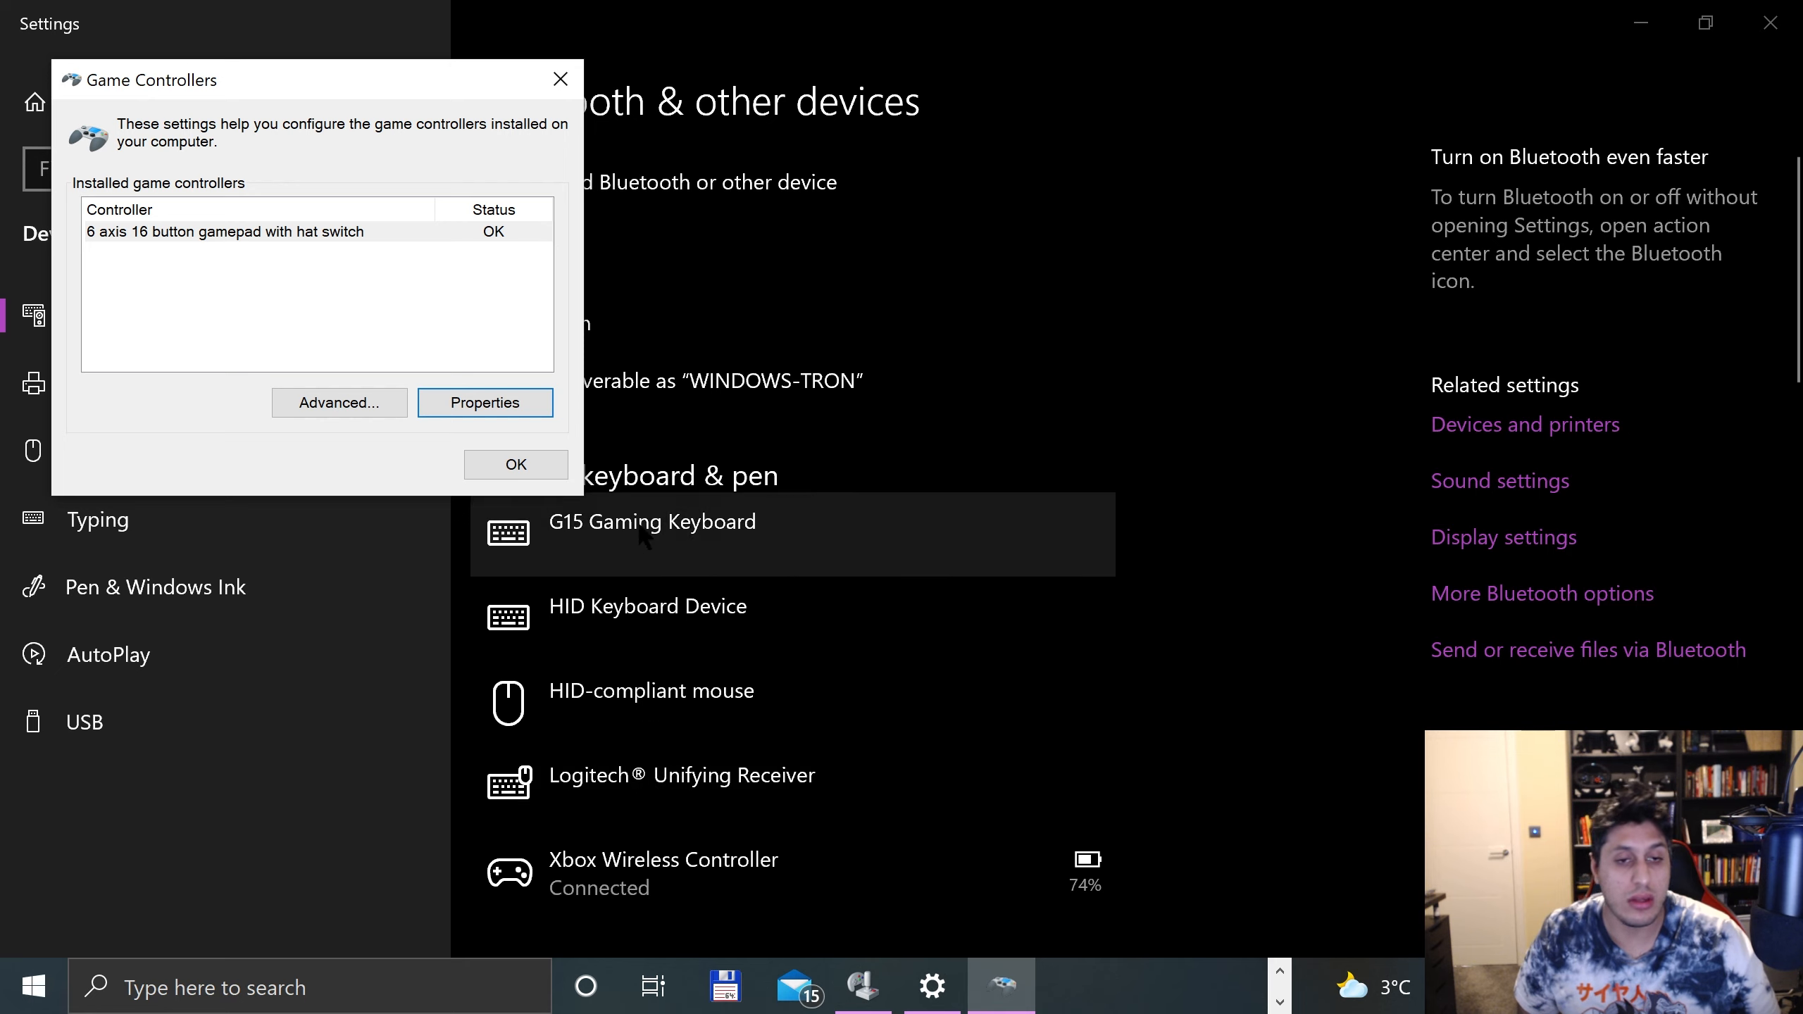
{"action": "left_click", "coordinate": [514, 465]}
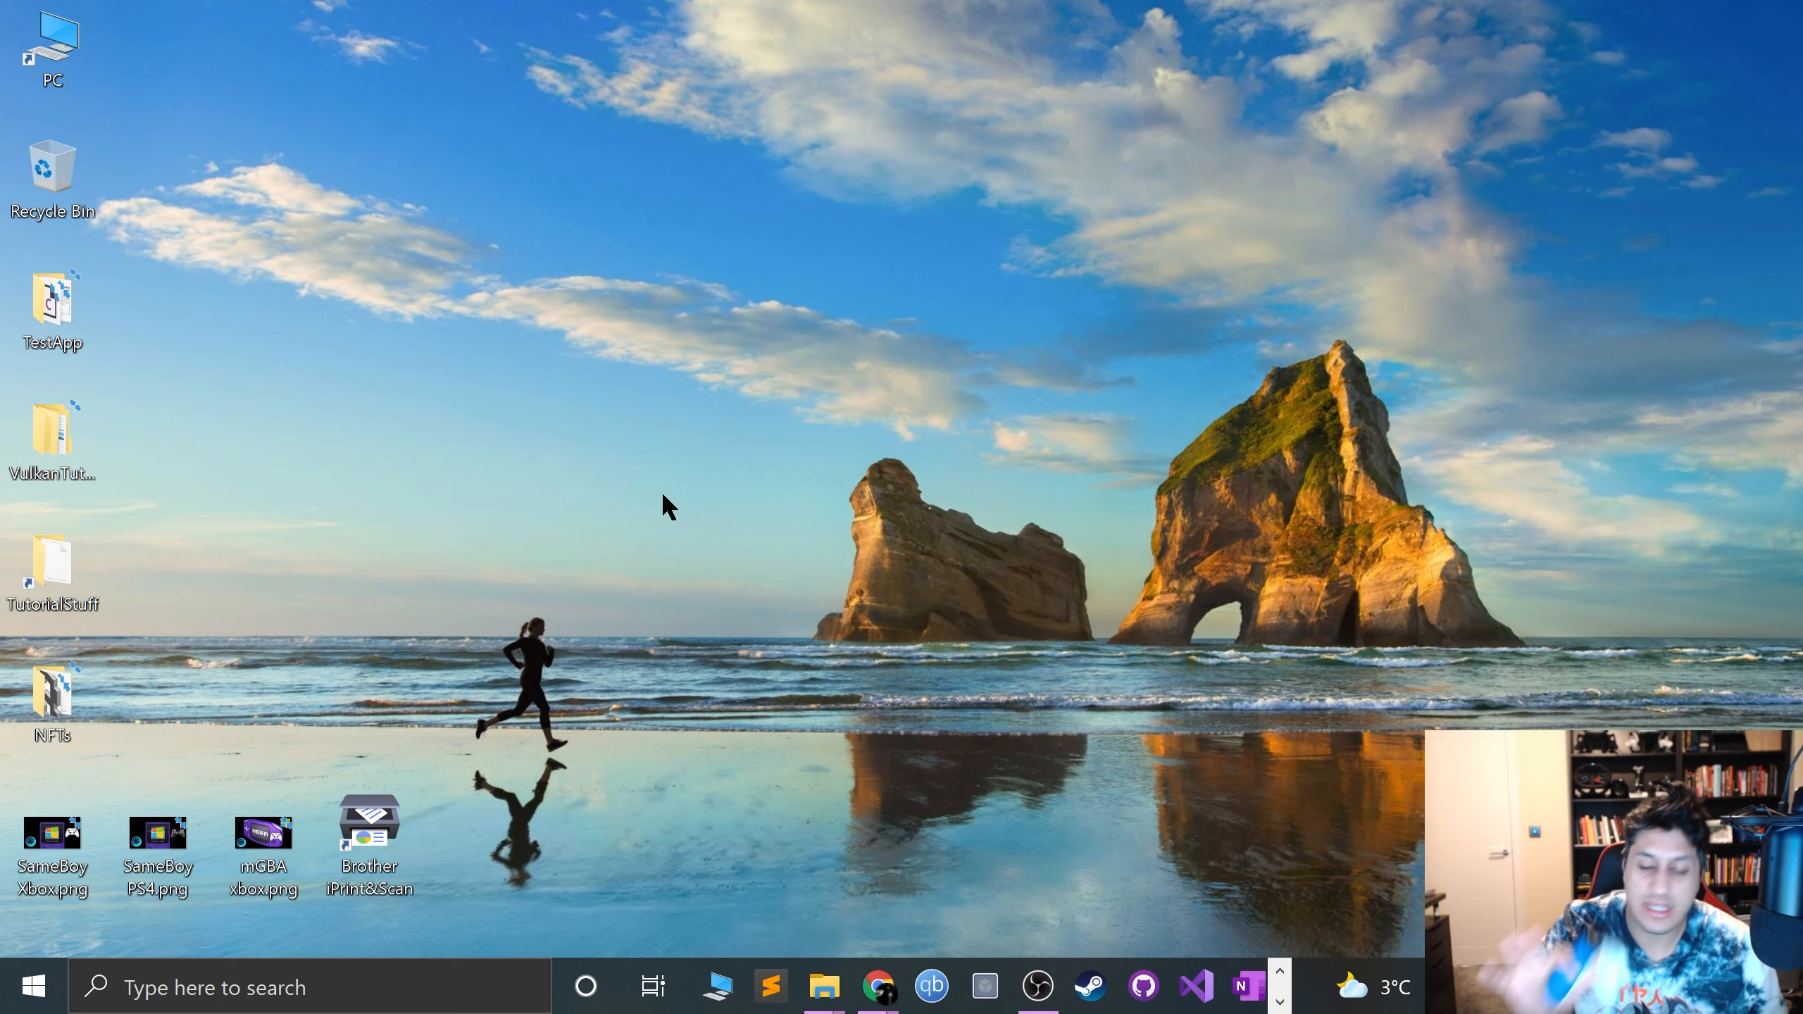
Step: Launch mGBA 0.9.3 from the Windows search panel's Recent list
{"action": "left_click", "coordinate": [33, 986]}
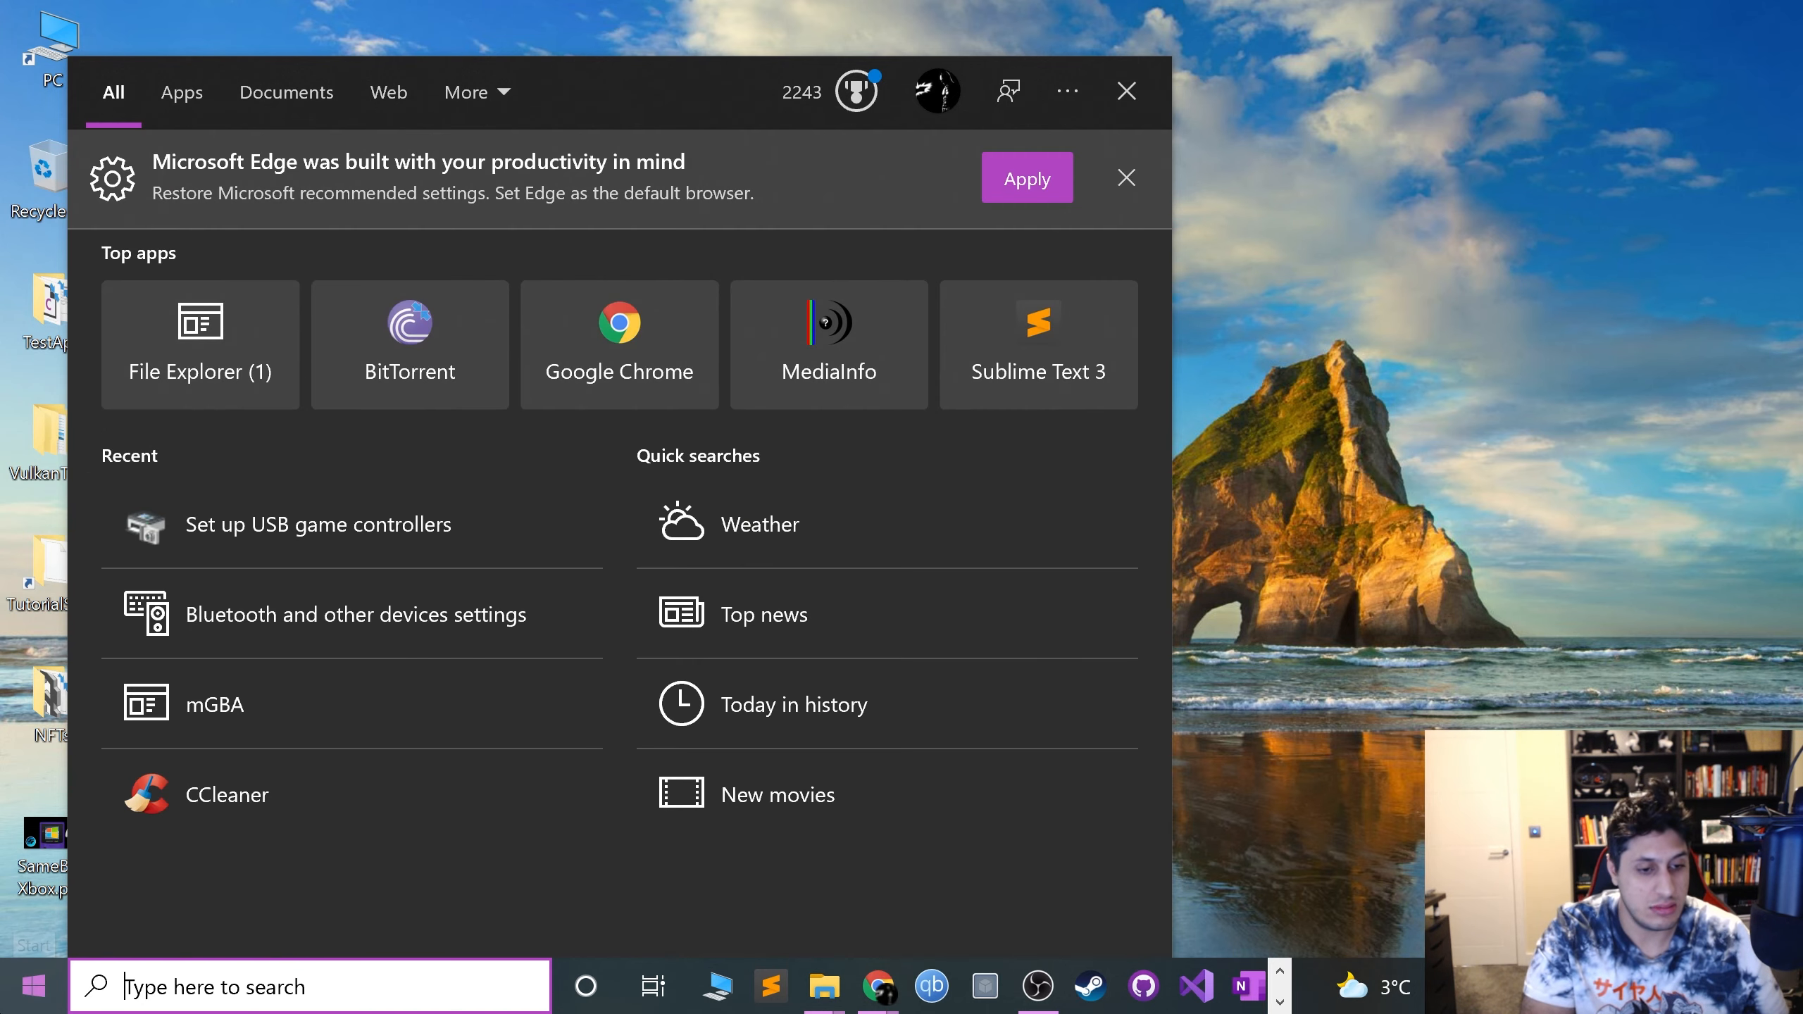
{"action": "left_click", "coordinate": [31, 987]}
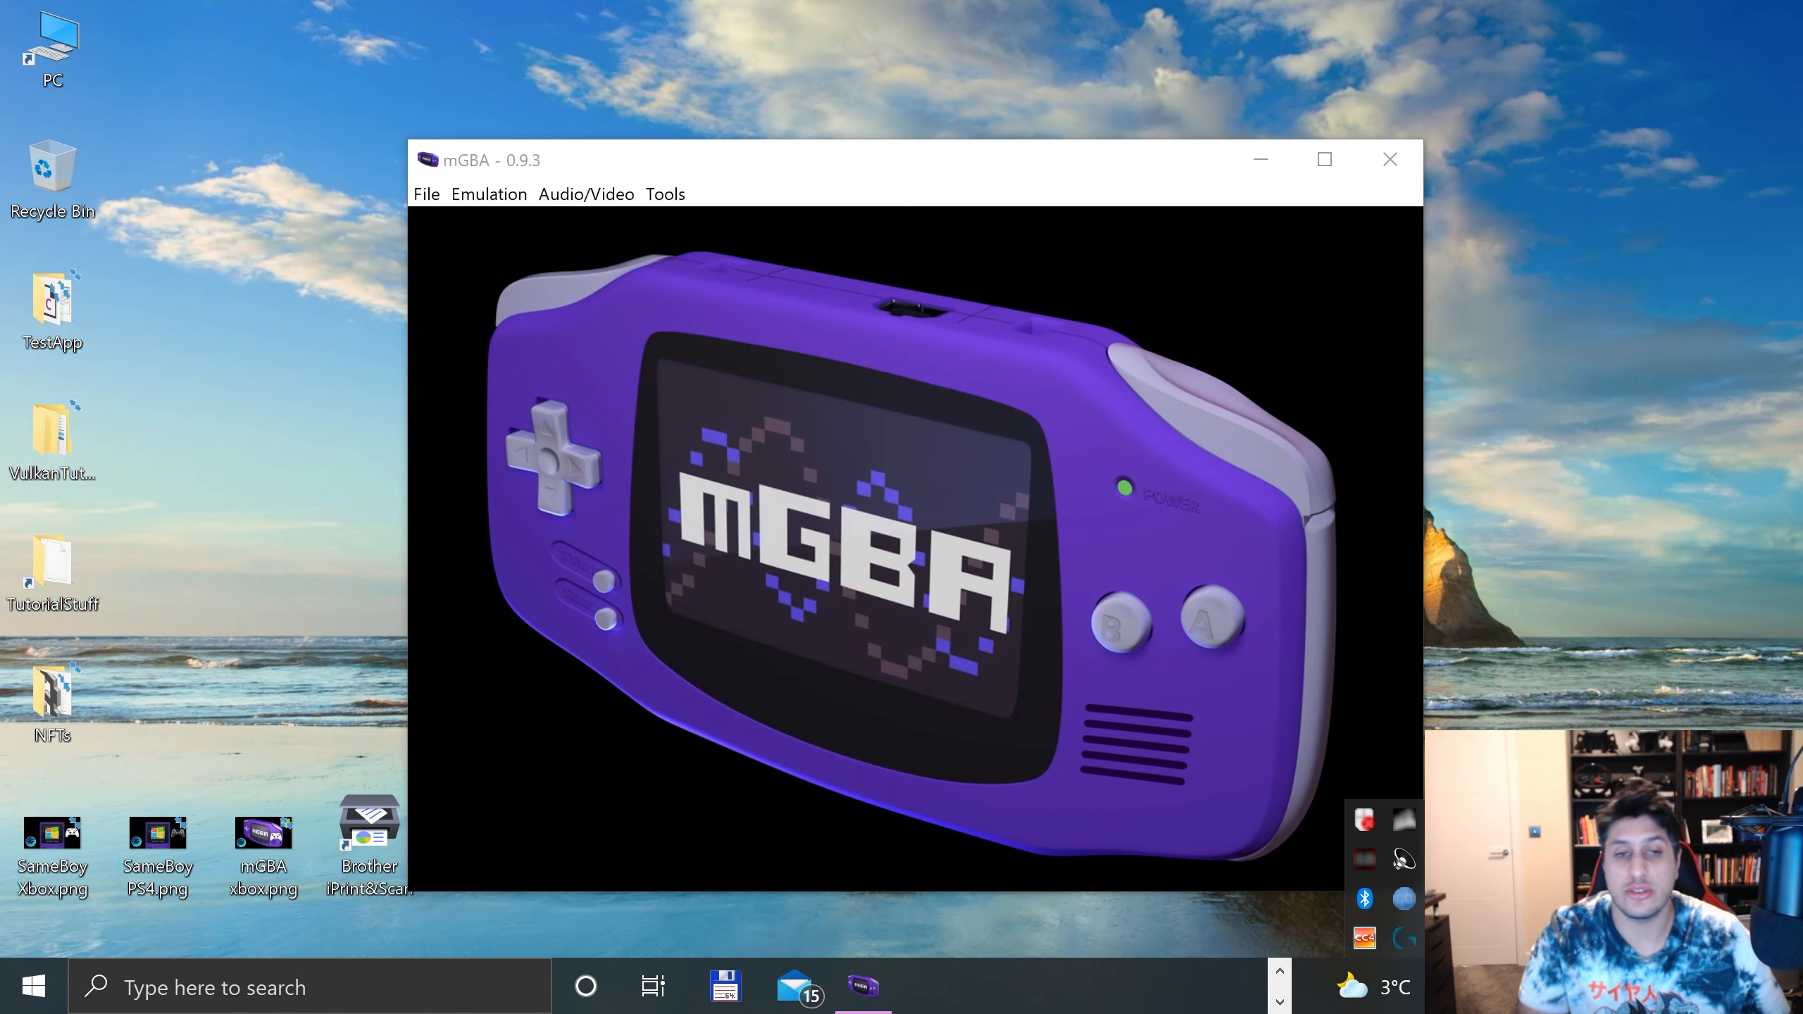
Step: Review the Xbox Series X Controller bindings in mGBA Settings, then the keyboard bindings
{"action": "left_click", "coordinate": [665, 193]}
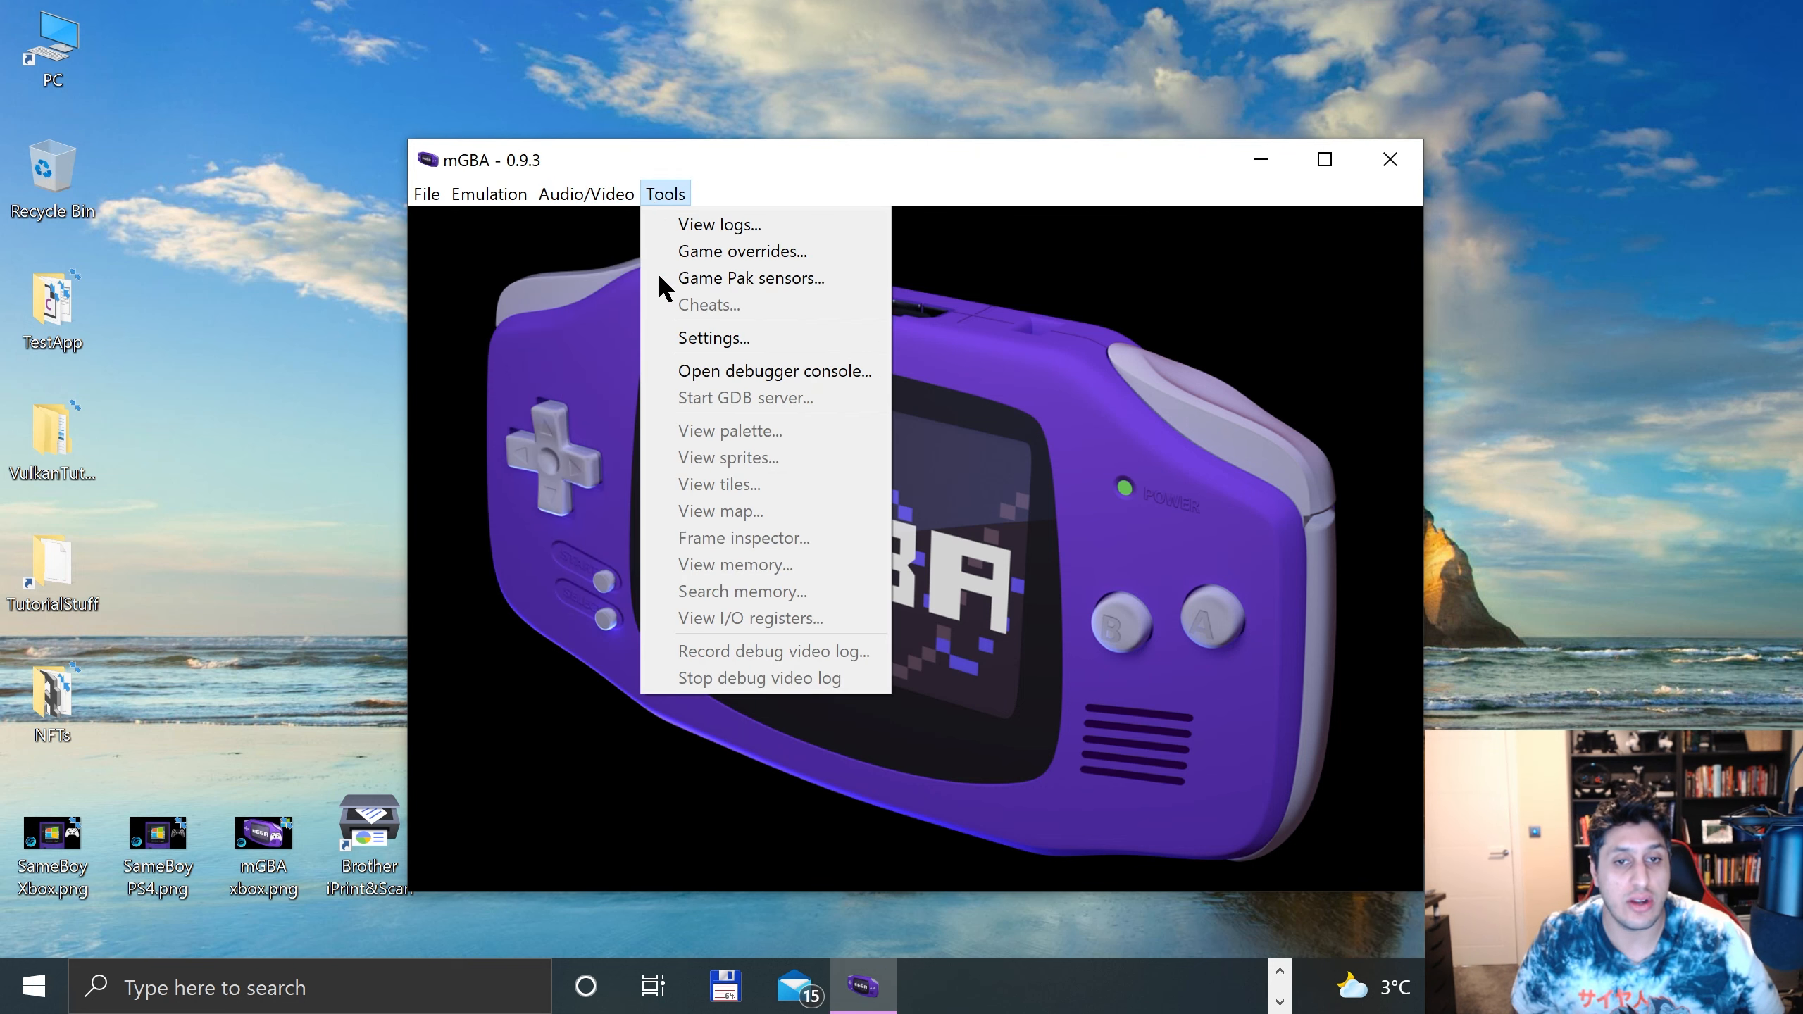
{"action": "left_click", "coordinate": [713, 337]}
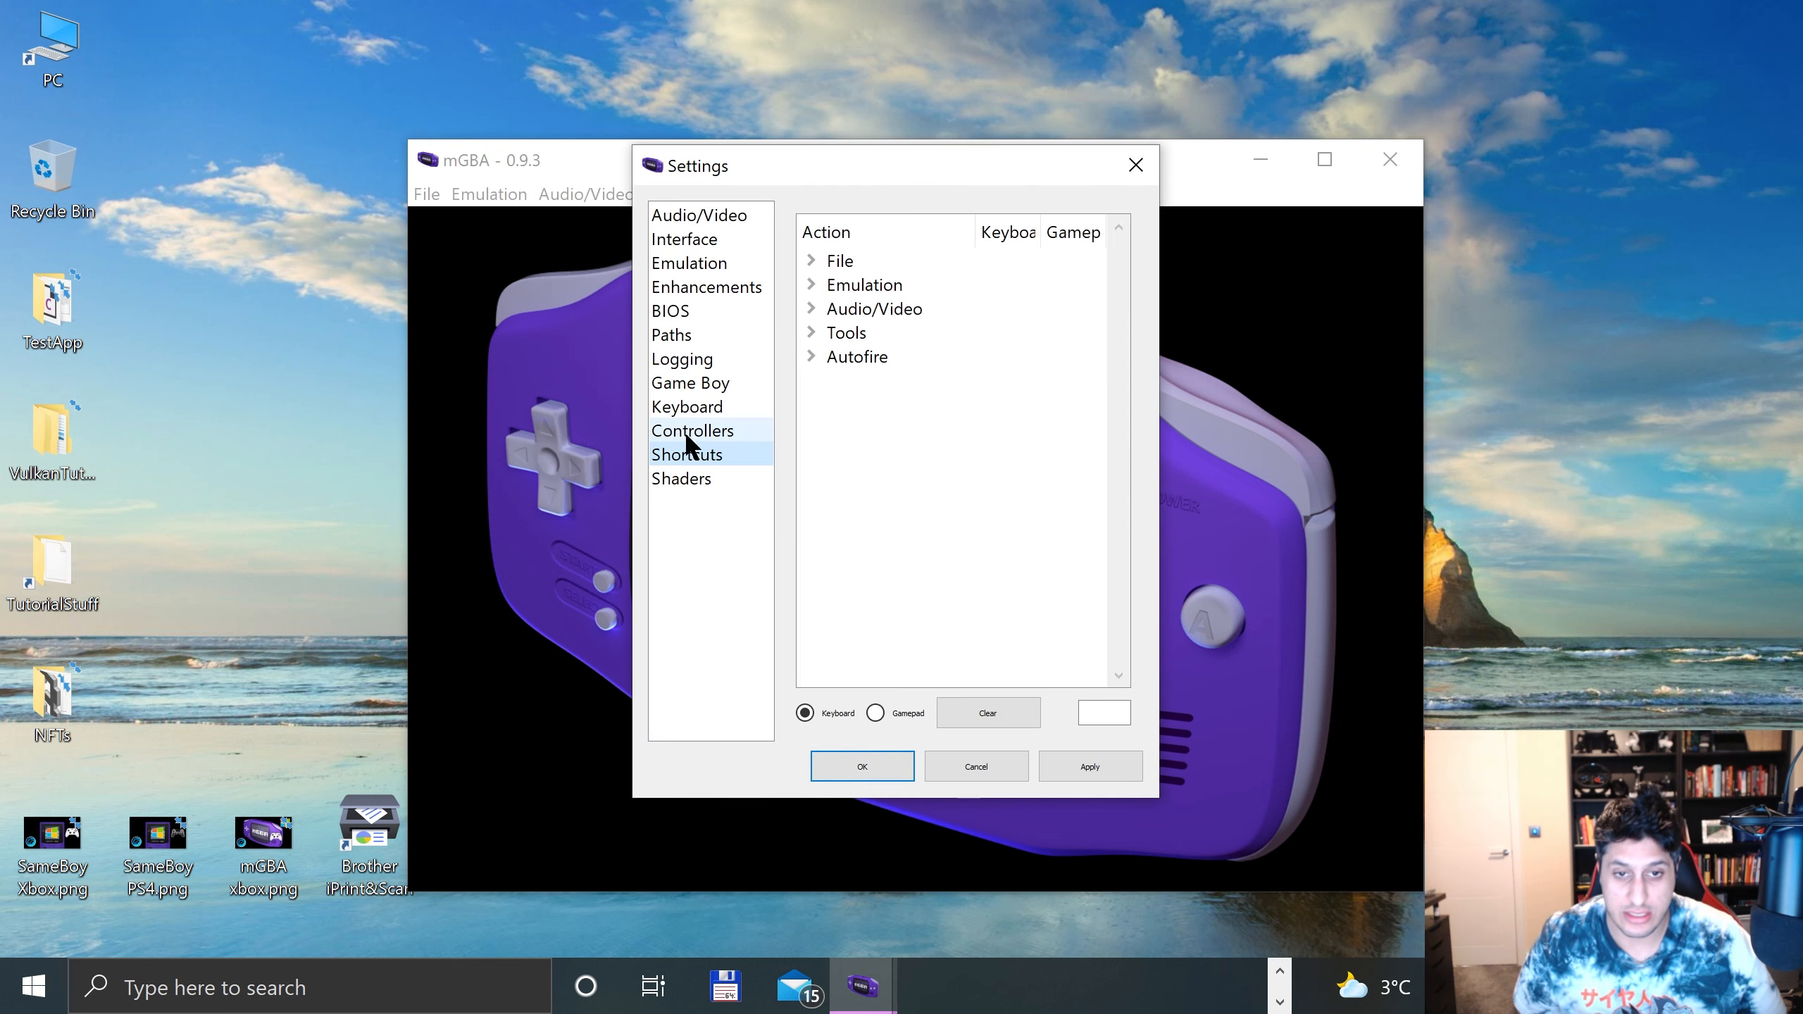
{"action": "left_click", "coordinate": [692, 430]}
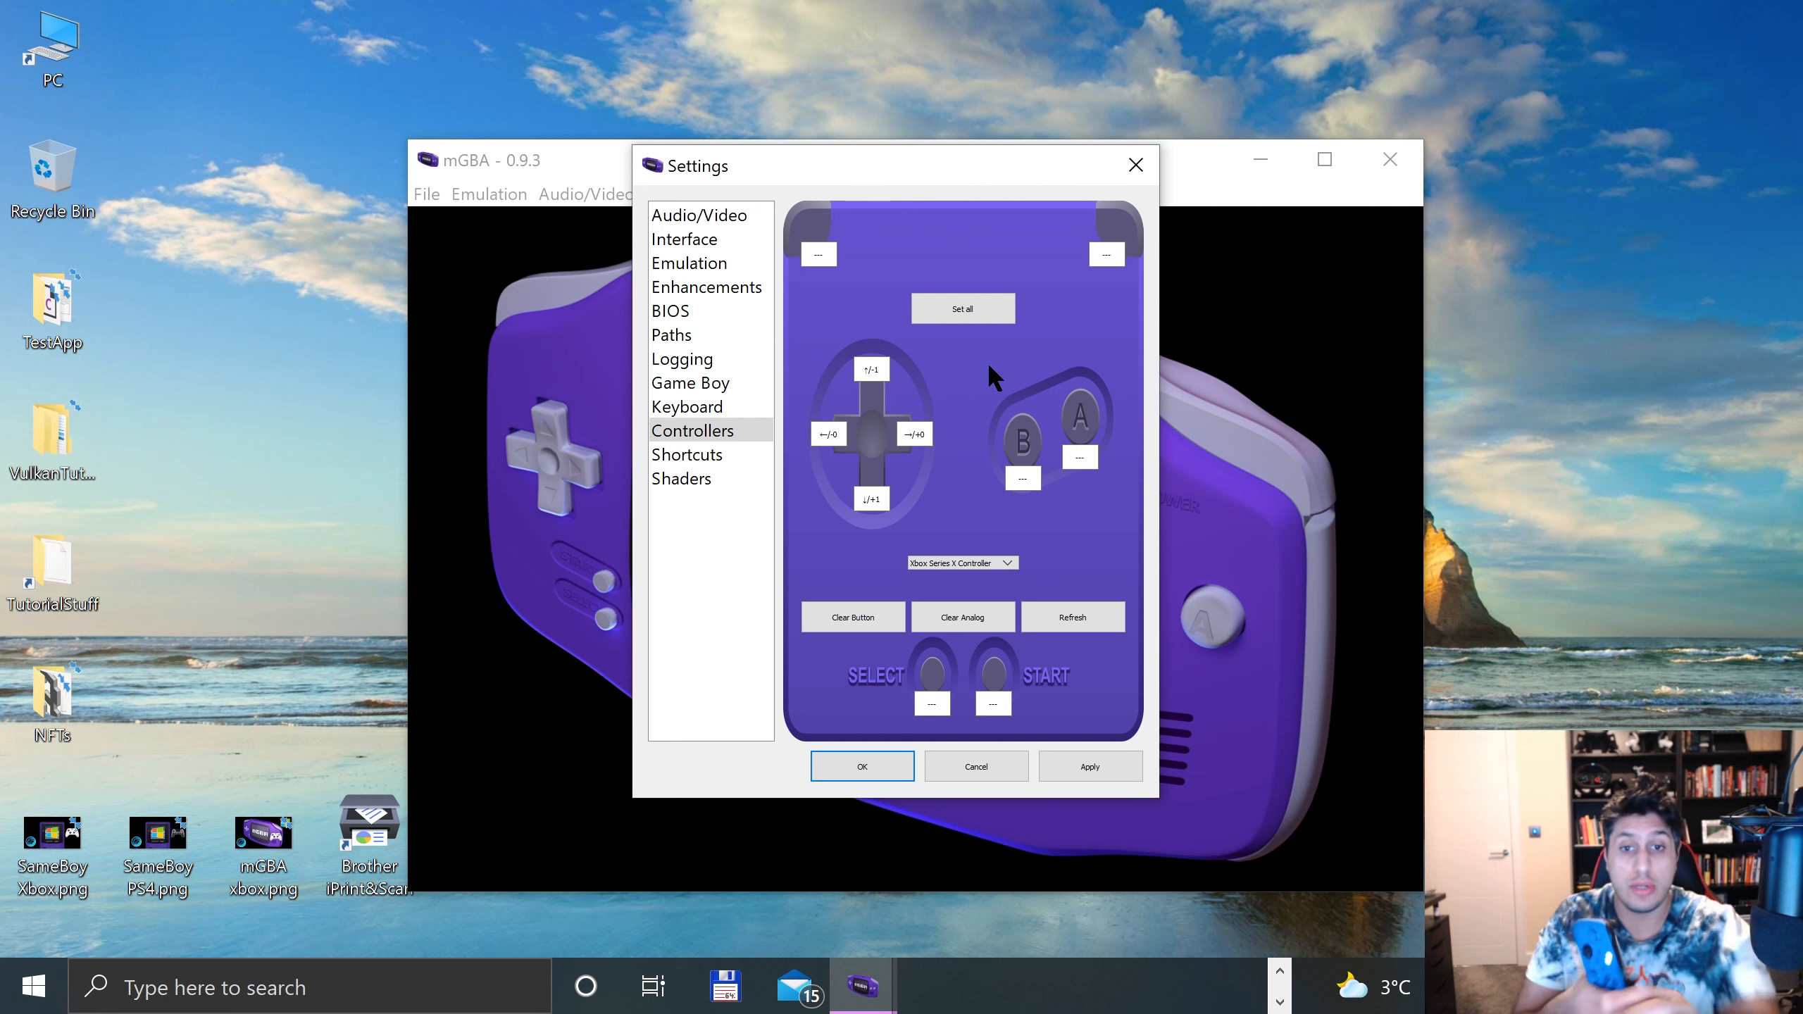
{"action": "left_click", "coordinate": [871, 369]}
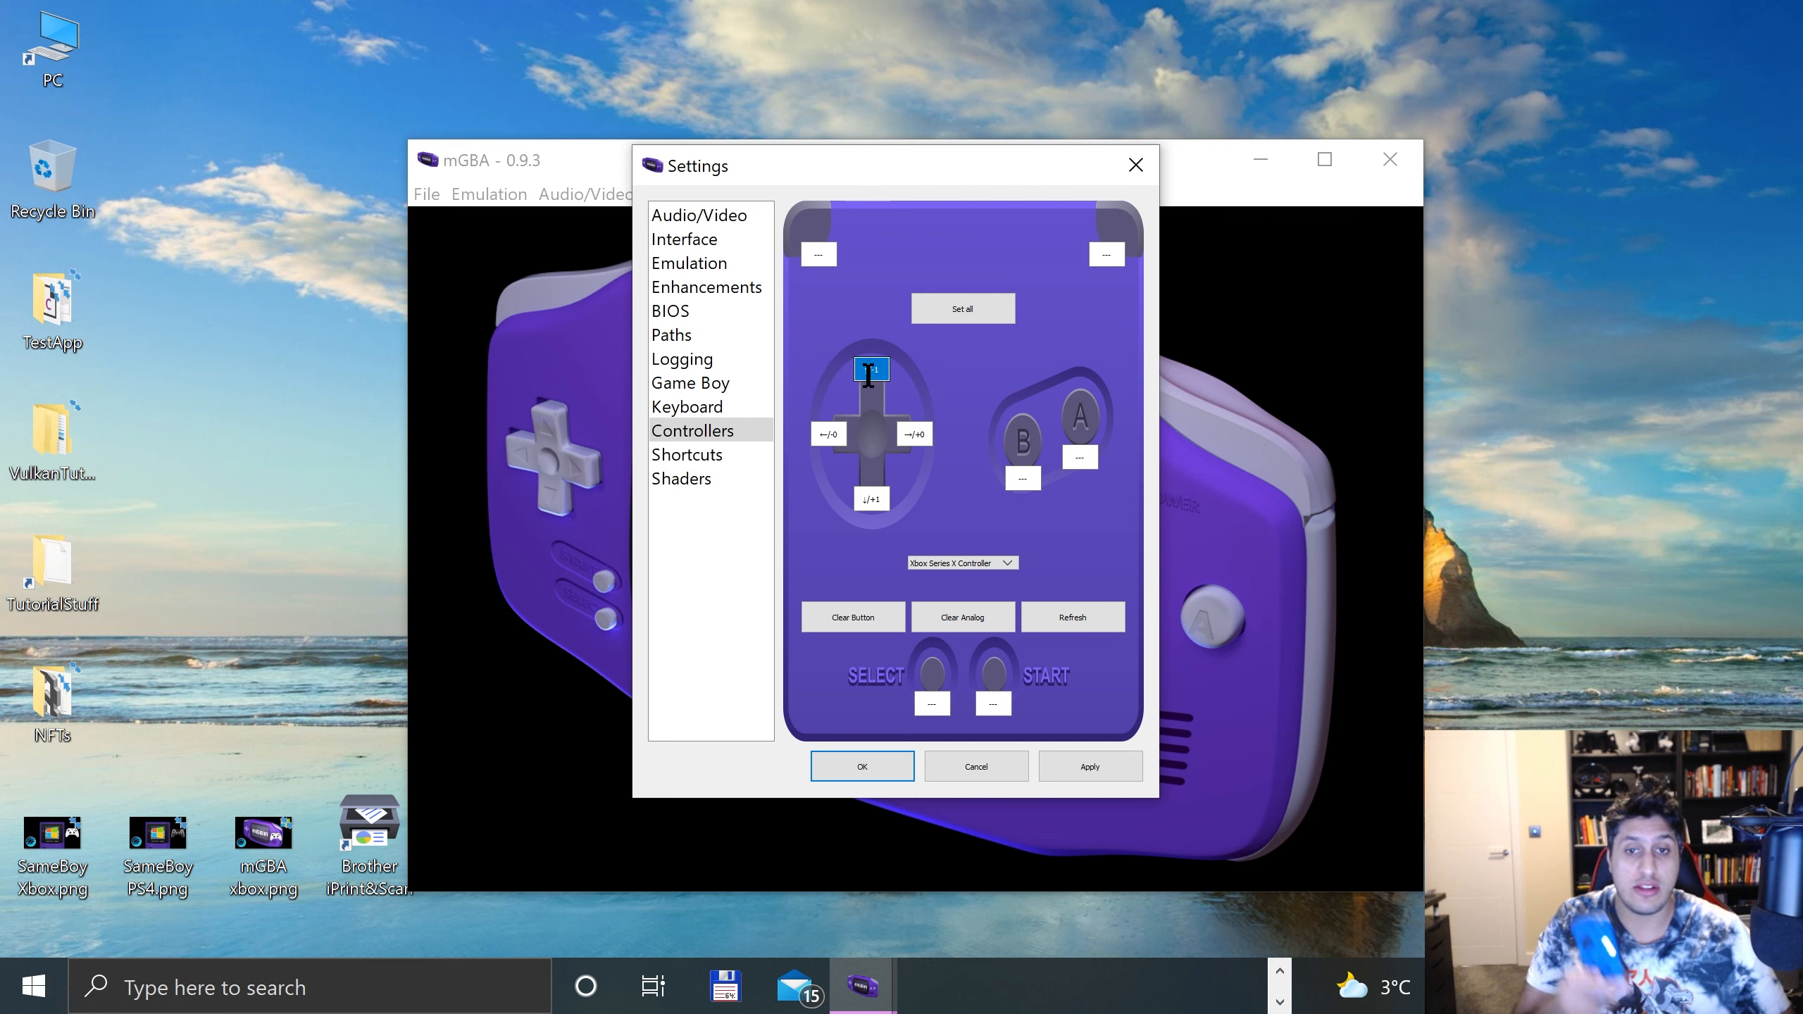
{"action": "left_click", "coordinate": [687, 407]}
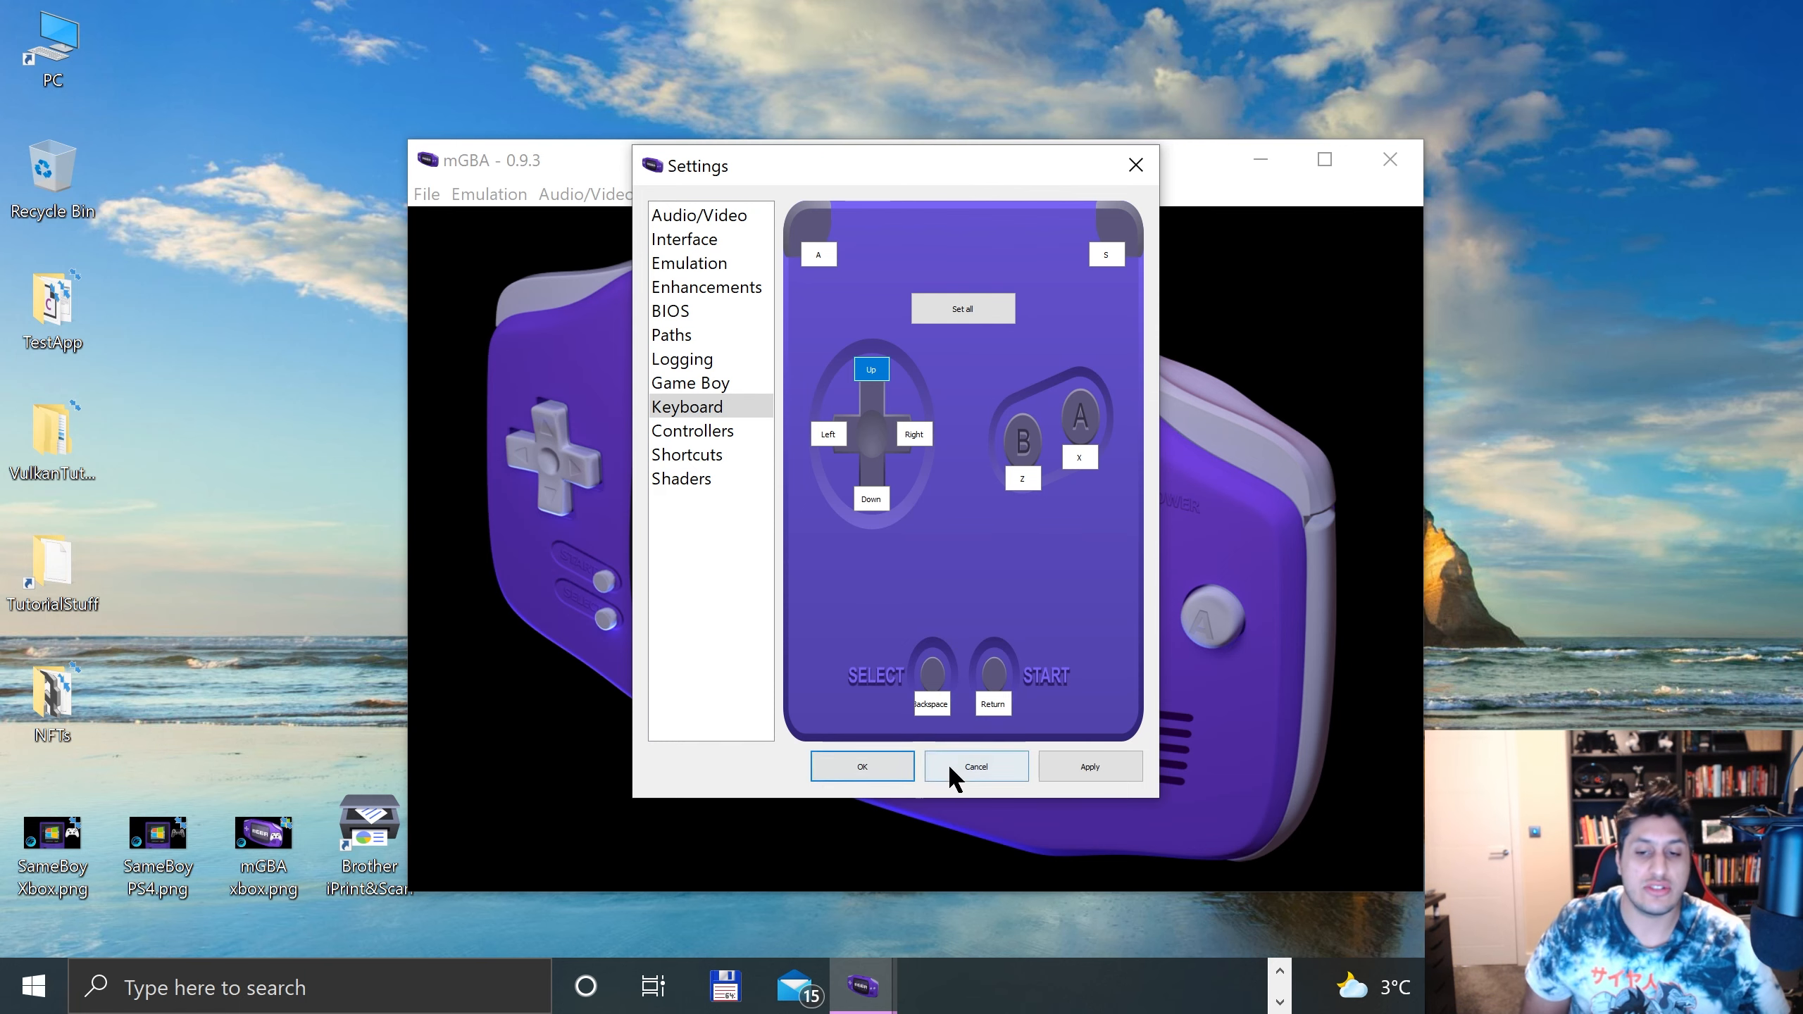
Step: Search 'joytokey' in Chrome and scroll joytokey.net to the latest-version download links
{"action": "left_click", "coordinate": [975, 766]}
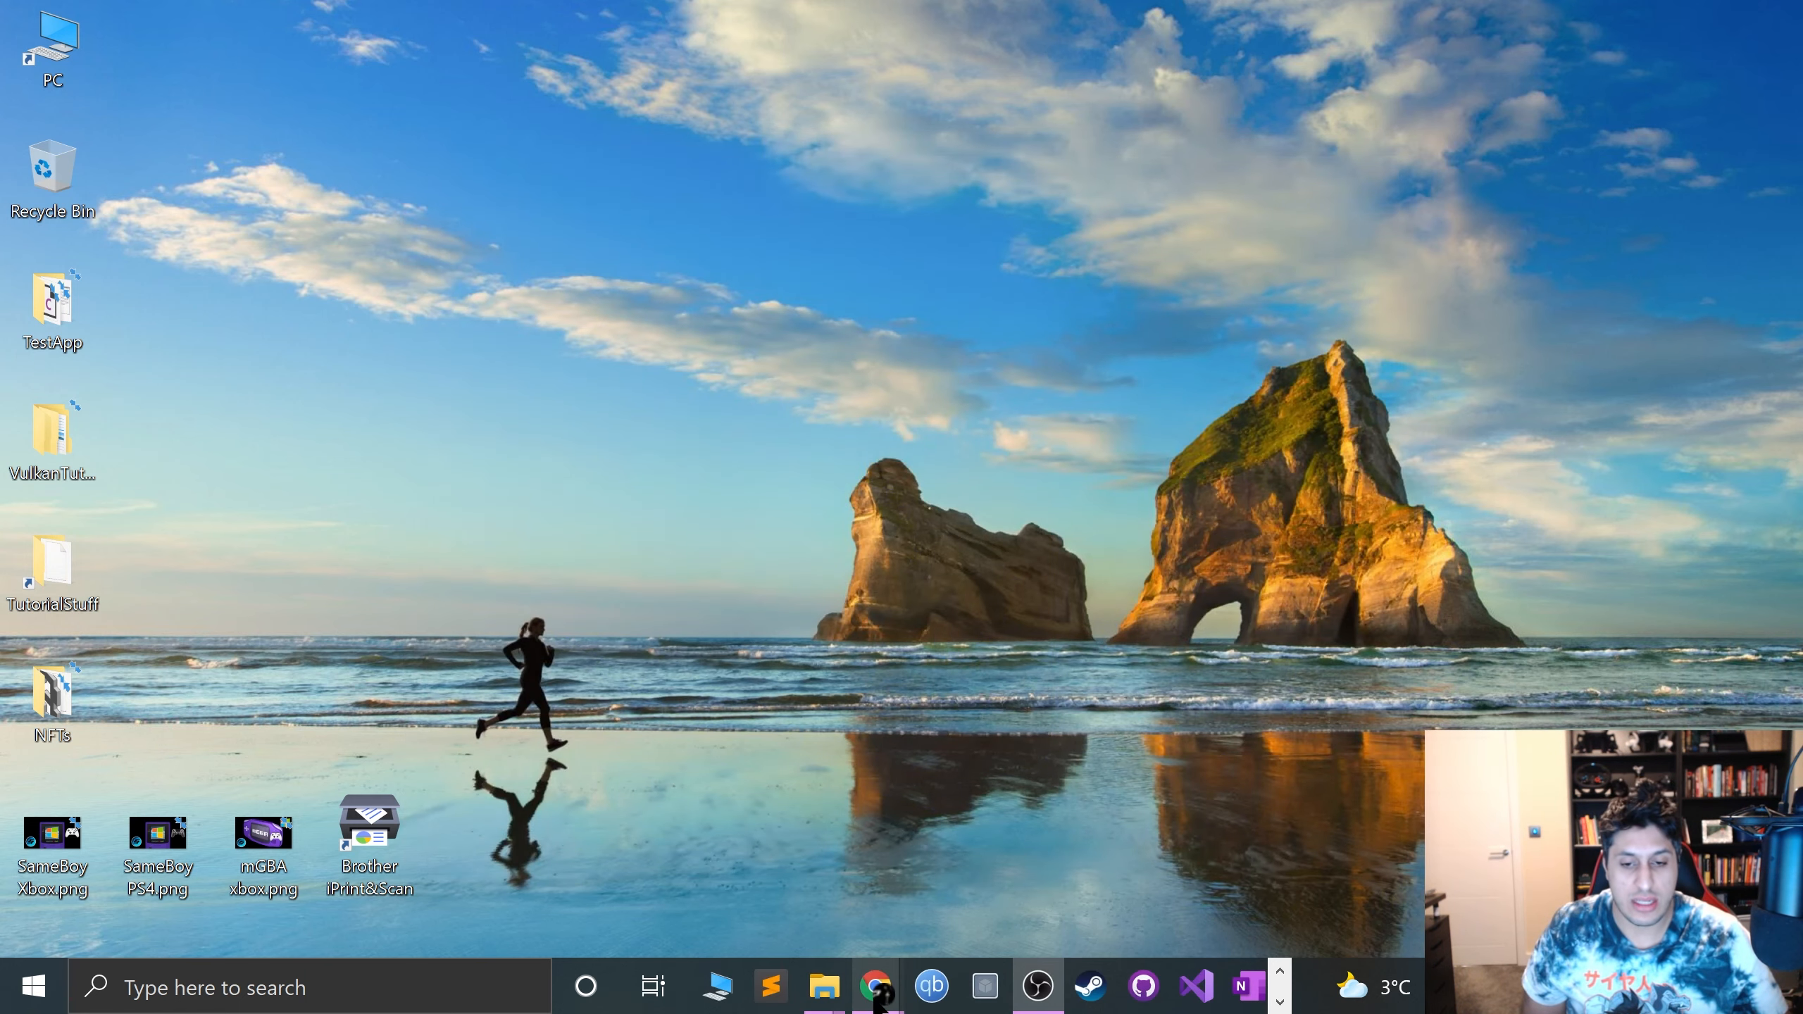
{"action": "left_click", "coordinate": [875, 986]}
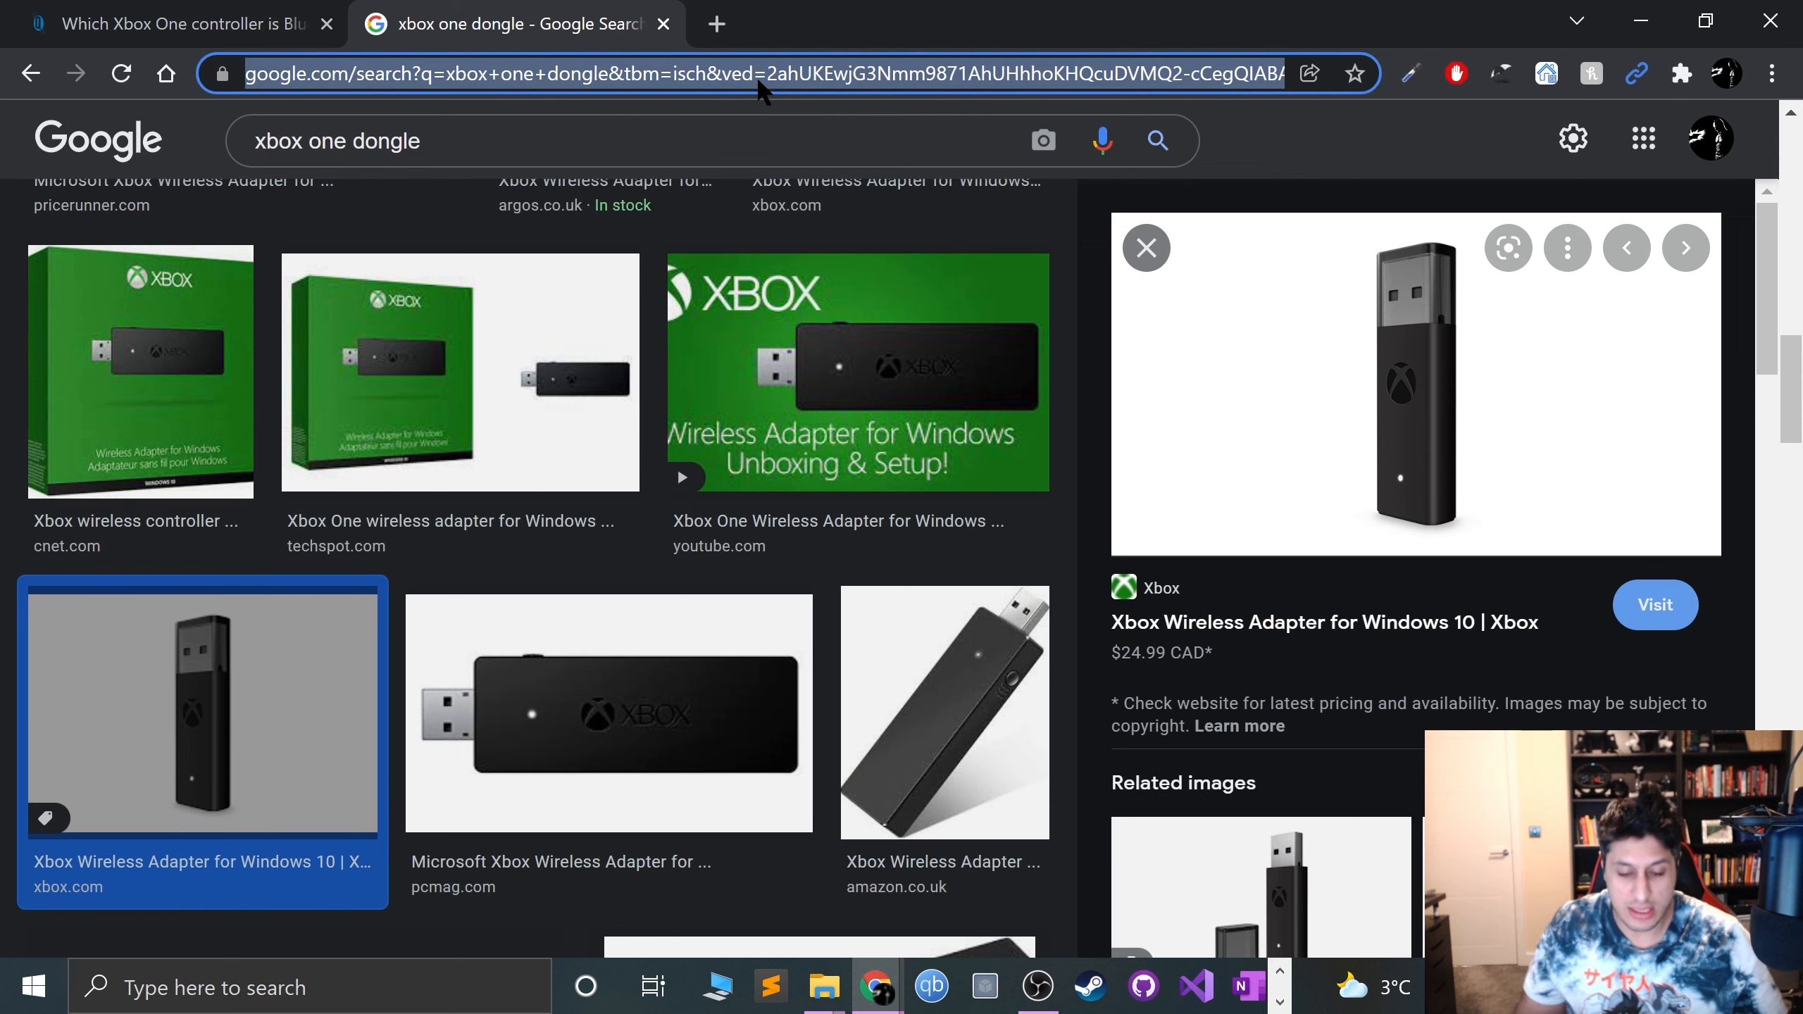
{"action": "type", "text": "joytokey&rlz=1C1CHBF_en-GBUS848US848&oq=joytokey&aqs=chrome.0.69i59j0i67l4j69i60l3..."}
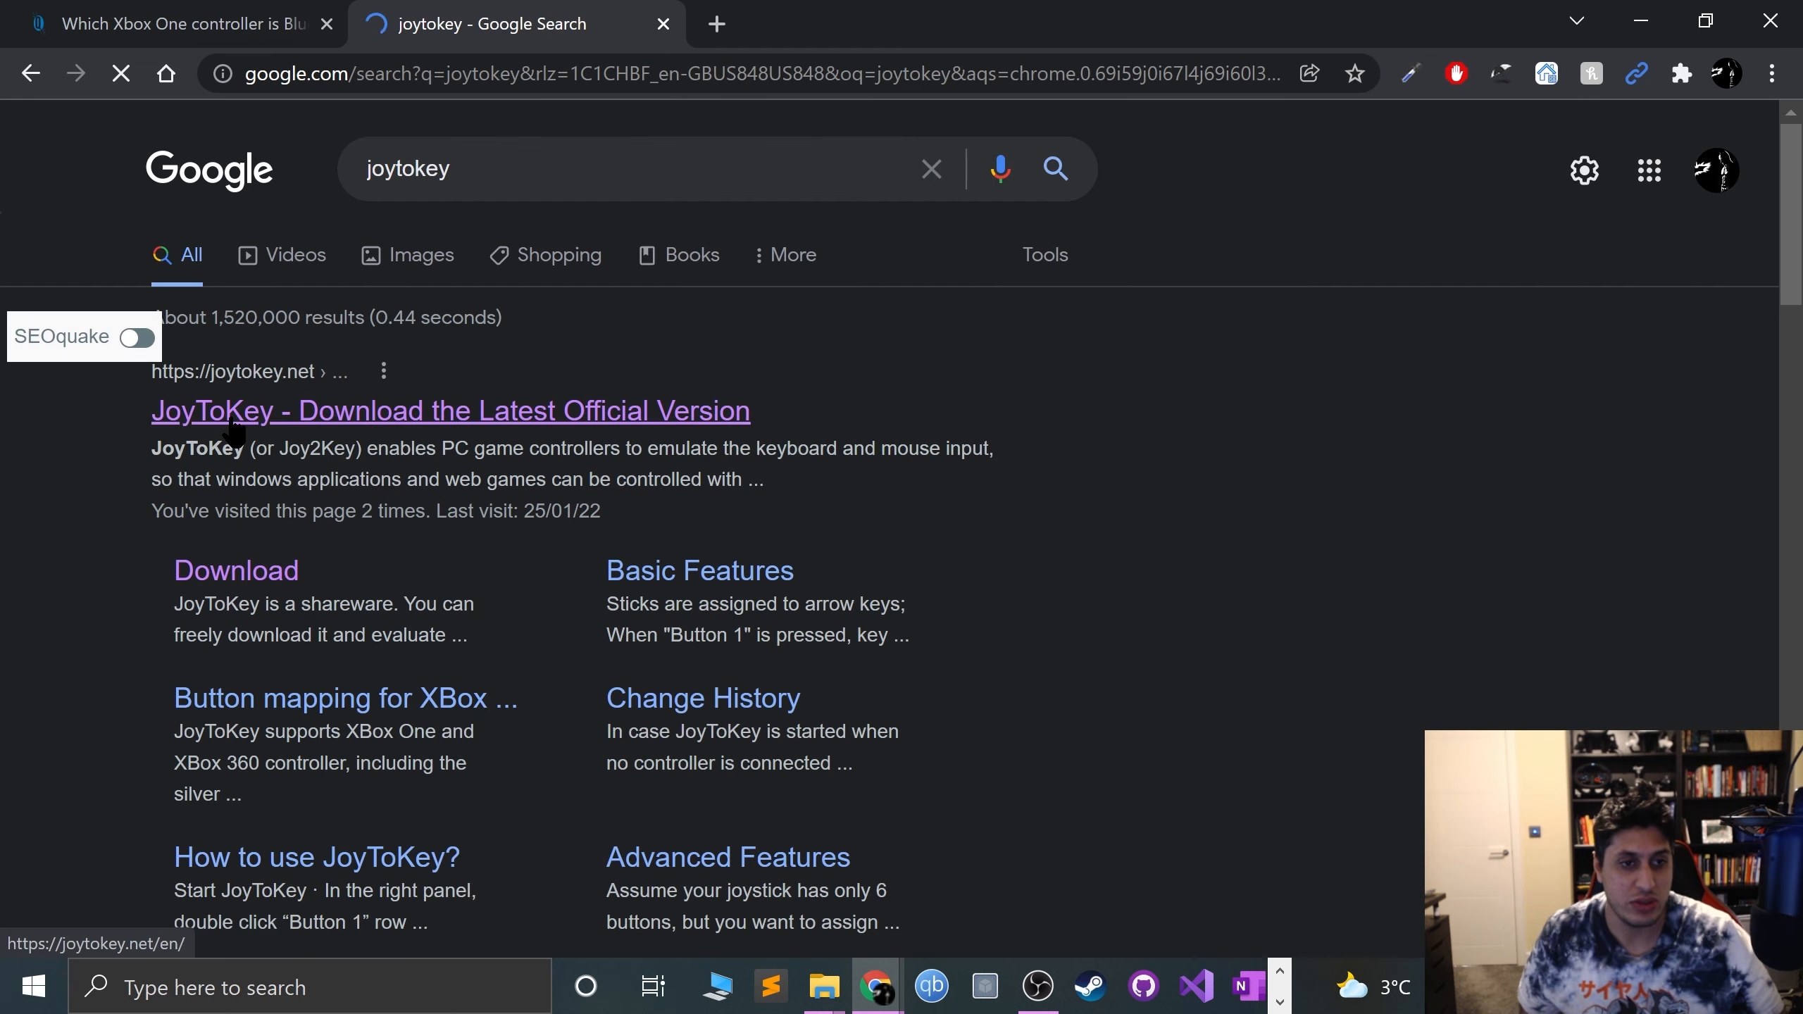
{"action": "left_click", "coordinate": [450, 410]}
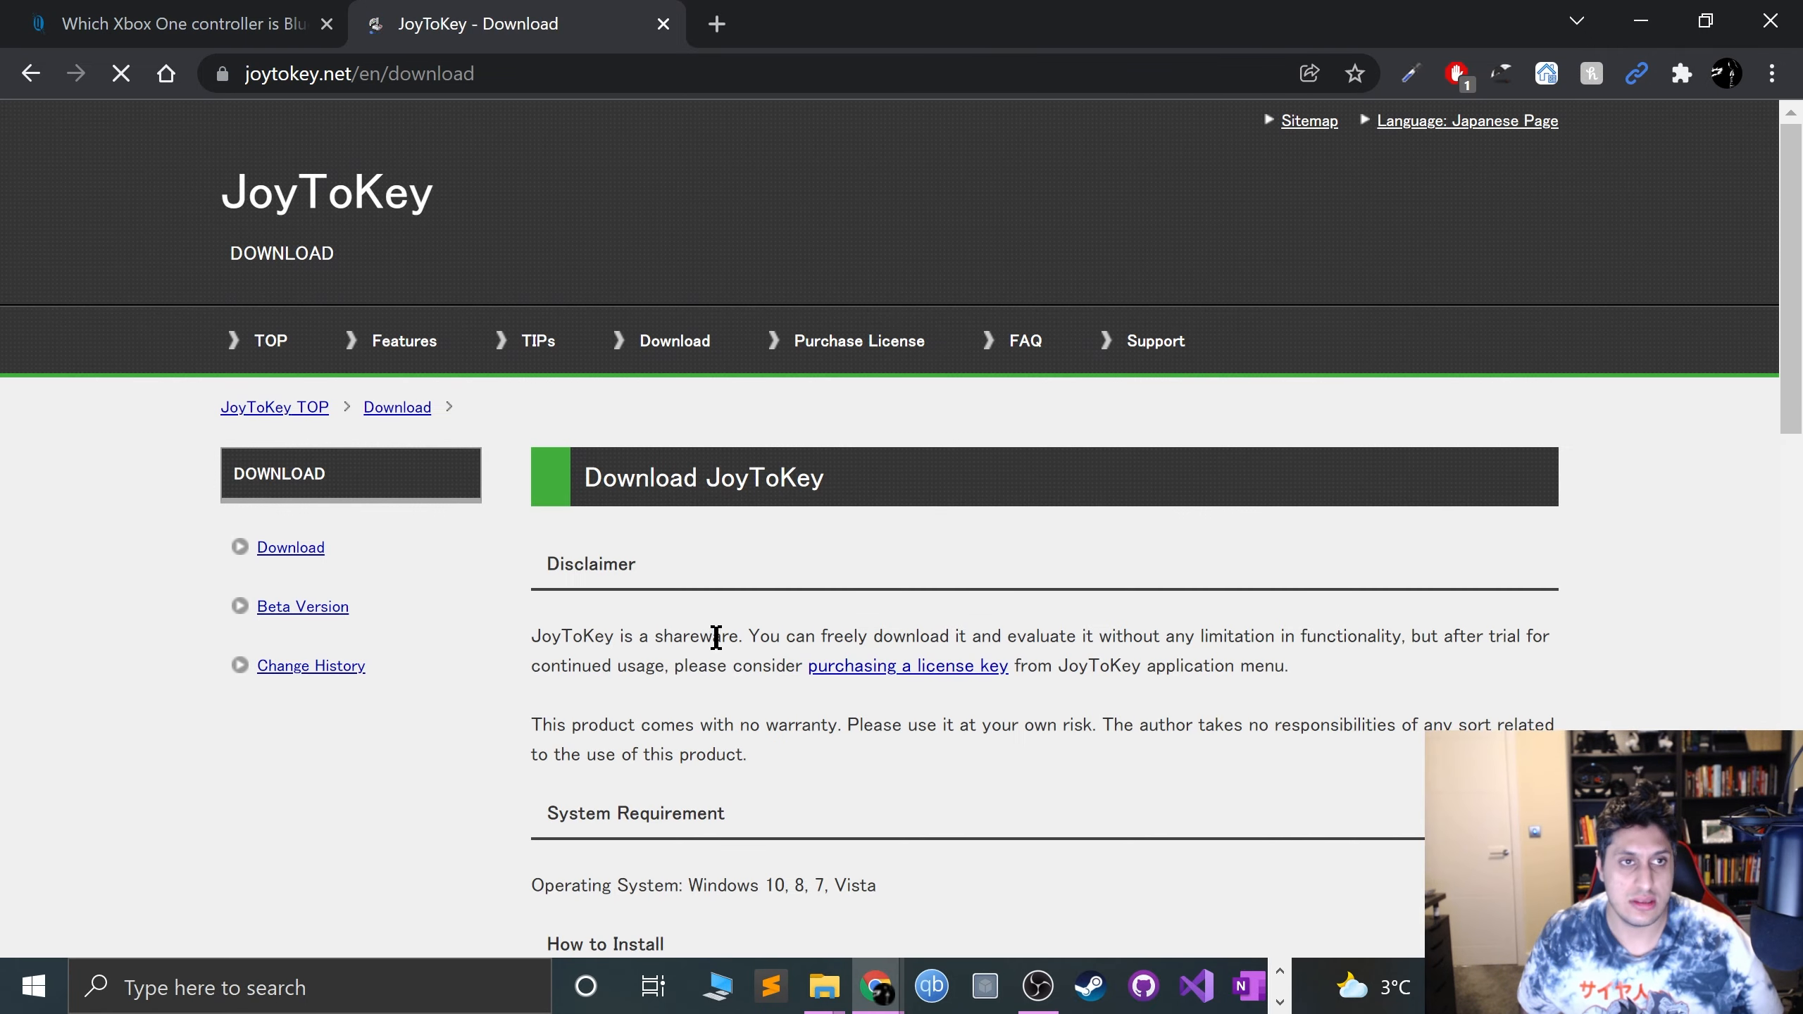
{"action": "scroll", "scroll_direction": "down", "scroll_amount": 3}
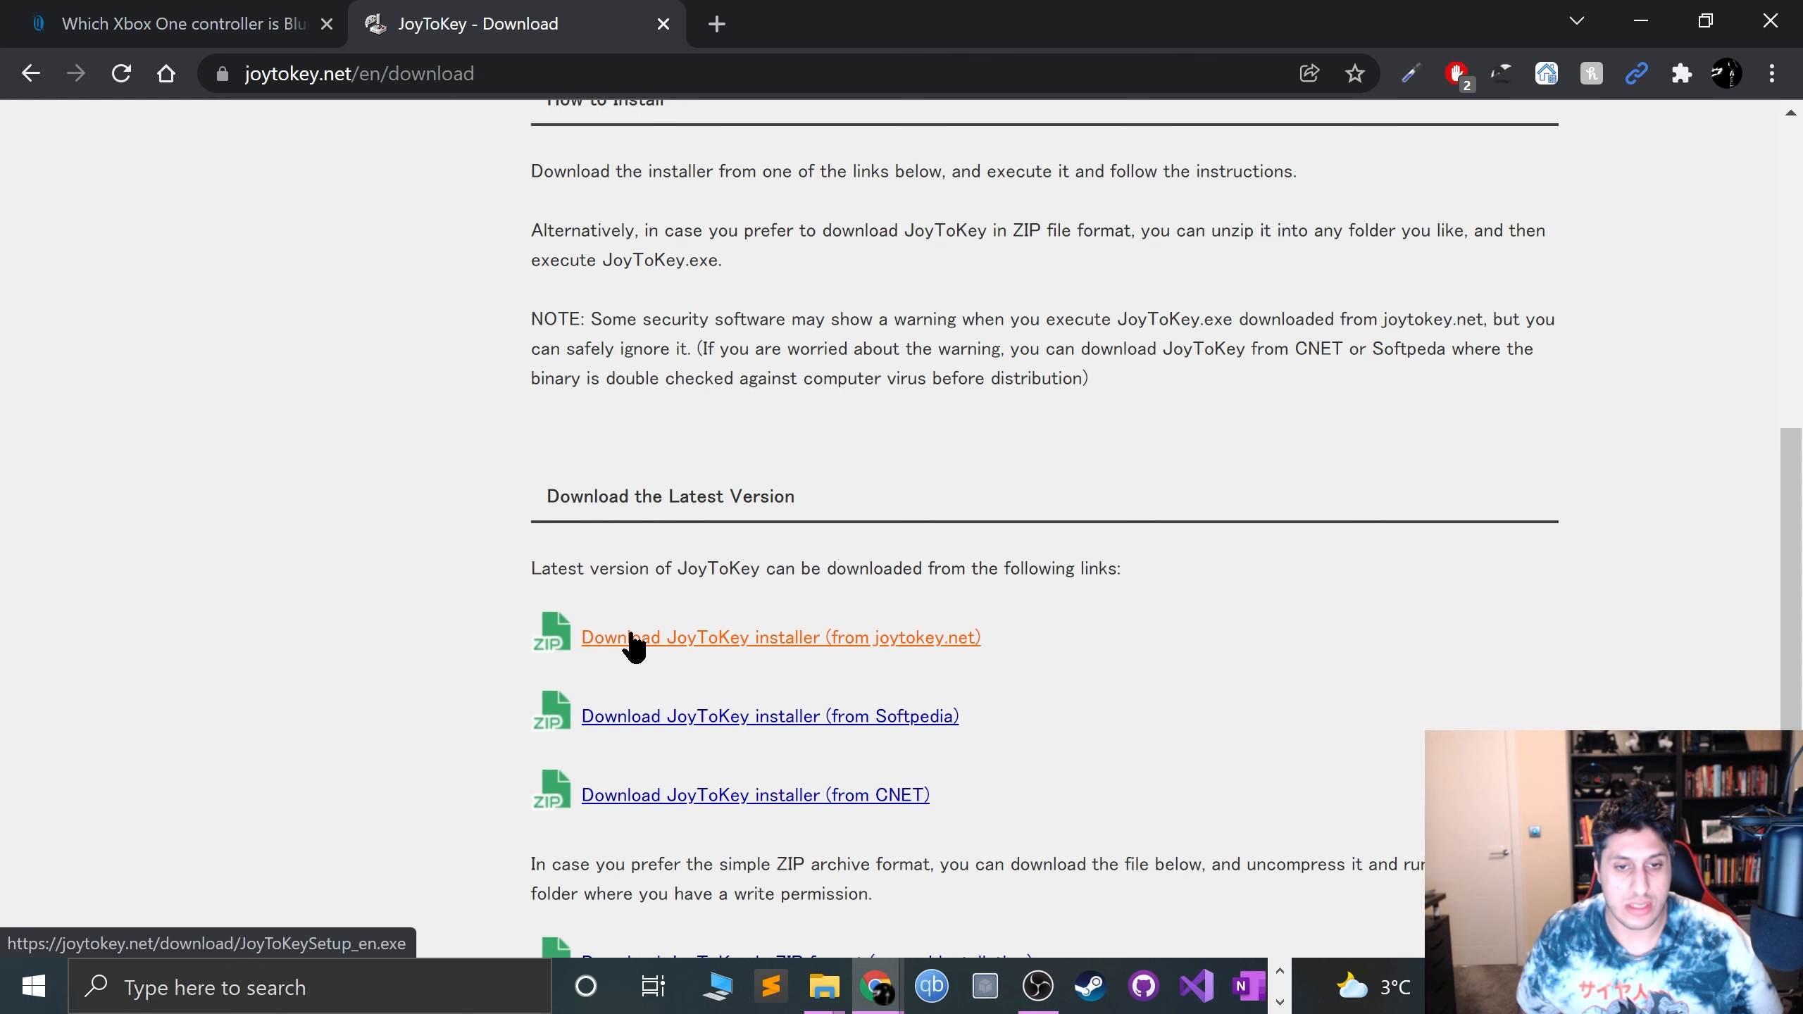
Step: Download and install JoyToKey 6.7 without a desktop shortcut, launching it when setup finishes
{"action": "left_click", "coordinate": [779, 637]}
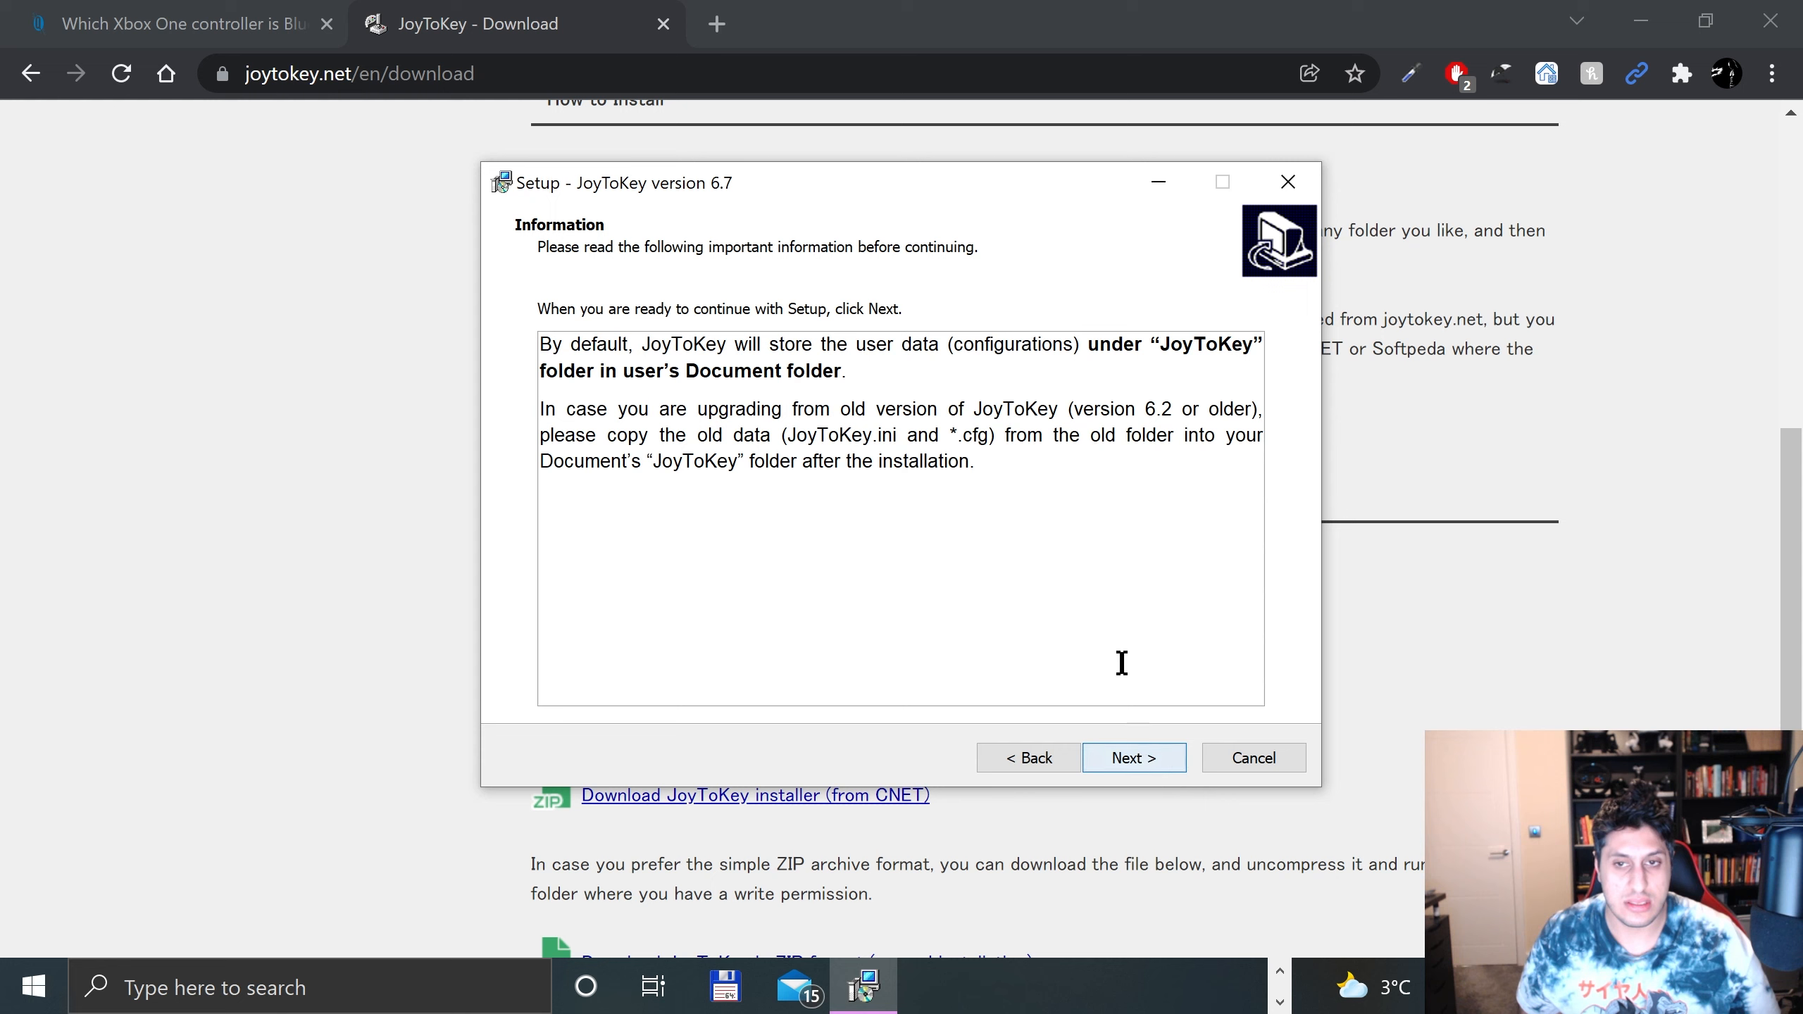
{"action": "left_click", "coordinate": [1130, 758]}
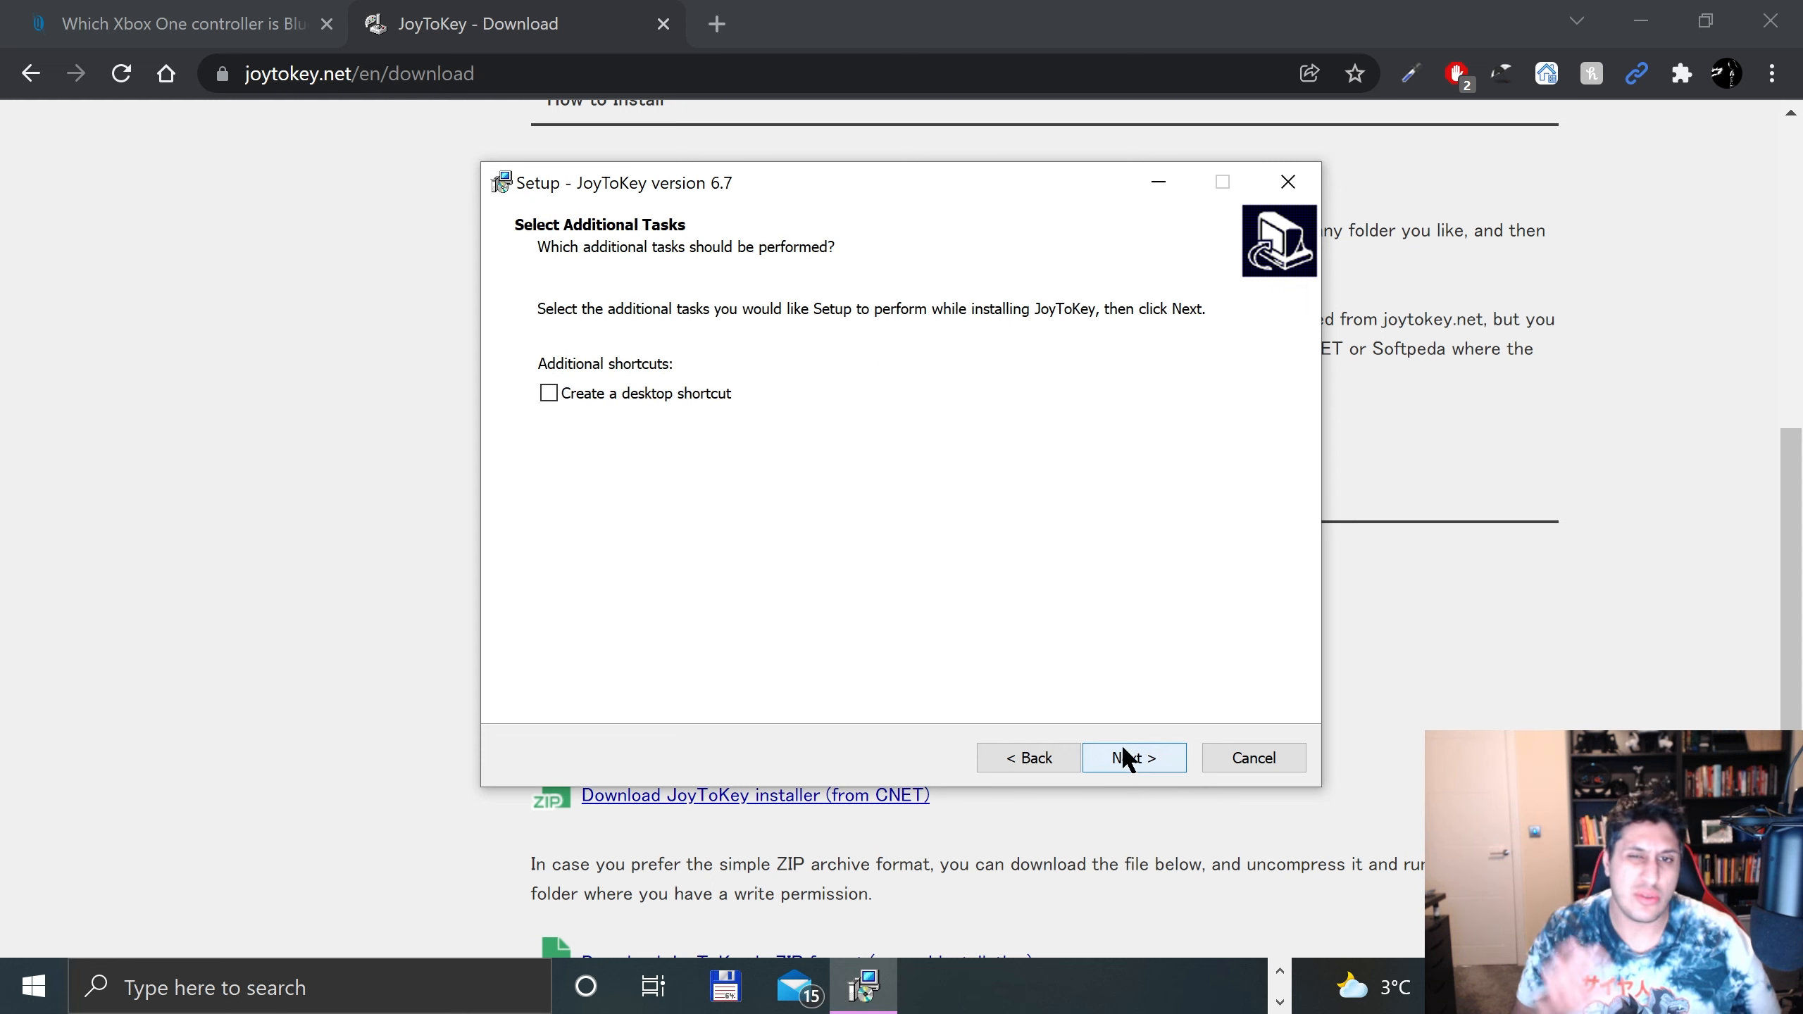
{"action": "left_click", "coordinate": [1132, 757]}
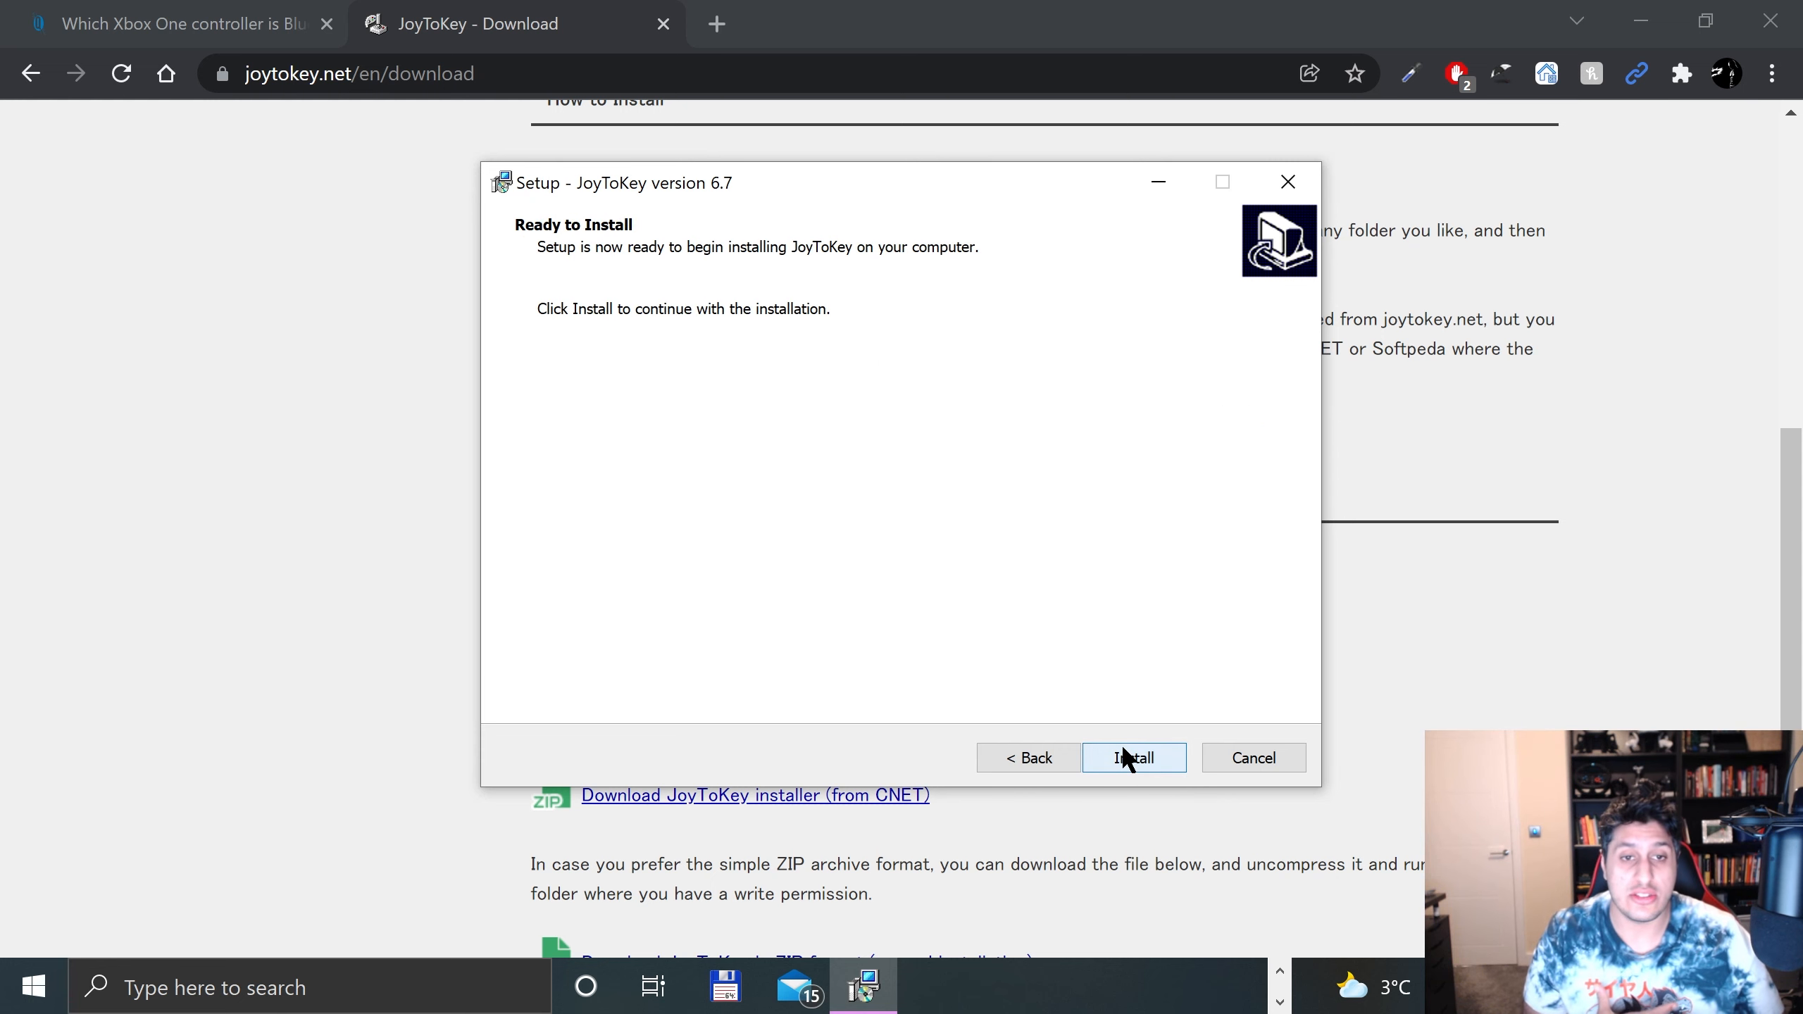
{"action": "left_click", "coordinate": [1132, 756]}
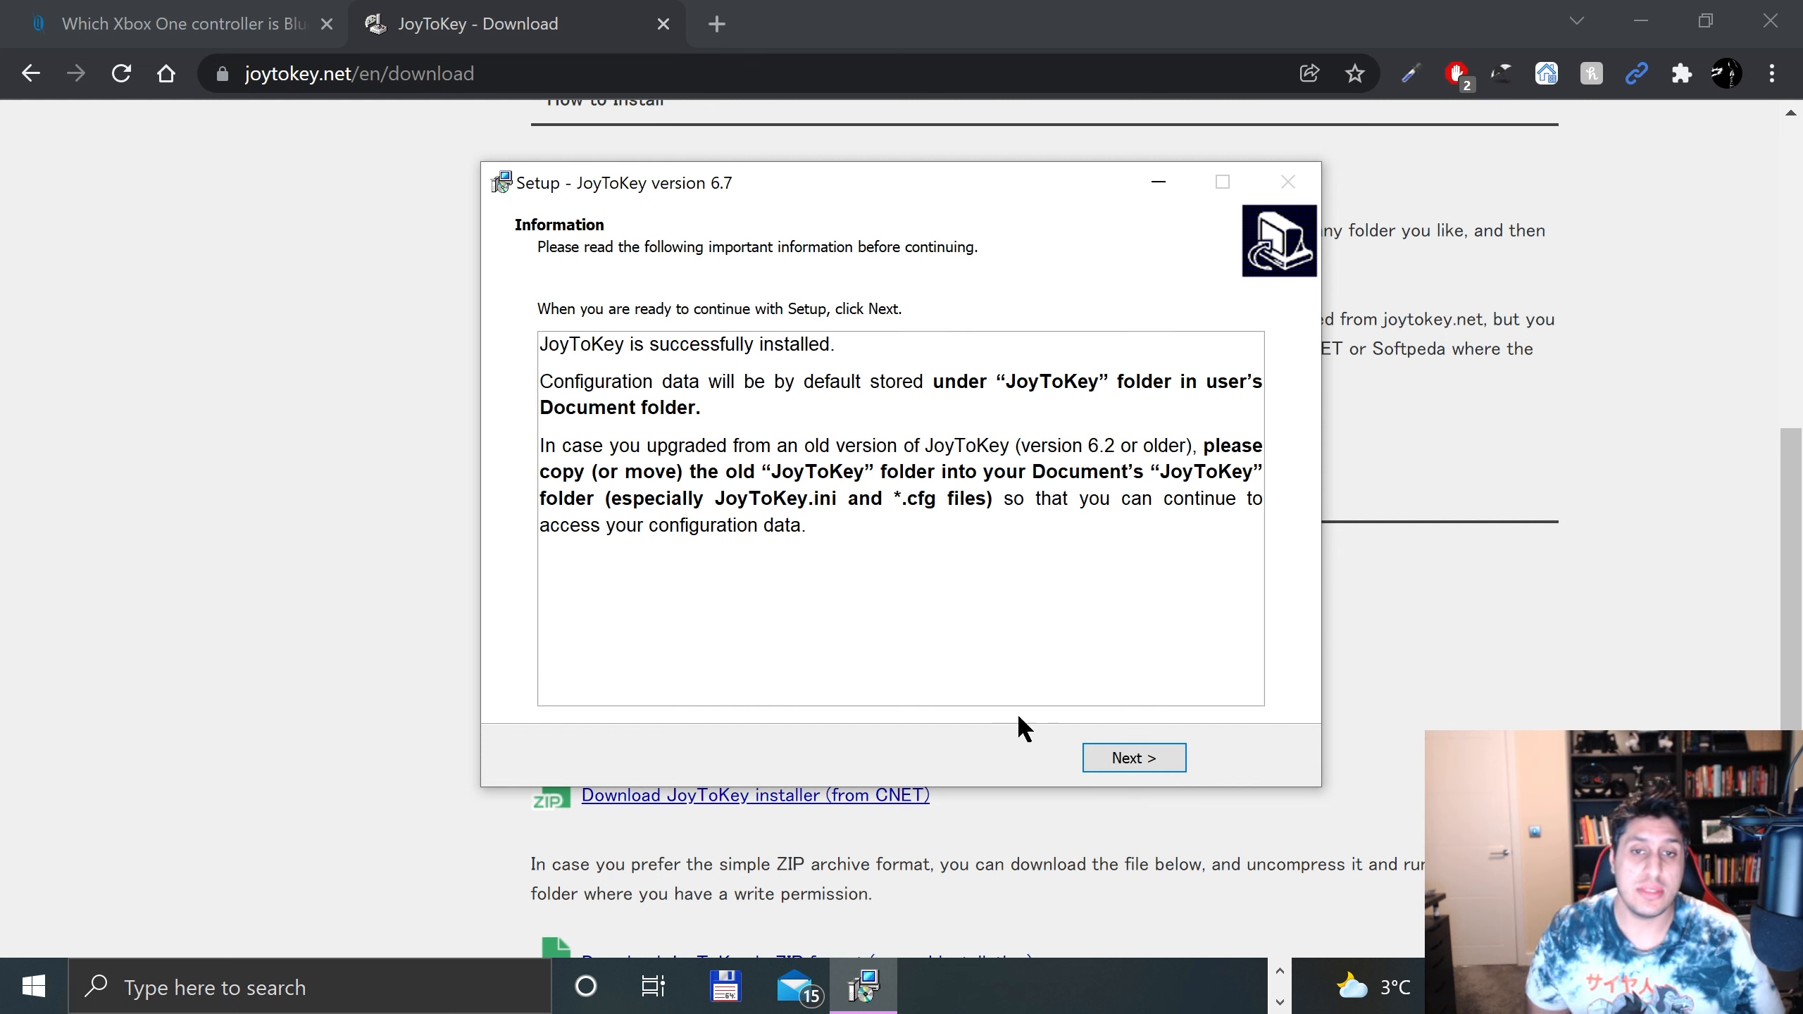
{"action": "left_click", "coordinate": [1132, 756]}
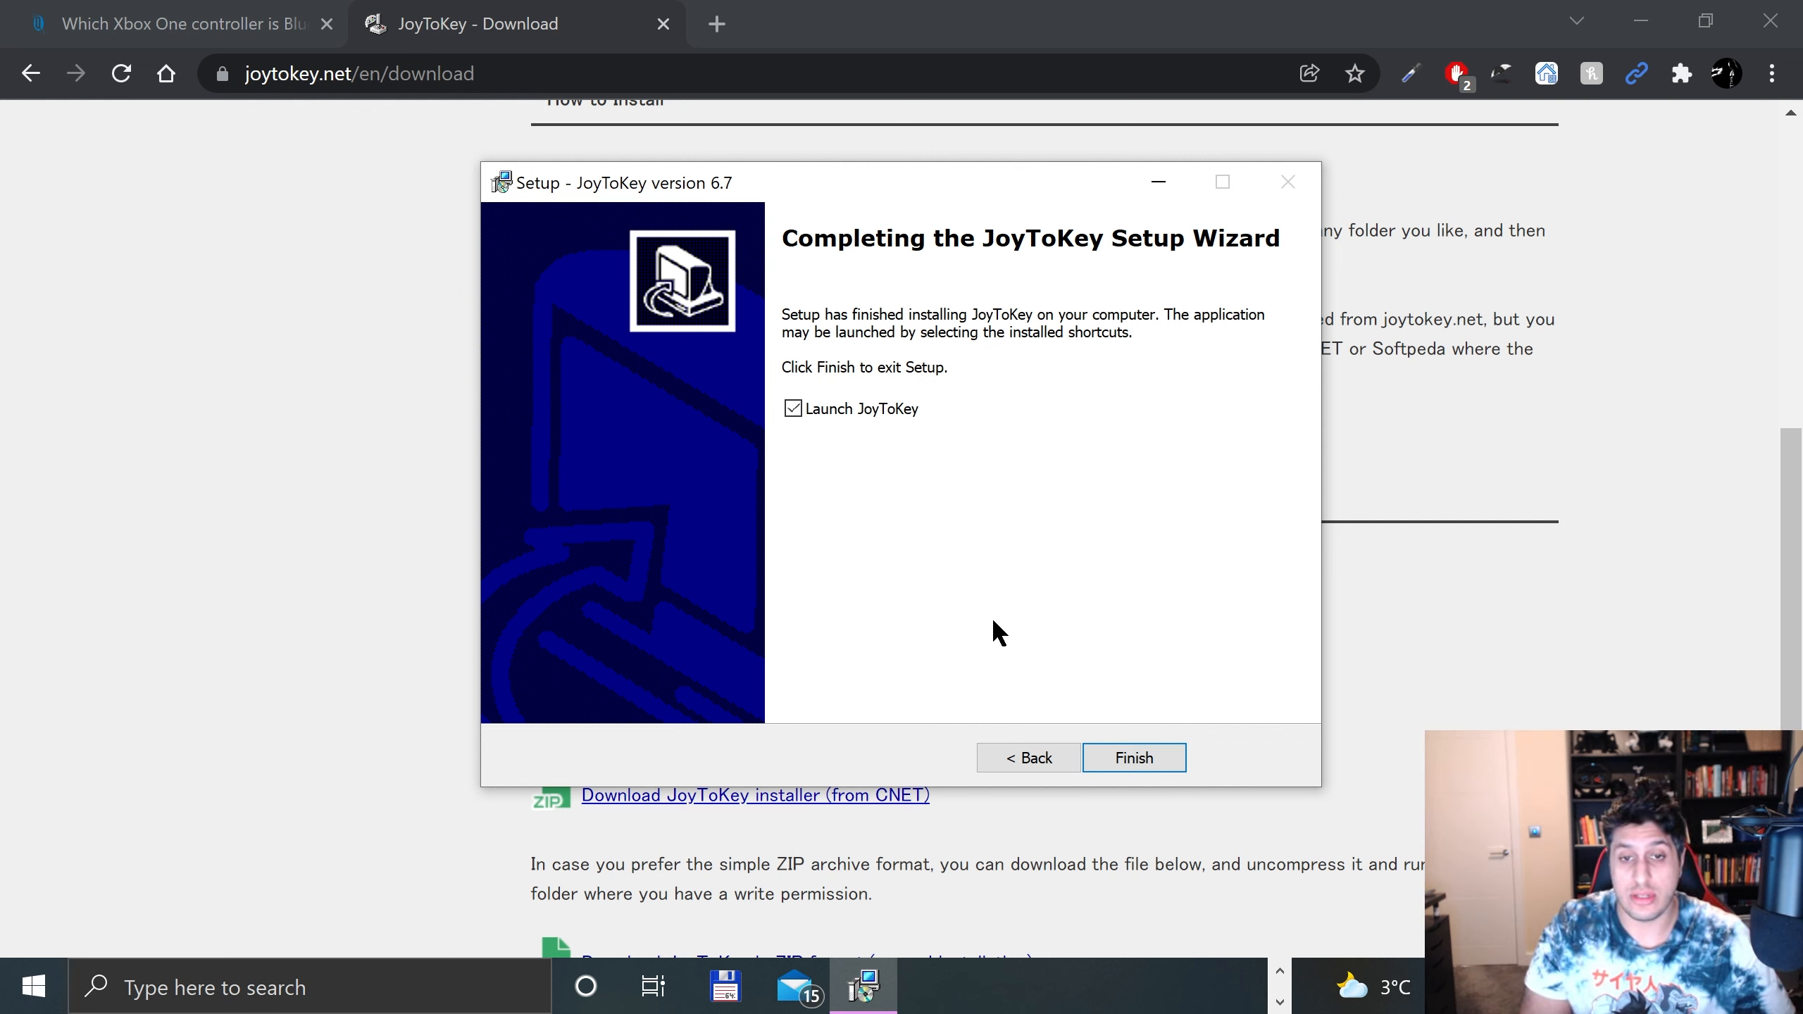
{"action": "left_click", "coordinate": [1132, 758]}
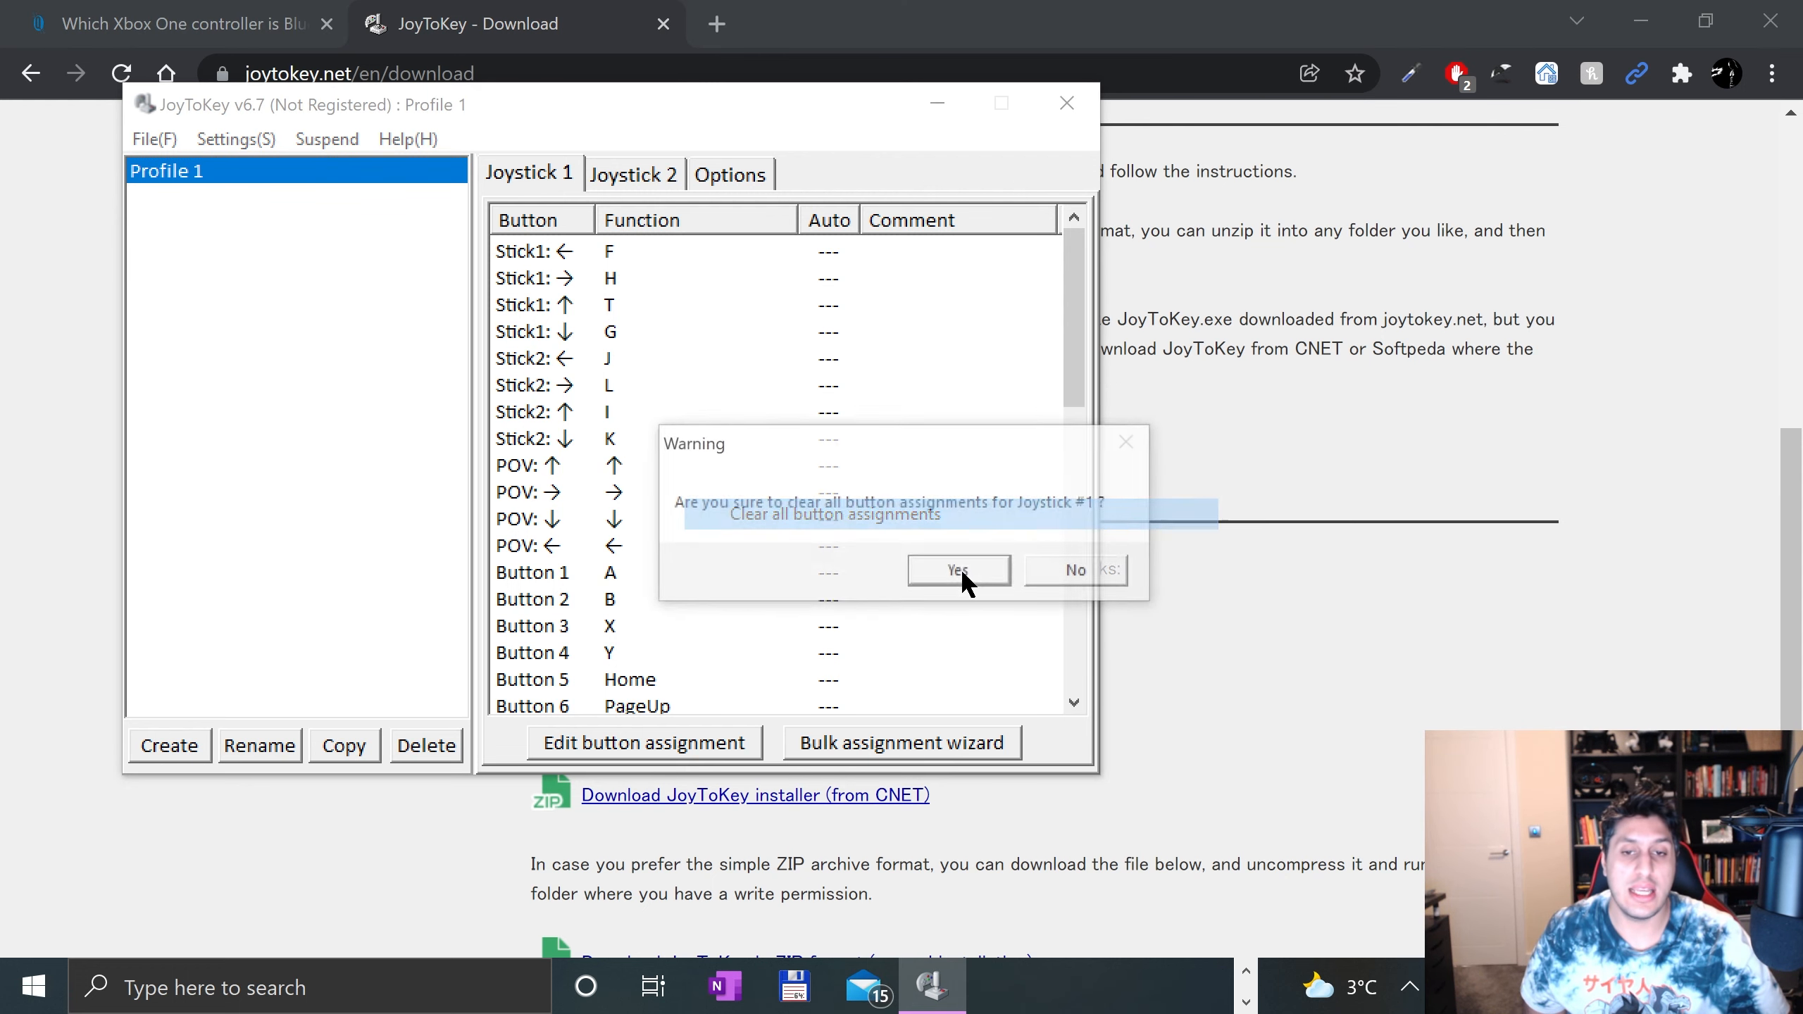
Step: Clear all Joystick 1 assignments and browse Button 1's Keyboard (Multi) and mouse assignment modes
{"action": "left_click", "coordinate": [958, 569]}
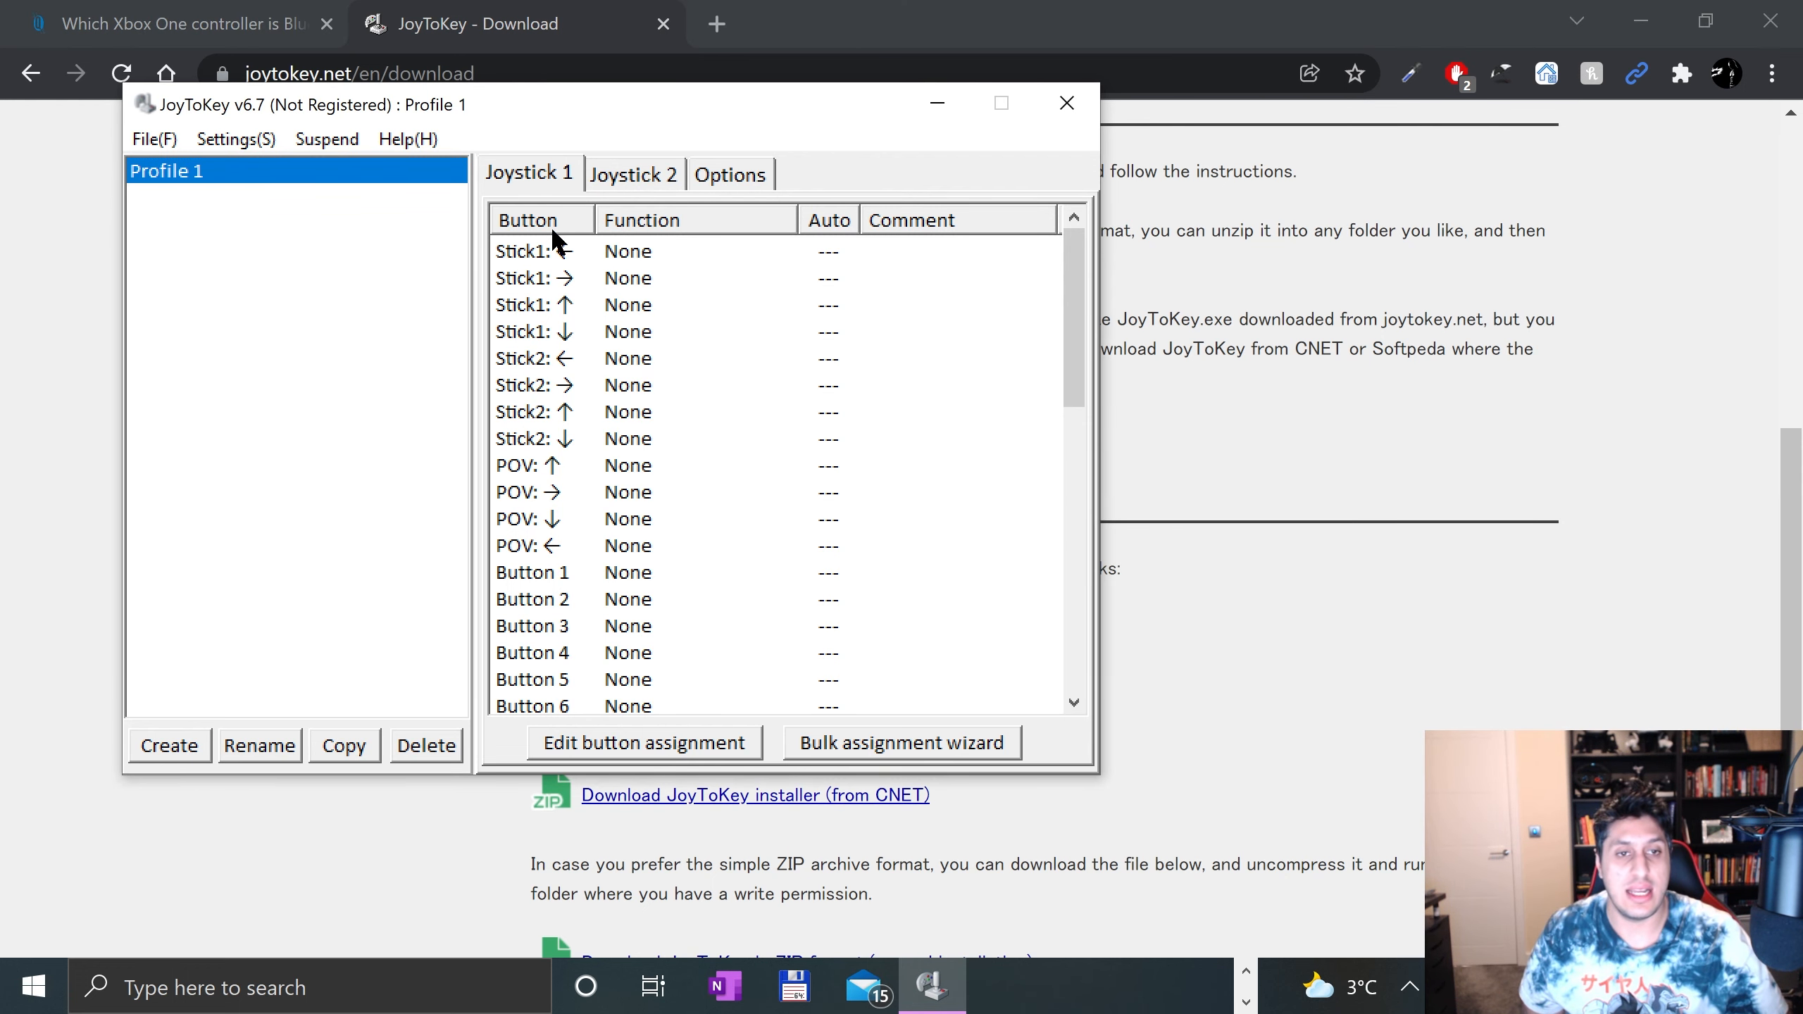
{"action": "mouse_move", "coordinate": [439, 674]}
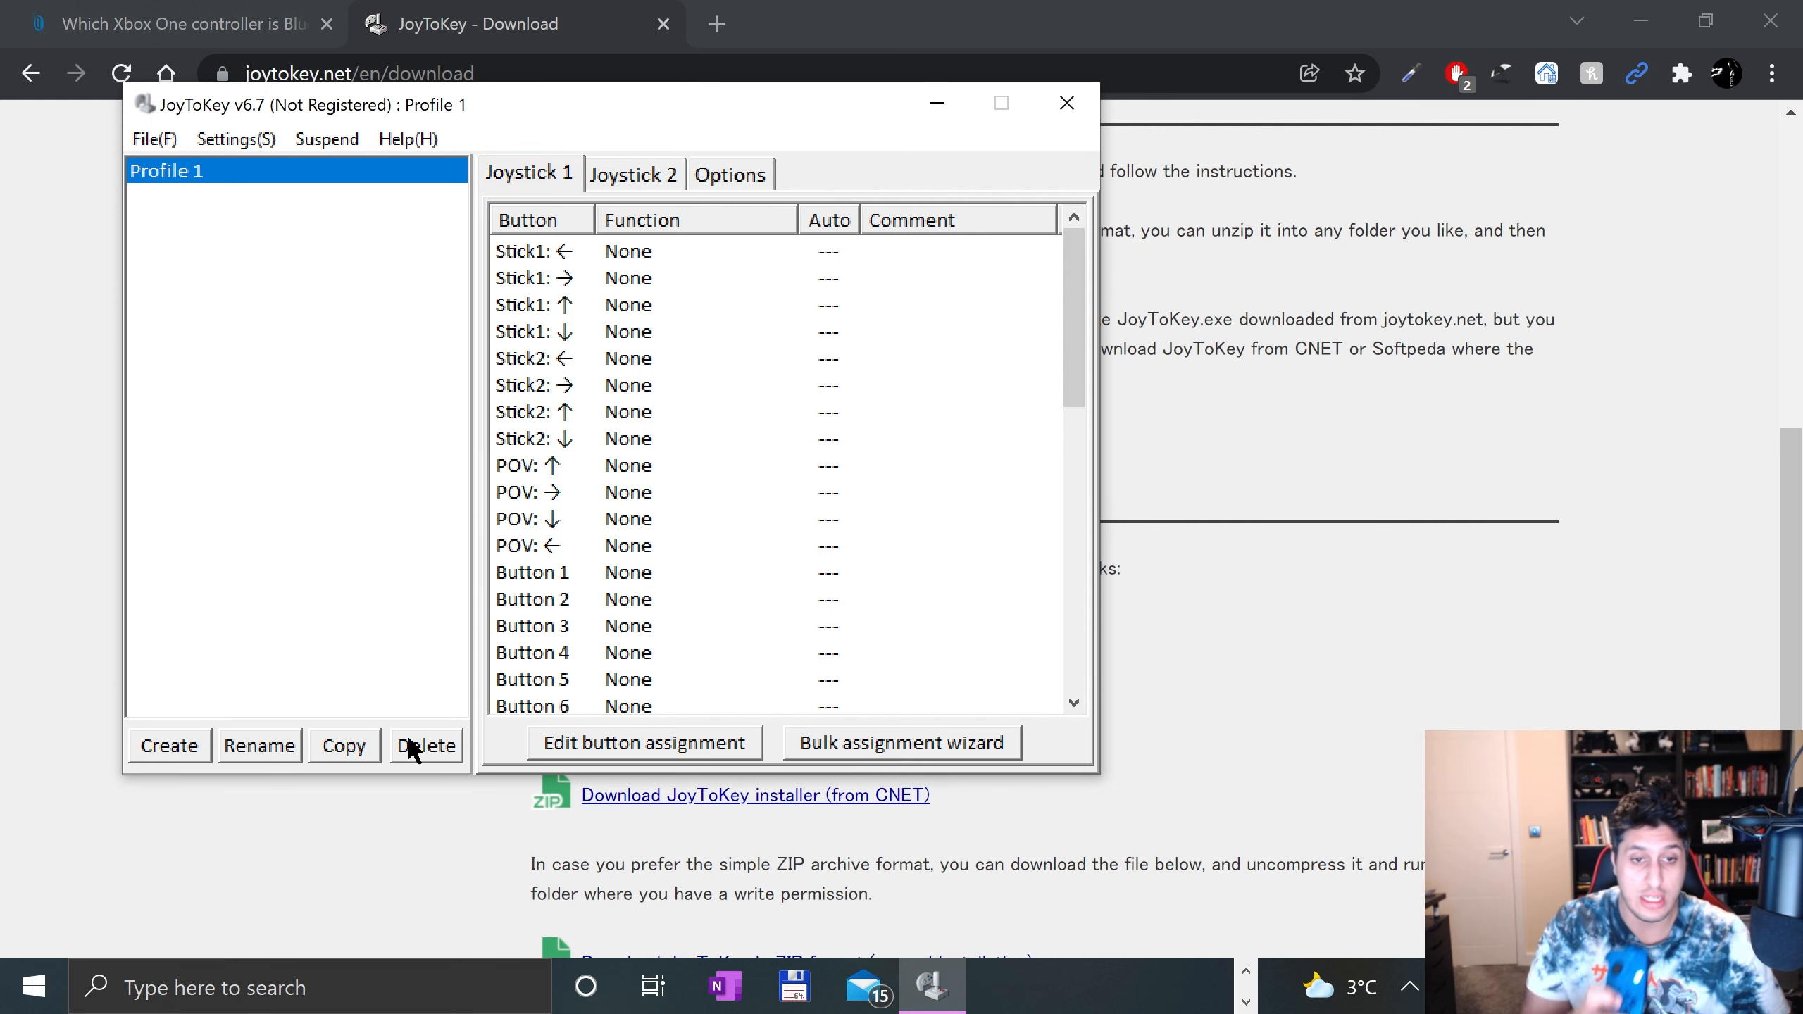
{"action": "mouse_move", "coordinate": [644, 603]}
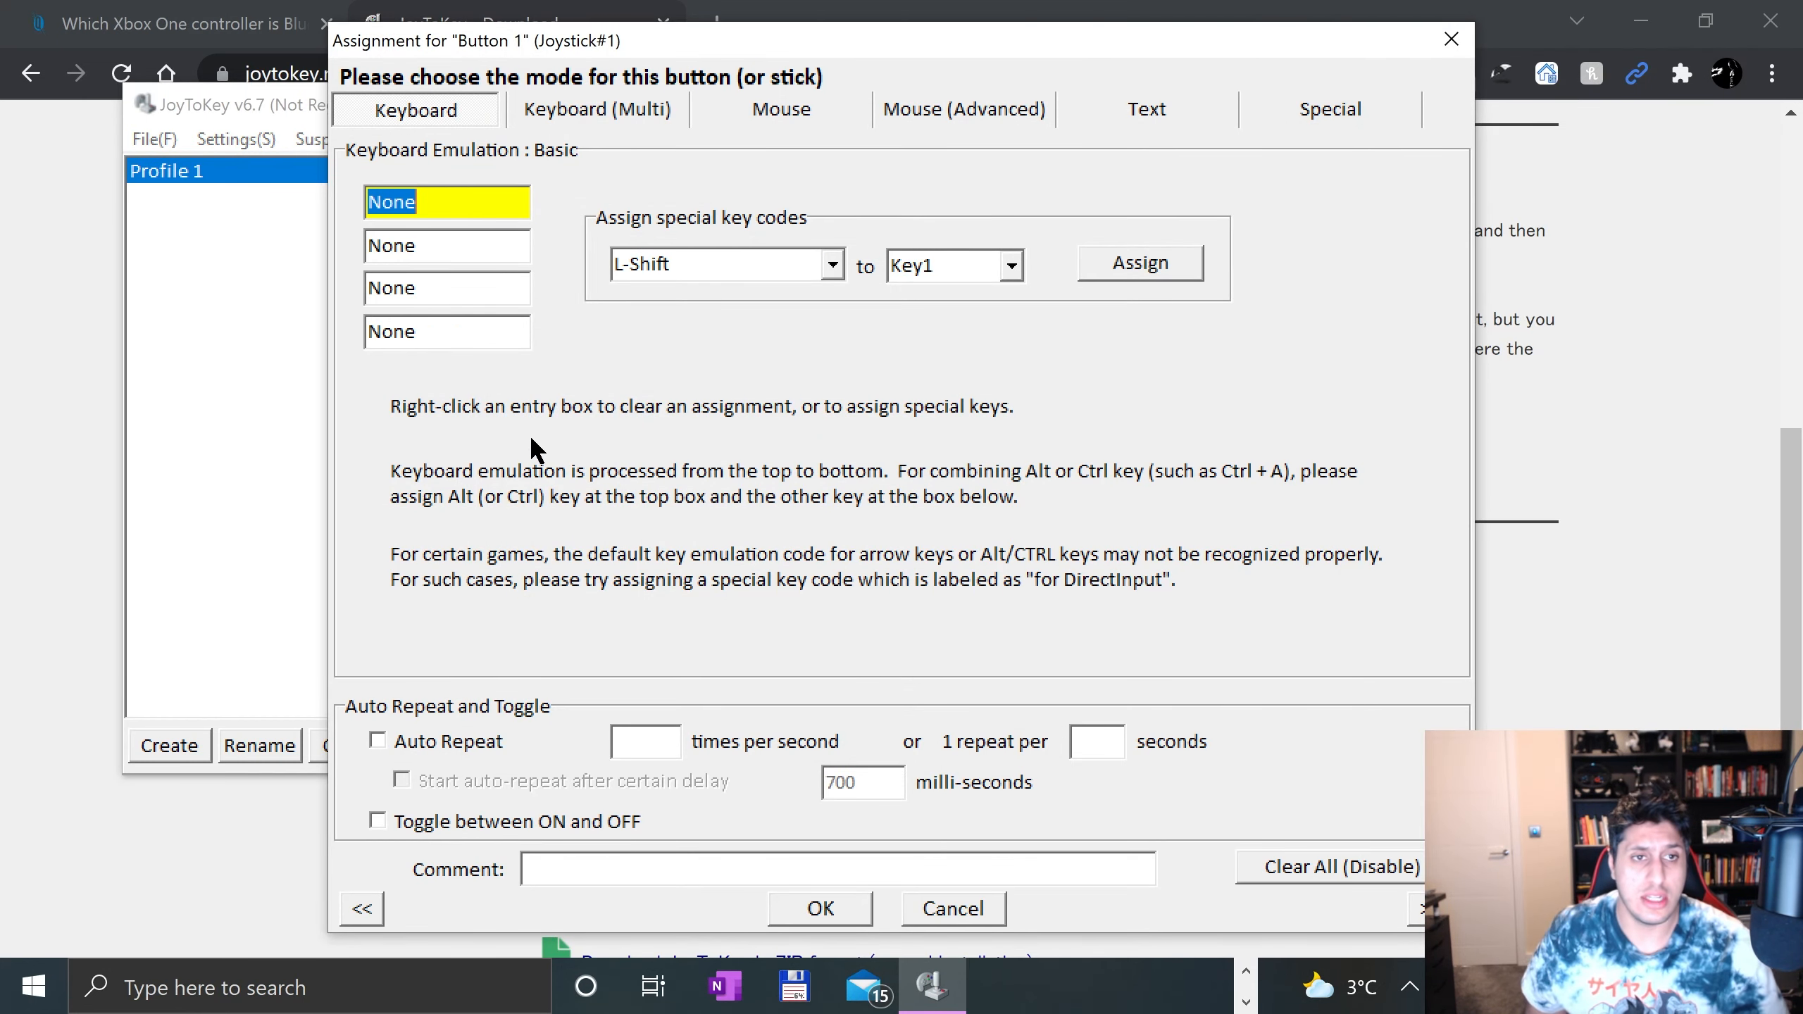
{"action": "left_click", "coordinate": [595, 110]}
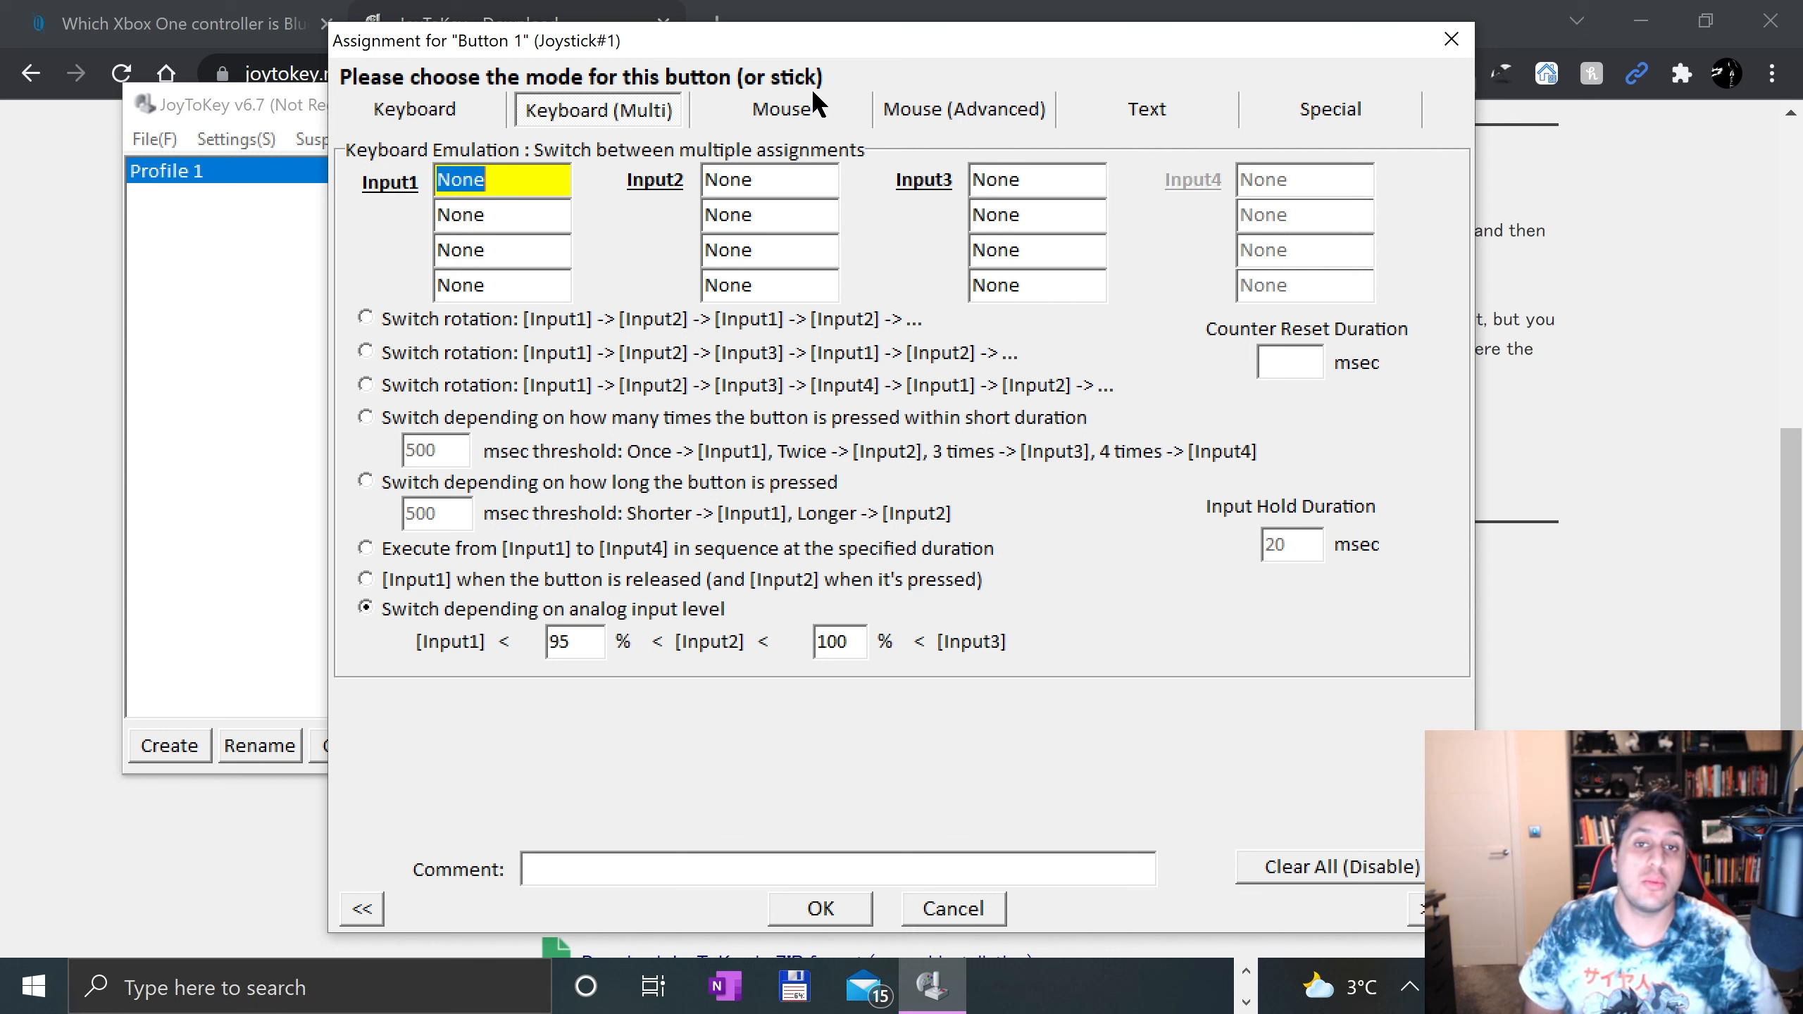
{"action": "mouse_move", "coordinate": [785, 118]}
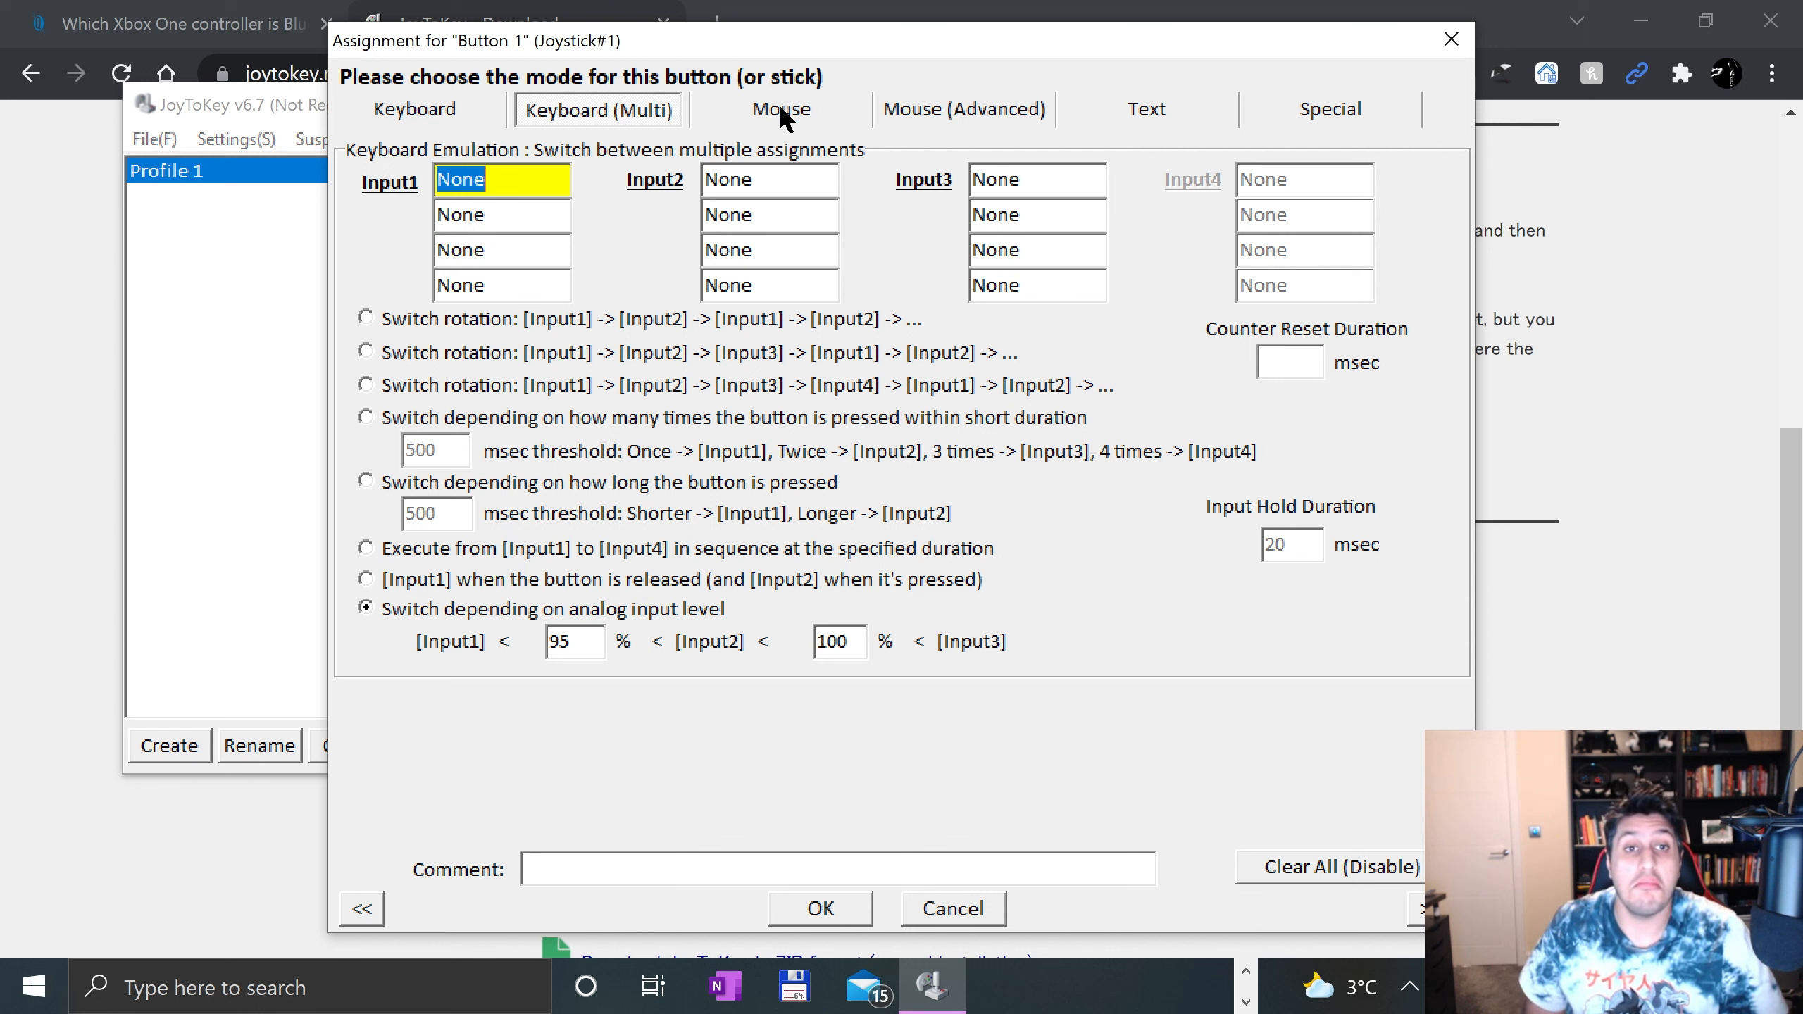
{"action": "mouse_move", "coordinate": [880, 209]}
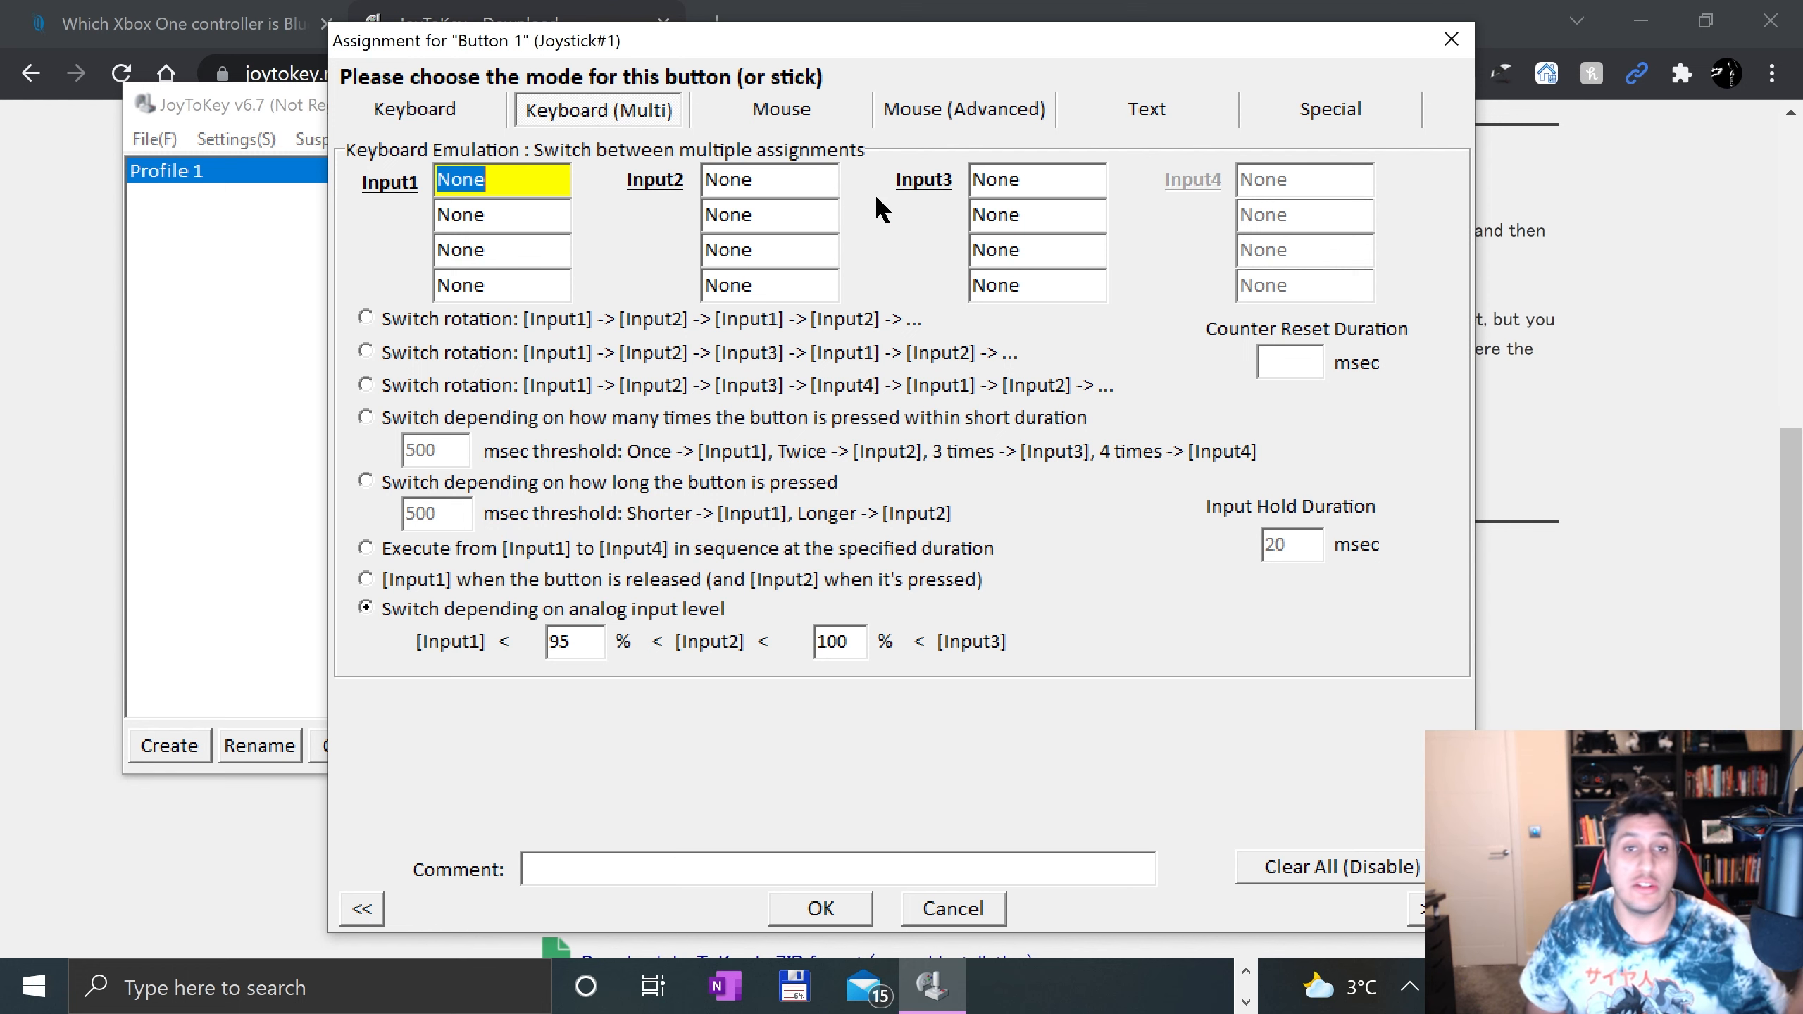
{"action": "left_click", "coordinate": [963, 109]}
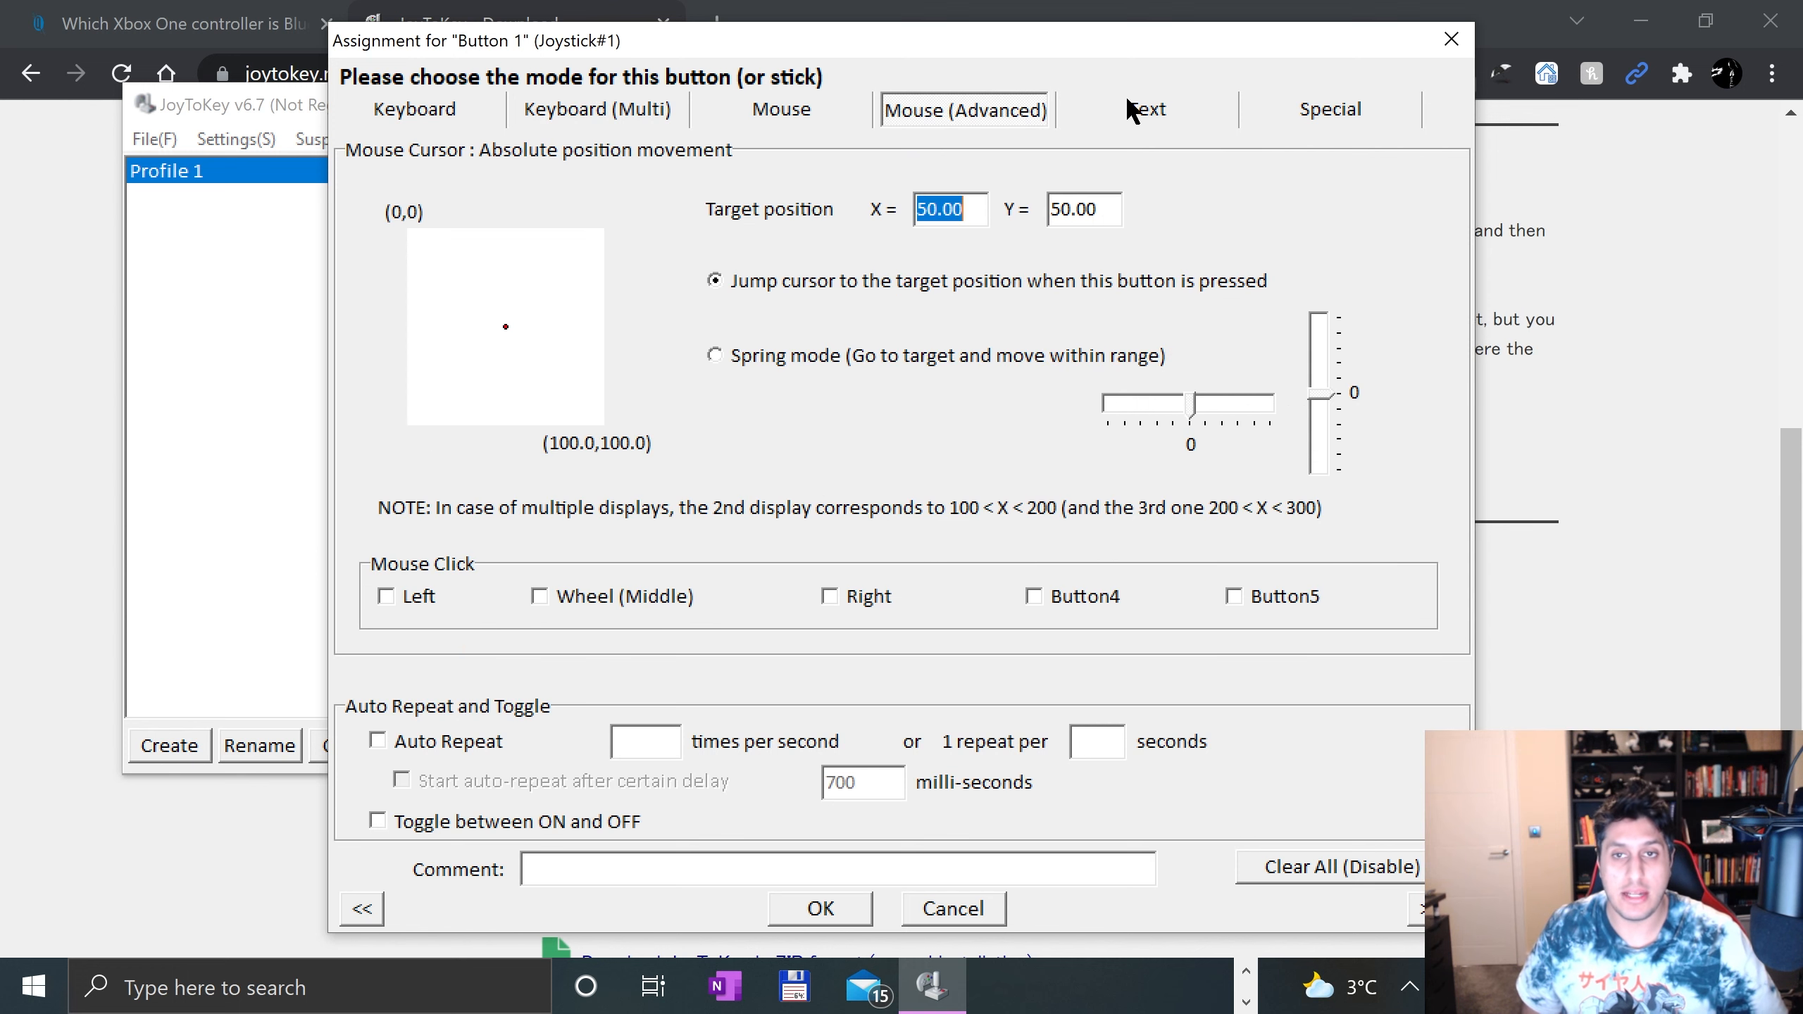
{"action": "left_click", "coordinate": [416, 109]}
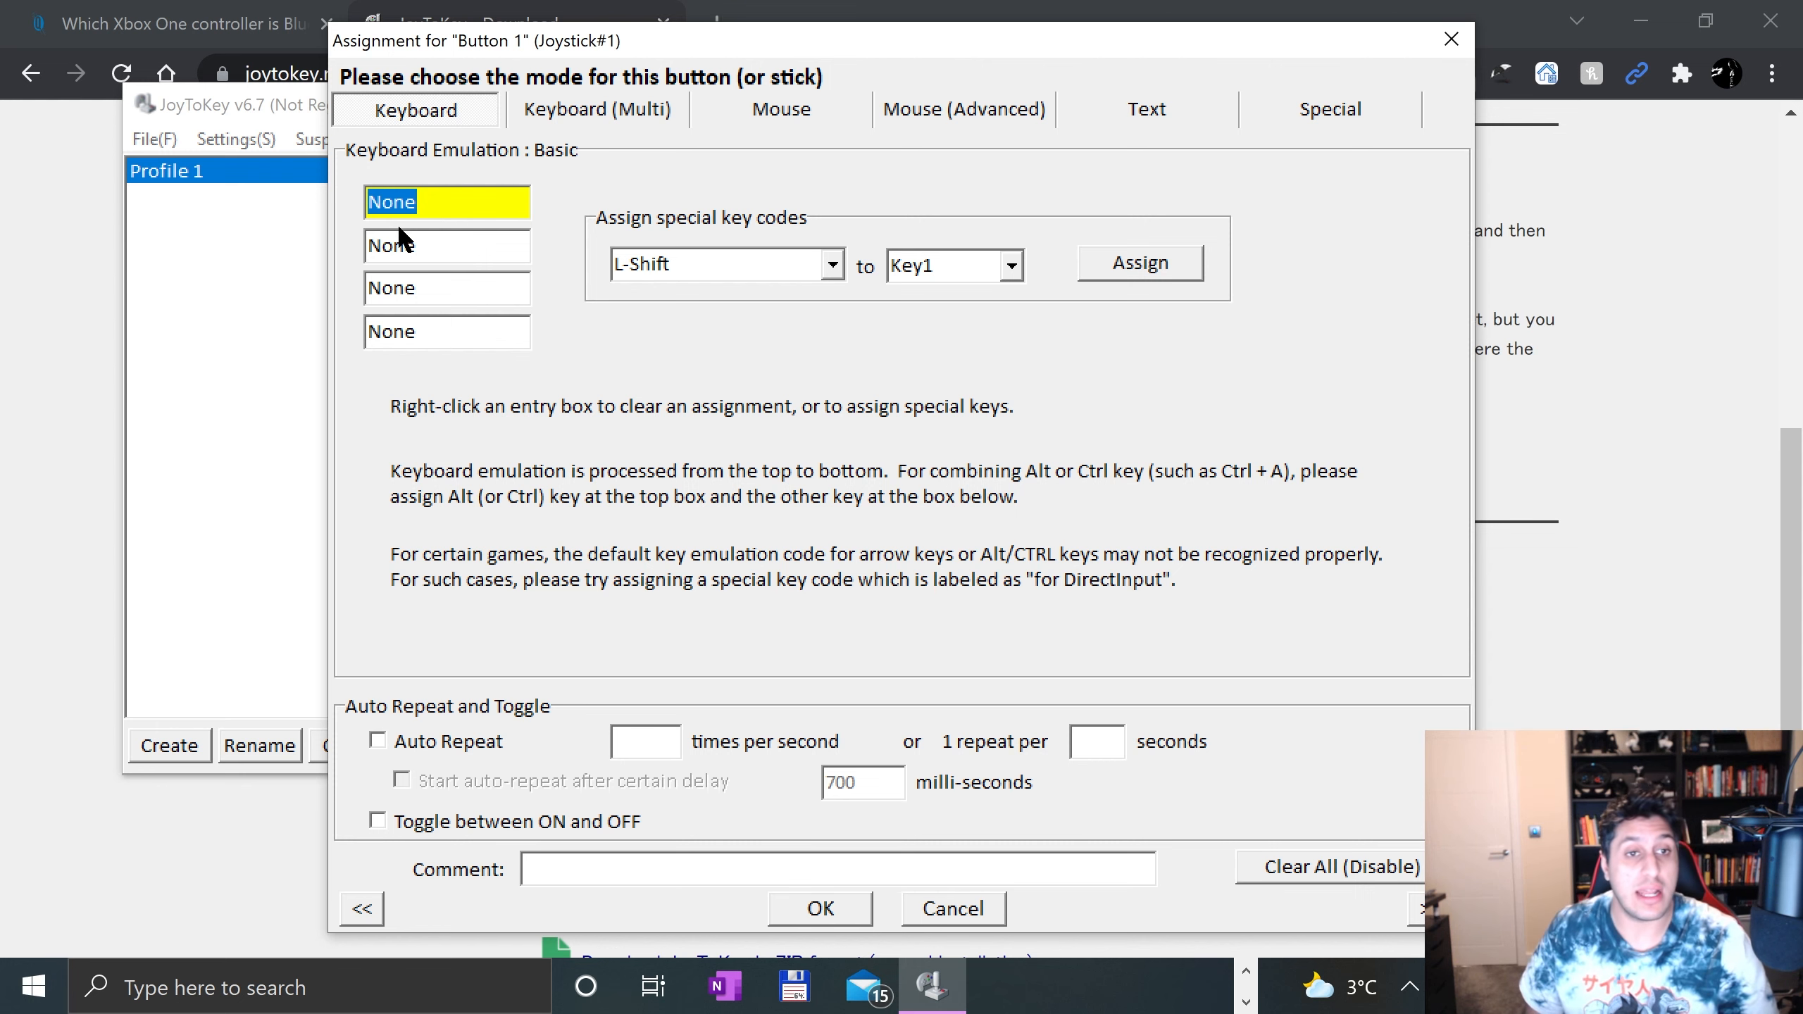
Step: Assign the A key to Joystick 1 Button 1
{"action": "type", "text": "A"}
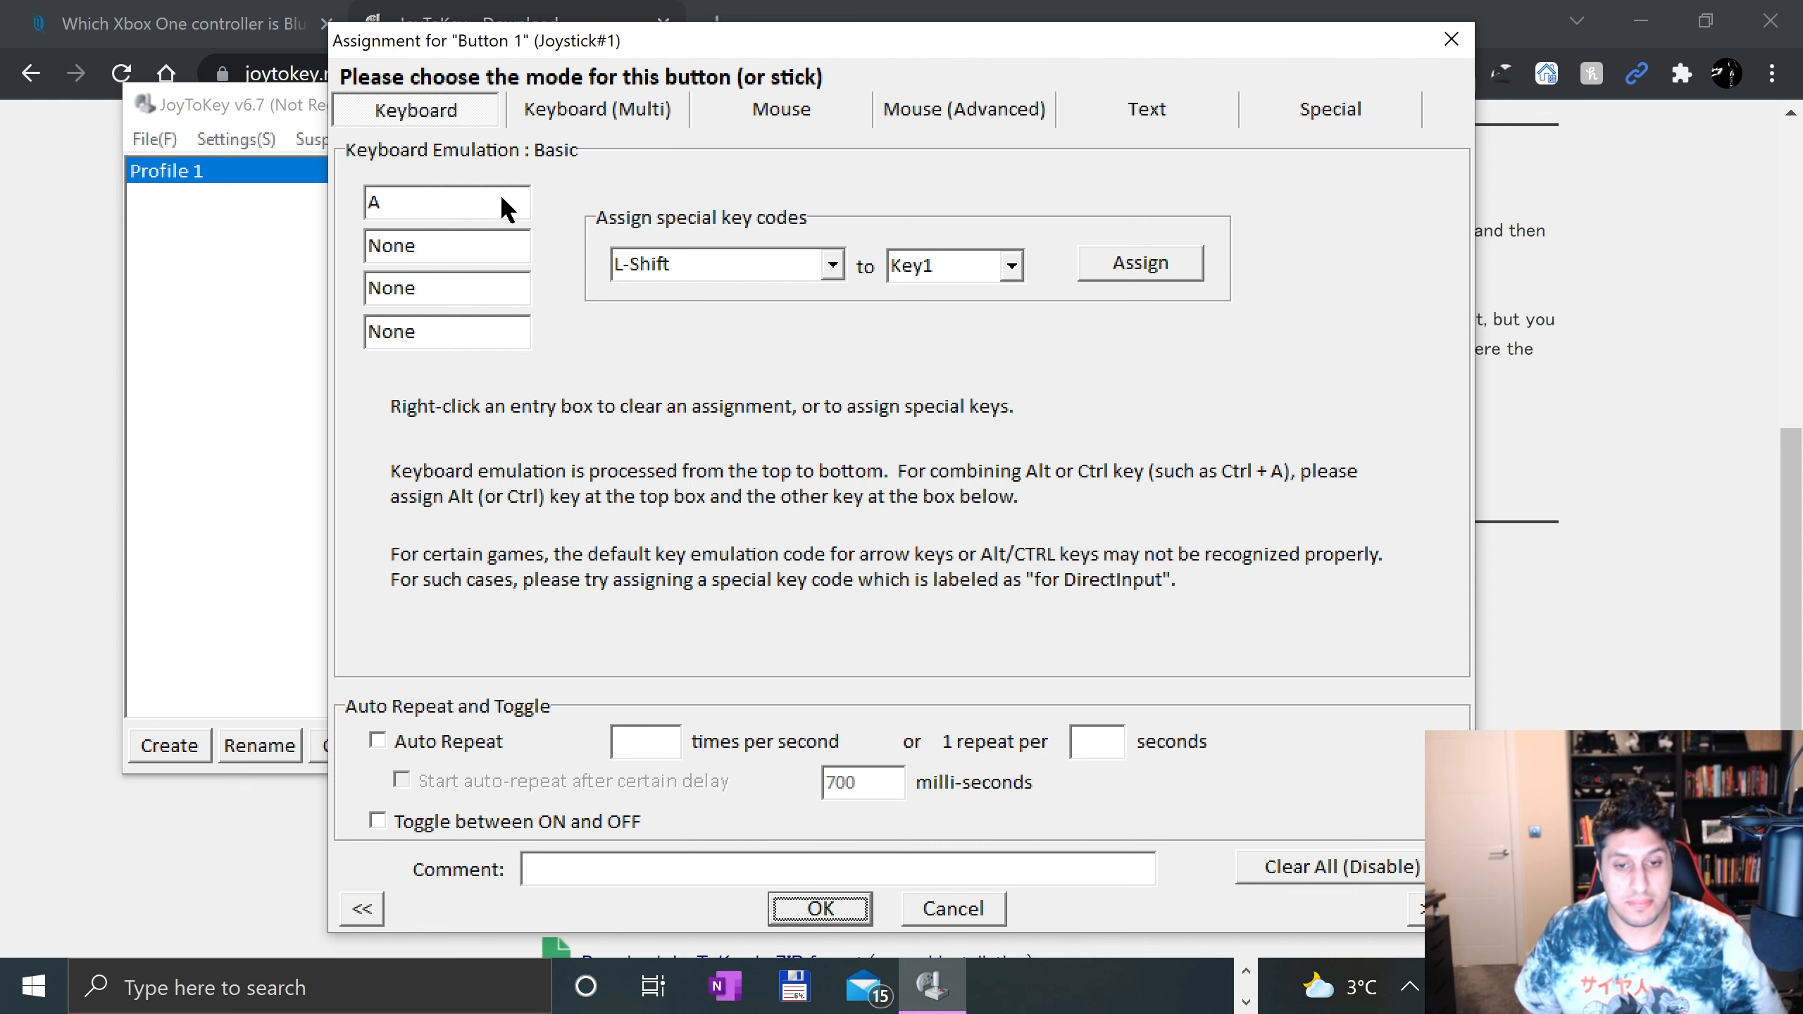
{"action": "left_click", "coordinate": [817, 908]}
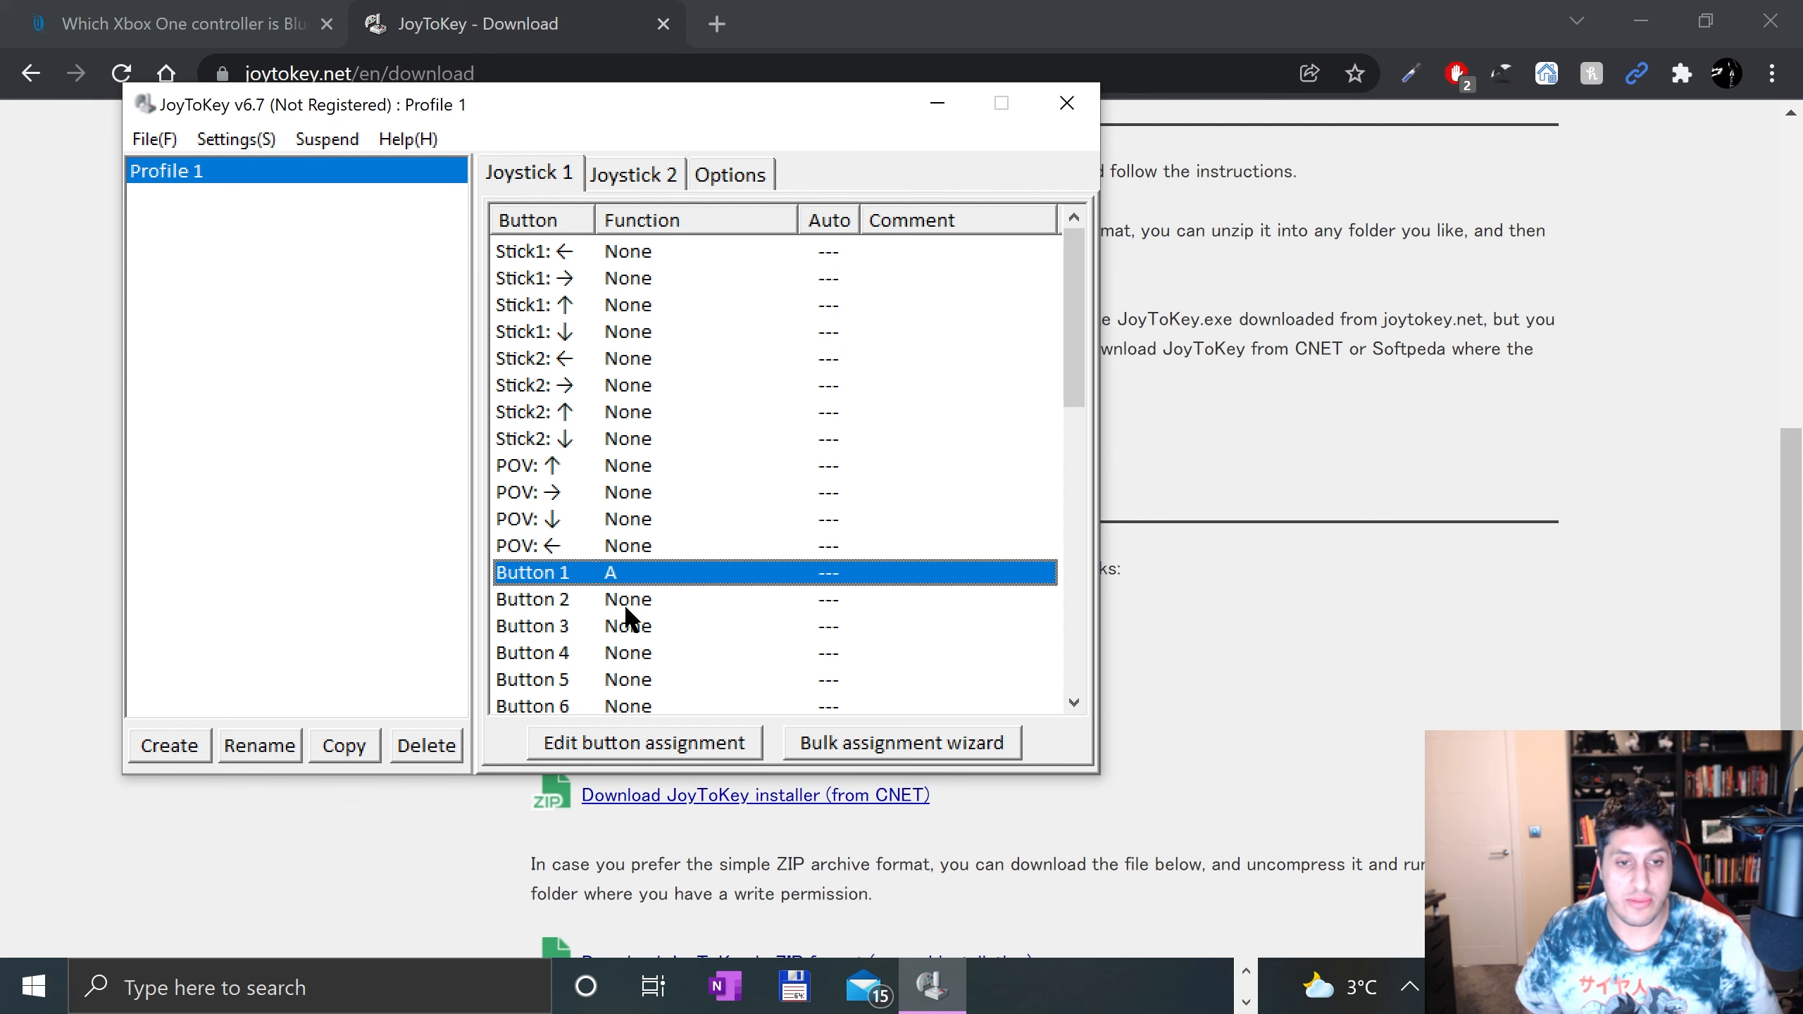
{"action": "double_click", "coordinate": [531, 599]}
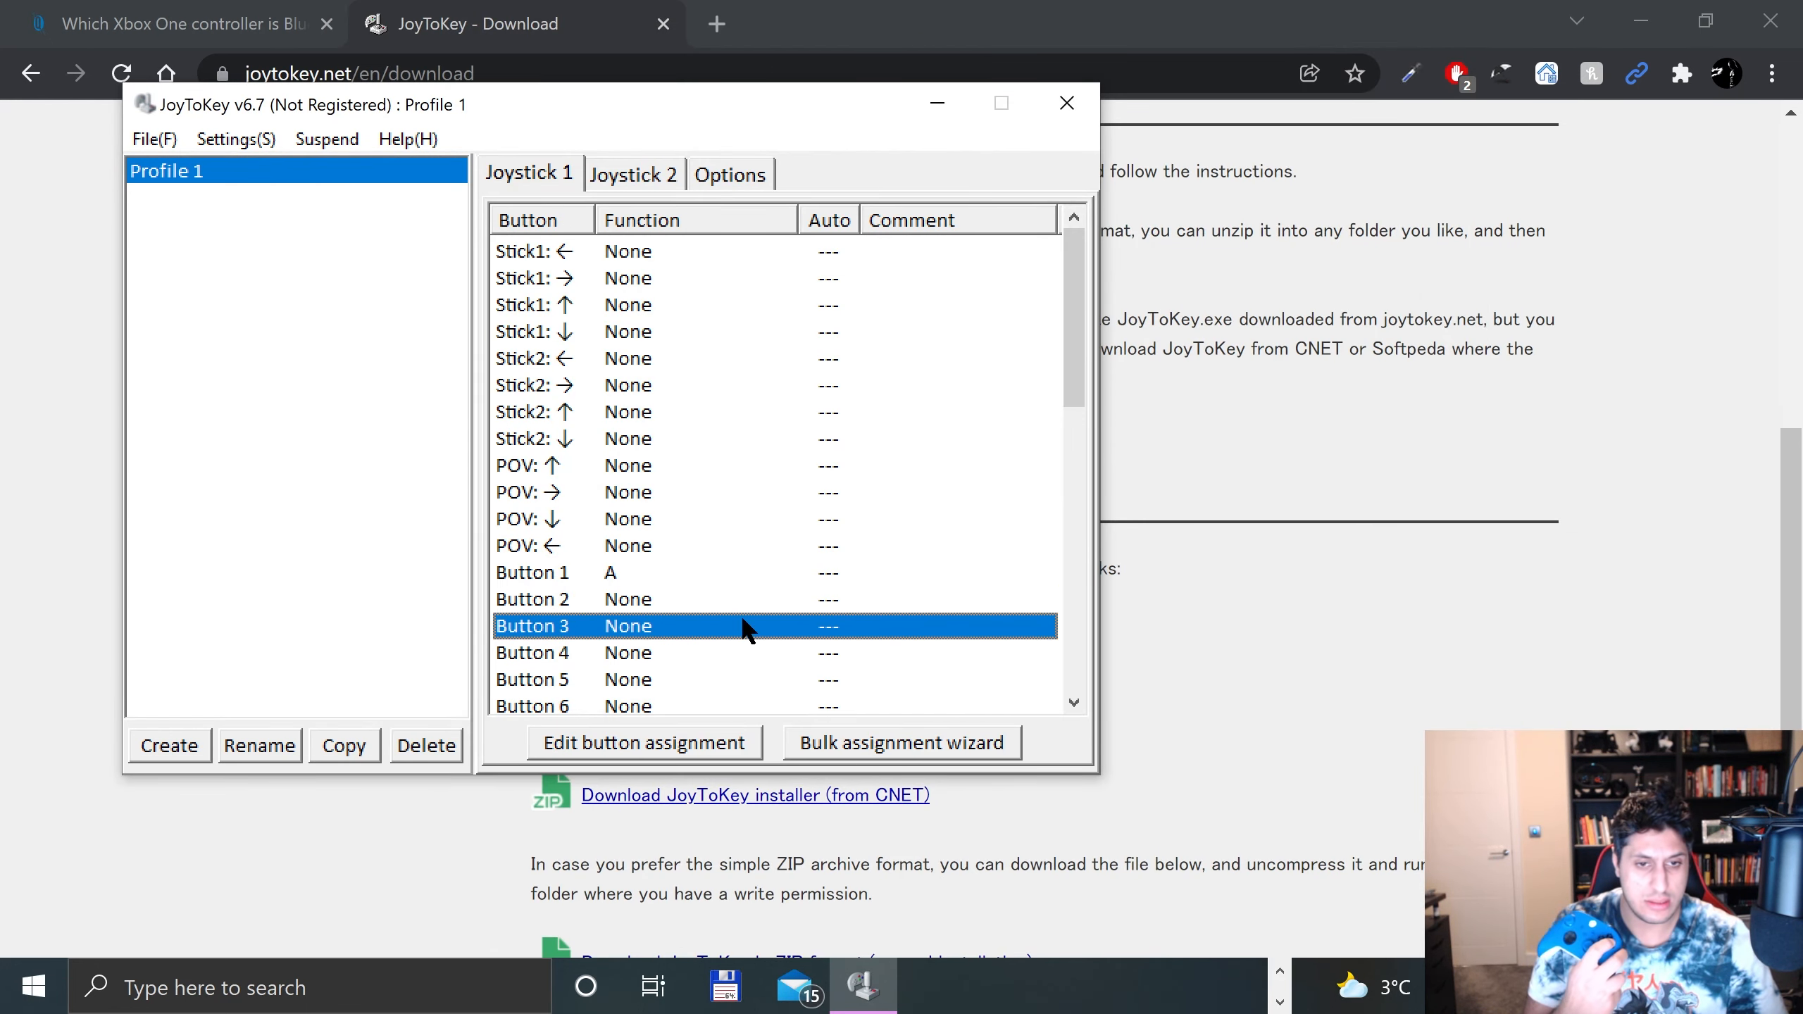
{"action": "left_click", "coordinate": [532, 598]}
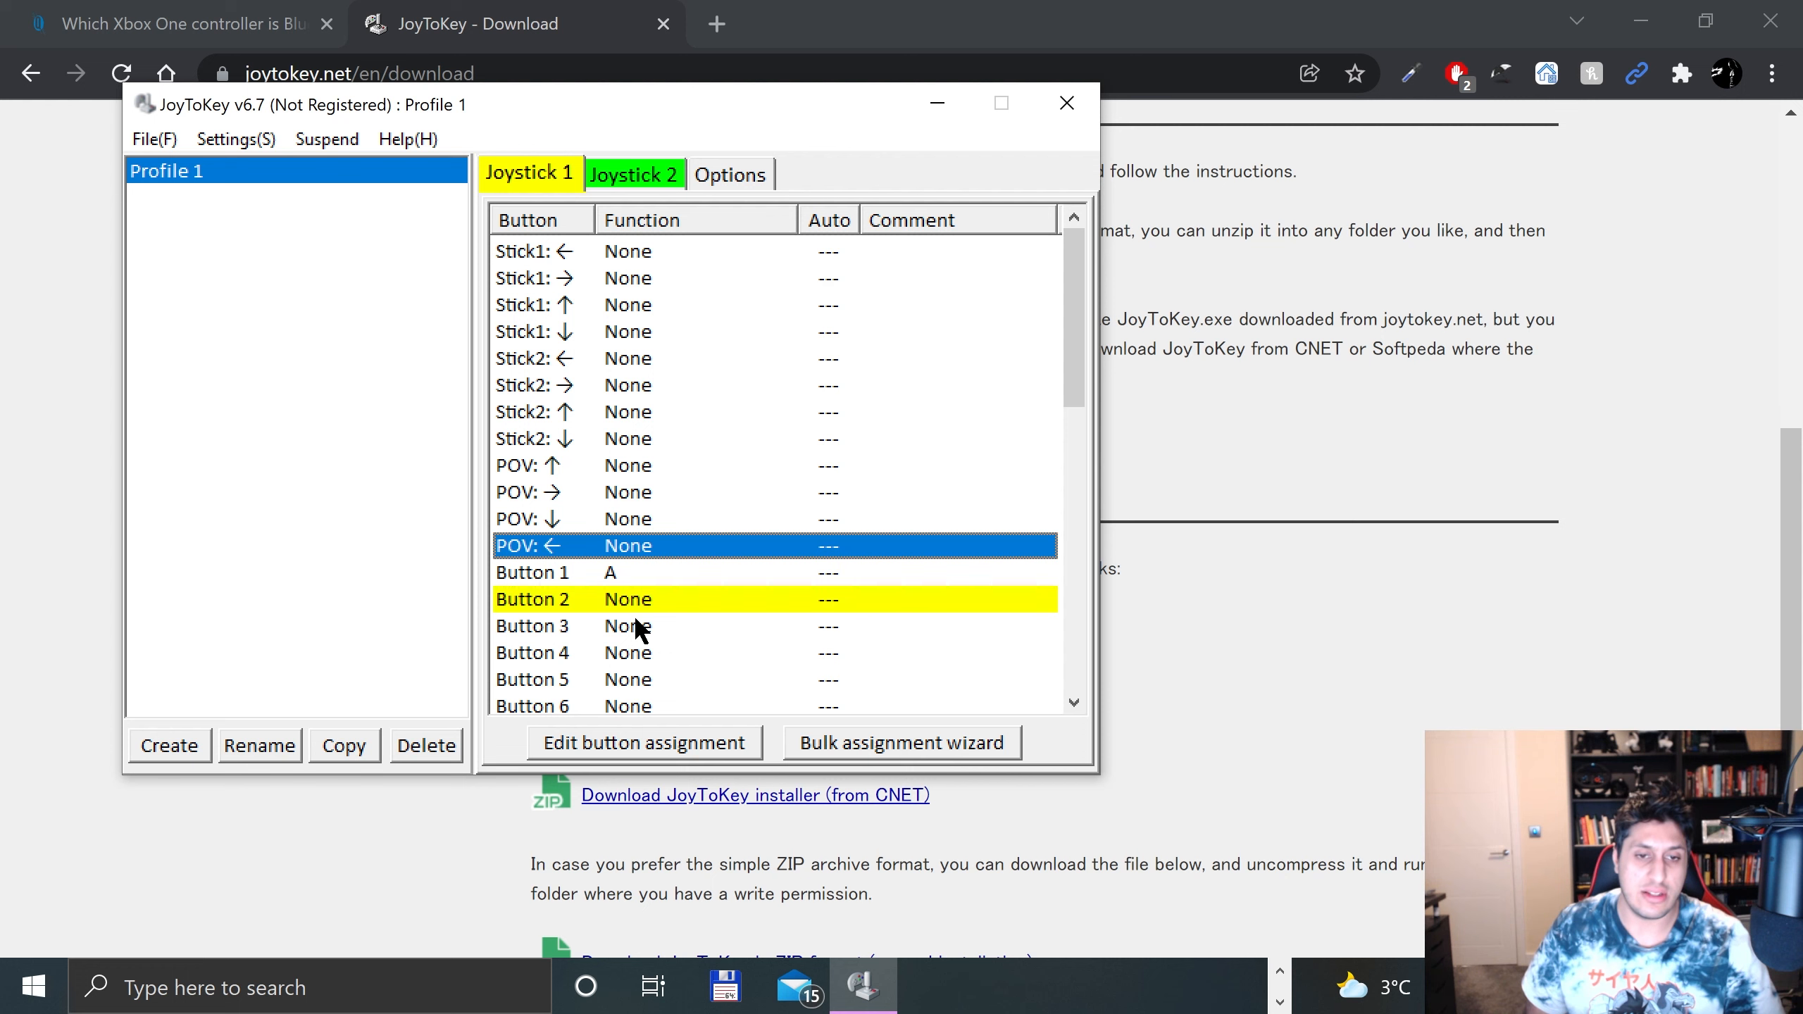
Step: Assign keys B, X and Y to Buttons 2, 3 and 4
{"action": "left_click", "coordinate": [644, 742]}
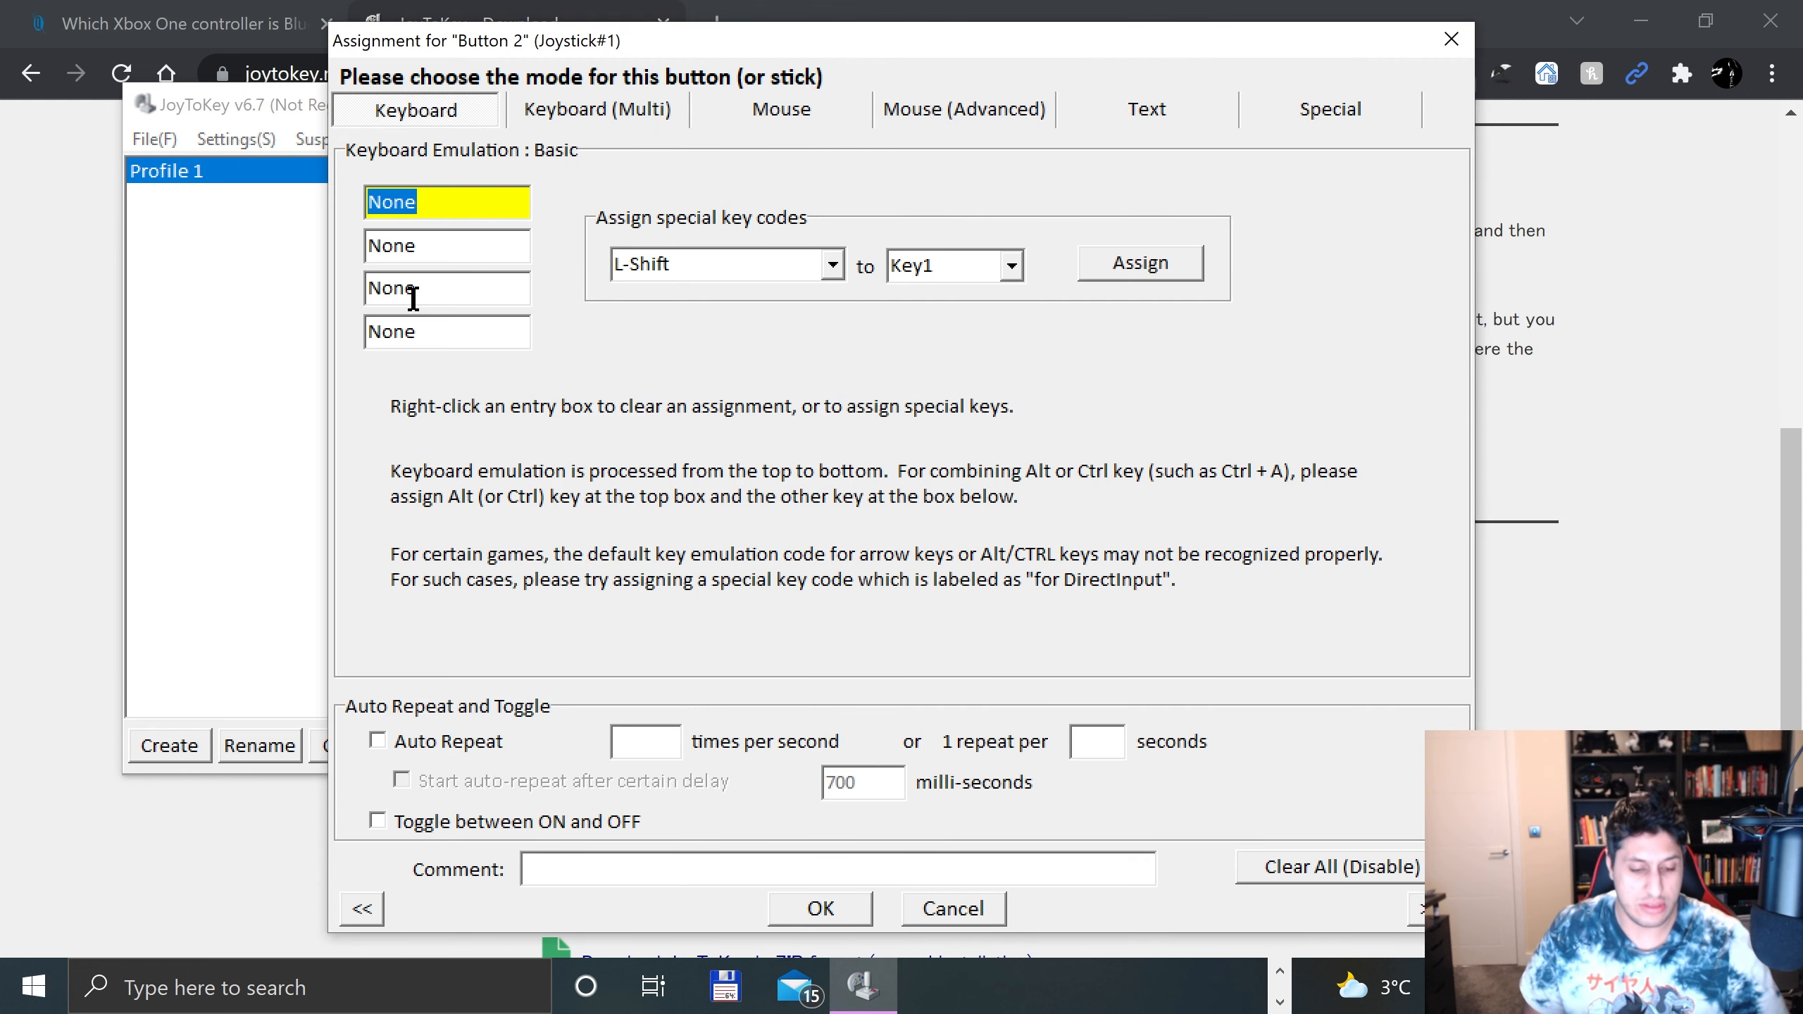
{"action": "type", "text": "B"}
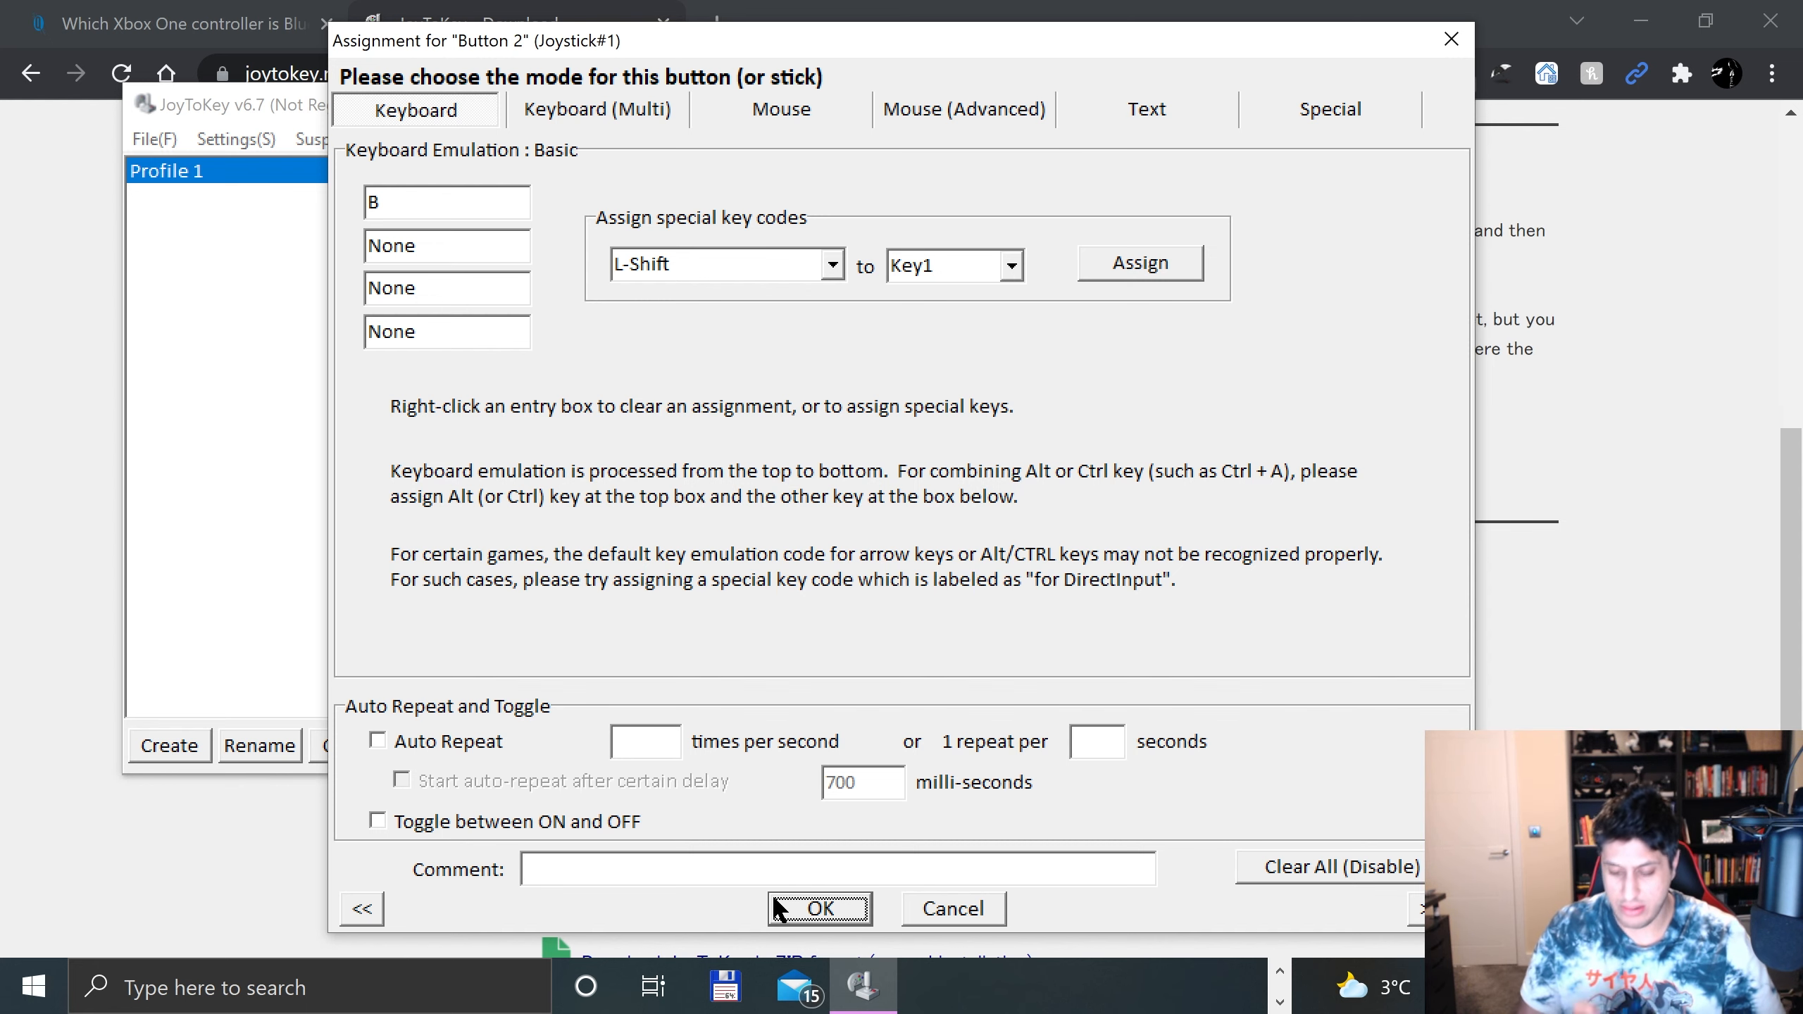
{"action": "left_click", "coordinate": [818, 908]}
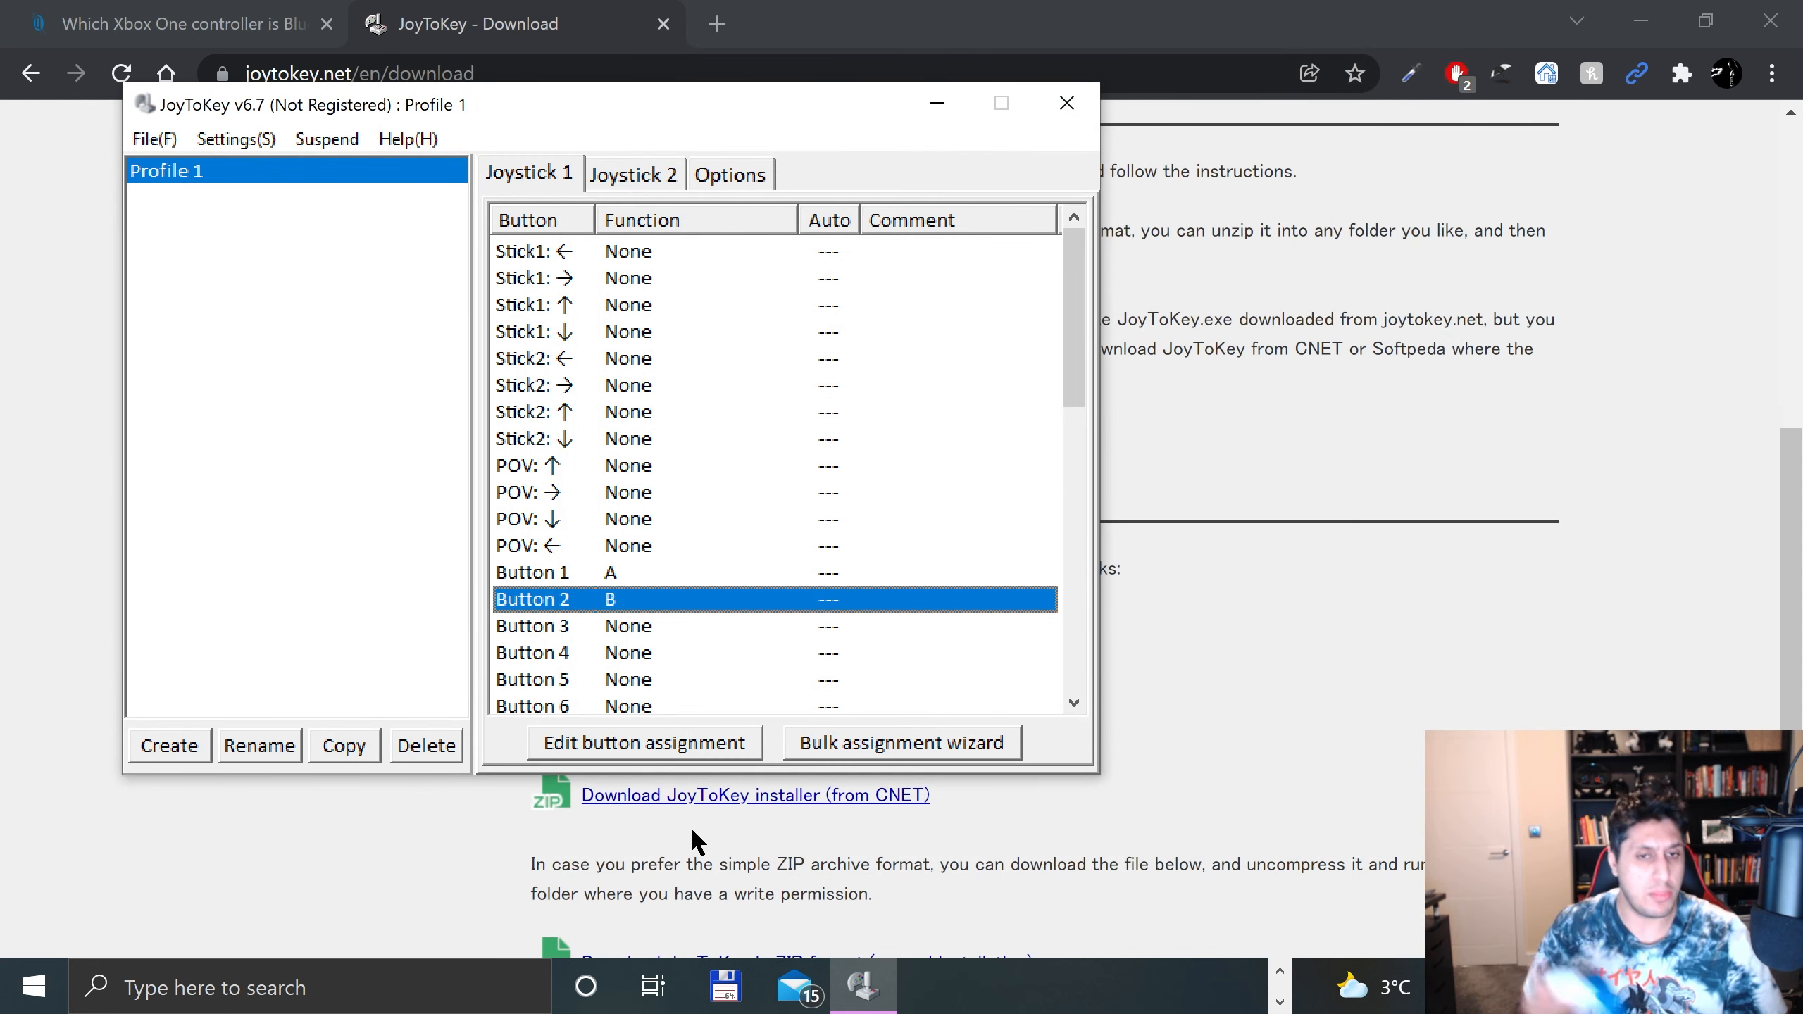
{"action": "mouse_move", "coordinate": [649, 725]}
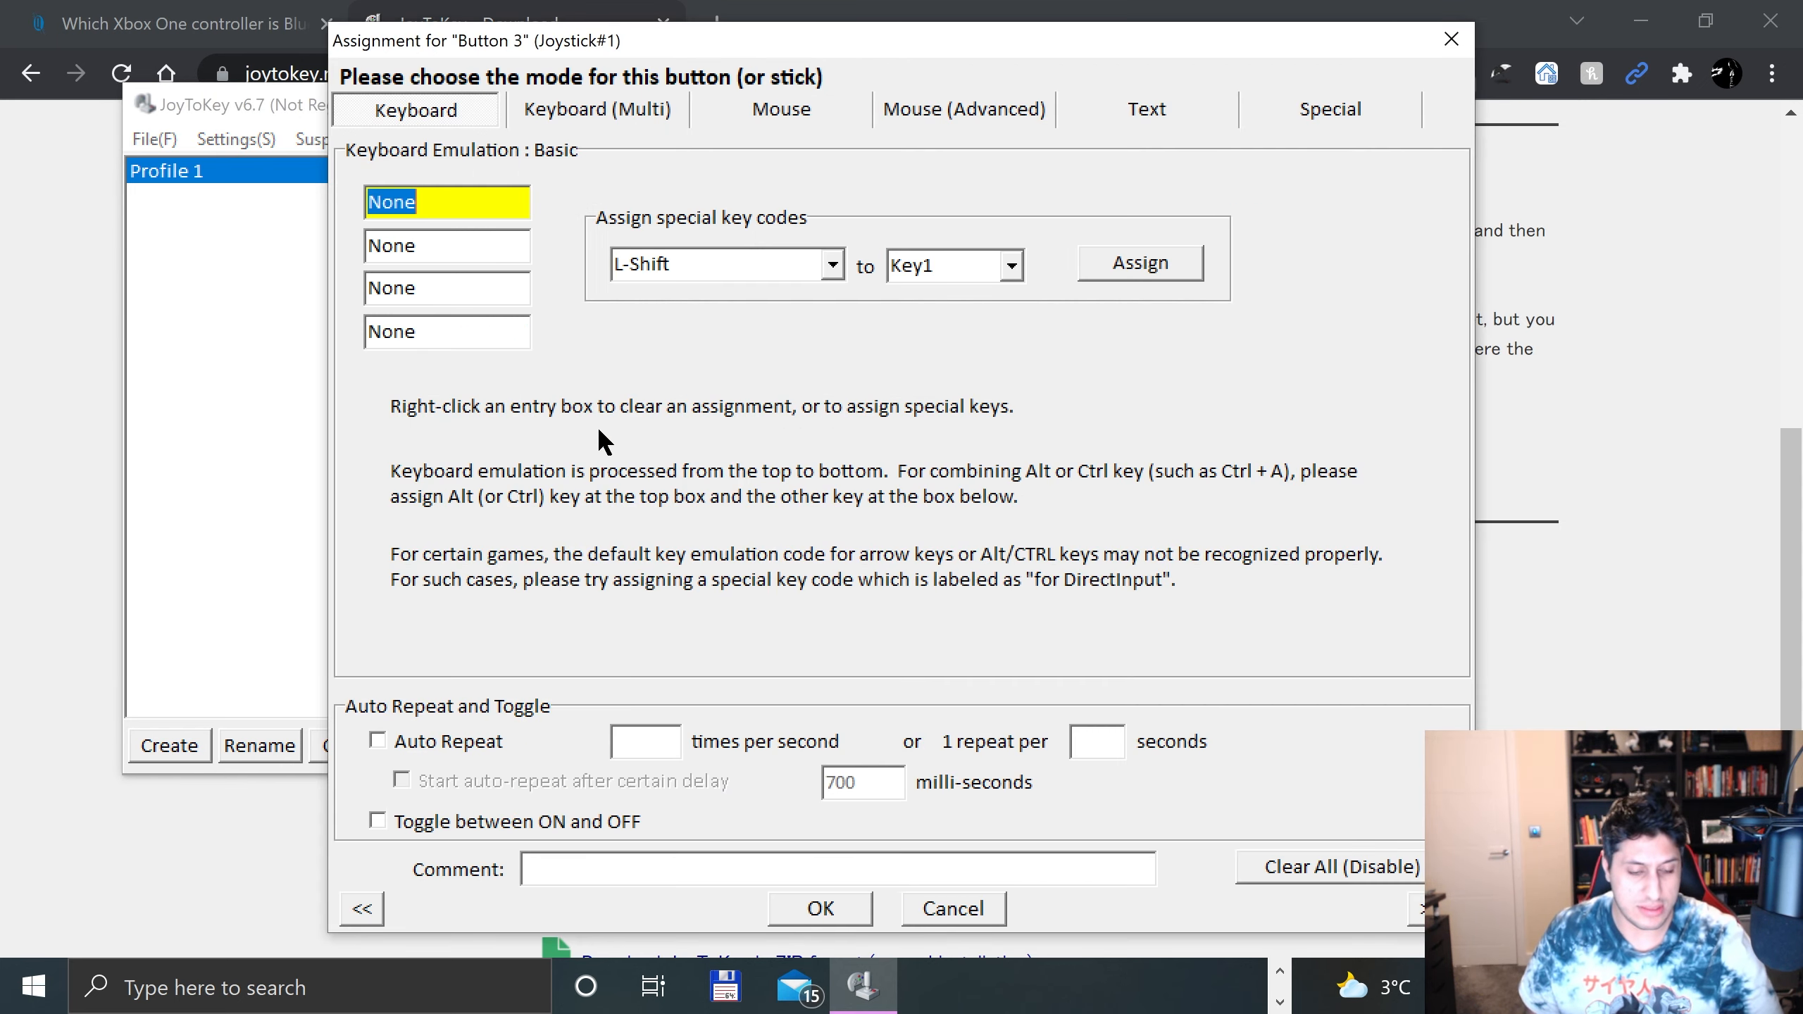
{"action": "left_click", "coordinate": [952, 909]}
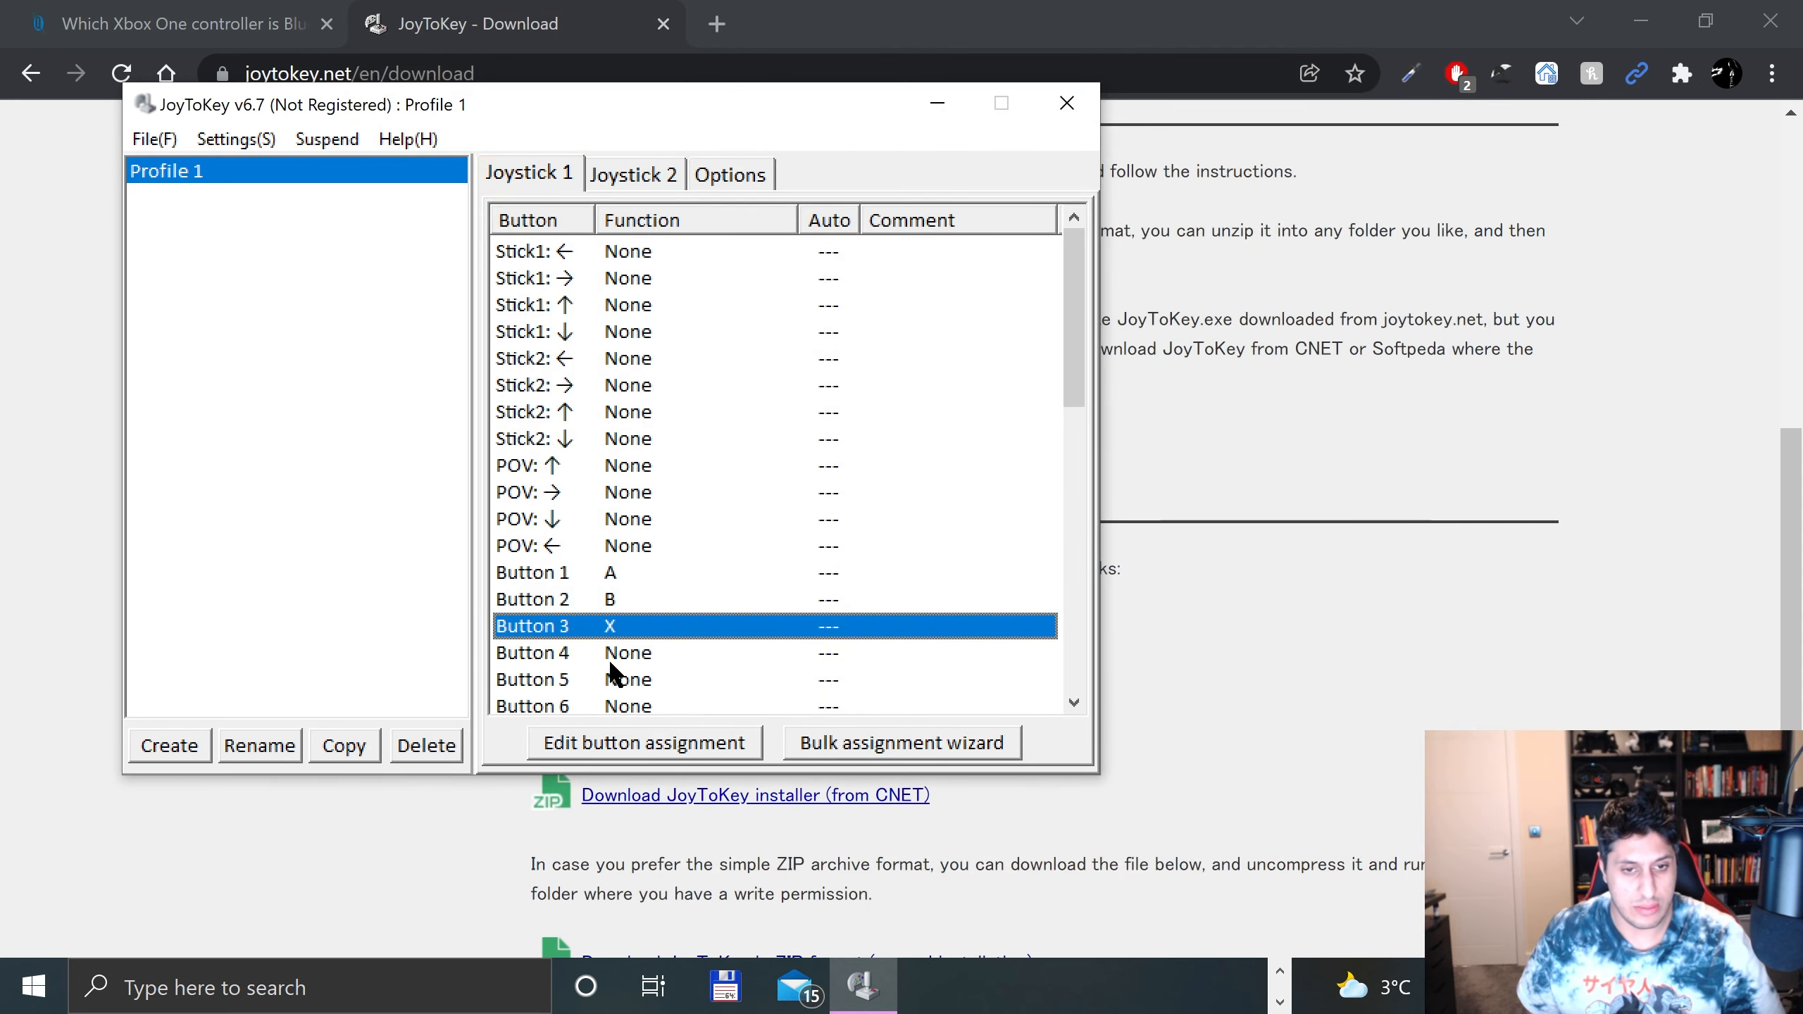
{"action": "double_click", "coordinate": [531, 652]}
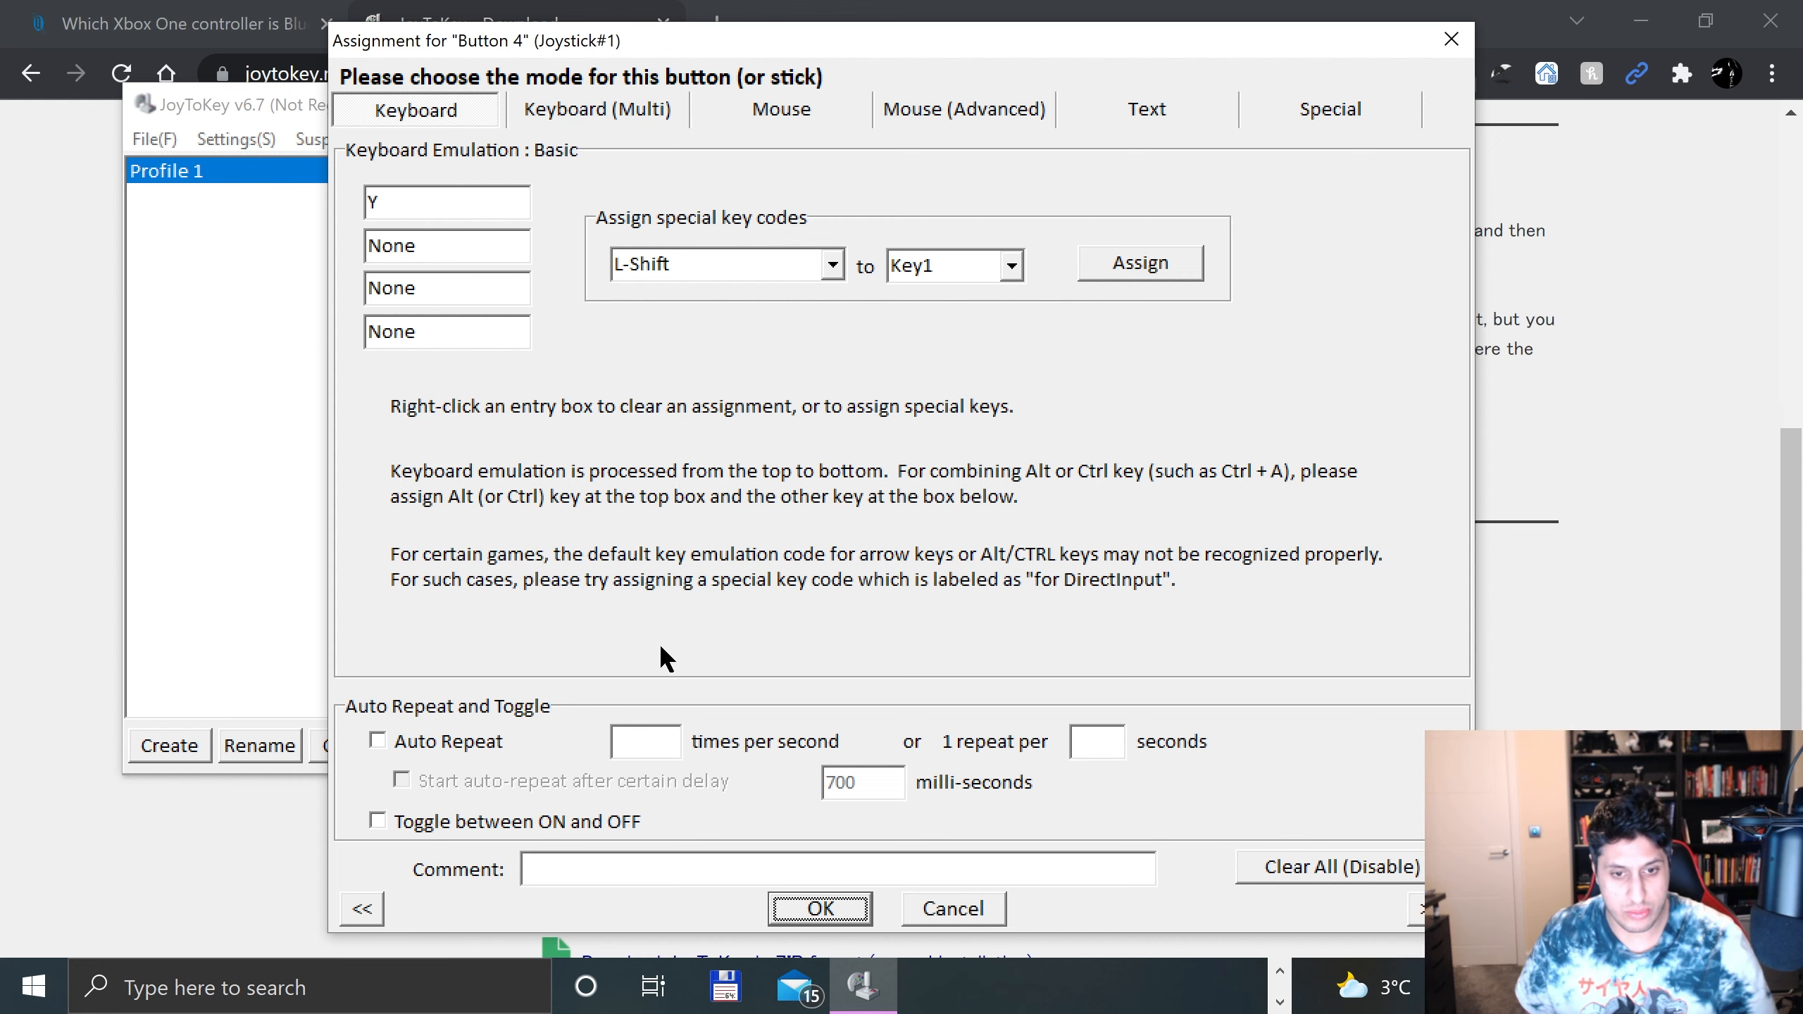
{"action": "left_click", "coordinate": [819, 908]}
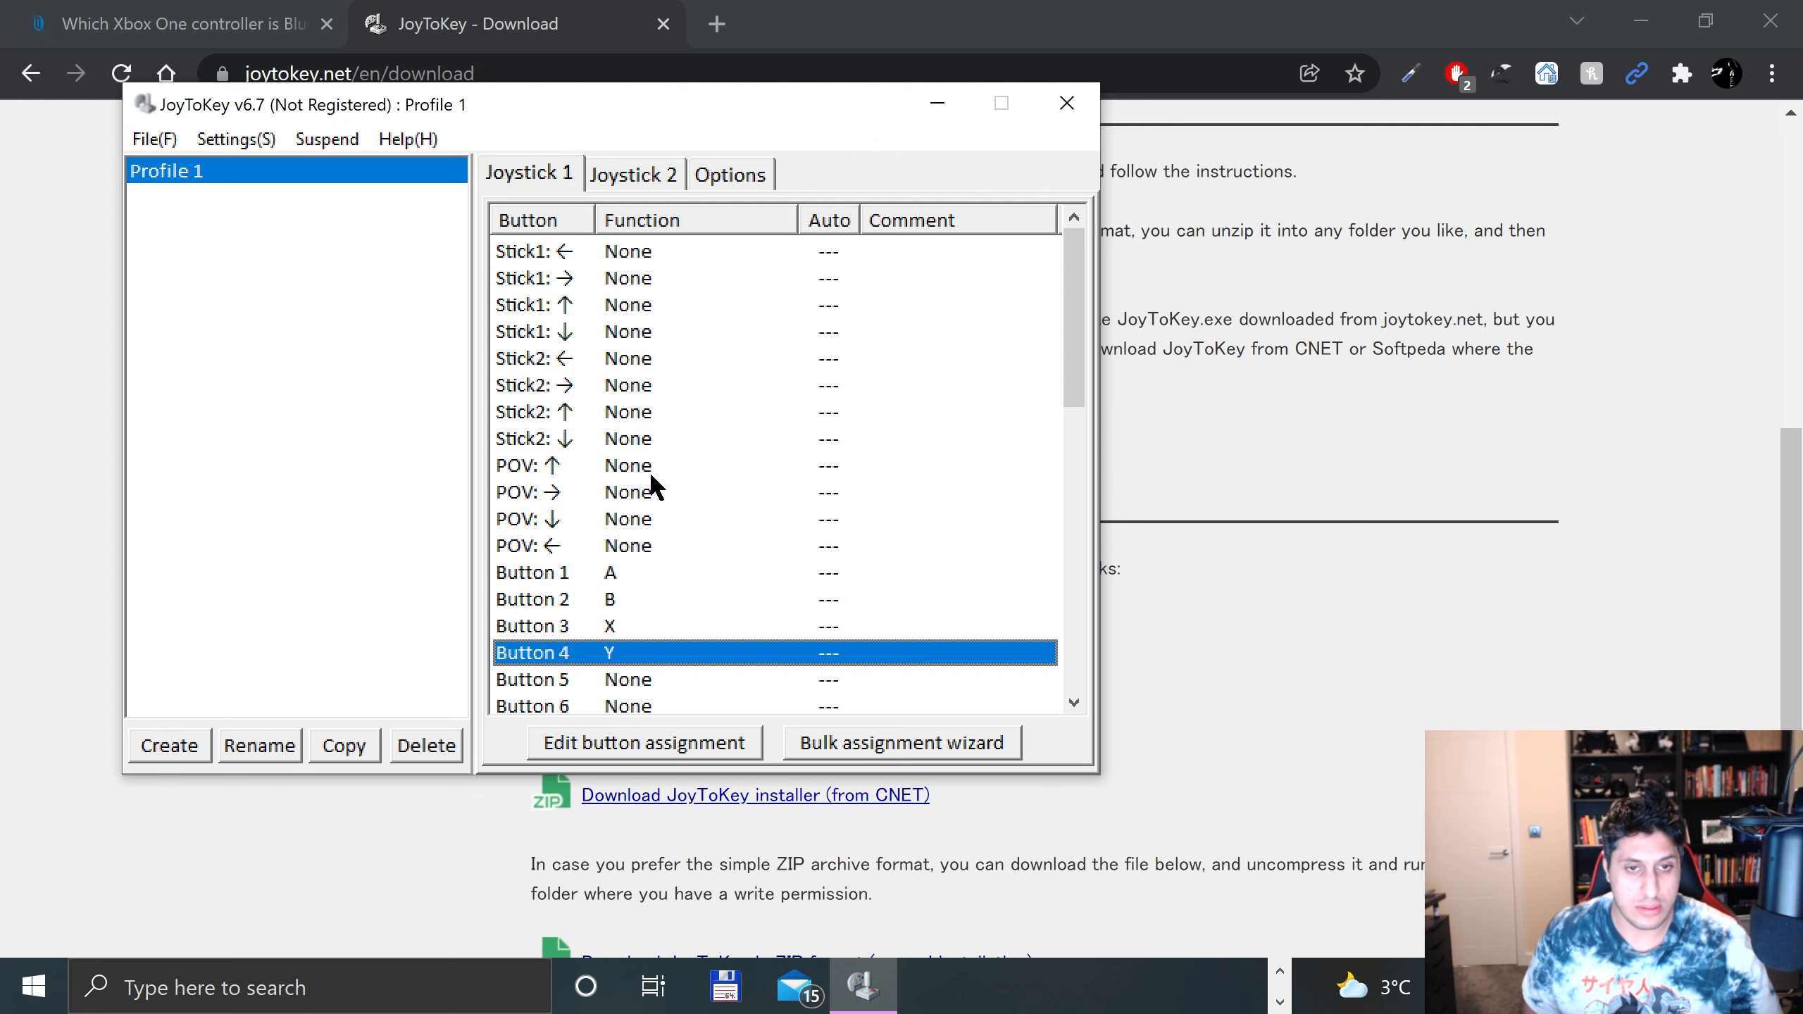
Step: Map the D-pad POV up, right, down and left directions to the matching arrow keys
{"action": "left_click", "coordinate": [645, 742]}
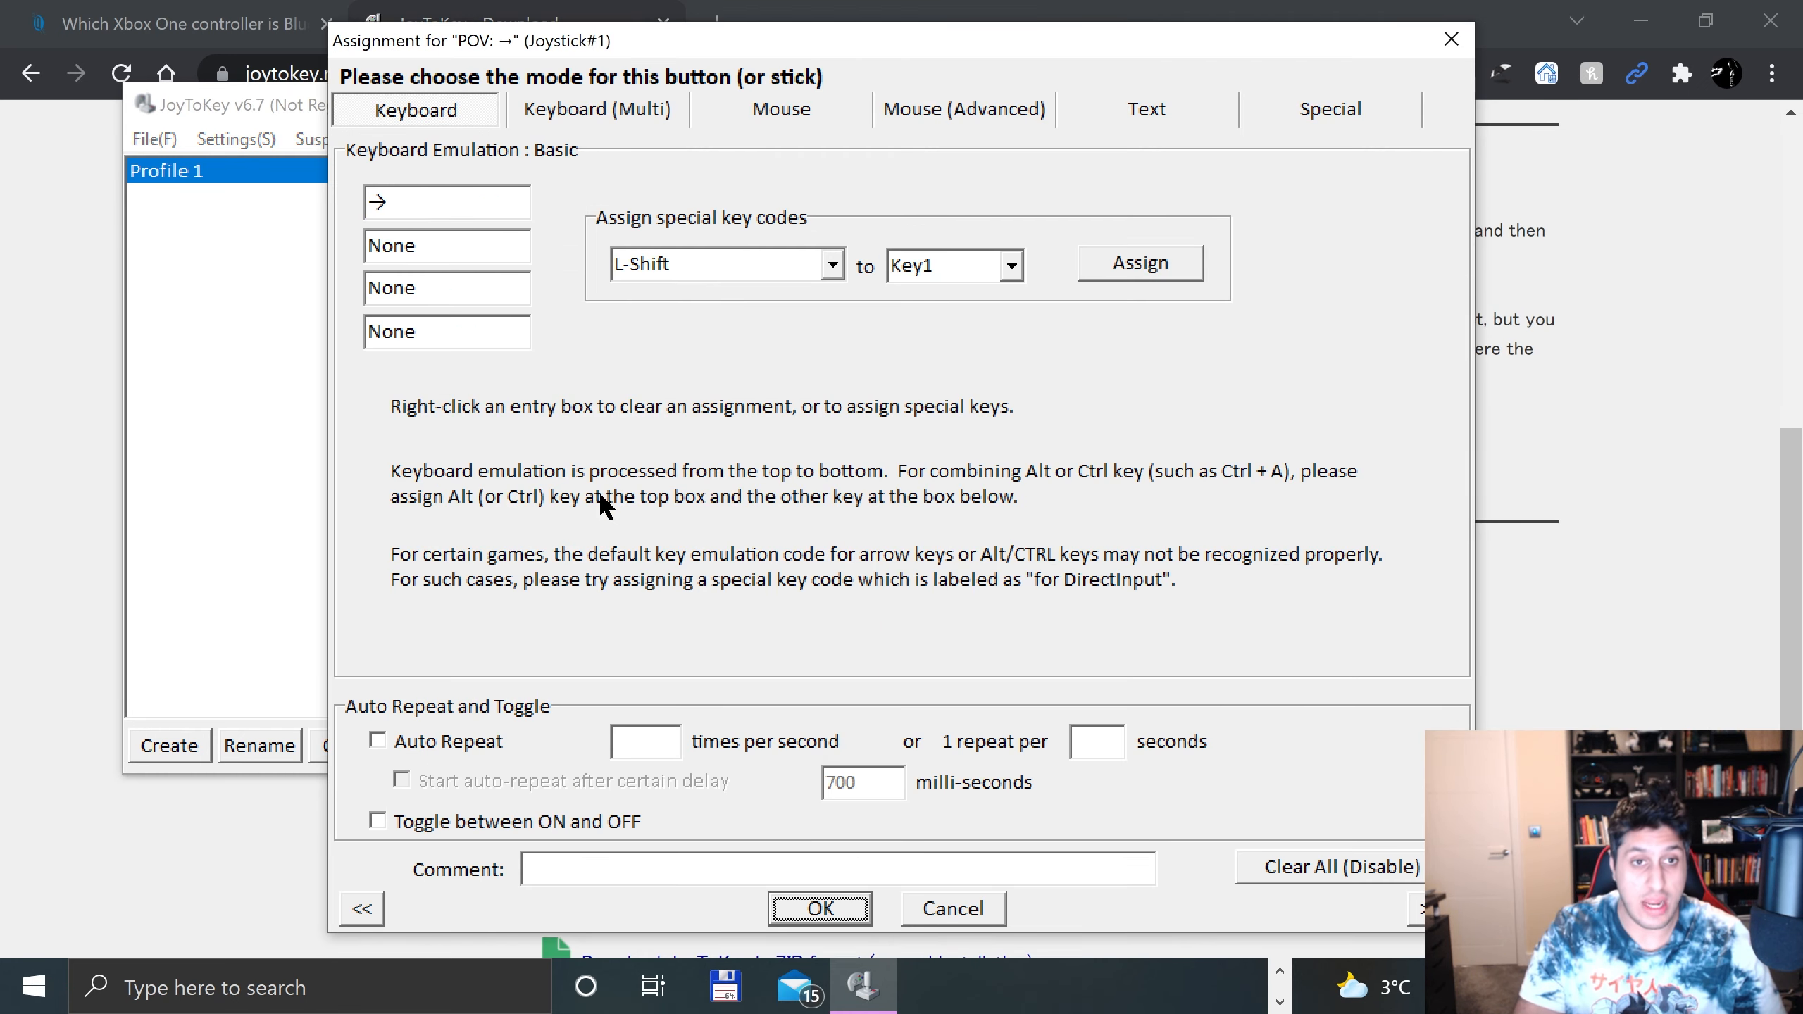
{"action": "left_click", "coordinate": [952, 908]}
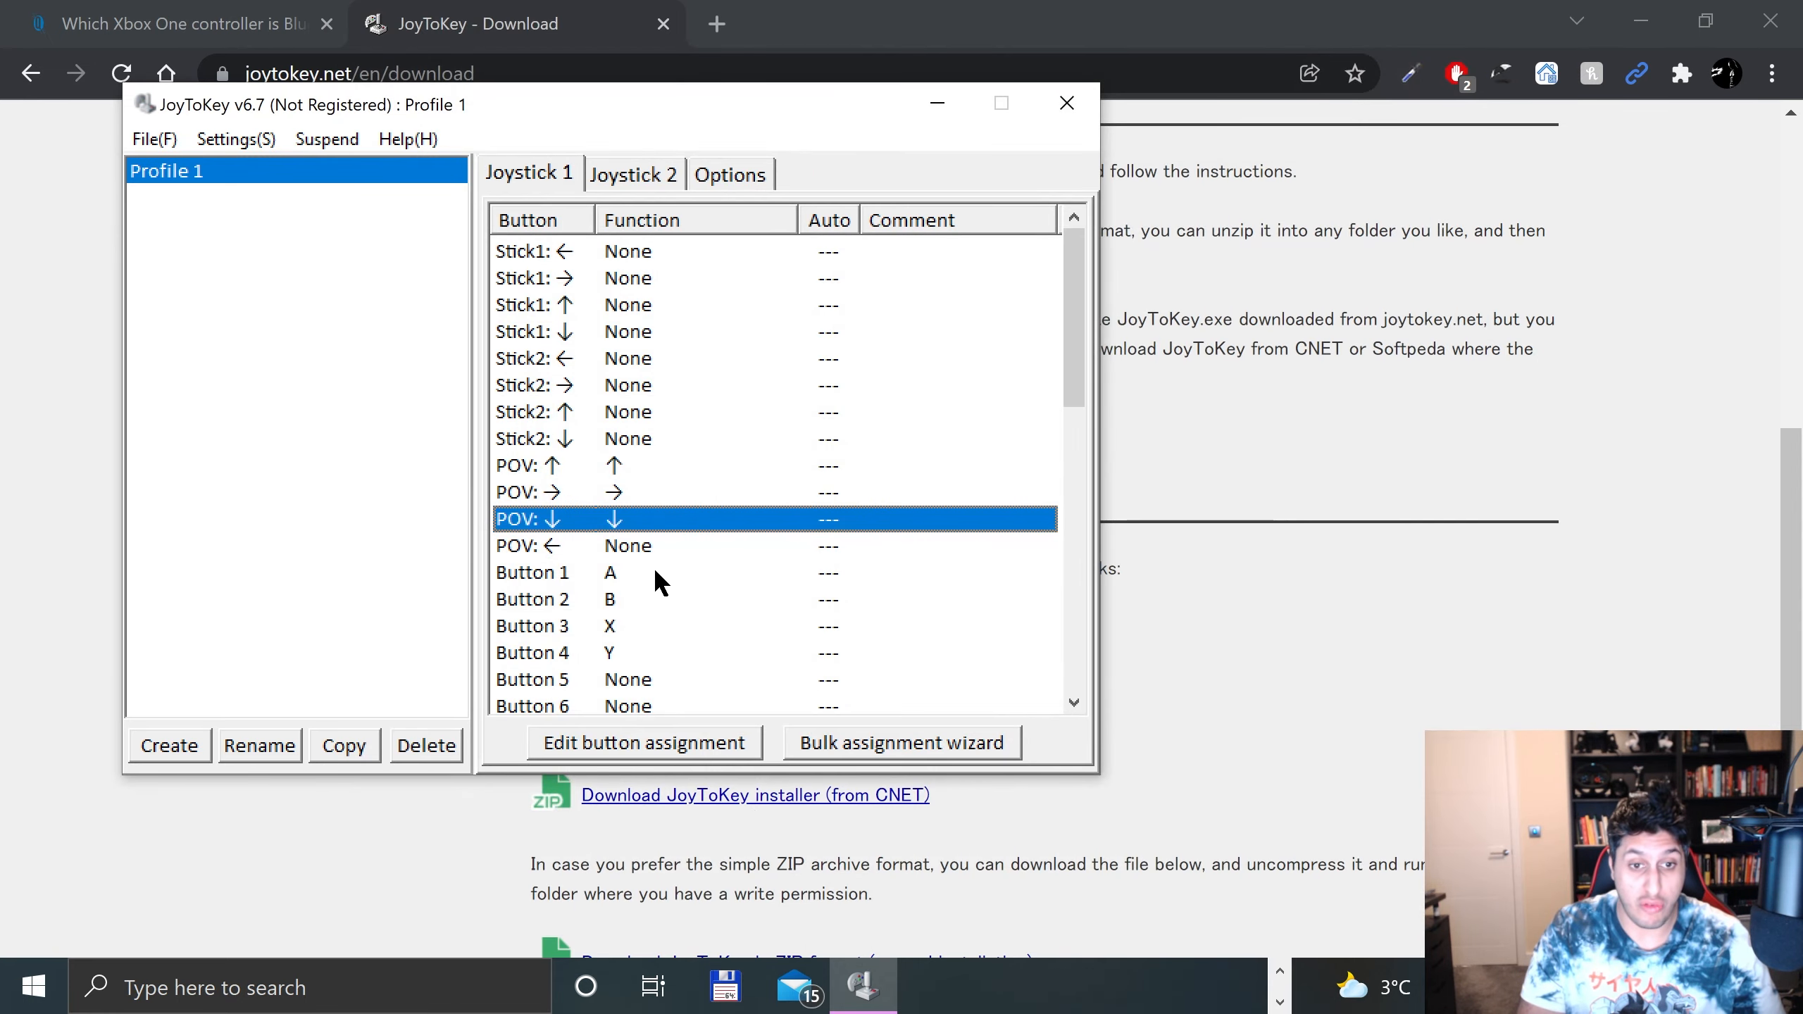
{"action": "left_click", "coordinate": [643, 741]}
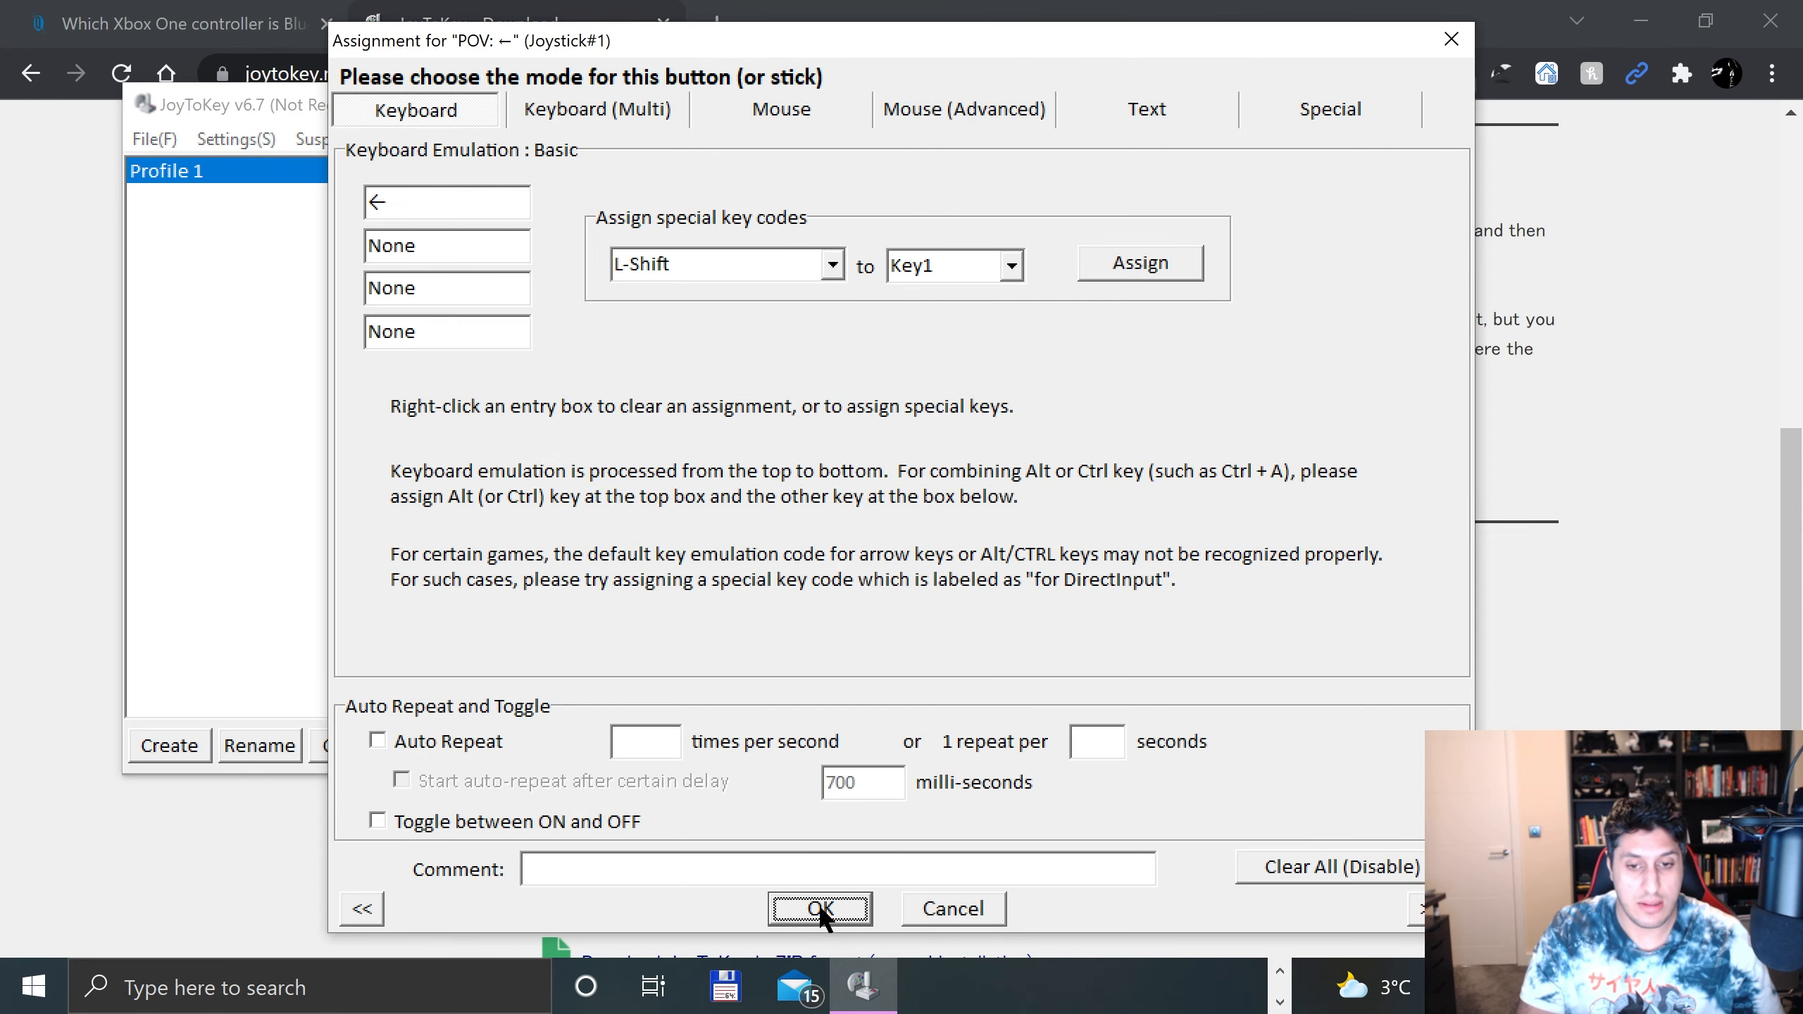
{"action": "left_click", "coordinate": [819, 908]}
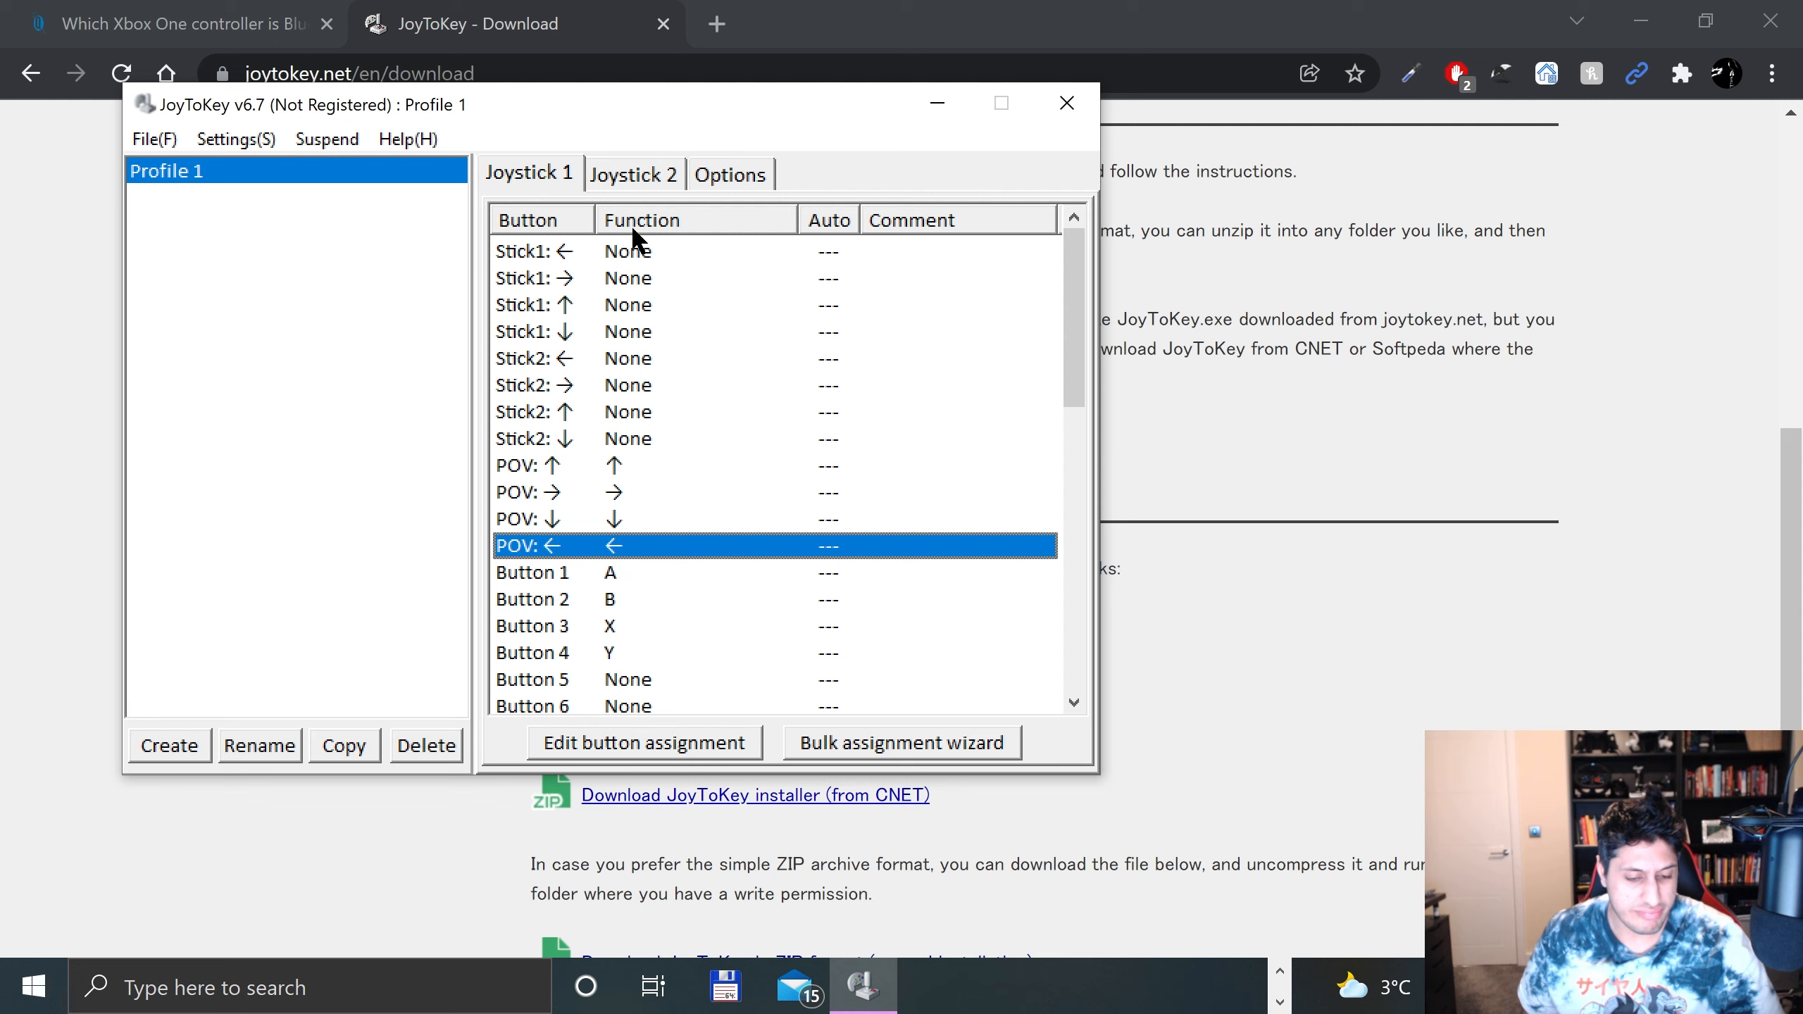
{"action": "mouse_move", "coordinate": [644, 213]}
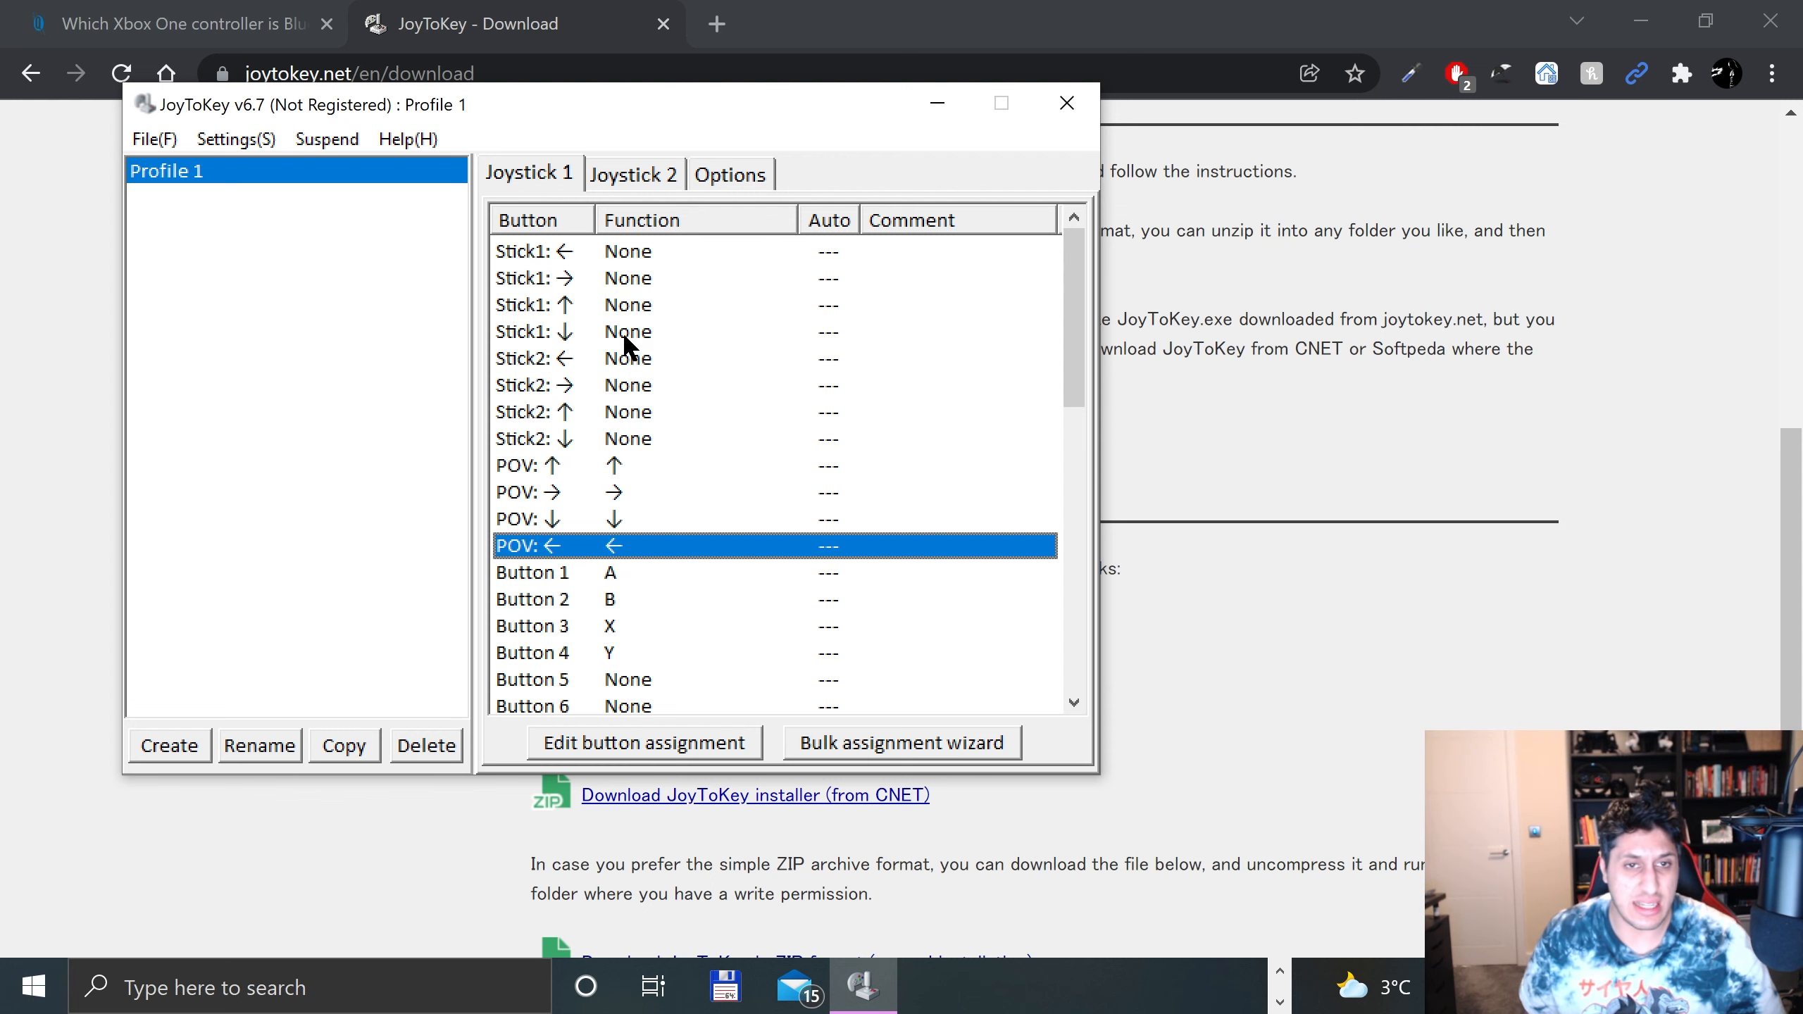
Step: Map Stick 1 directions to S, F, E, D and Stick 2 to J, L, I, K
{"action": "left_click", "coordinate": [645, 741]}
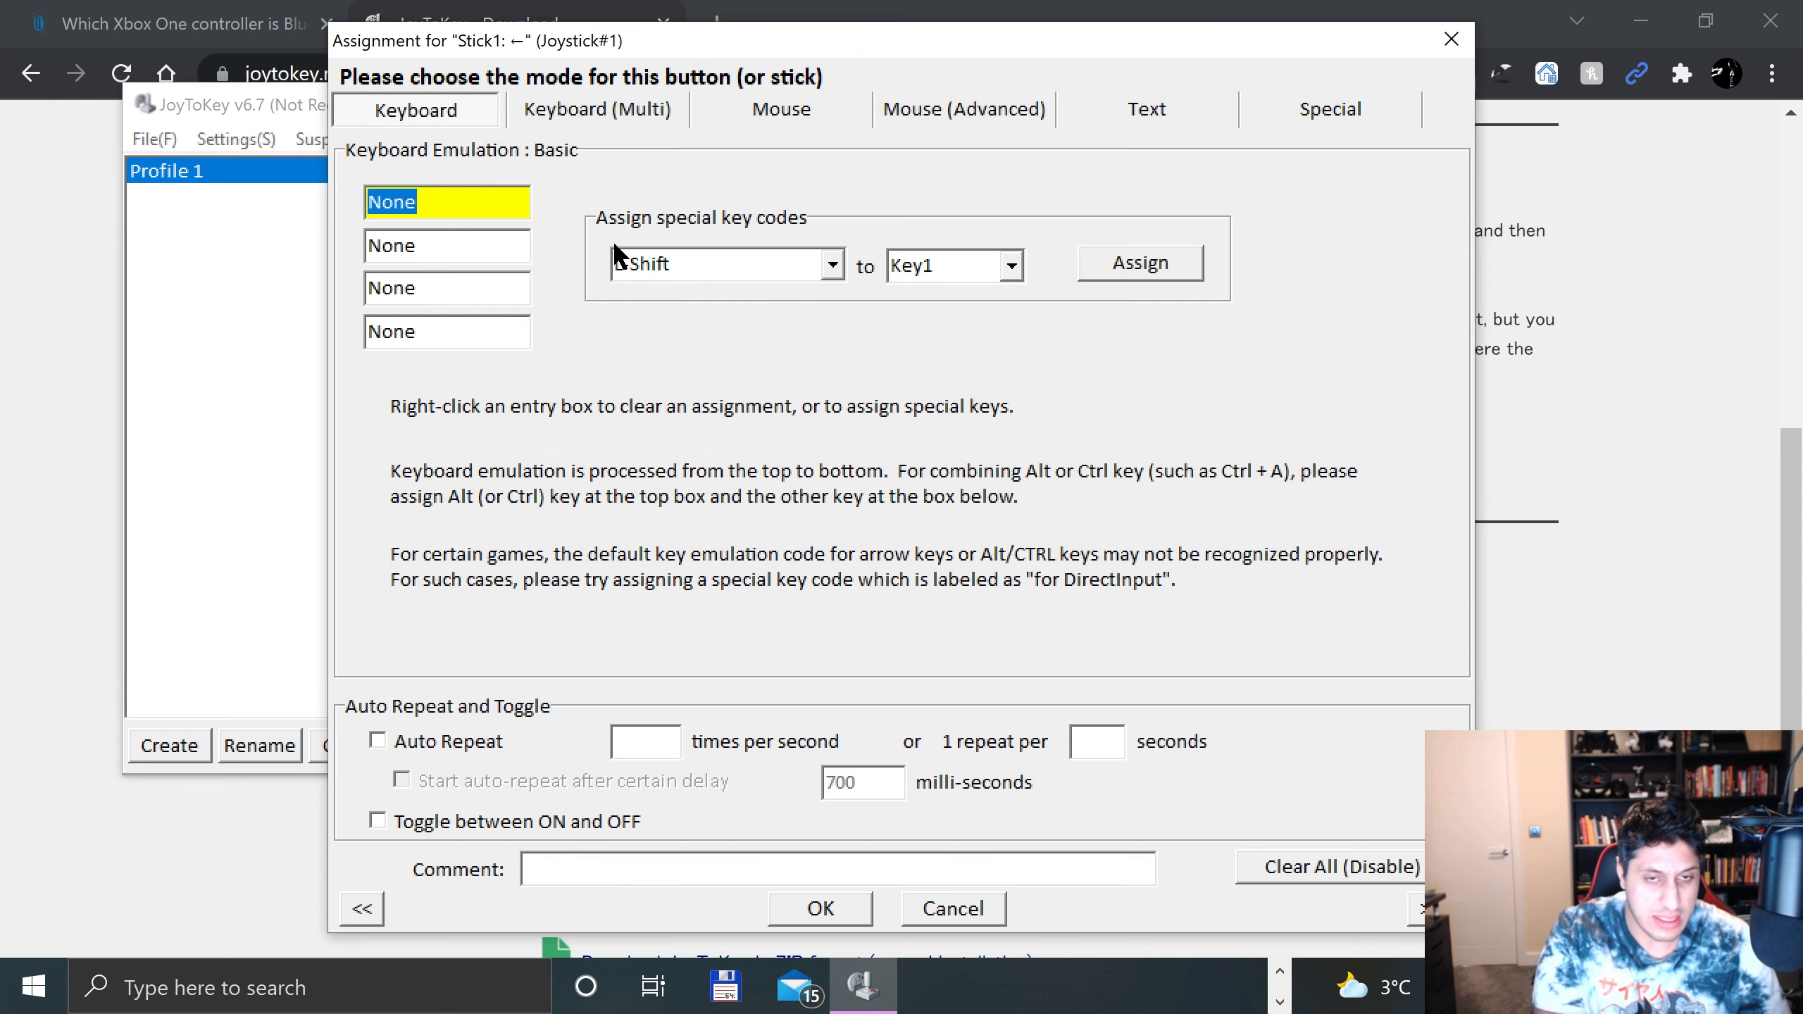
{"action": "left_click", "coordinate": [818, 909]}
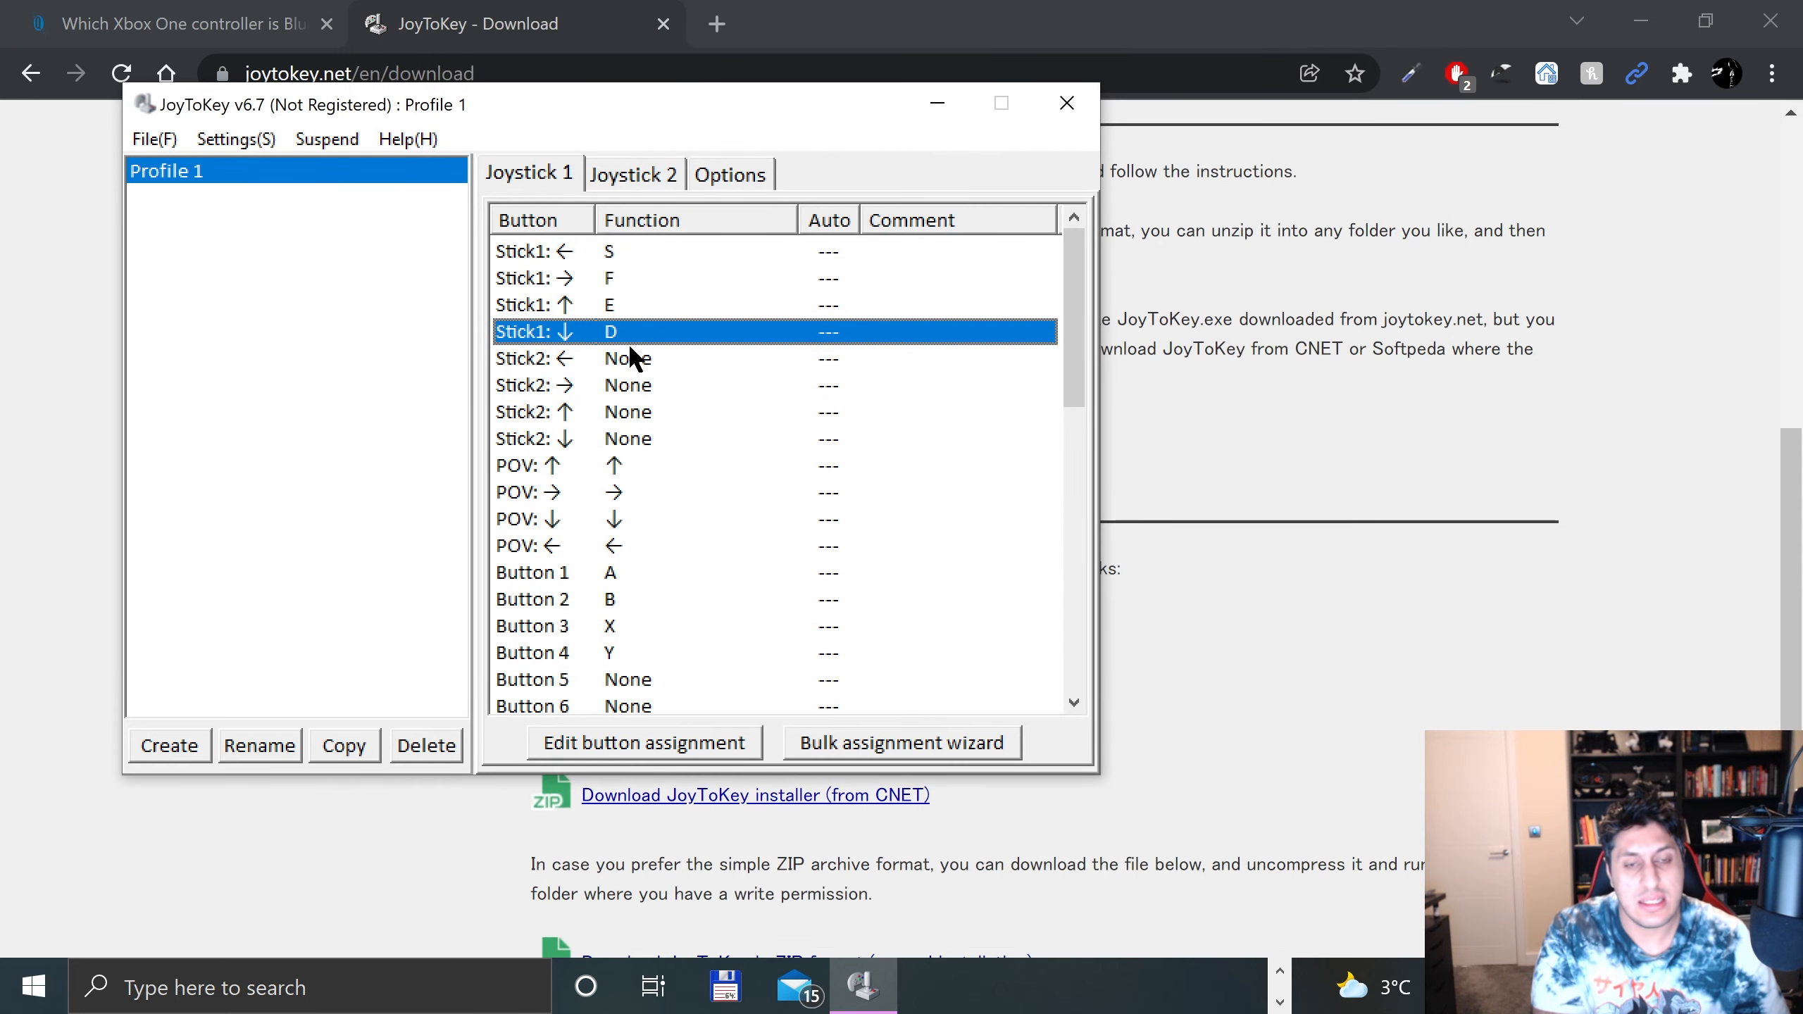
{"action": "mouse_move", "coordinate": [630, 389]}
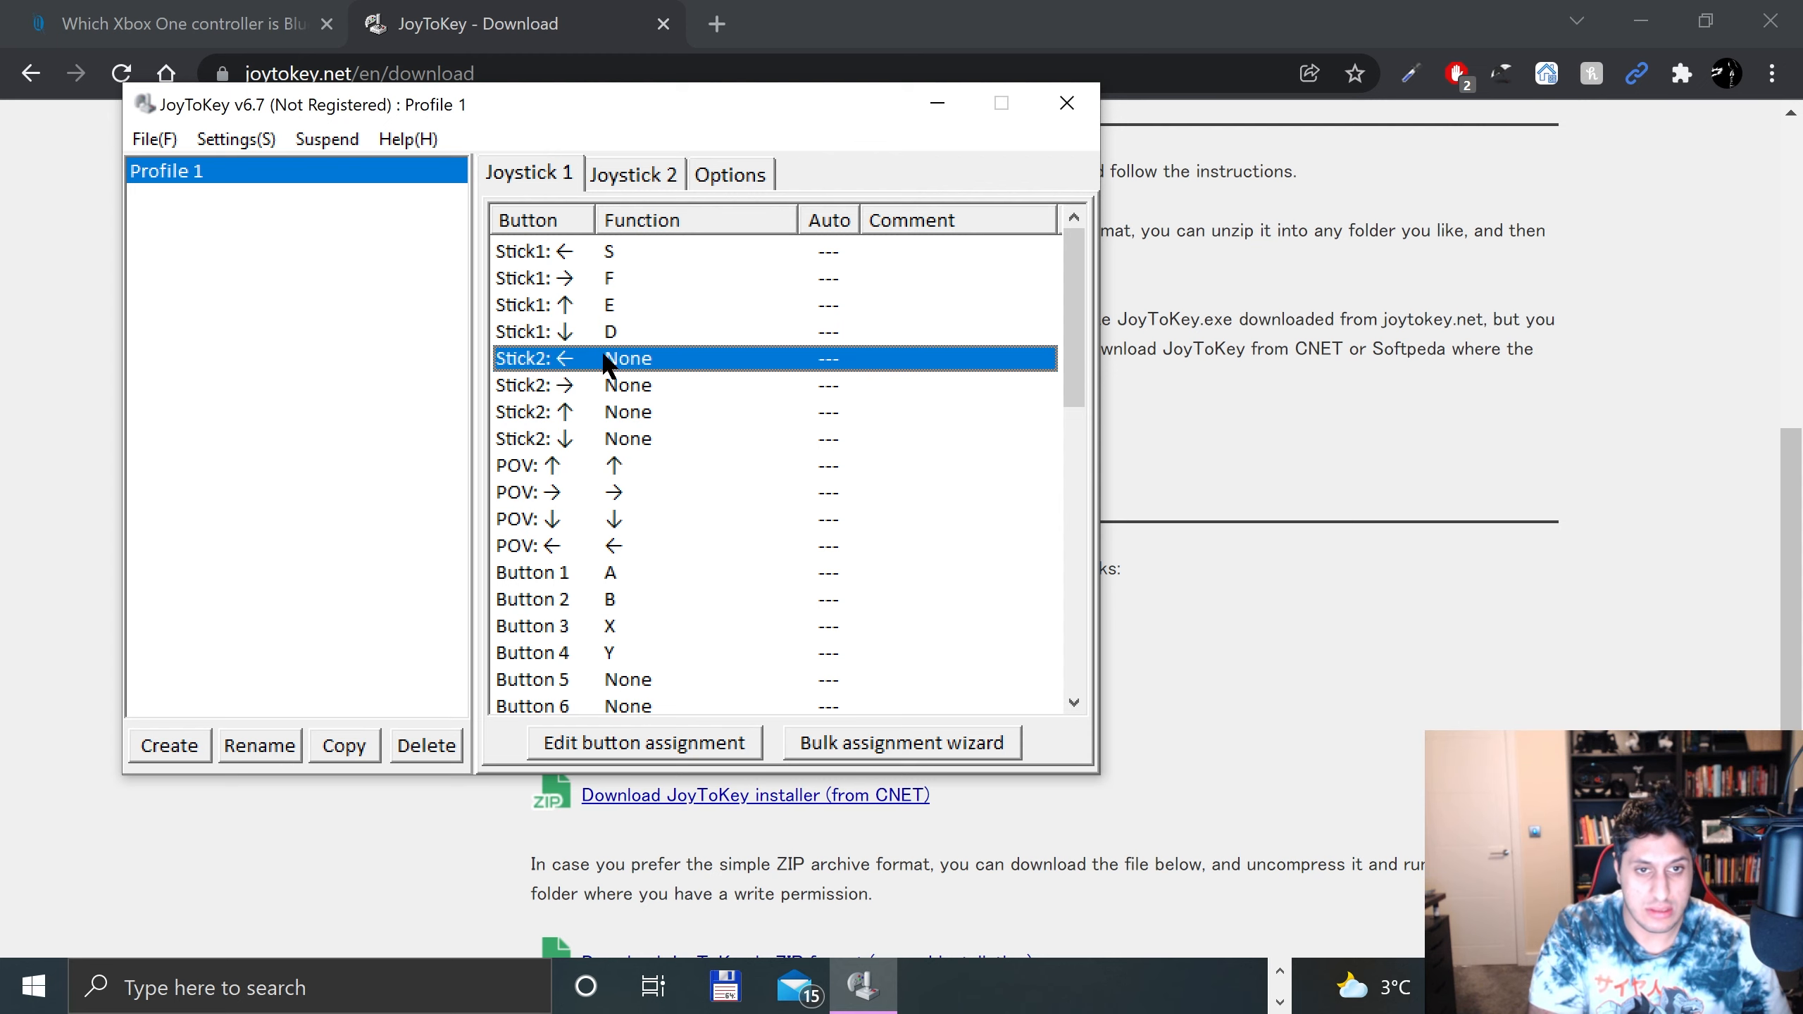
{"action": "type", "text": "J"}
{"action": "left_click", "coordinate": [775, 438]}
{"action": "type", "text": "K"}
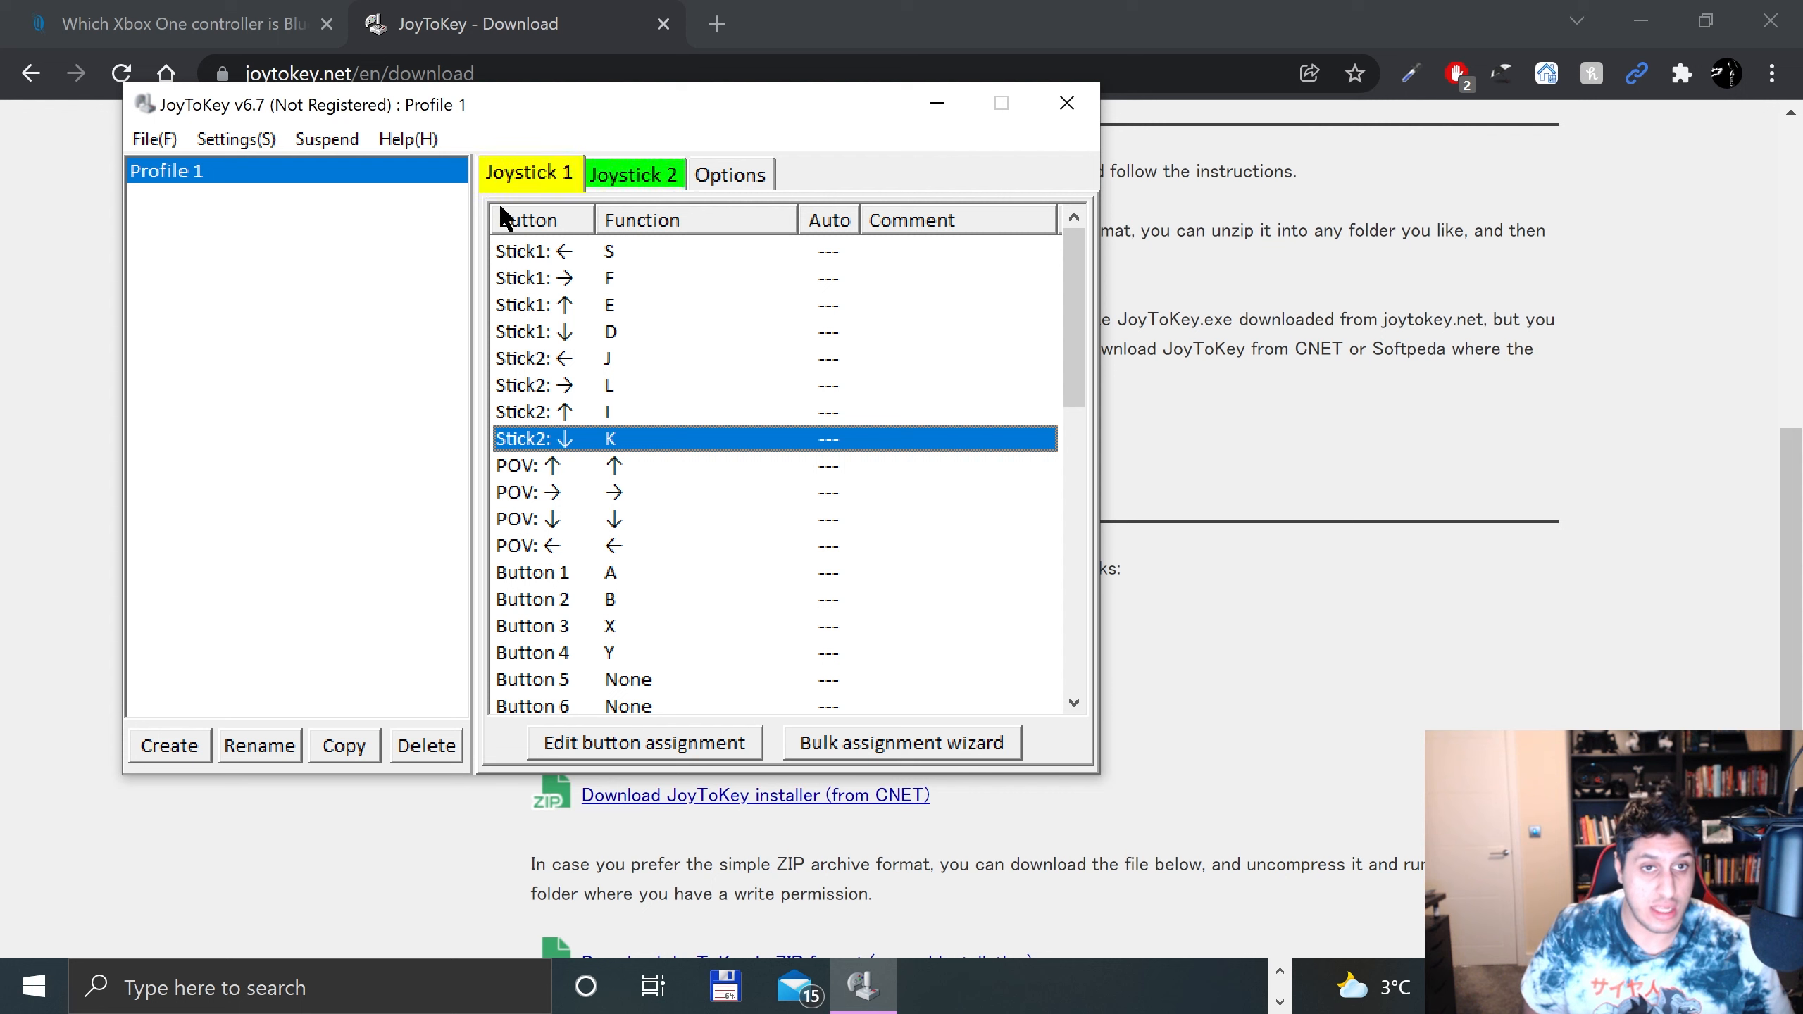
{"action": "left_click", "coordinate": [632, 174]}
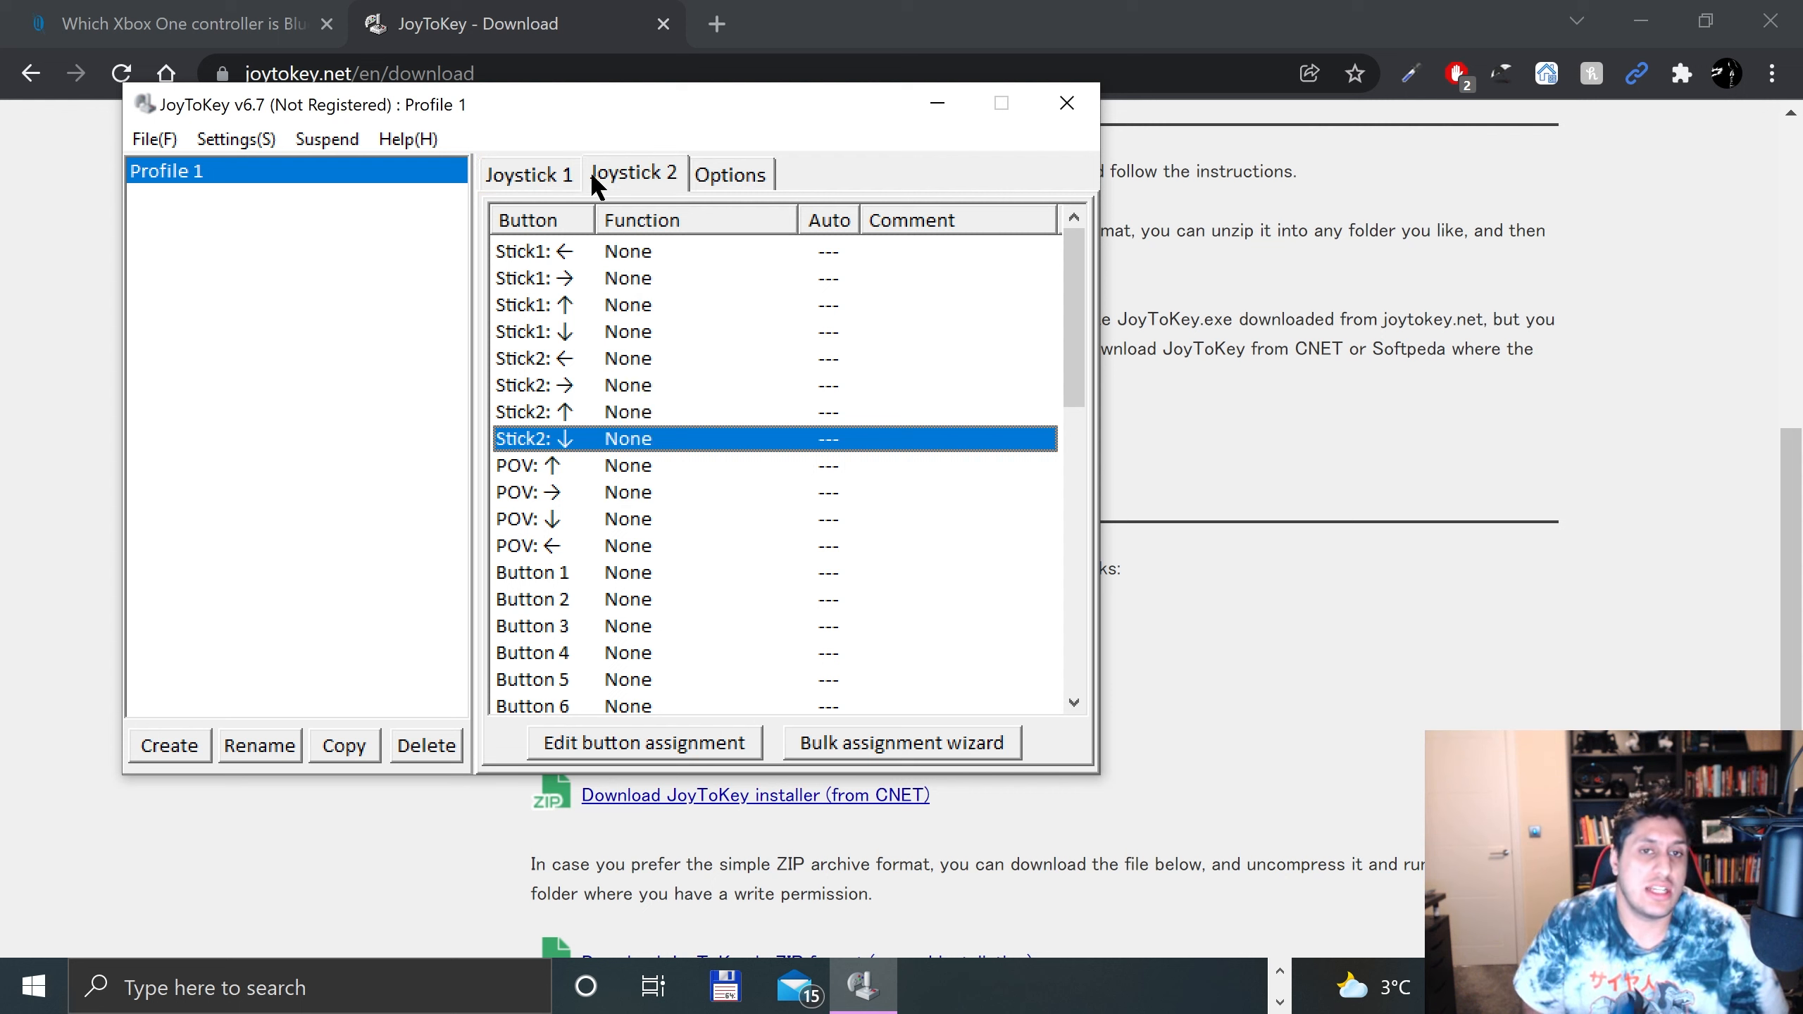
{"action": "left_click", "coordinate": [527, 174]}
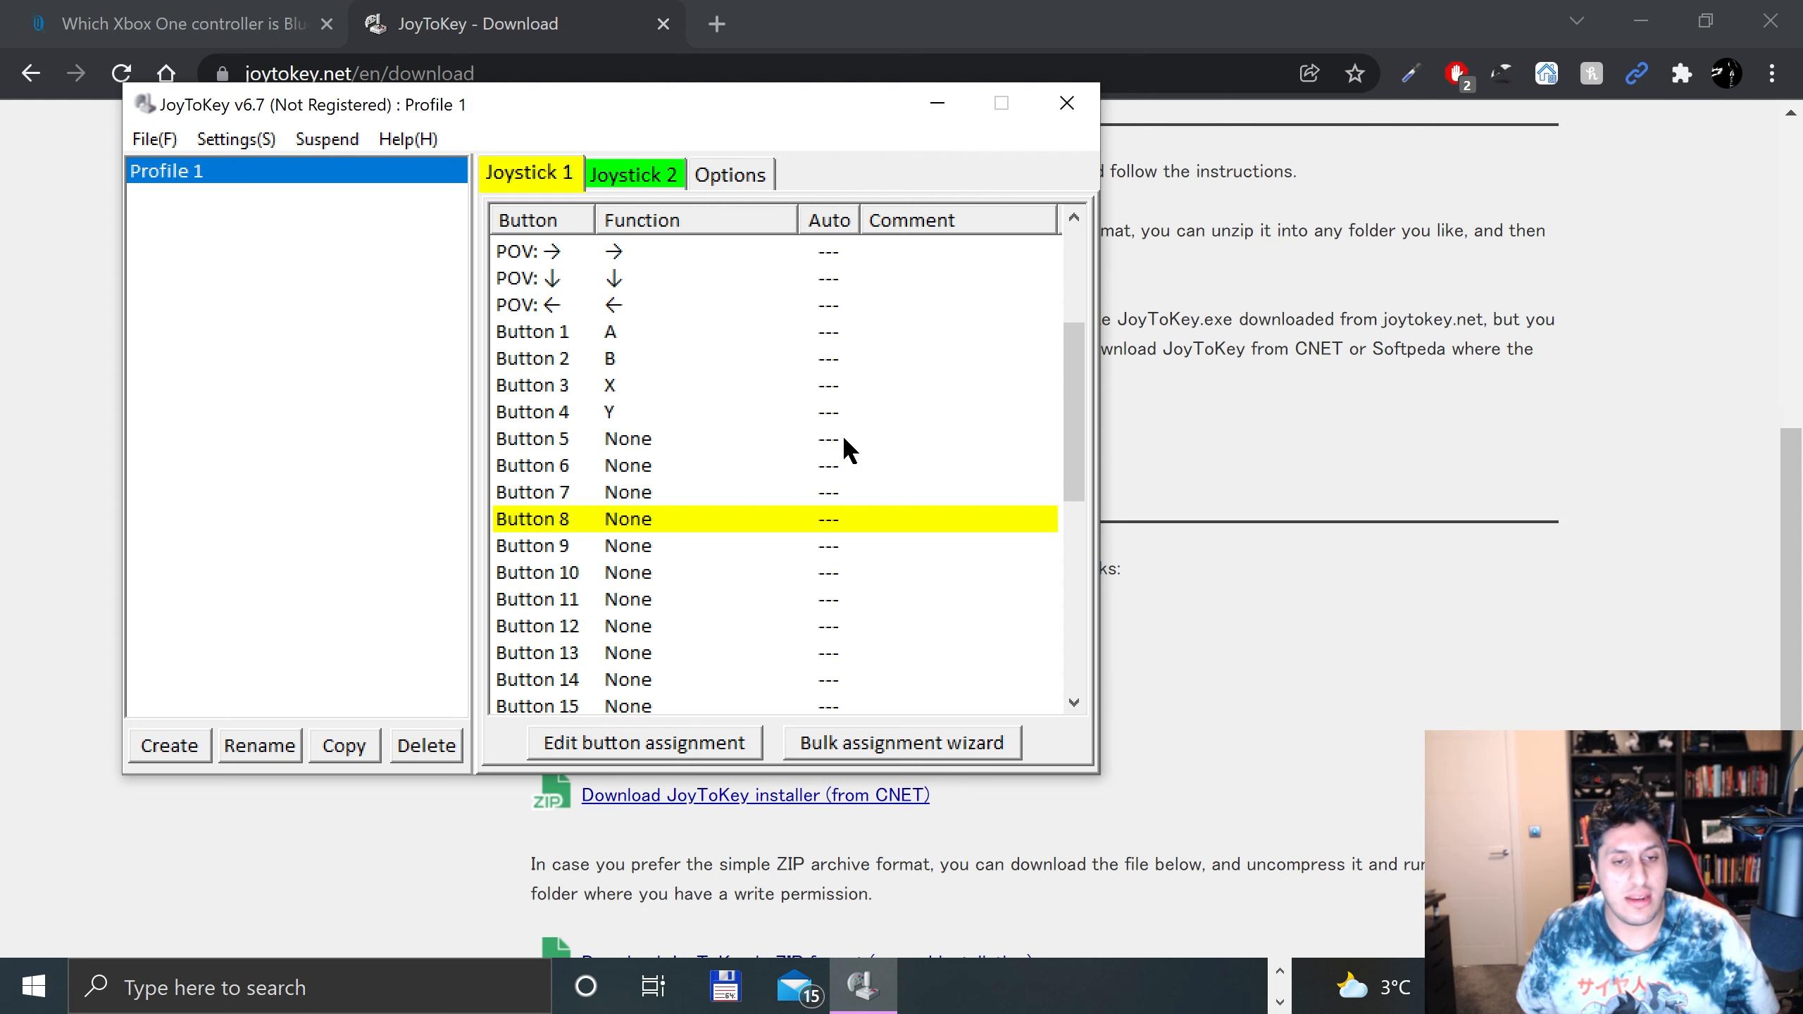
Step: Map Buttons 5–8 to Home, PageUp, BackSpace, Enter, Button 11 to End, Button 12 to PageDown
{"action": "scroll", "scroll_direction": "down", "scroll_amount": 3}
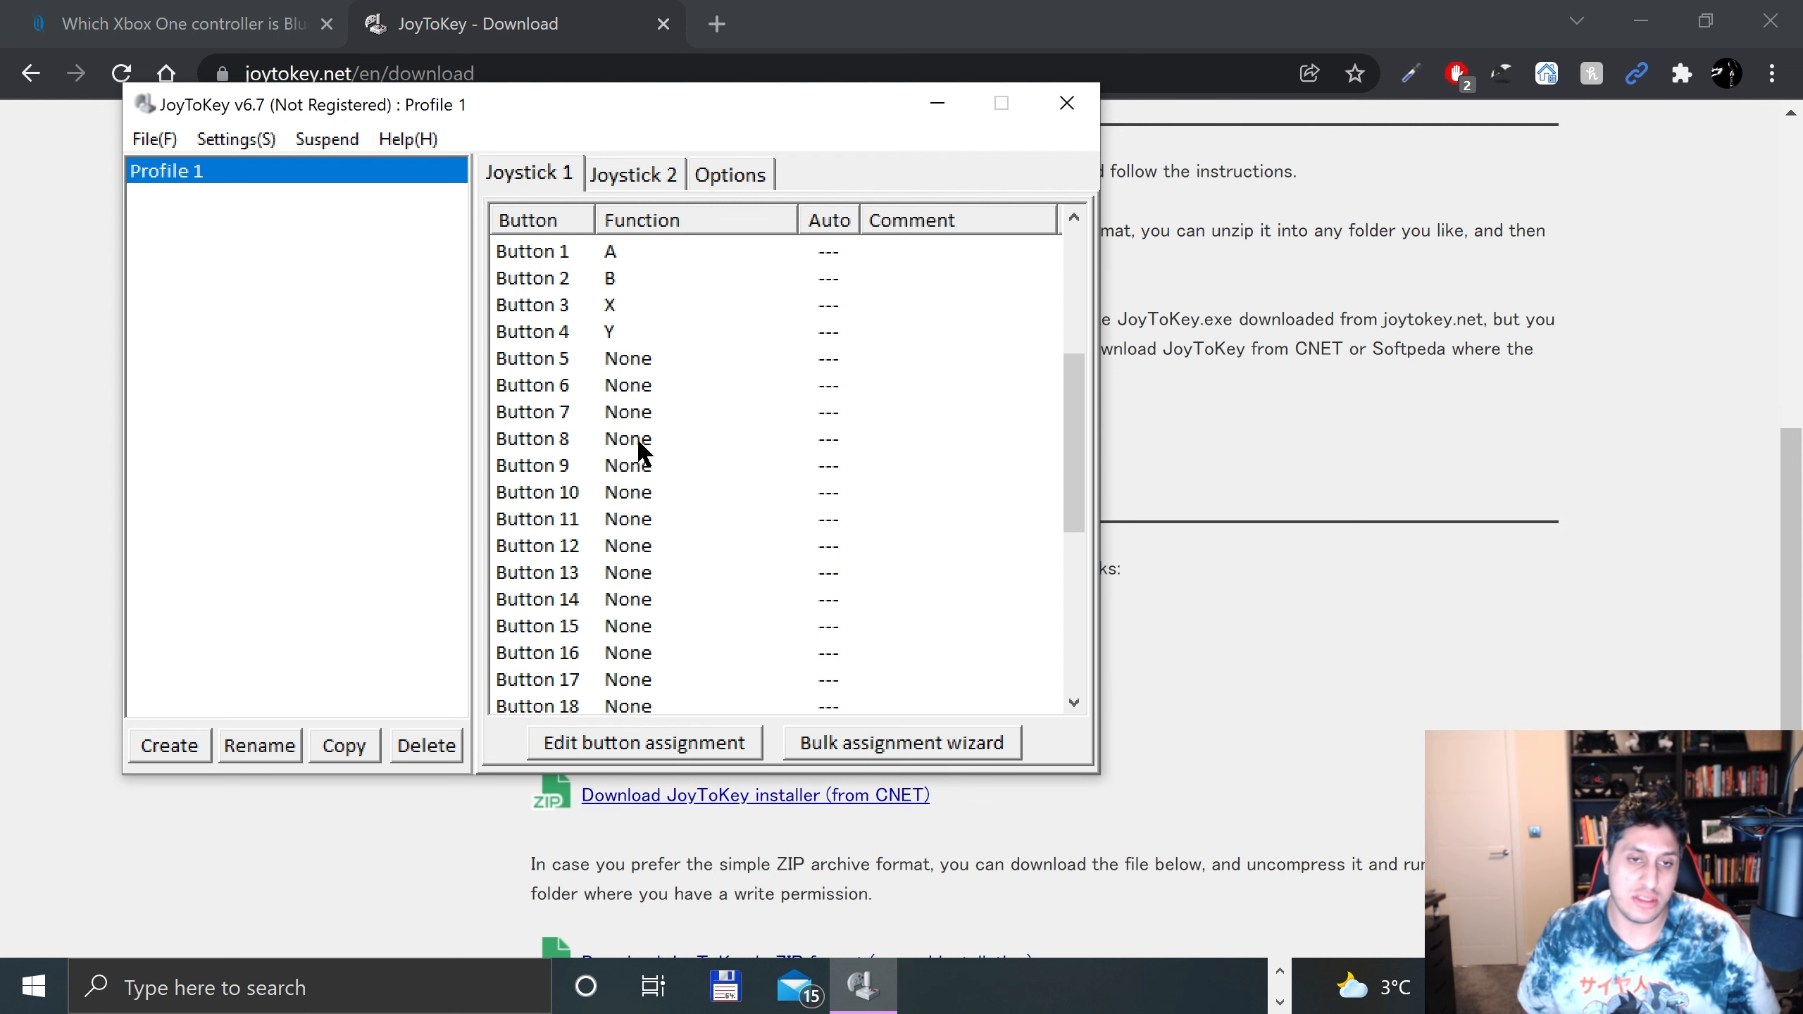
{"action": "double_click", "coordinate": [532, 438]}
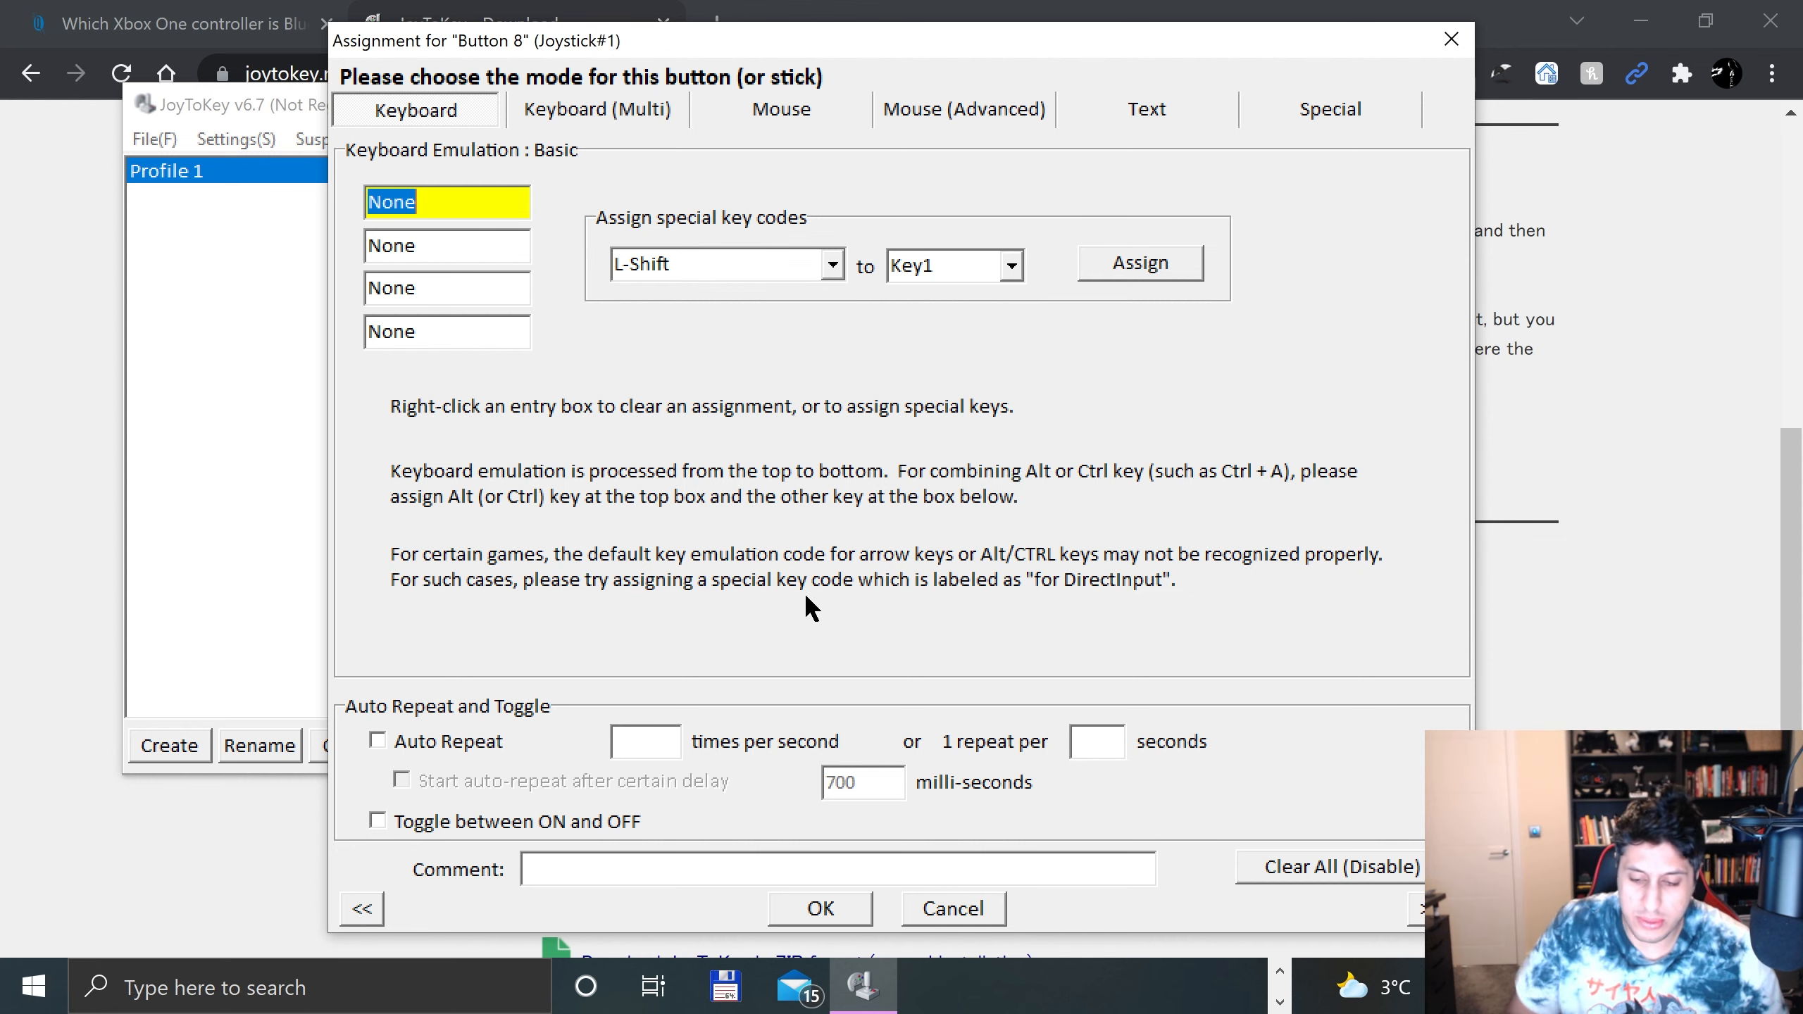
{"action": "left_click", "coordinate": [817, 908]}
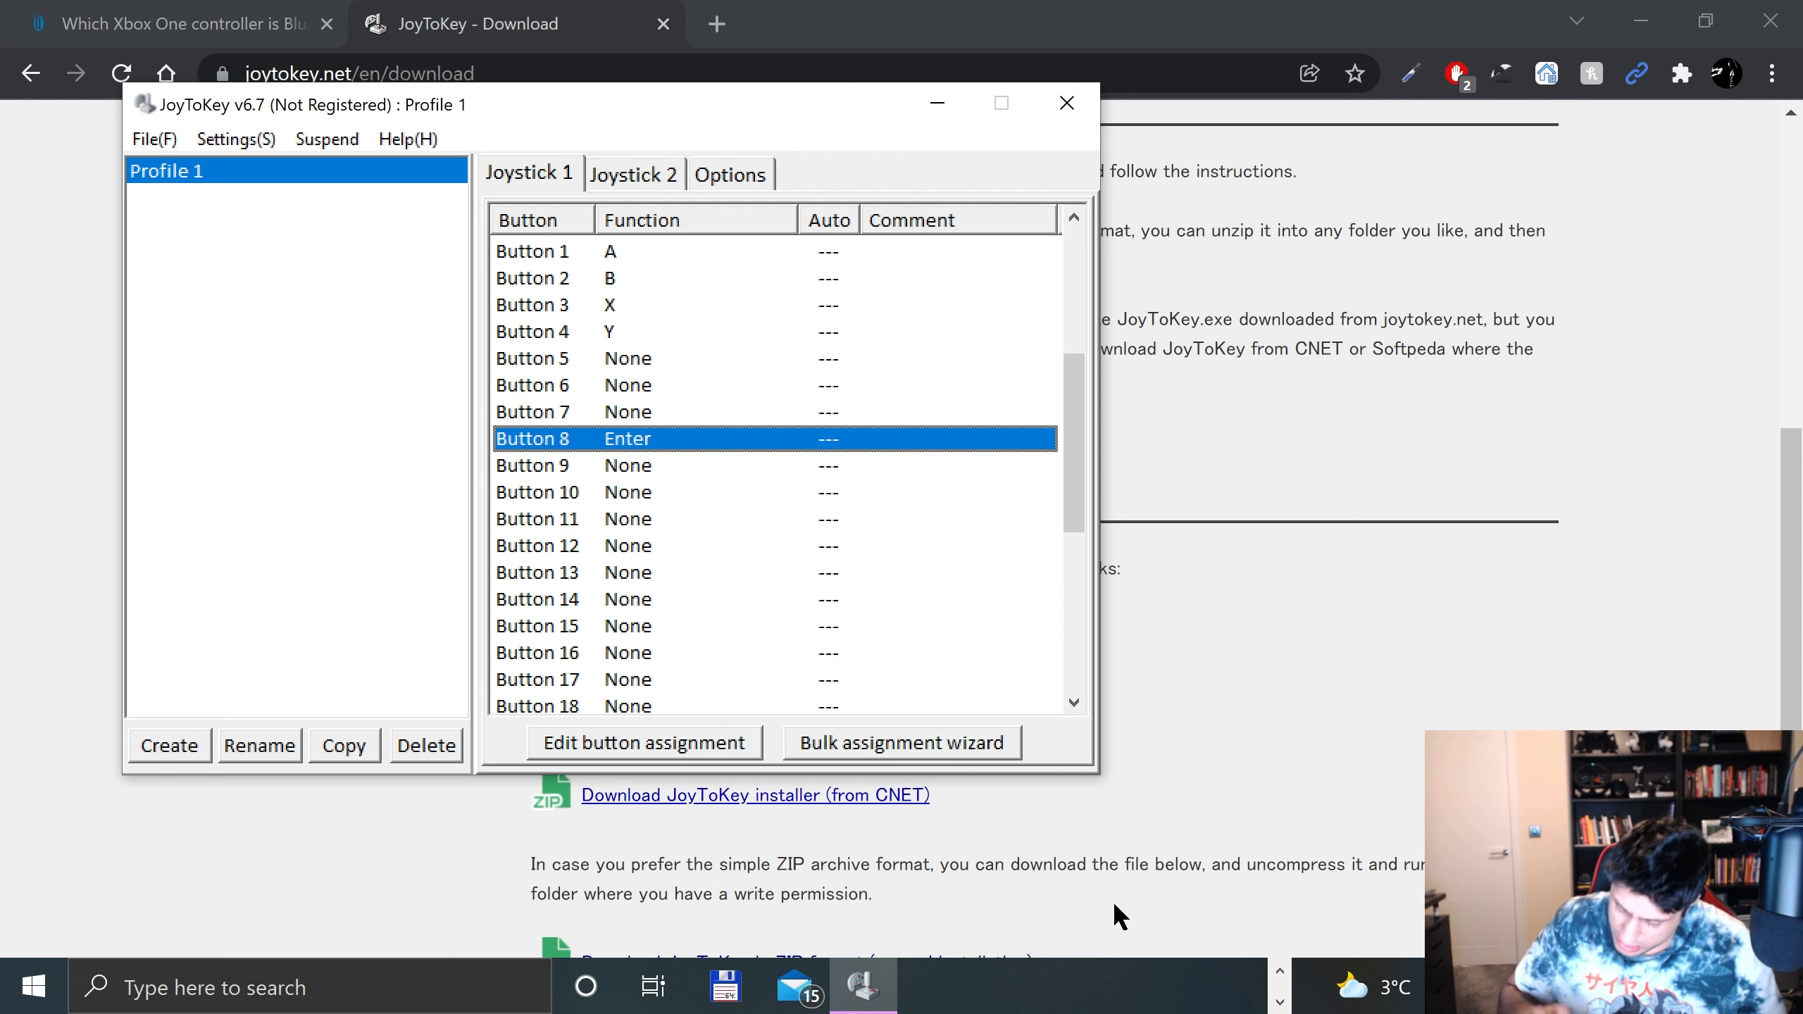
{"action": "mouse_move", "coordinate": [724, 439]}
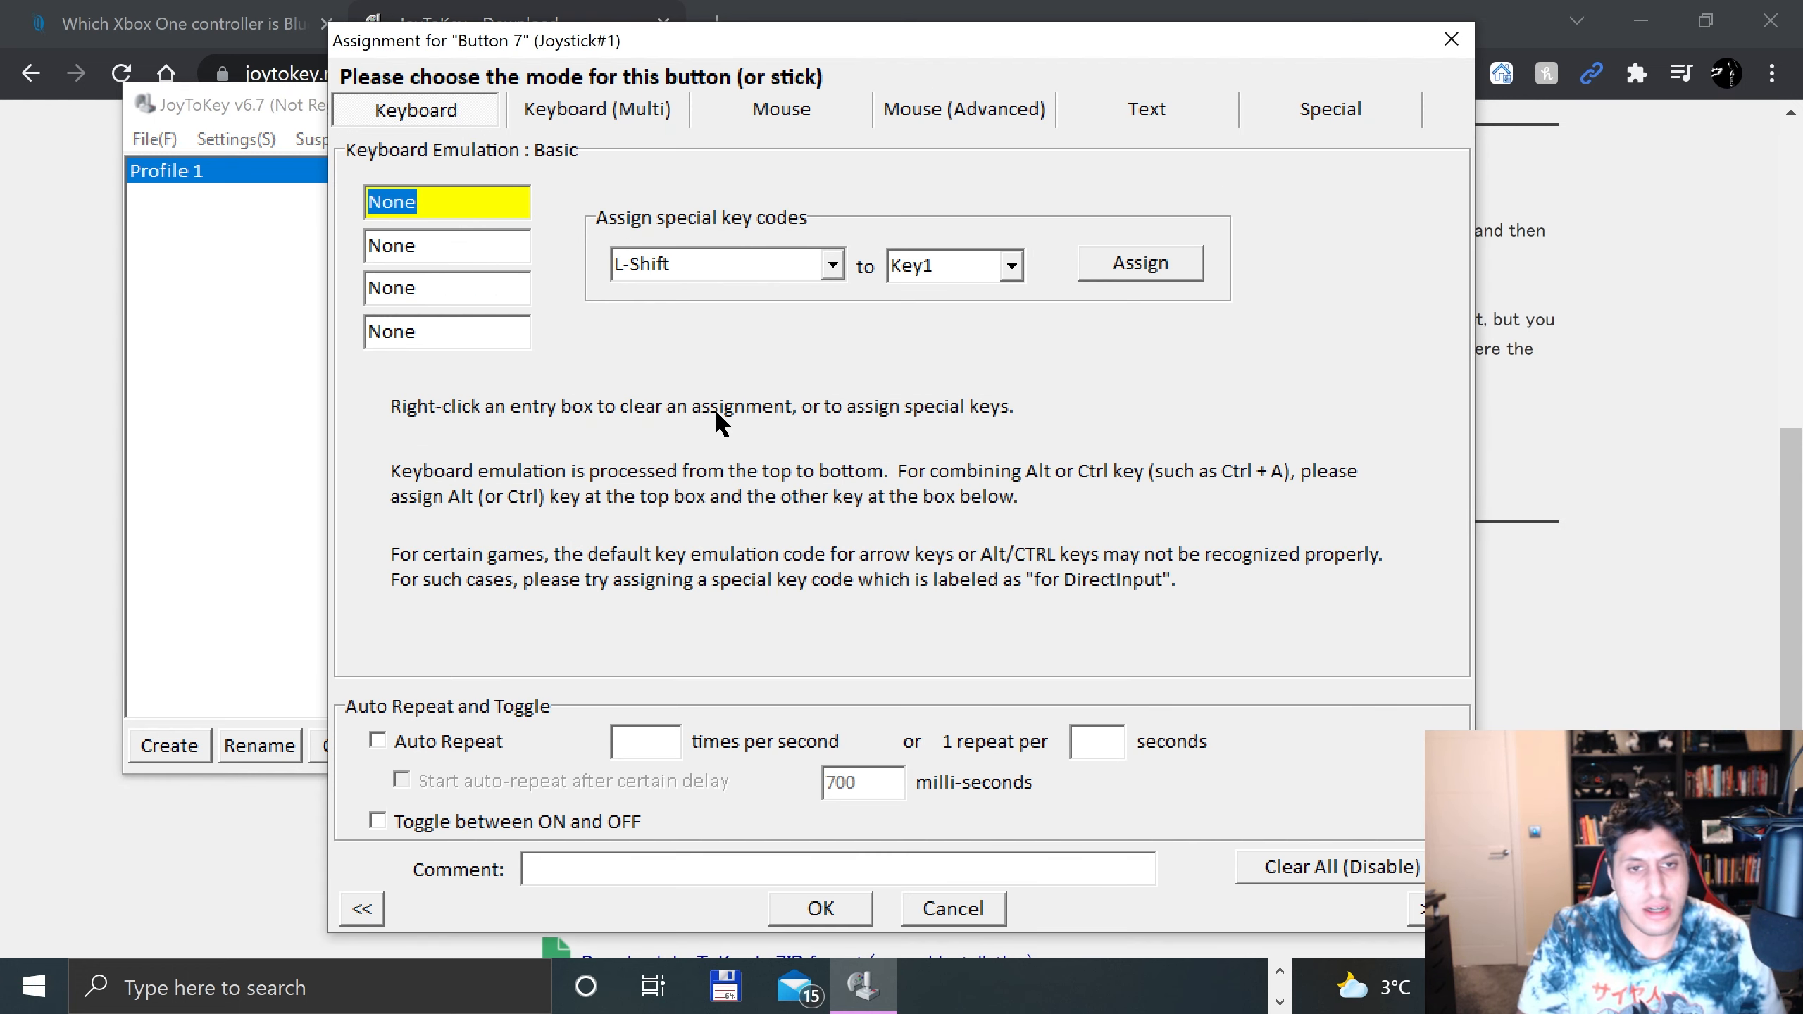
{"action": "left_click", "coordinate": [818, 909]}
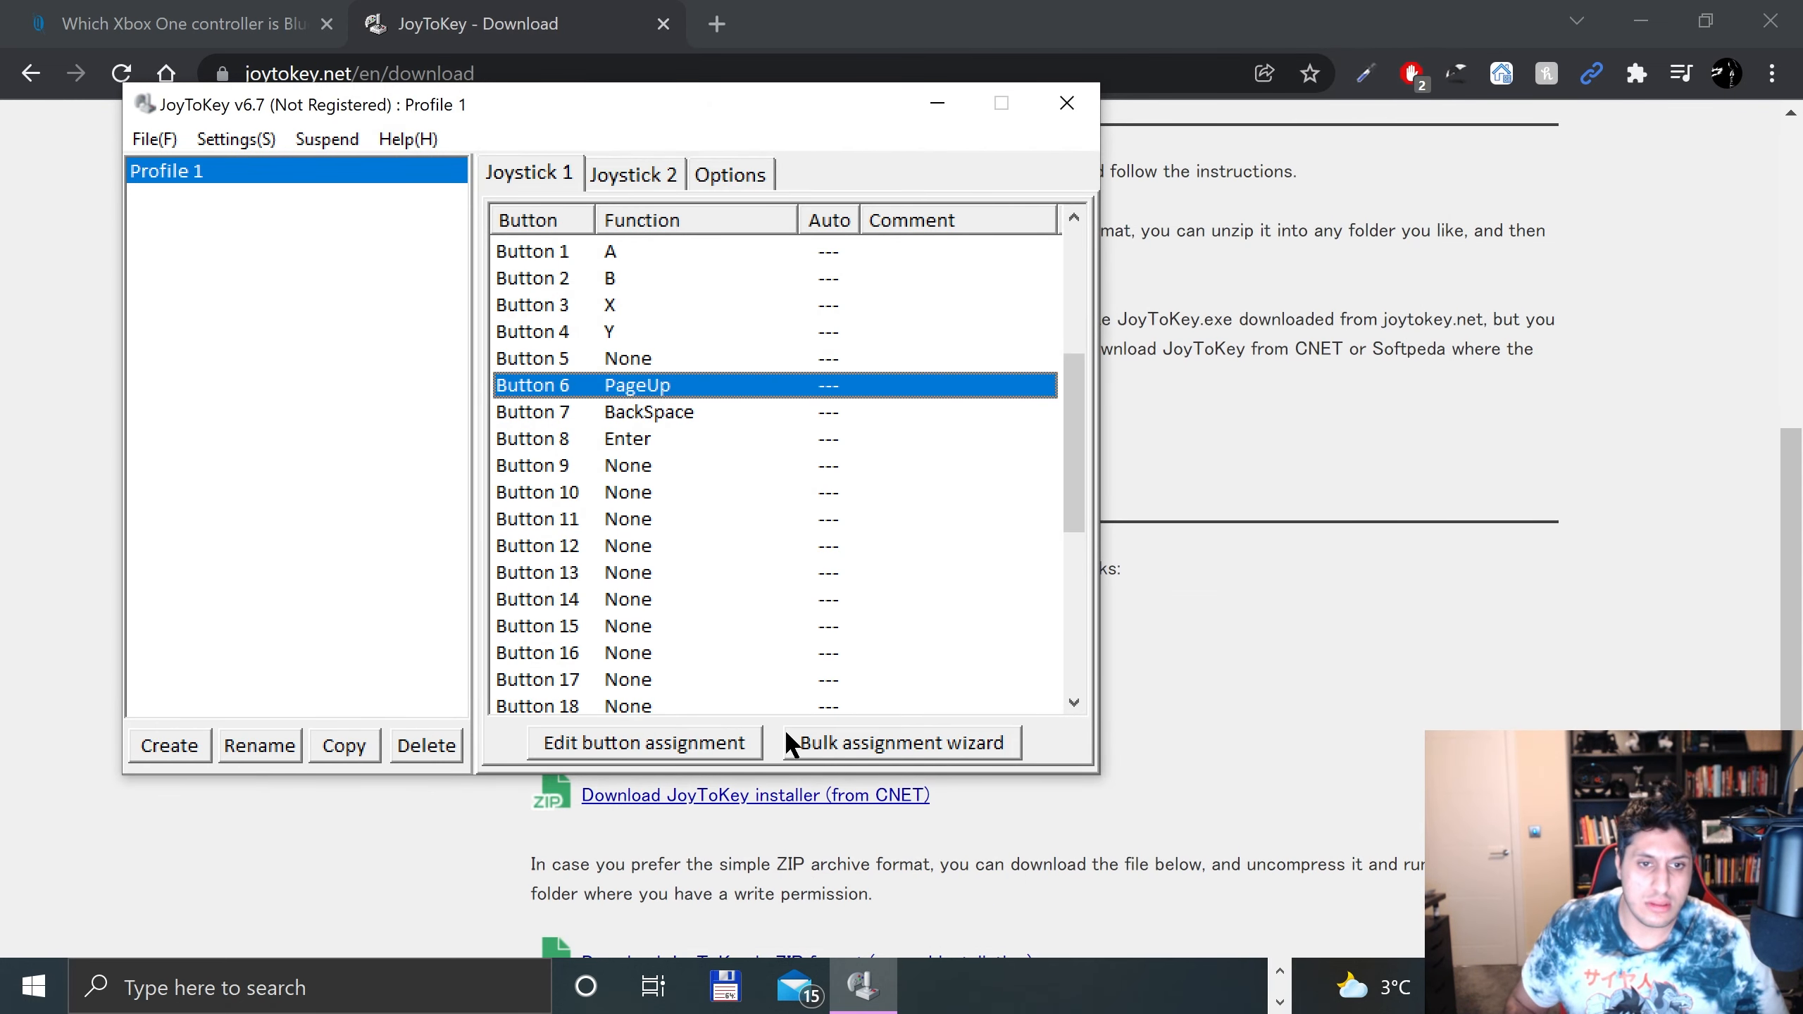
{"action": "mouse_move", "coordinate": [622, 560]}
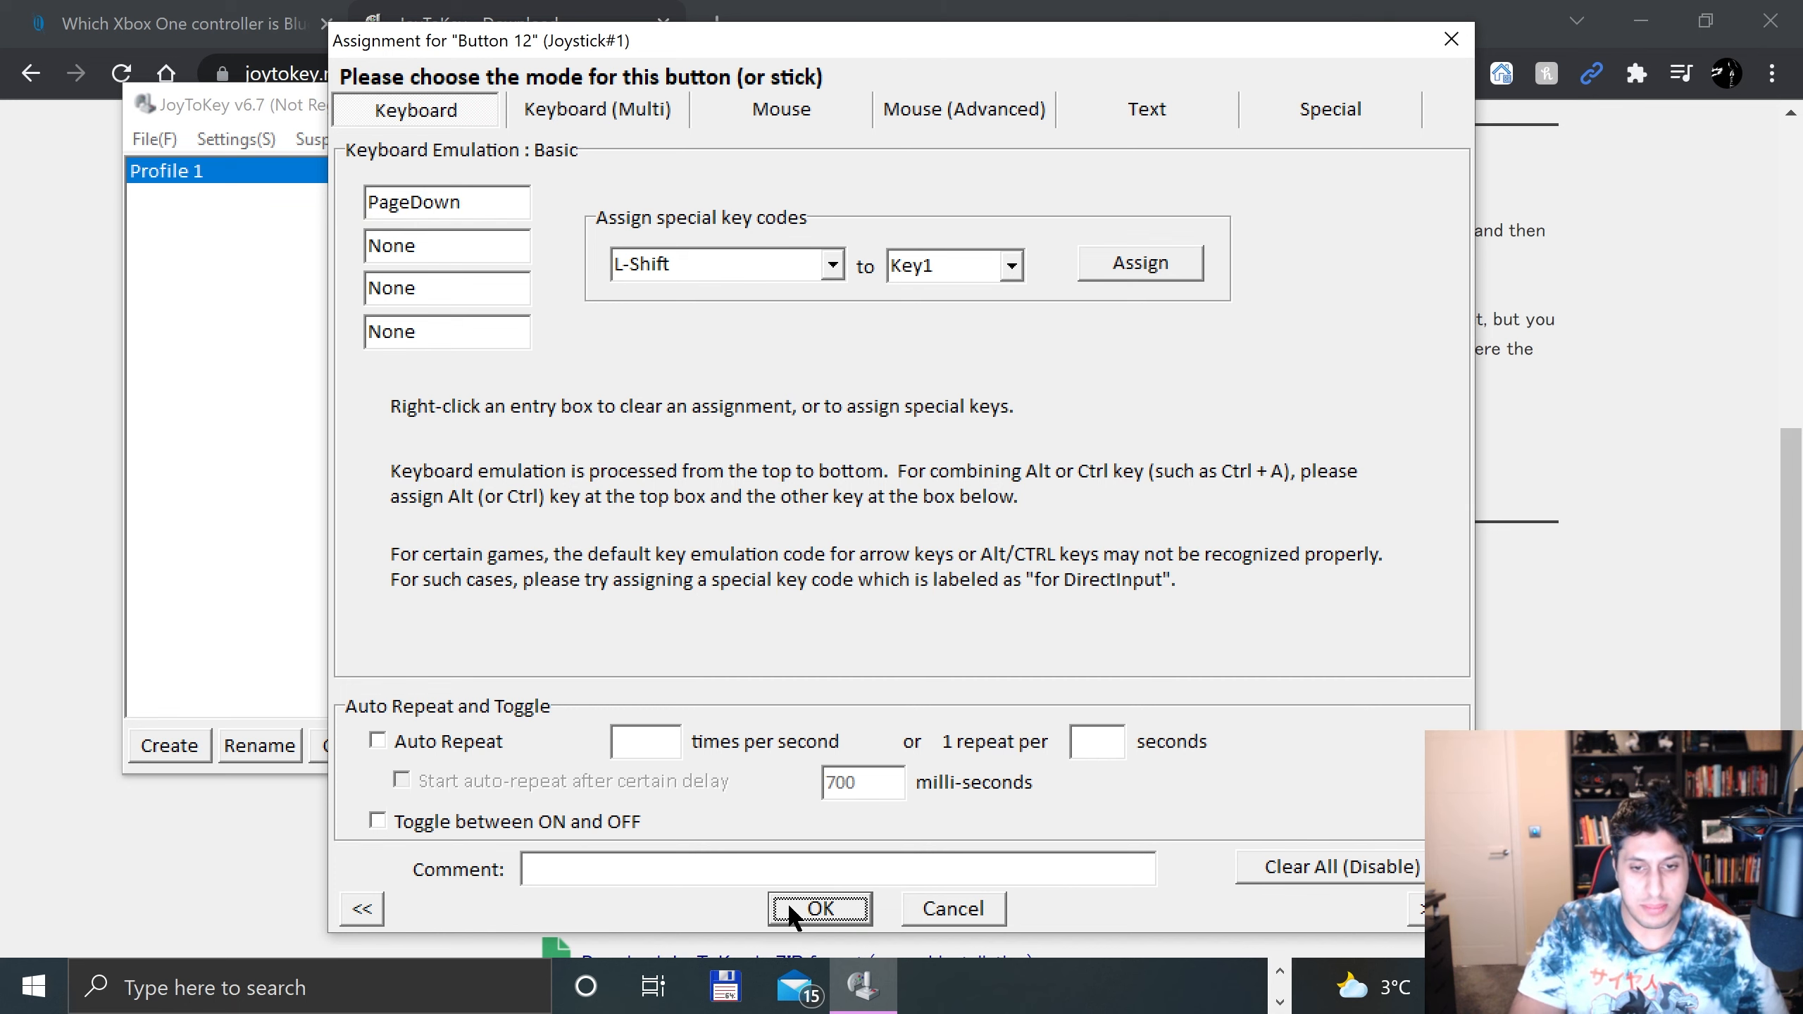
{"action": "left_click", "coordinate": [818, 908]}
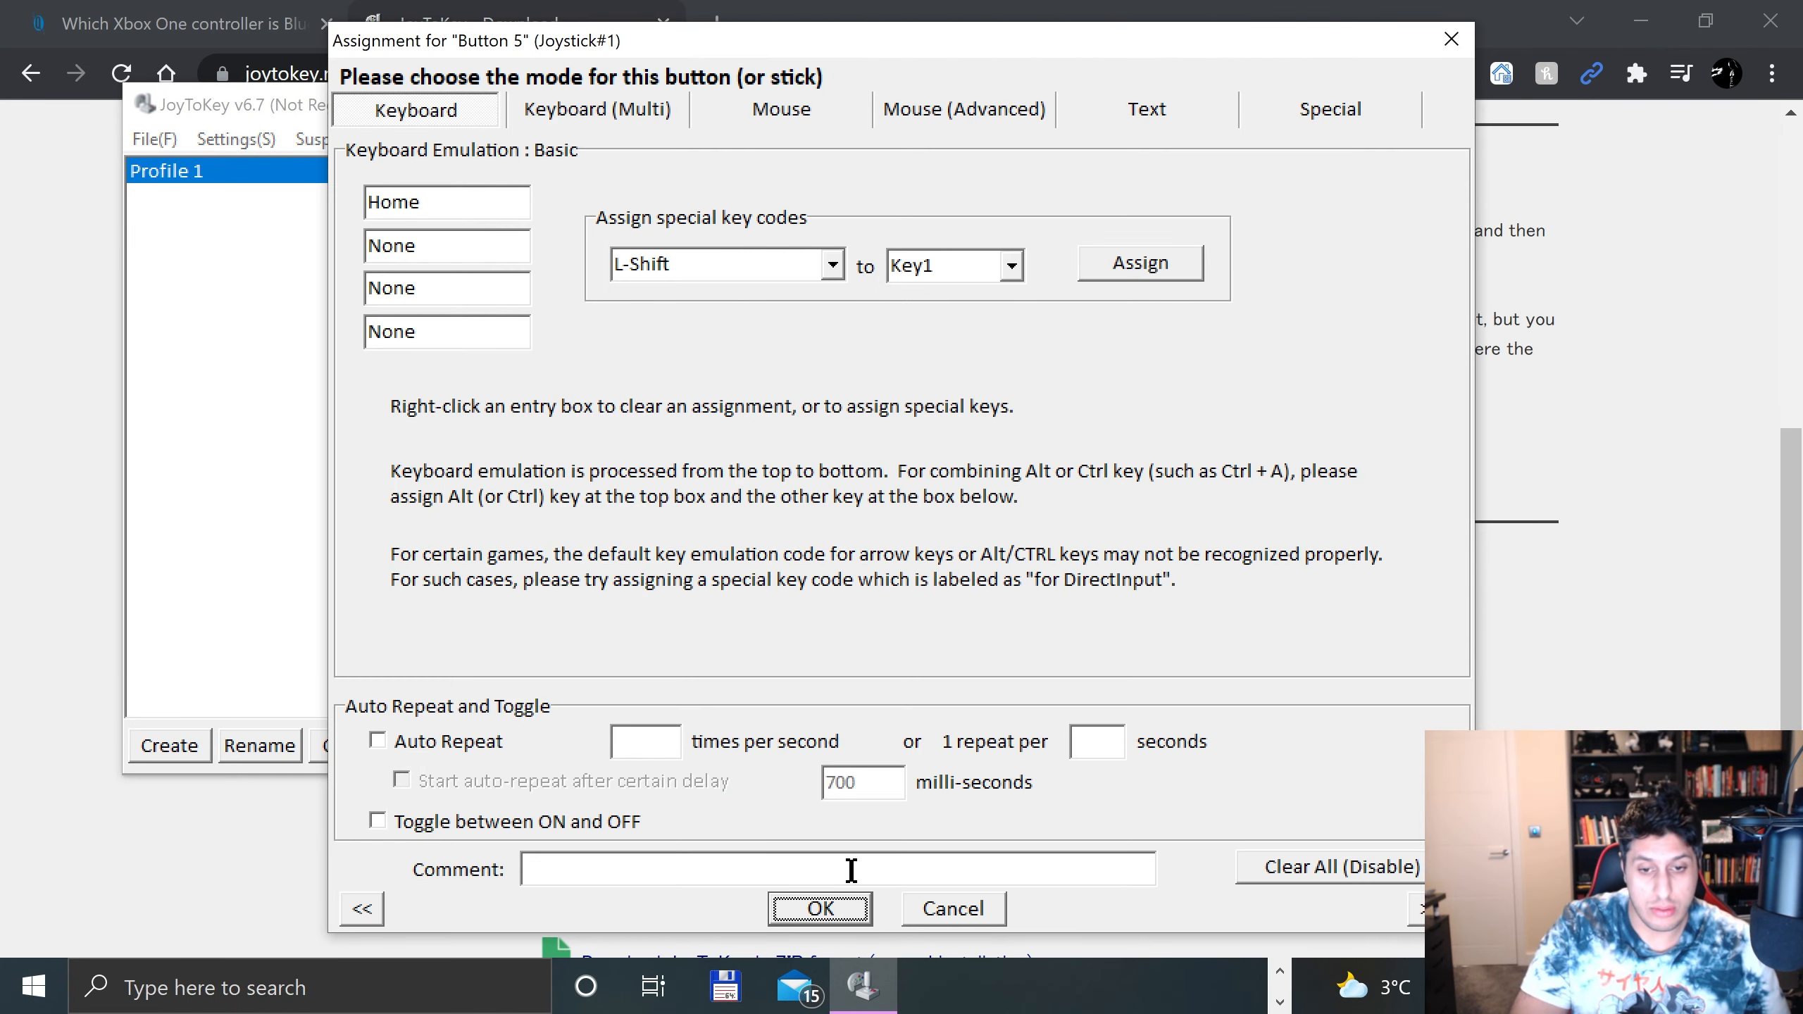
{"action": "left_click", "coordinate": [818, 909]}
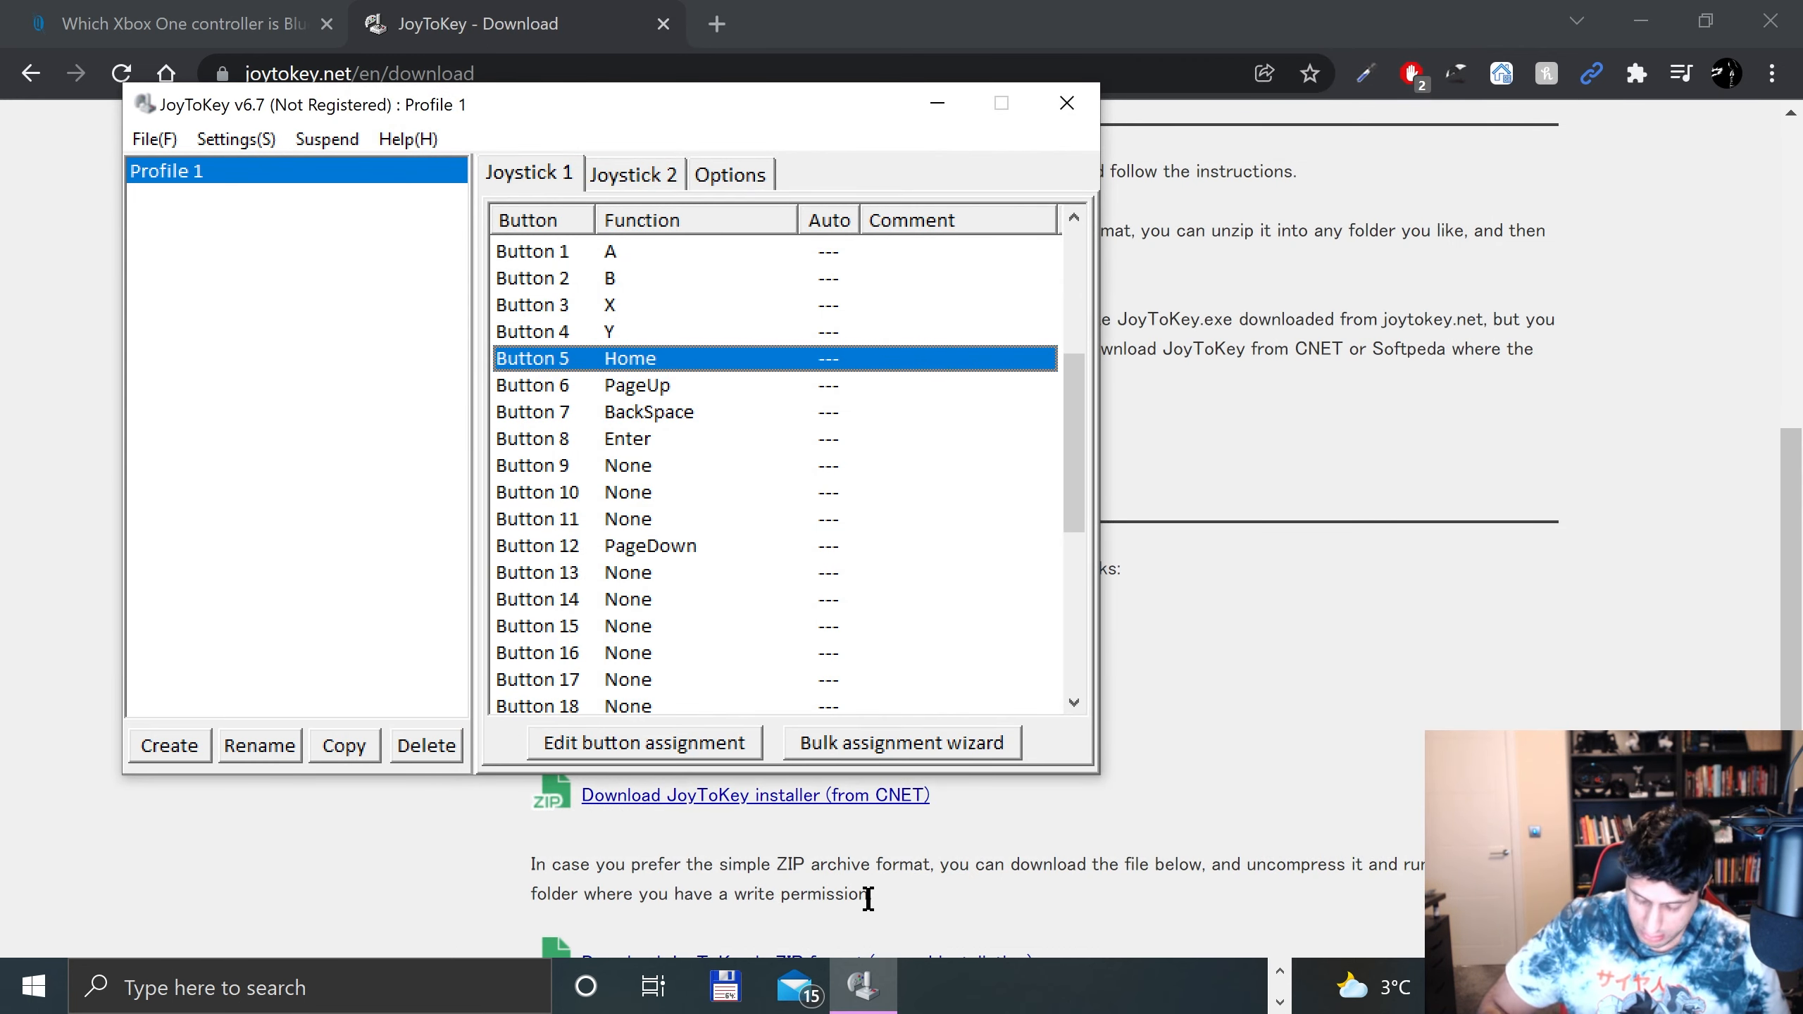
{"action": "mouse_move", "coordinate": [737, 641]}
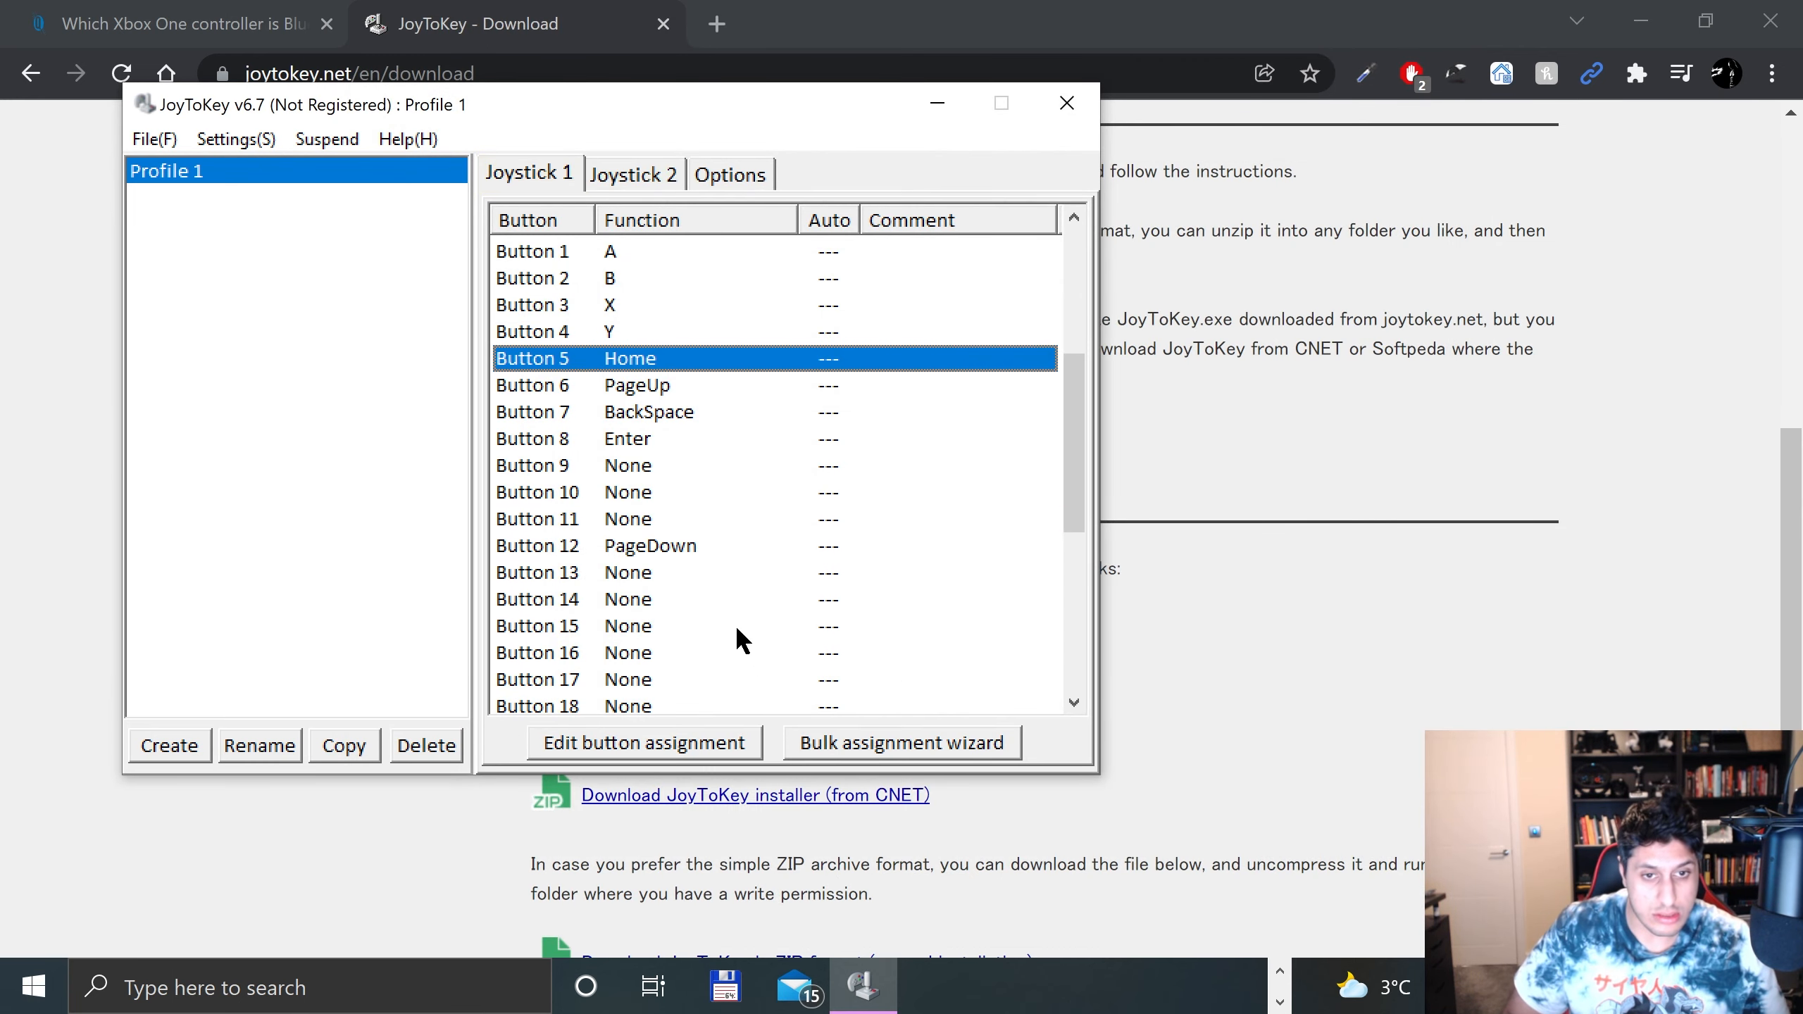
{"action": "left_click", "coordinate": [644, 741]}
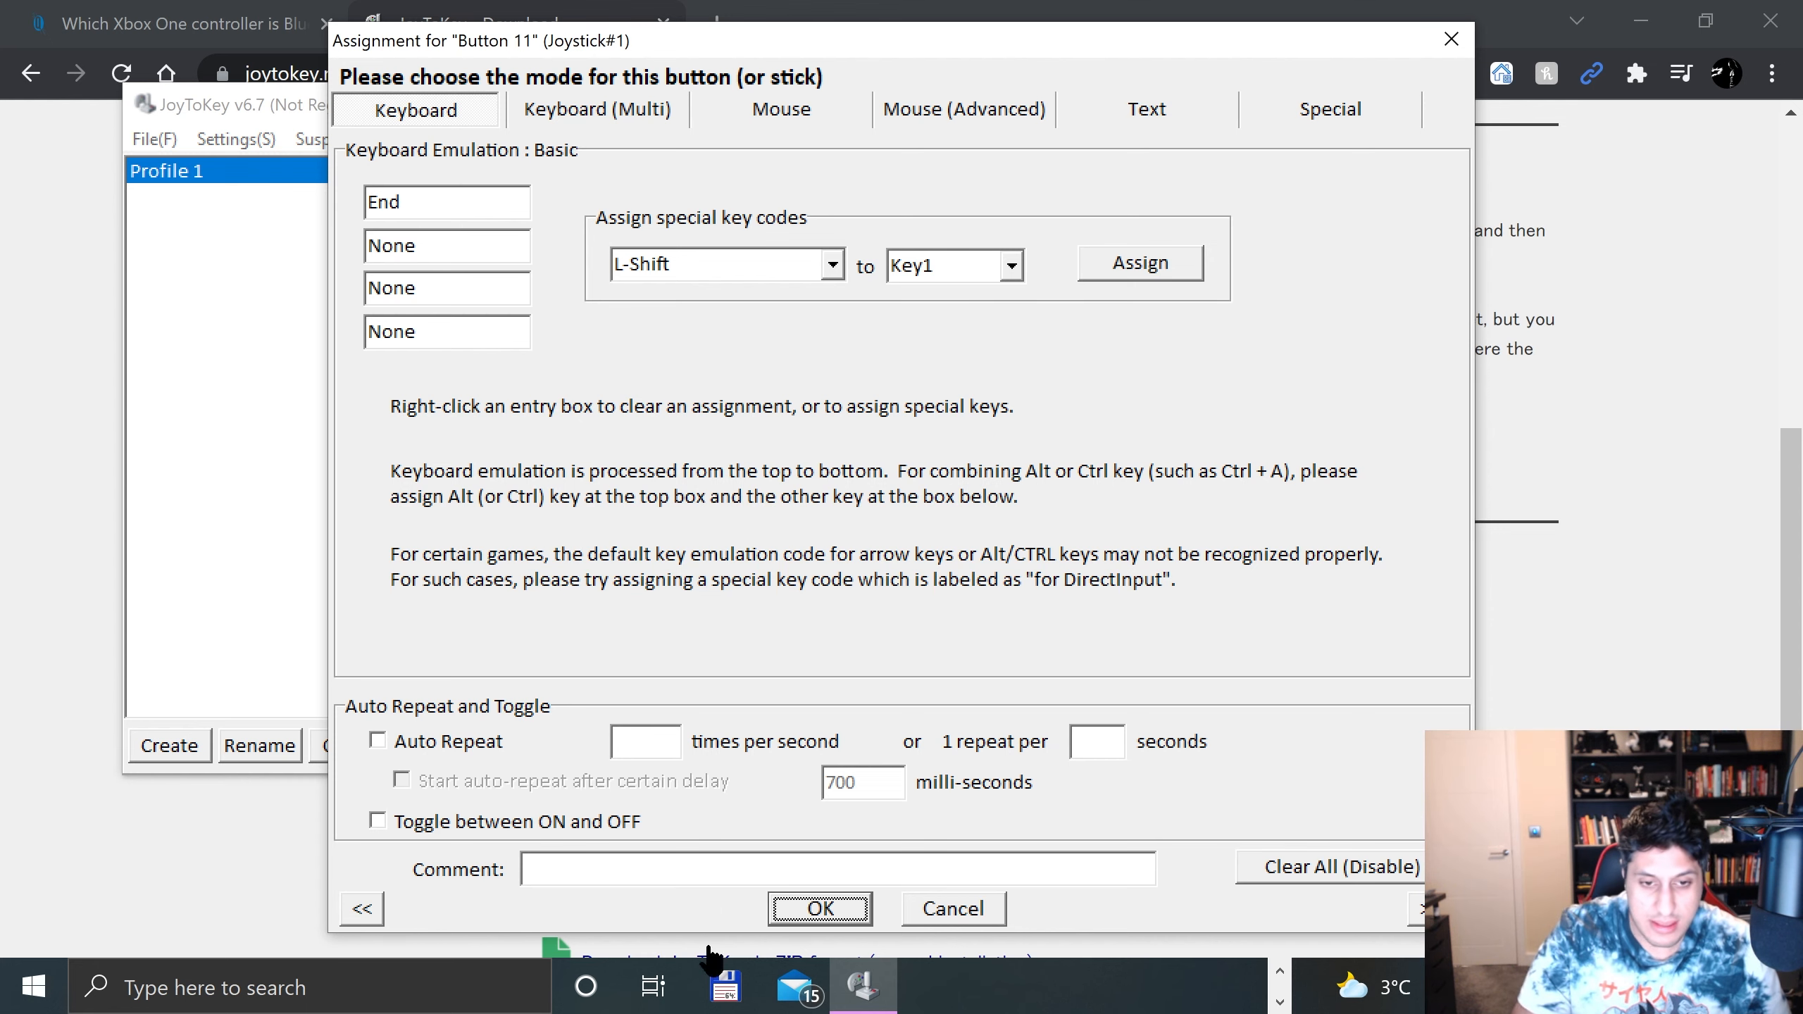
{"action": "left_click", "coordinate": [818, 908]}
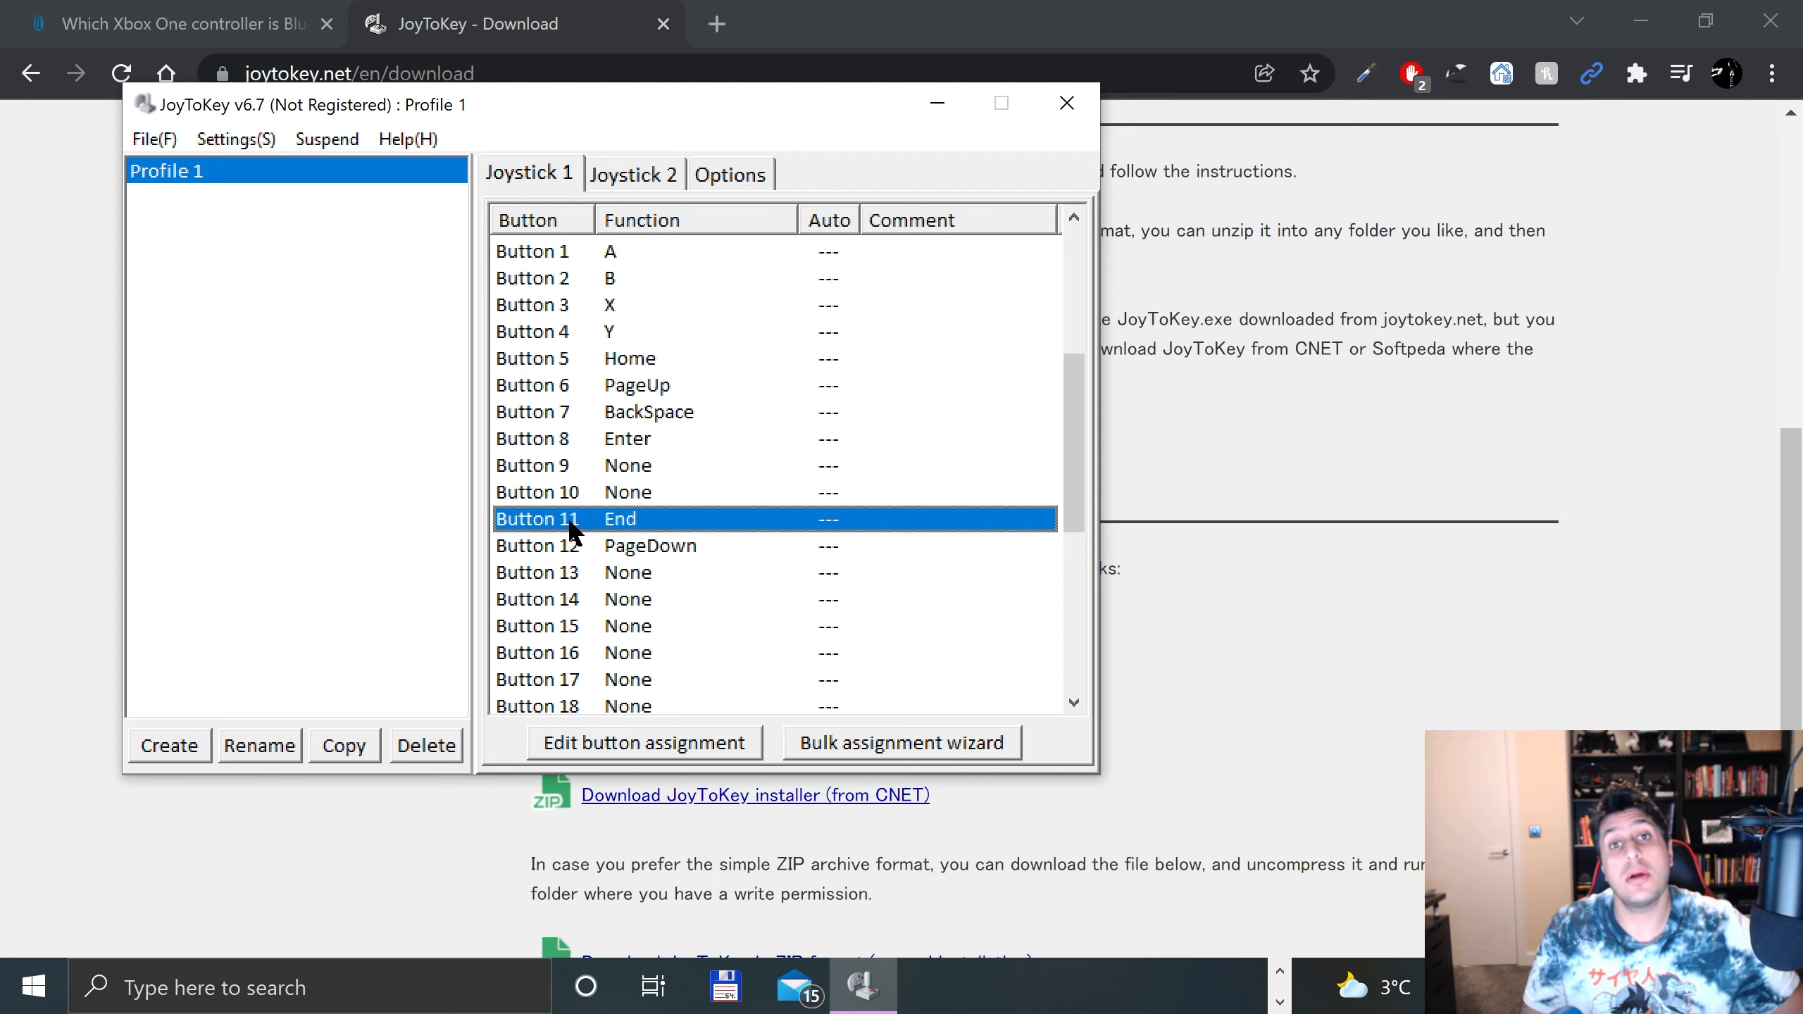
Step: Set Joystick 1 Button 10 to Insert and Button 9 to Delete
{"action": "left_click", "coordinate": [643, 742]}
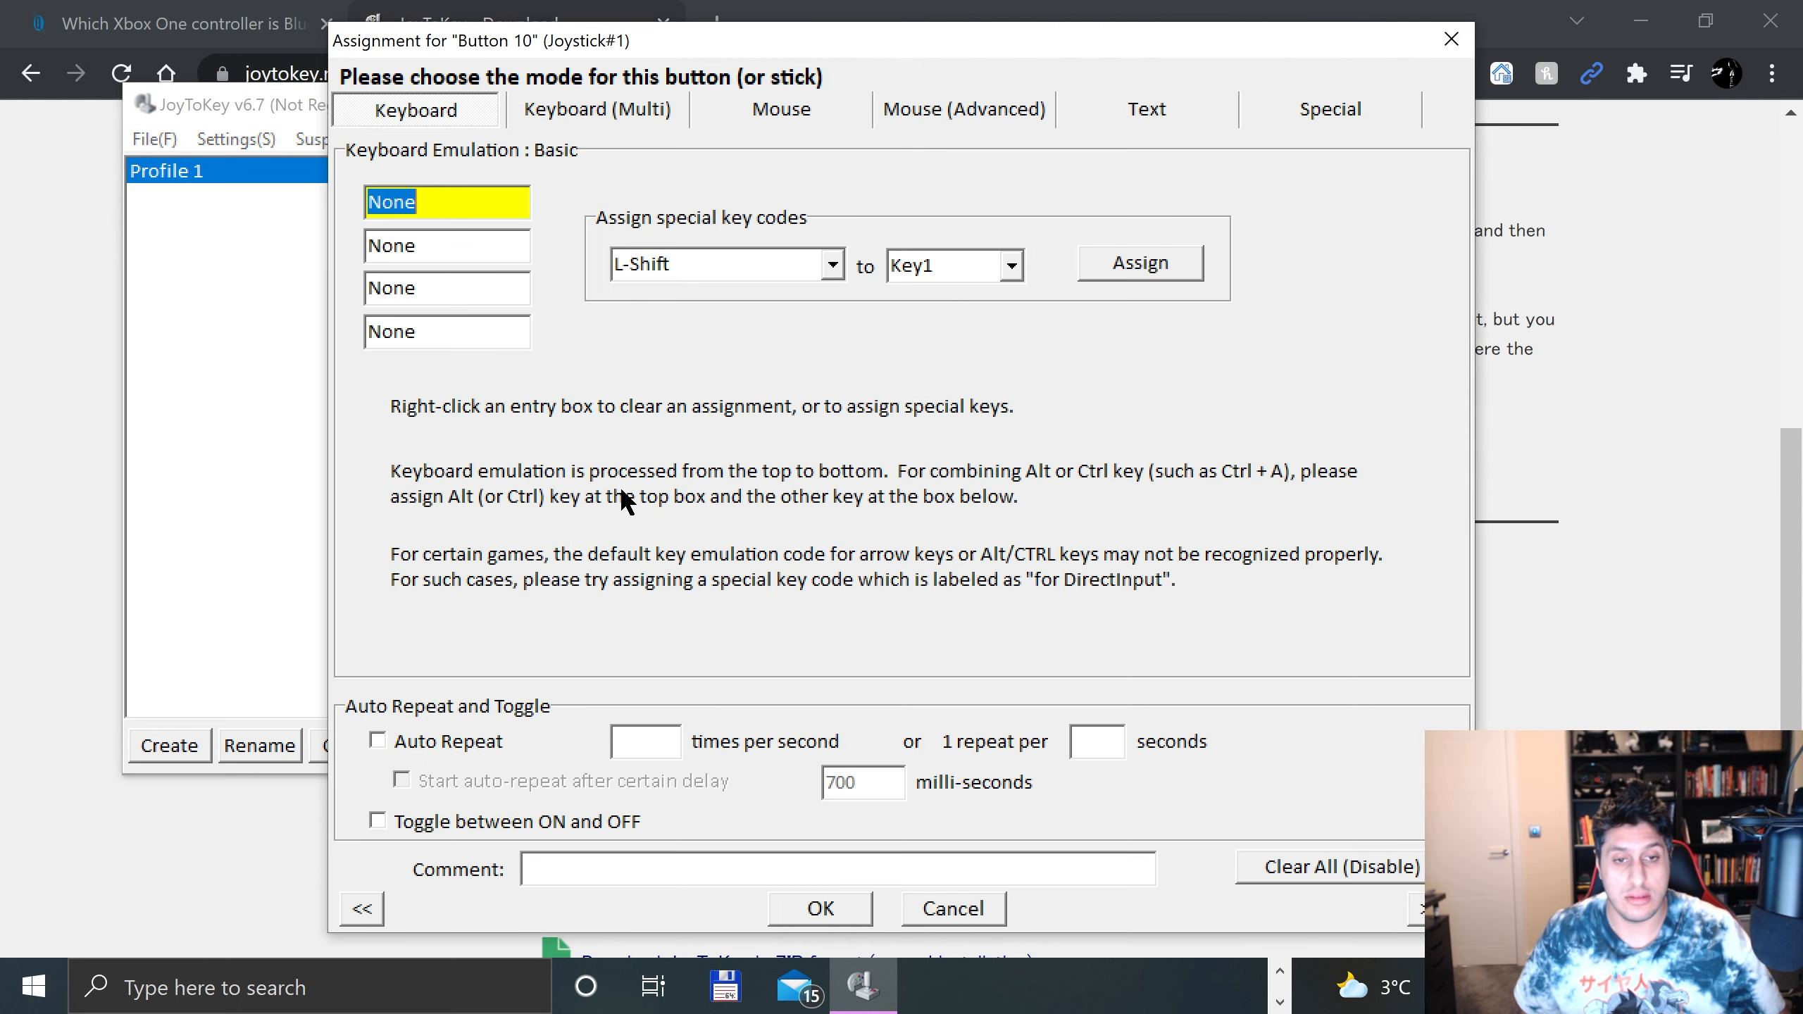
{"action": "type", "text": "Insert"}
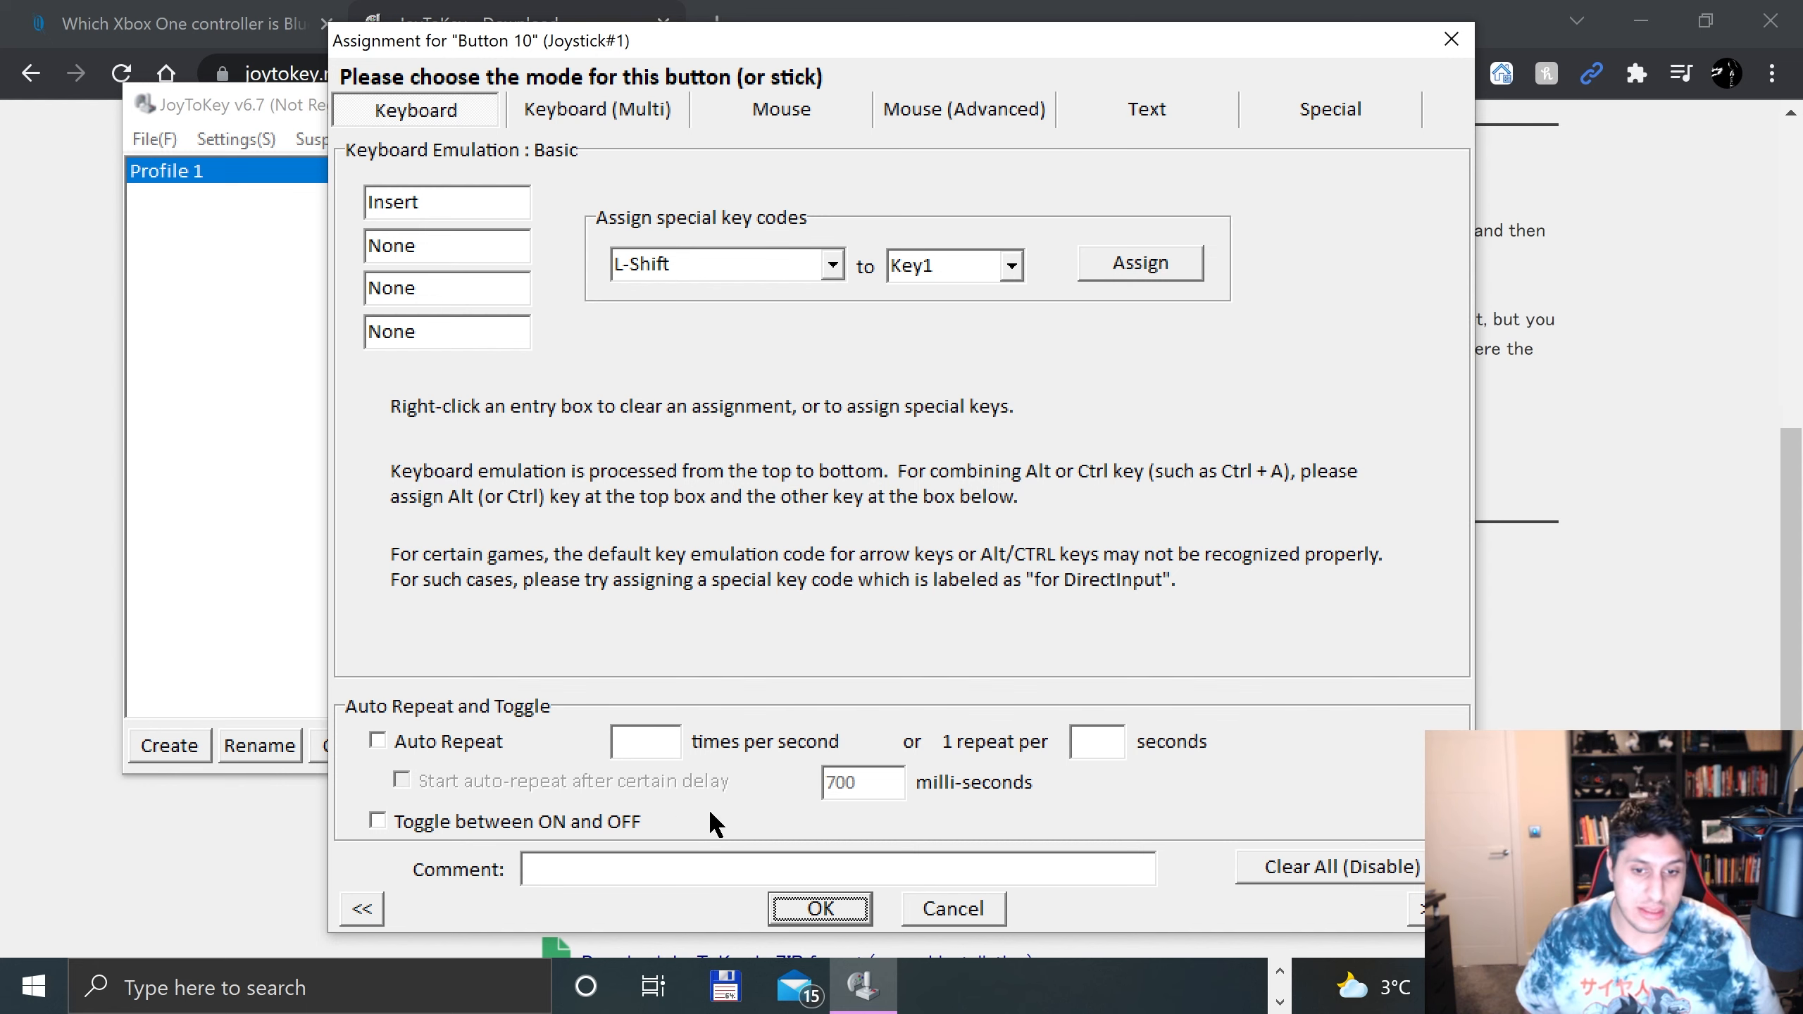
{"action": "left_click", "coordinate": [818, 908]}
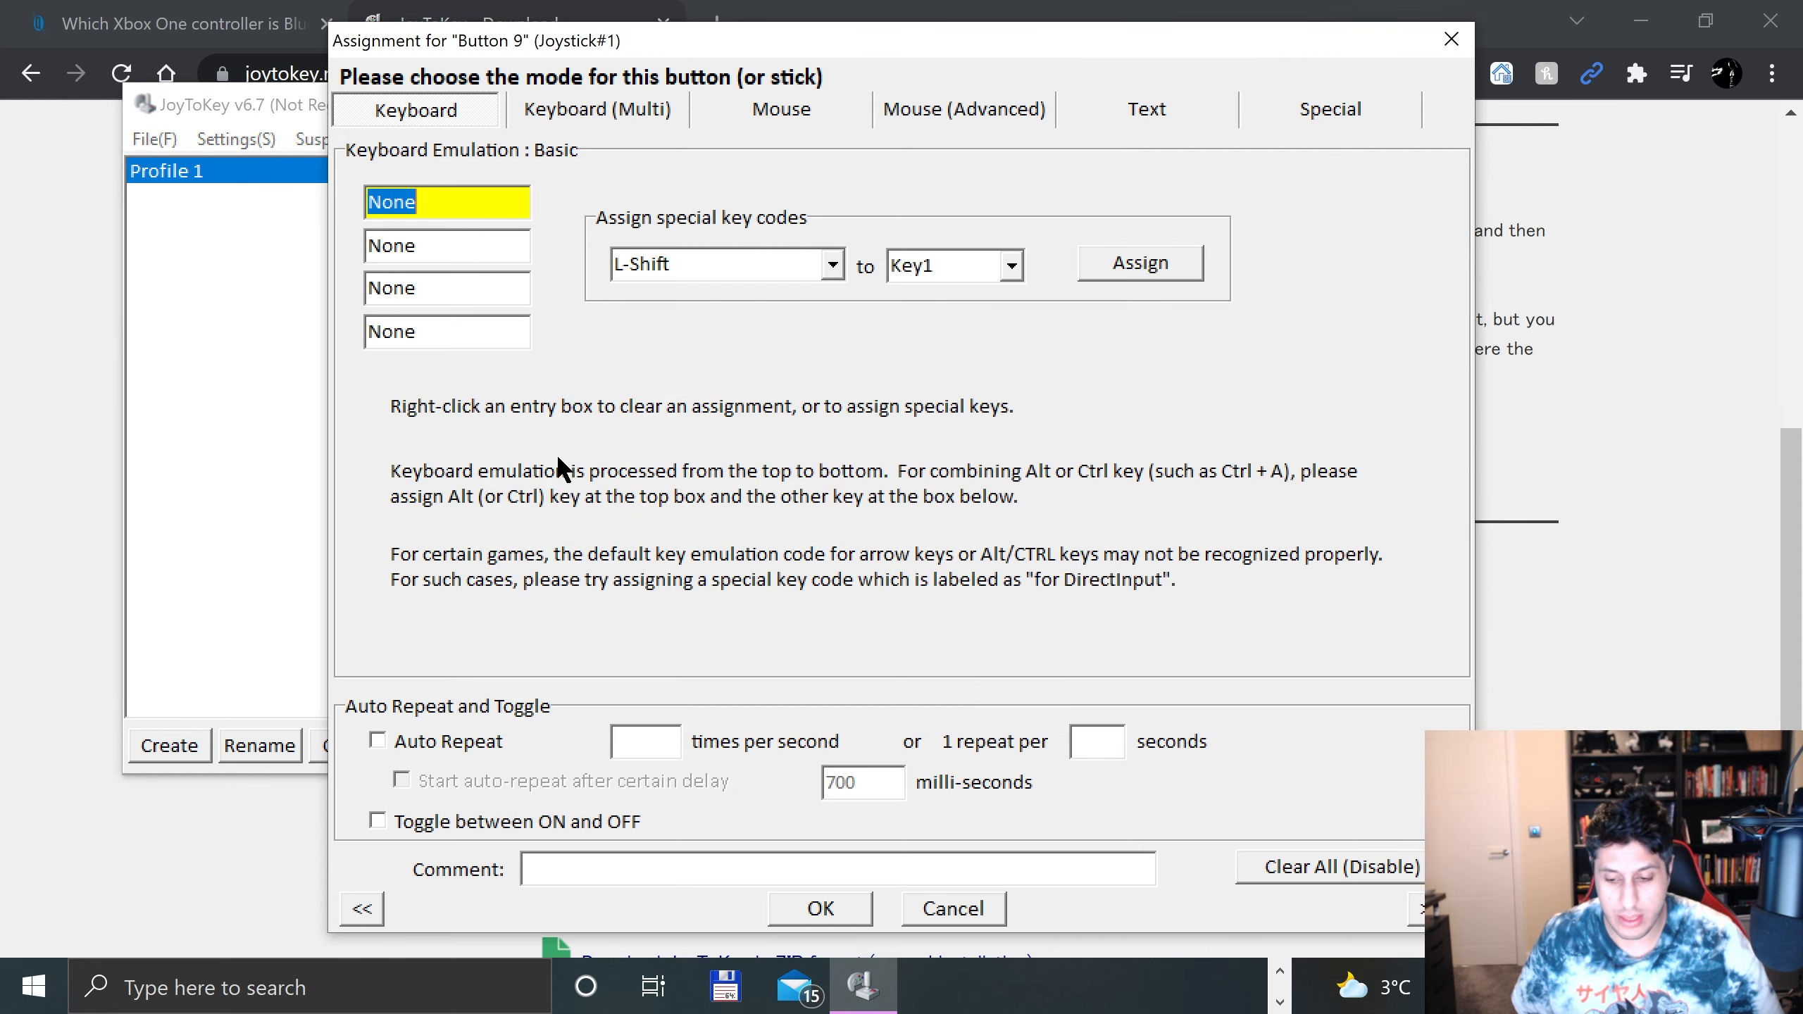
{"action": "type", "text": "Delete"}
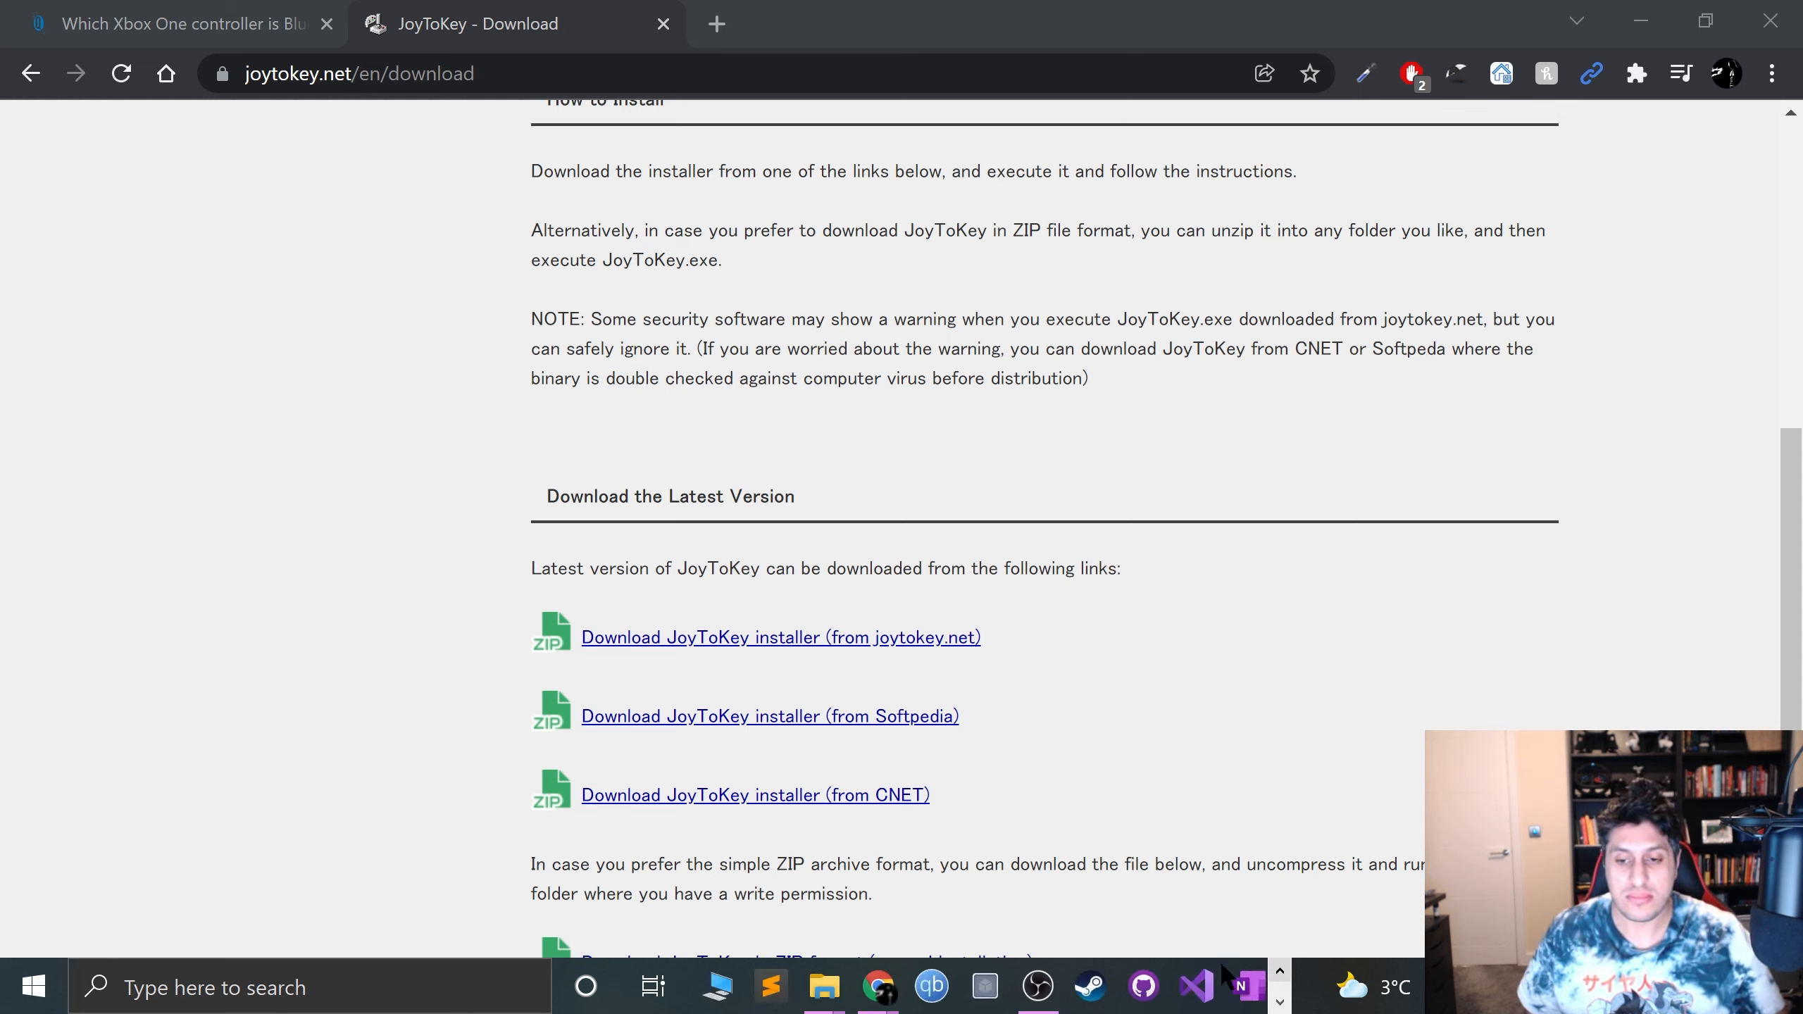
Step: Launch mGBA from the taskbar and open Tools > Settings on the Controllers page
{"action": "left_click", "coordinate": [32, 987]}
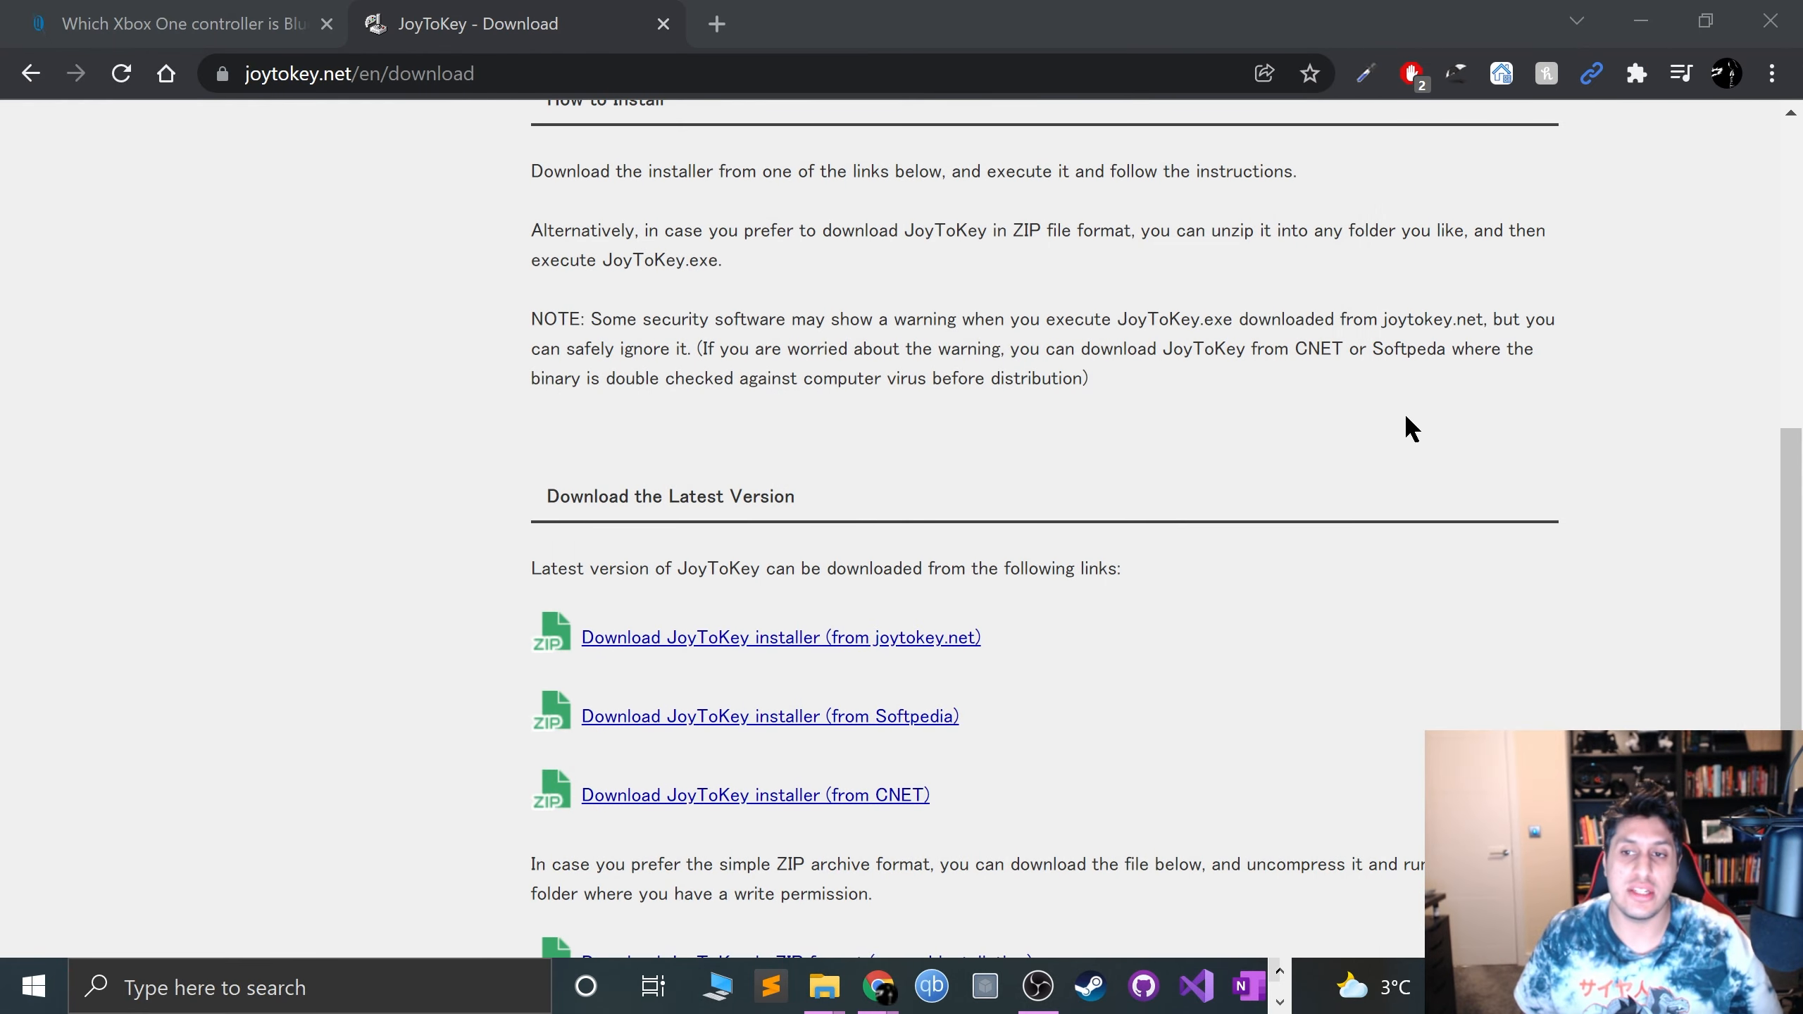
{"action": "left_click", "coordinate": [931, 986]}
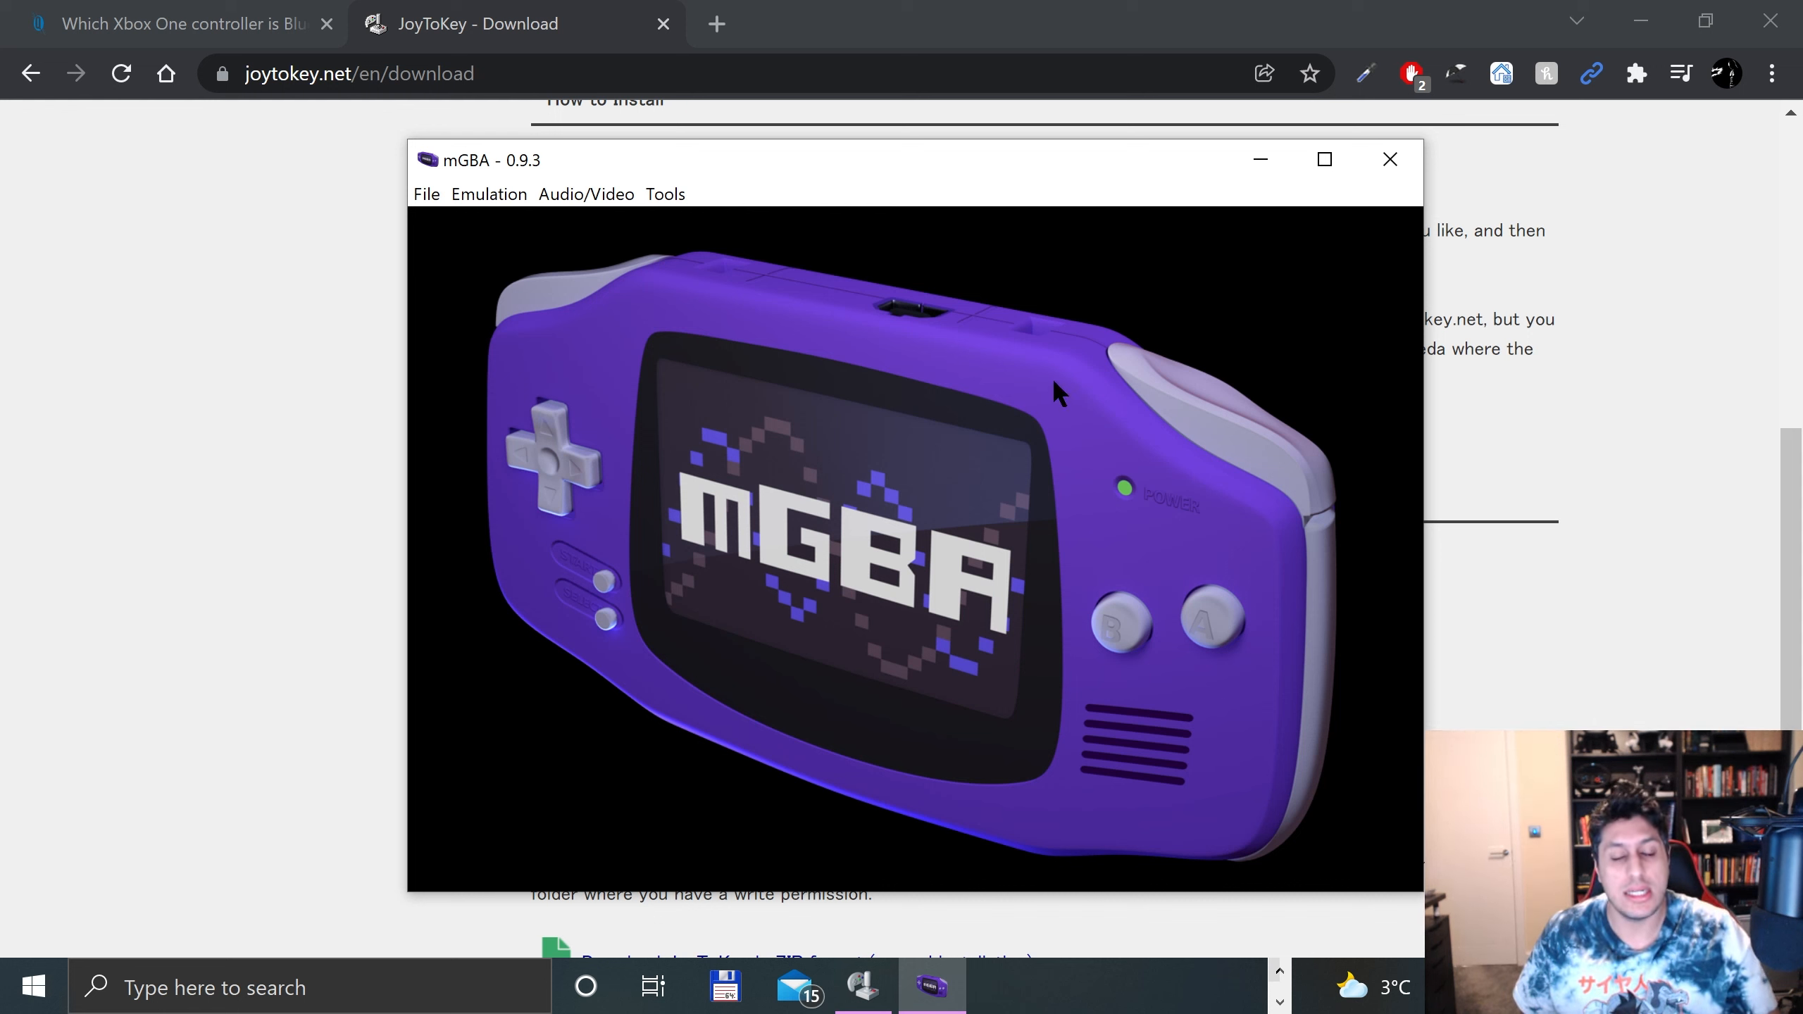
{"action": "left_click", "coordinate": [665, 193]}
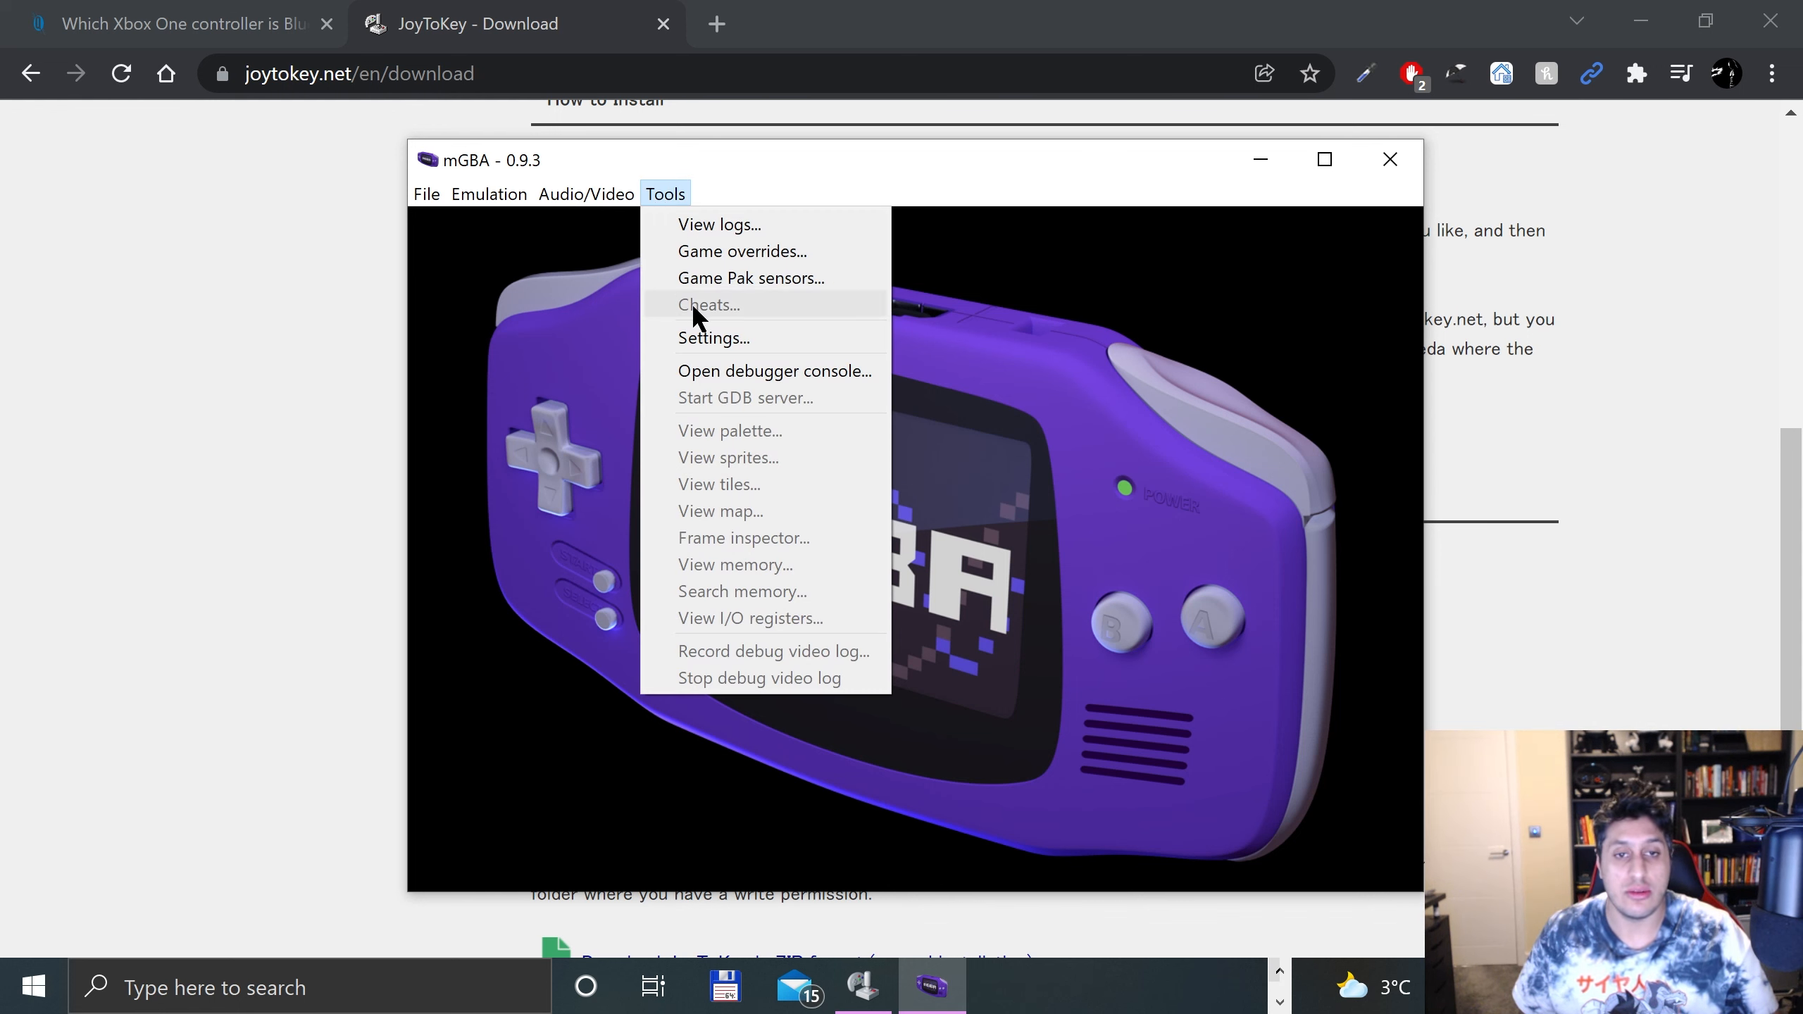
{"action": "mouse_move", "coordinate": [713, 338]}
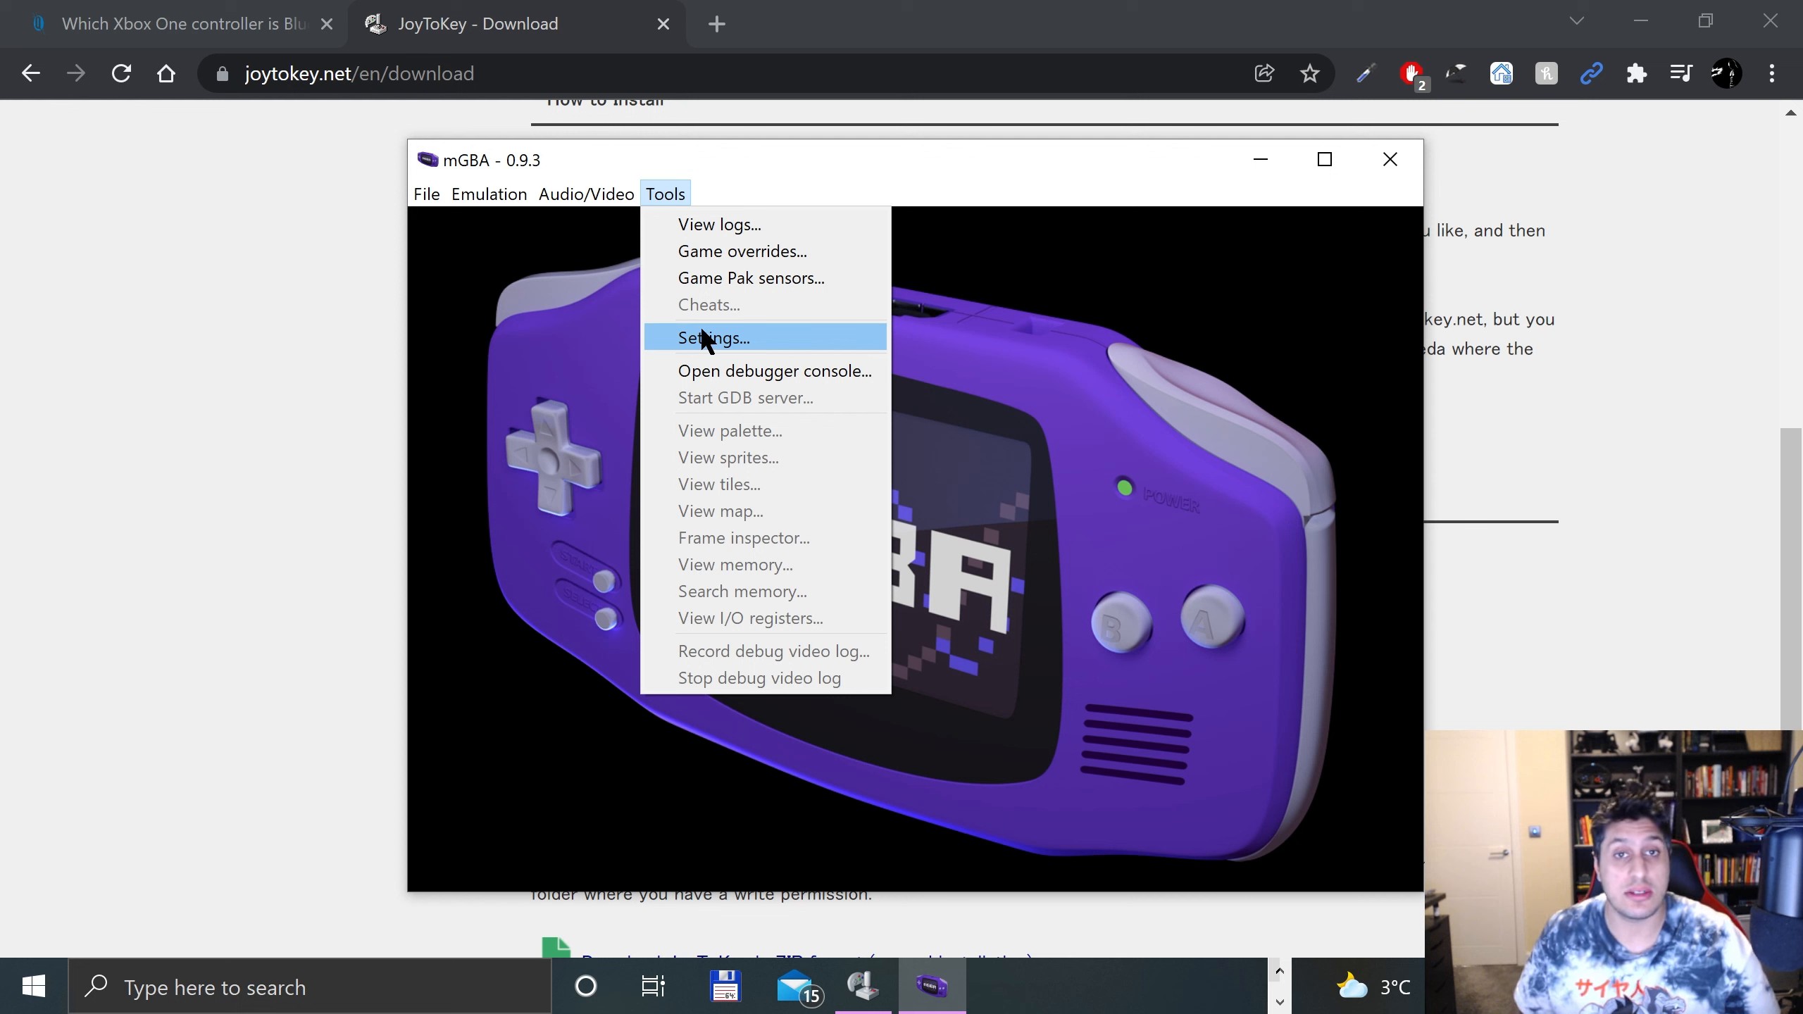
{"action": "left_click", "coordinate": [714, 337]}
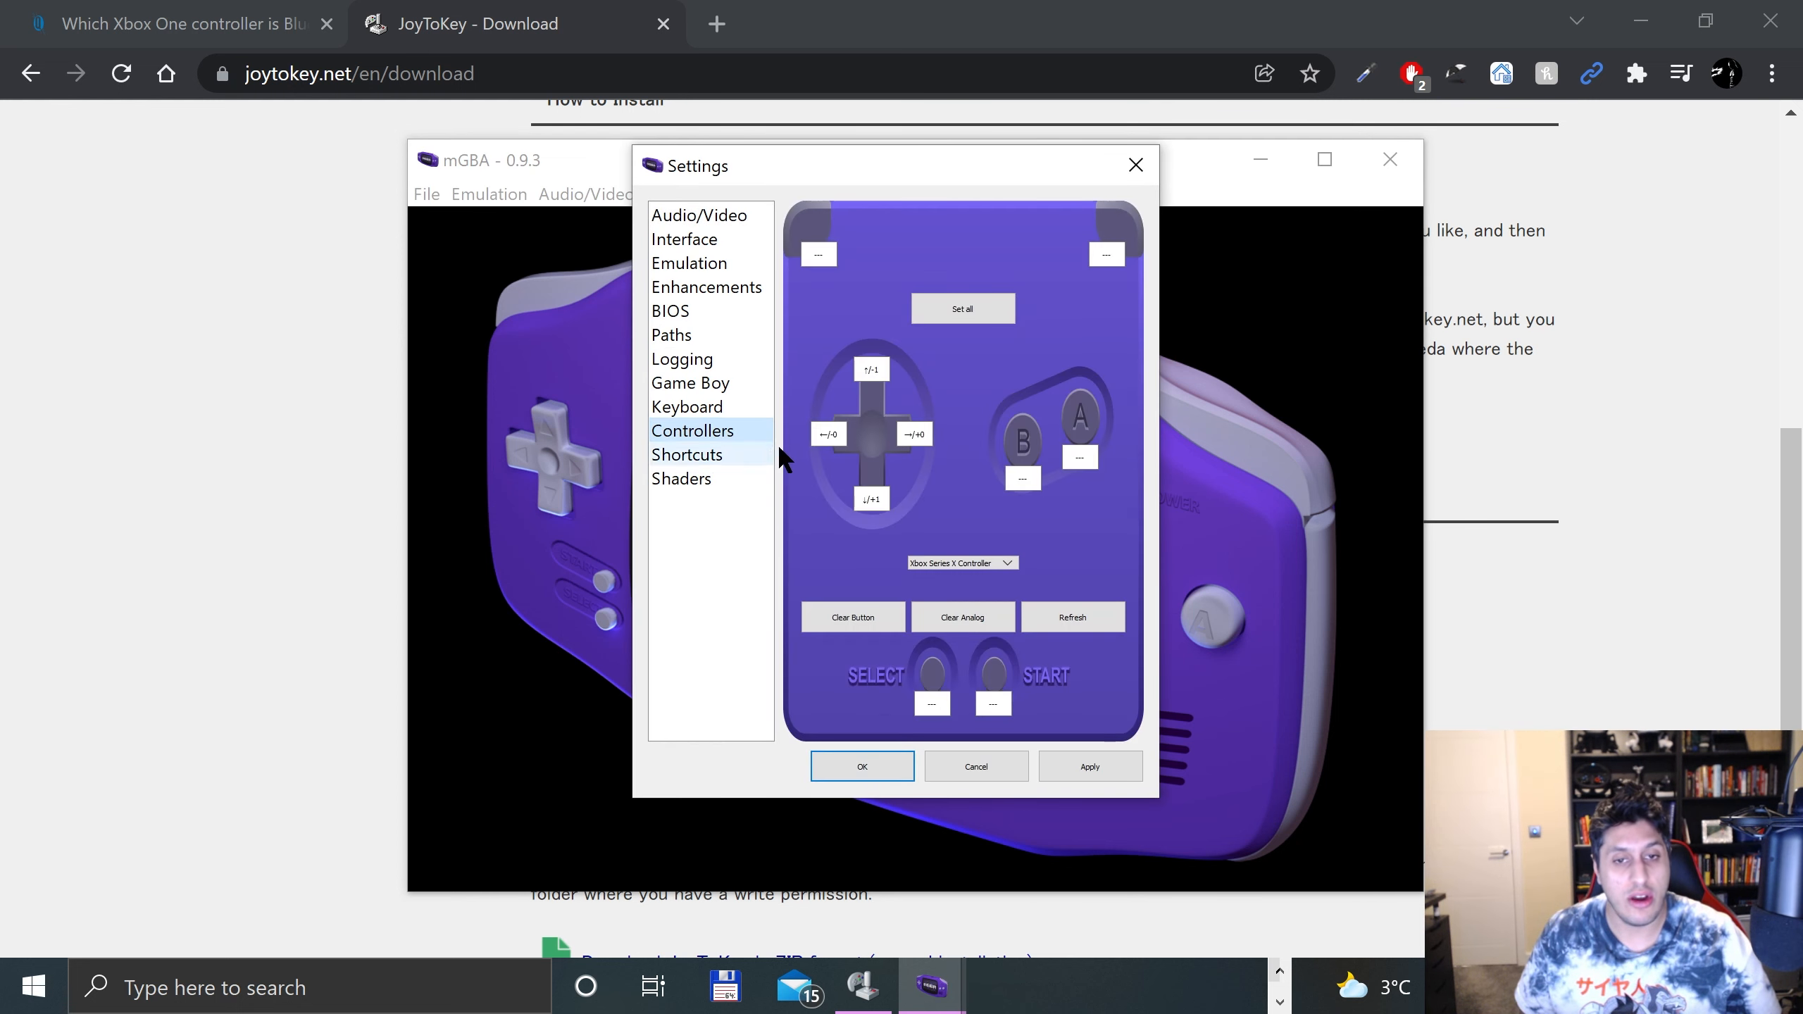
Step: On the Keyboard bindings page, rebind Up, Left, A and B, then save with OK
{"action": "left_click", "coordinate": [828, 434]}
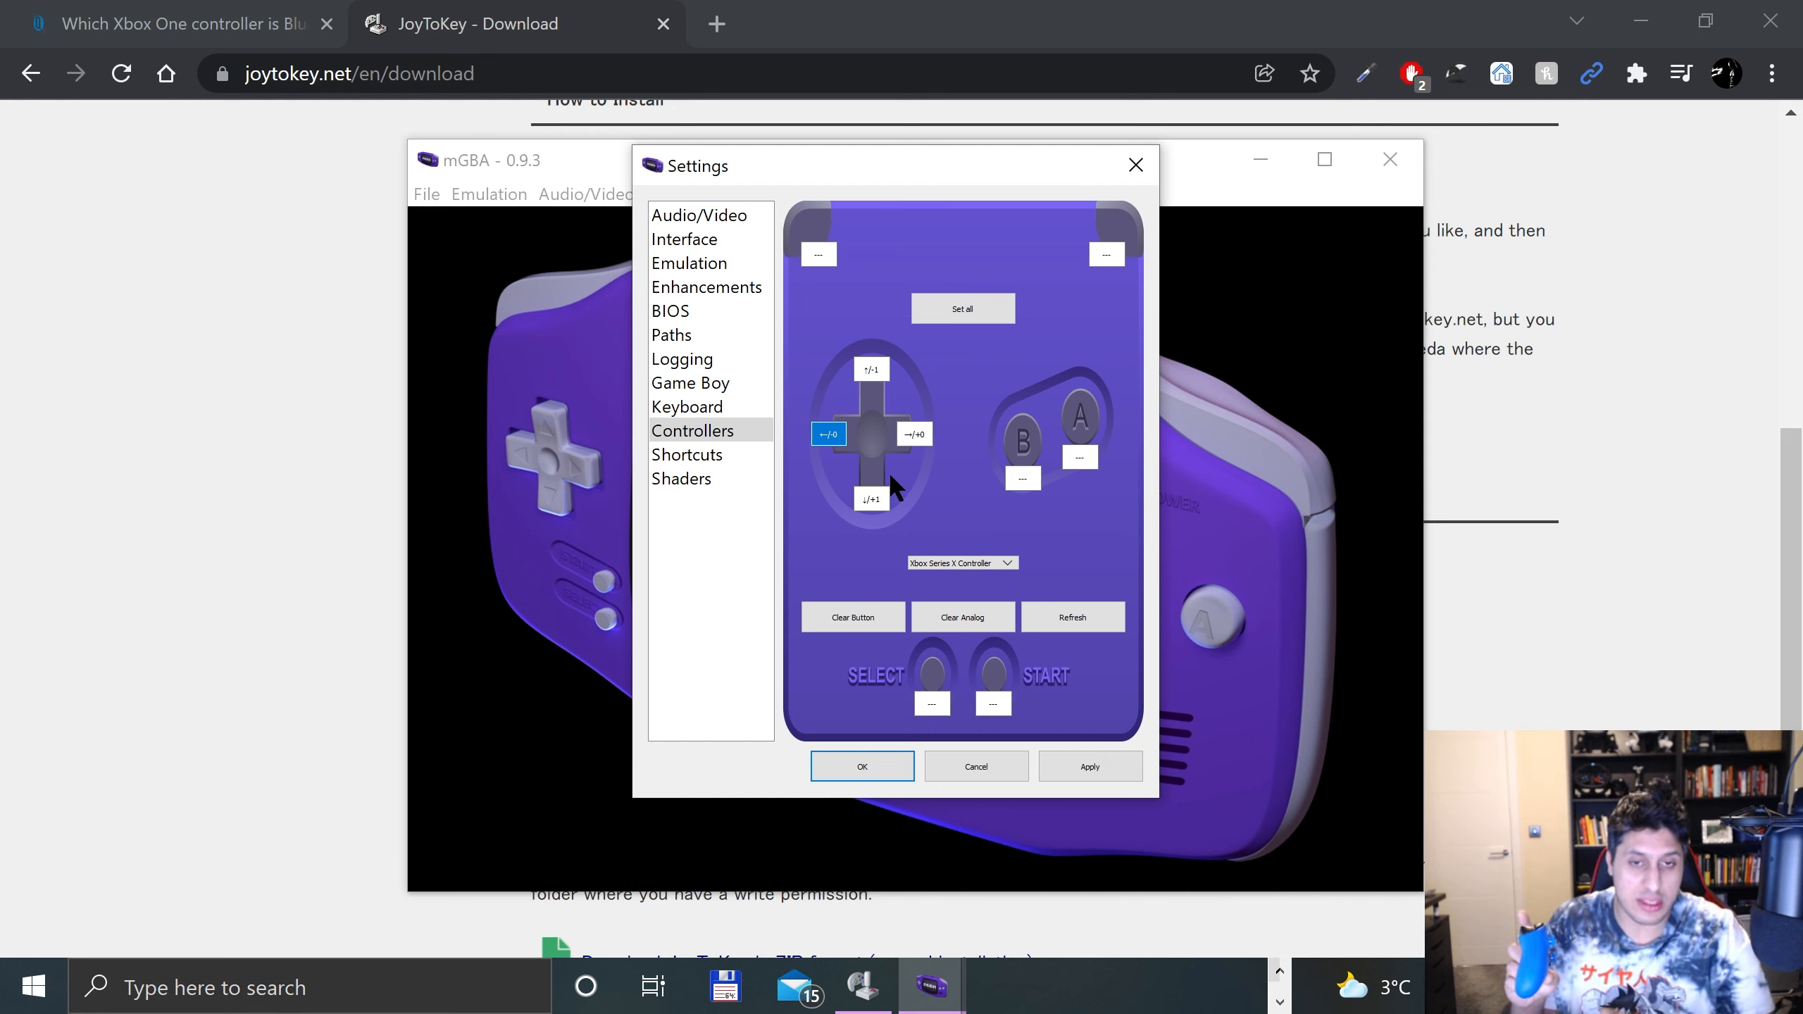
{"action": "mouse_move", "coordinate": [684, 406]}
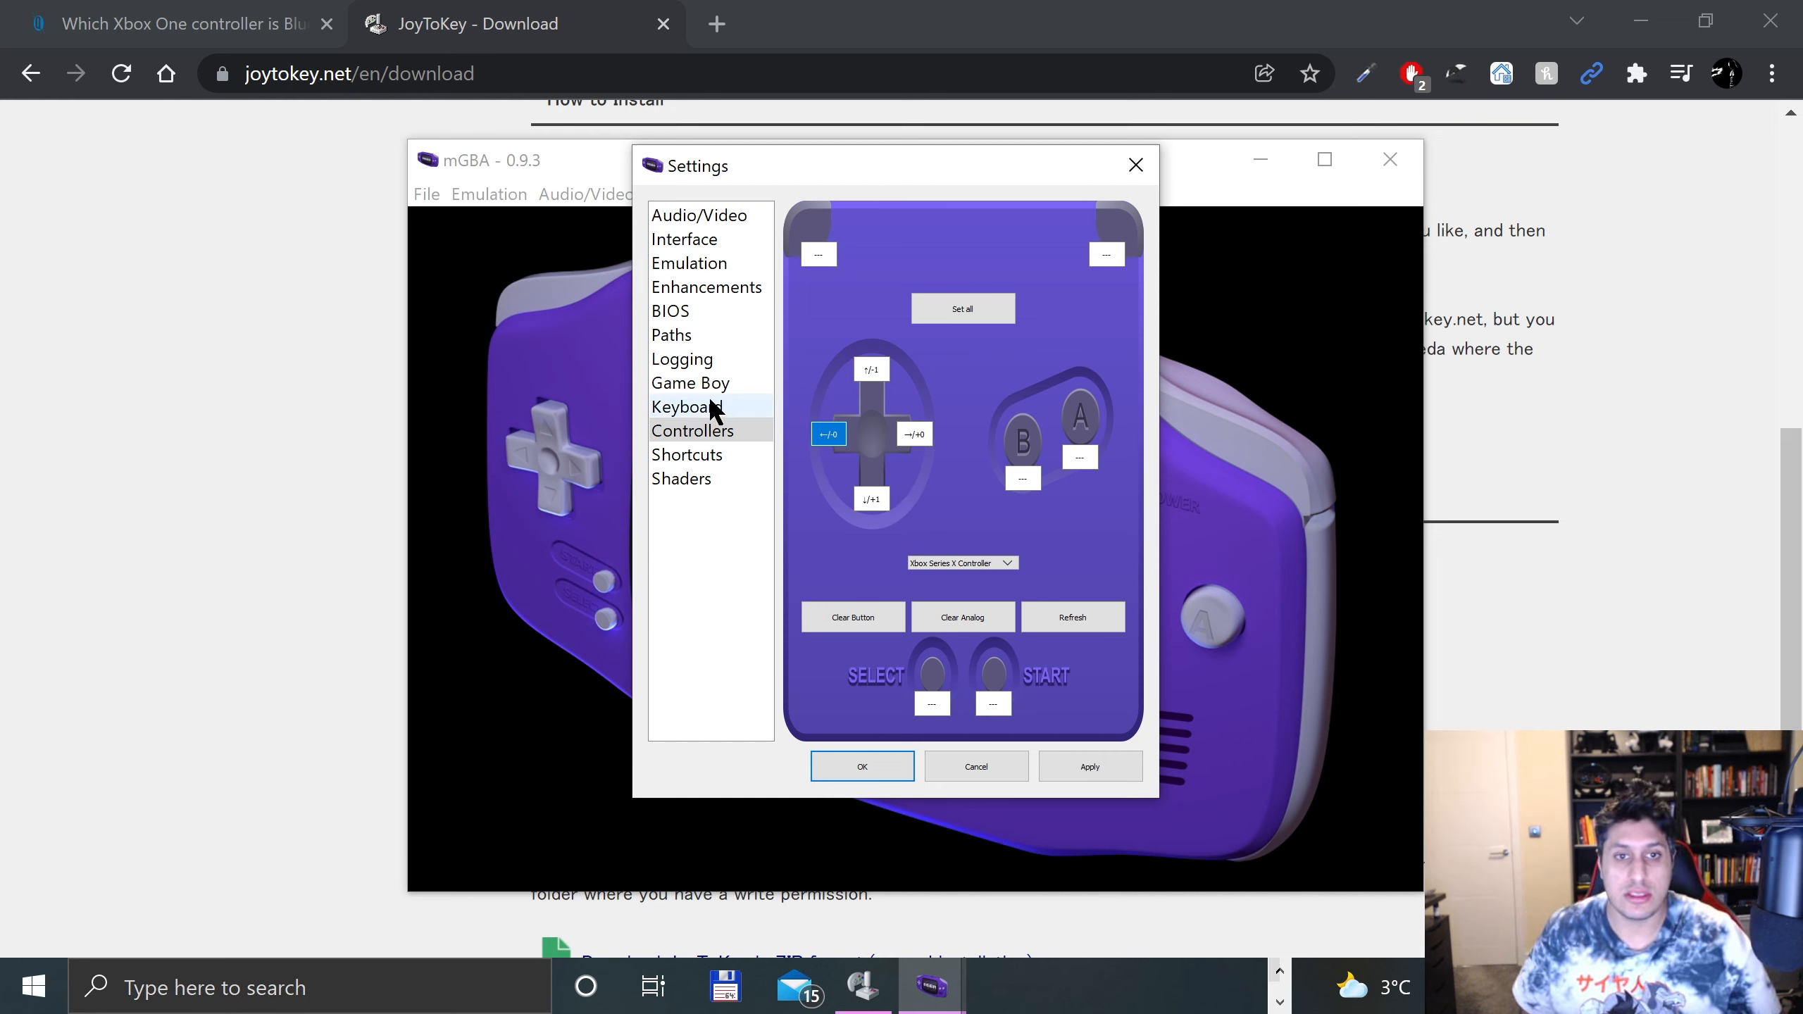
{"action": "left_click", "coordinate": [687, 406]}
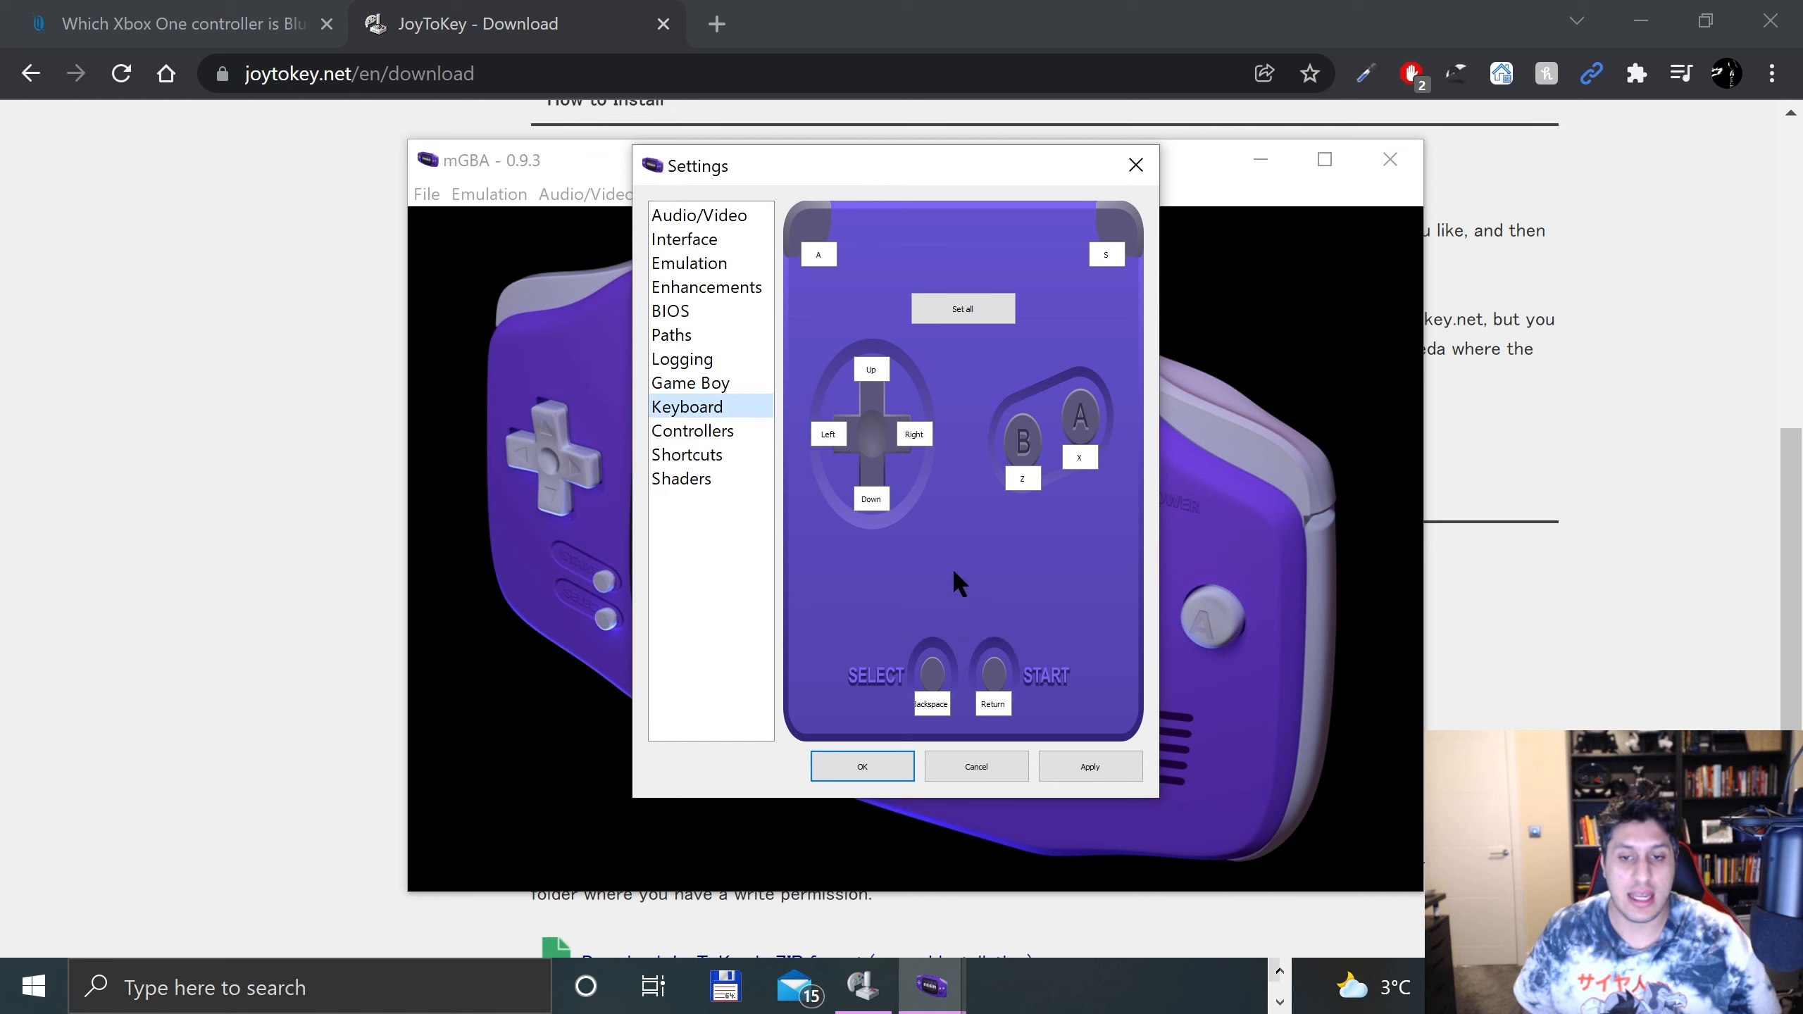
{"action": "left_click", "coordinate": [870, 369]}
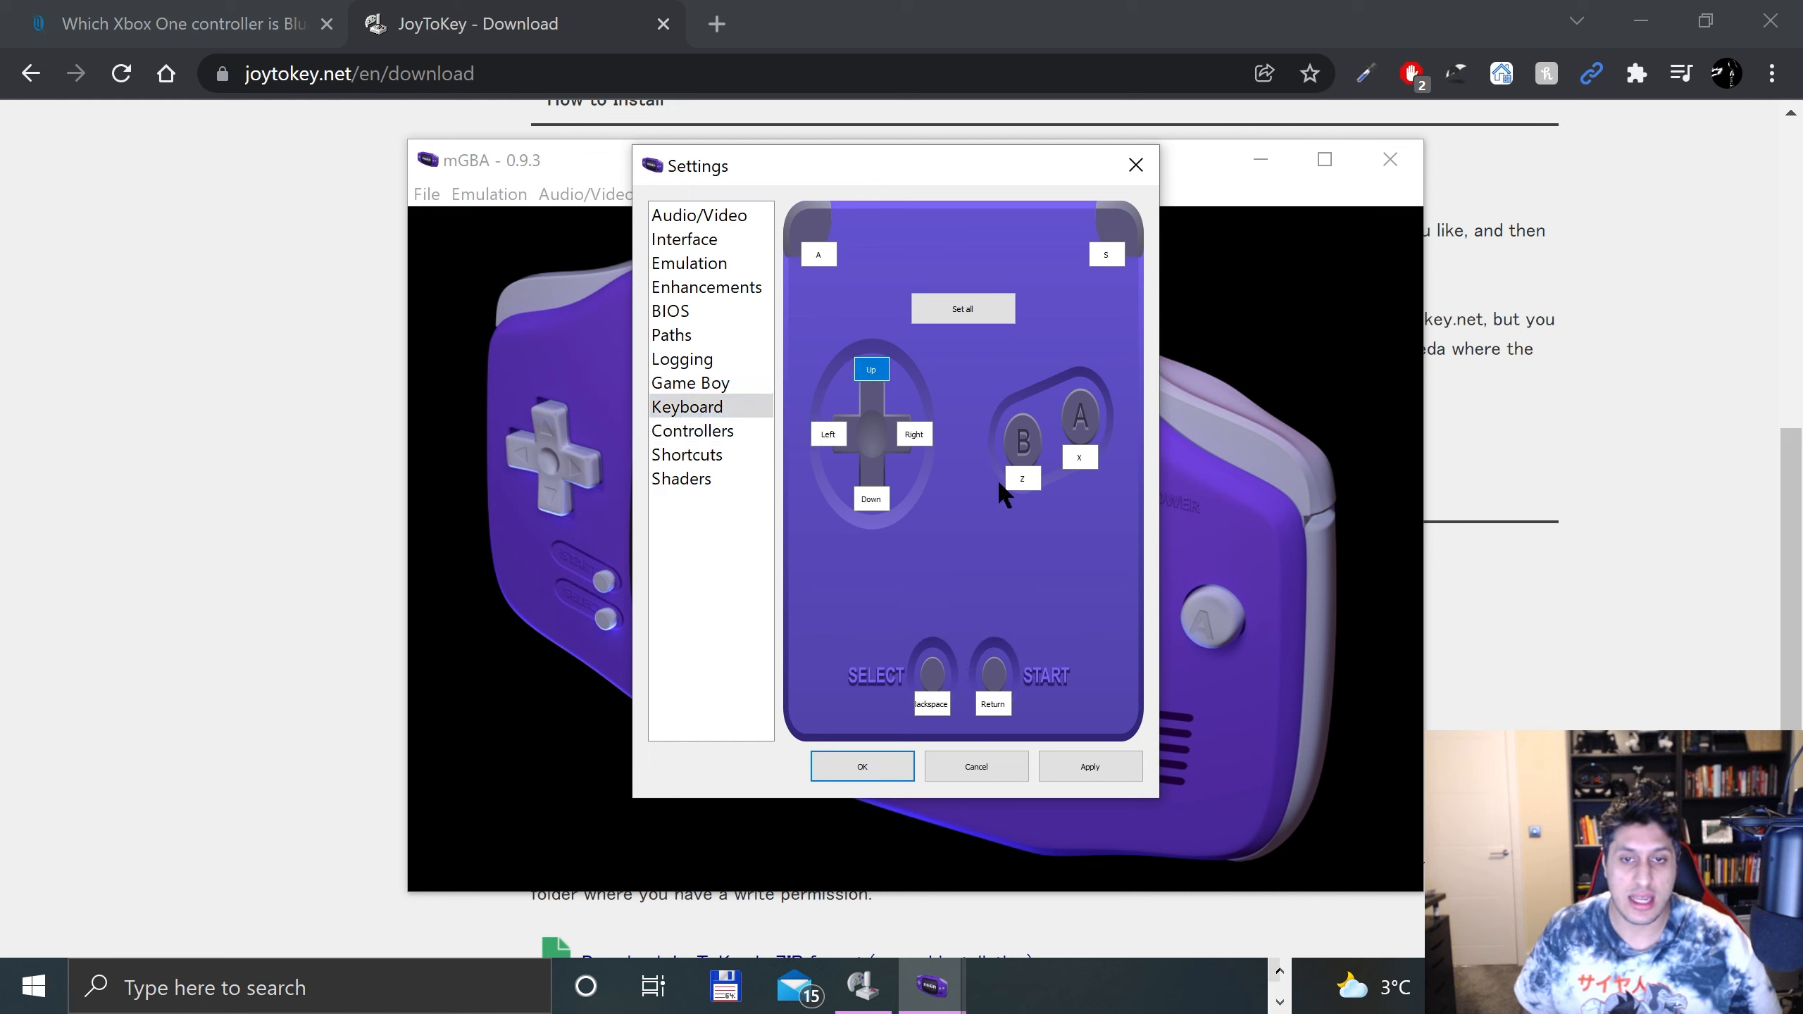
{"action": "left_click", "coordinate": [913, 434]}
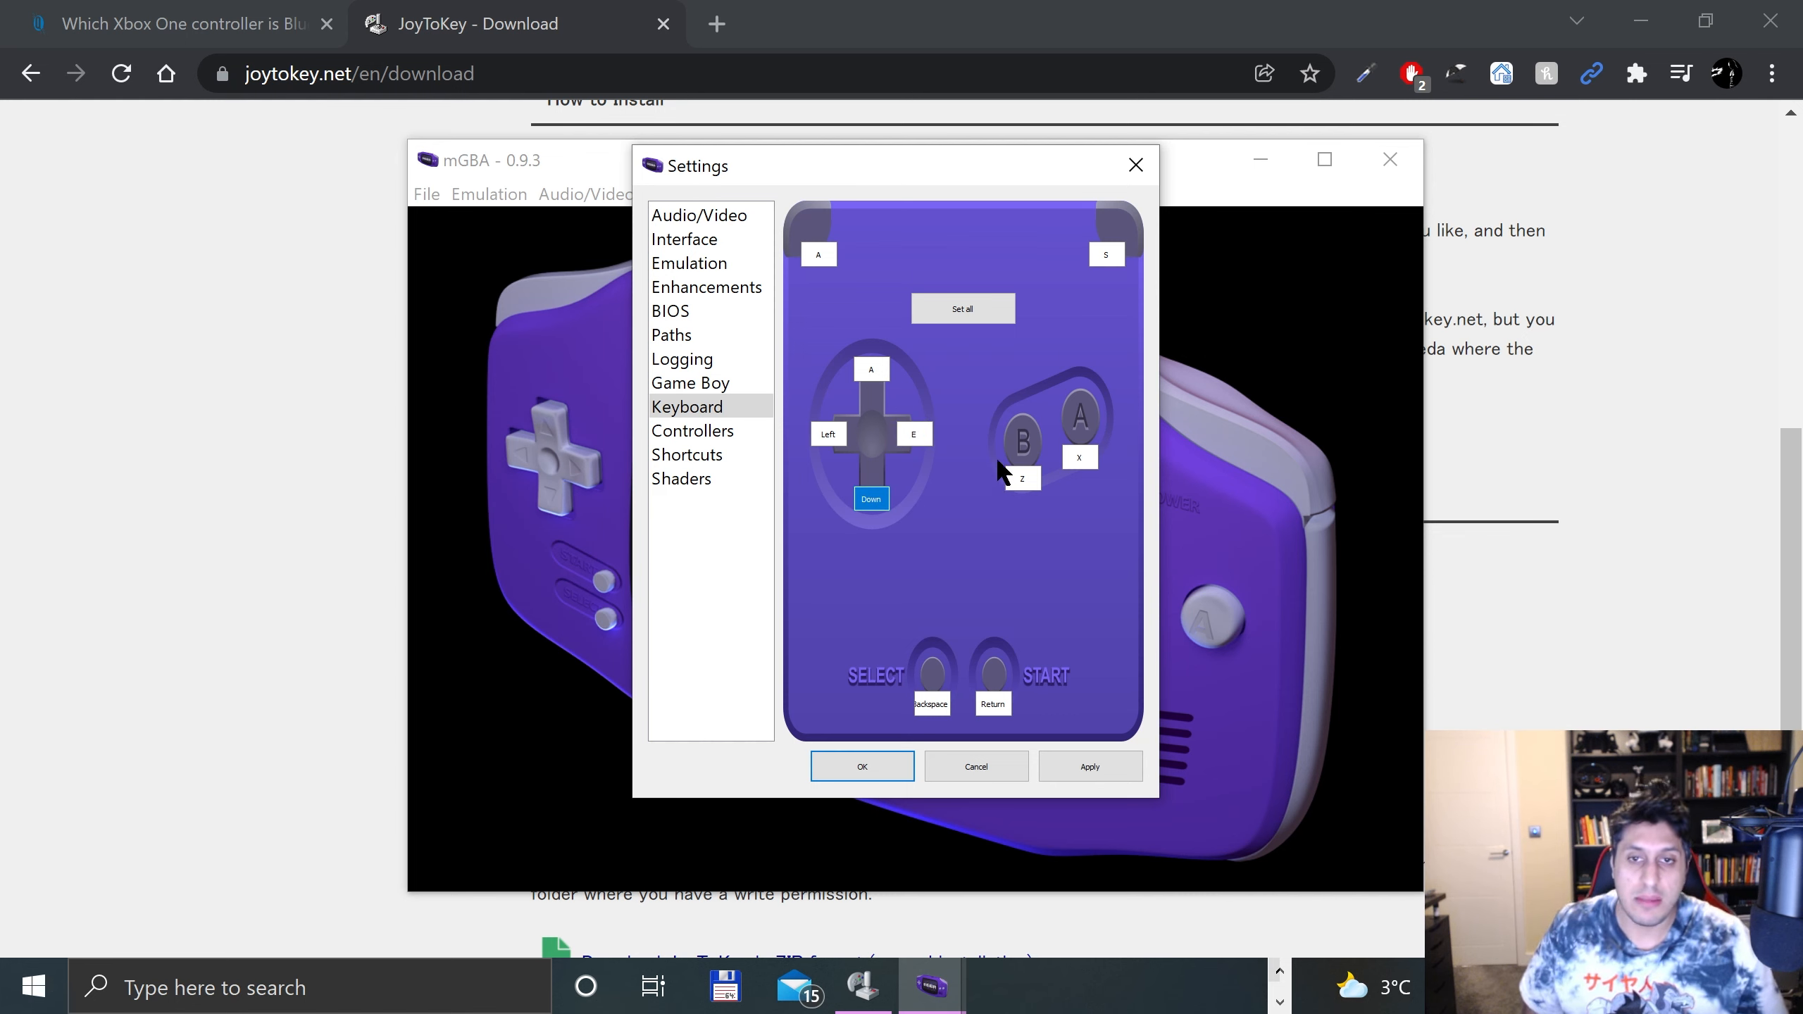
{"action": "left_click", "coordinate": [962, 309]}
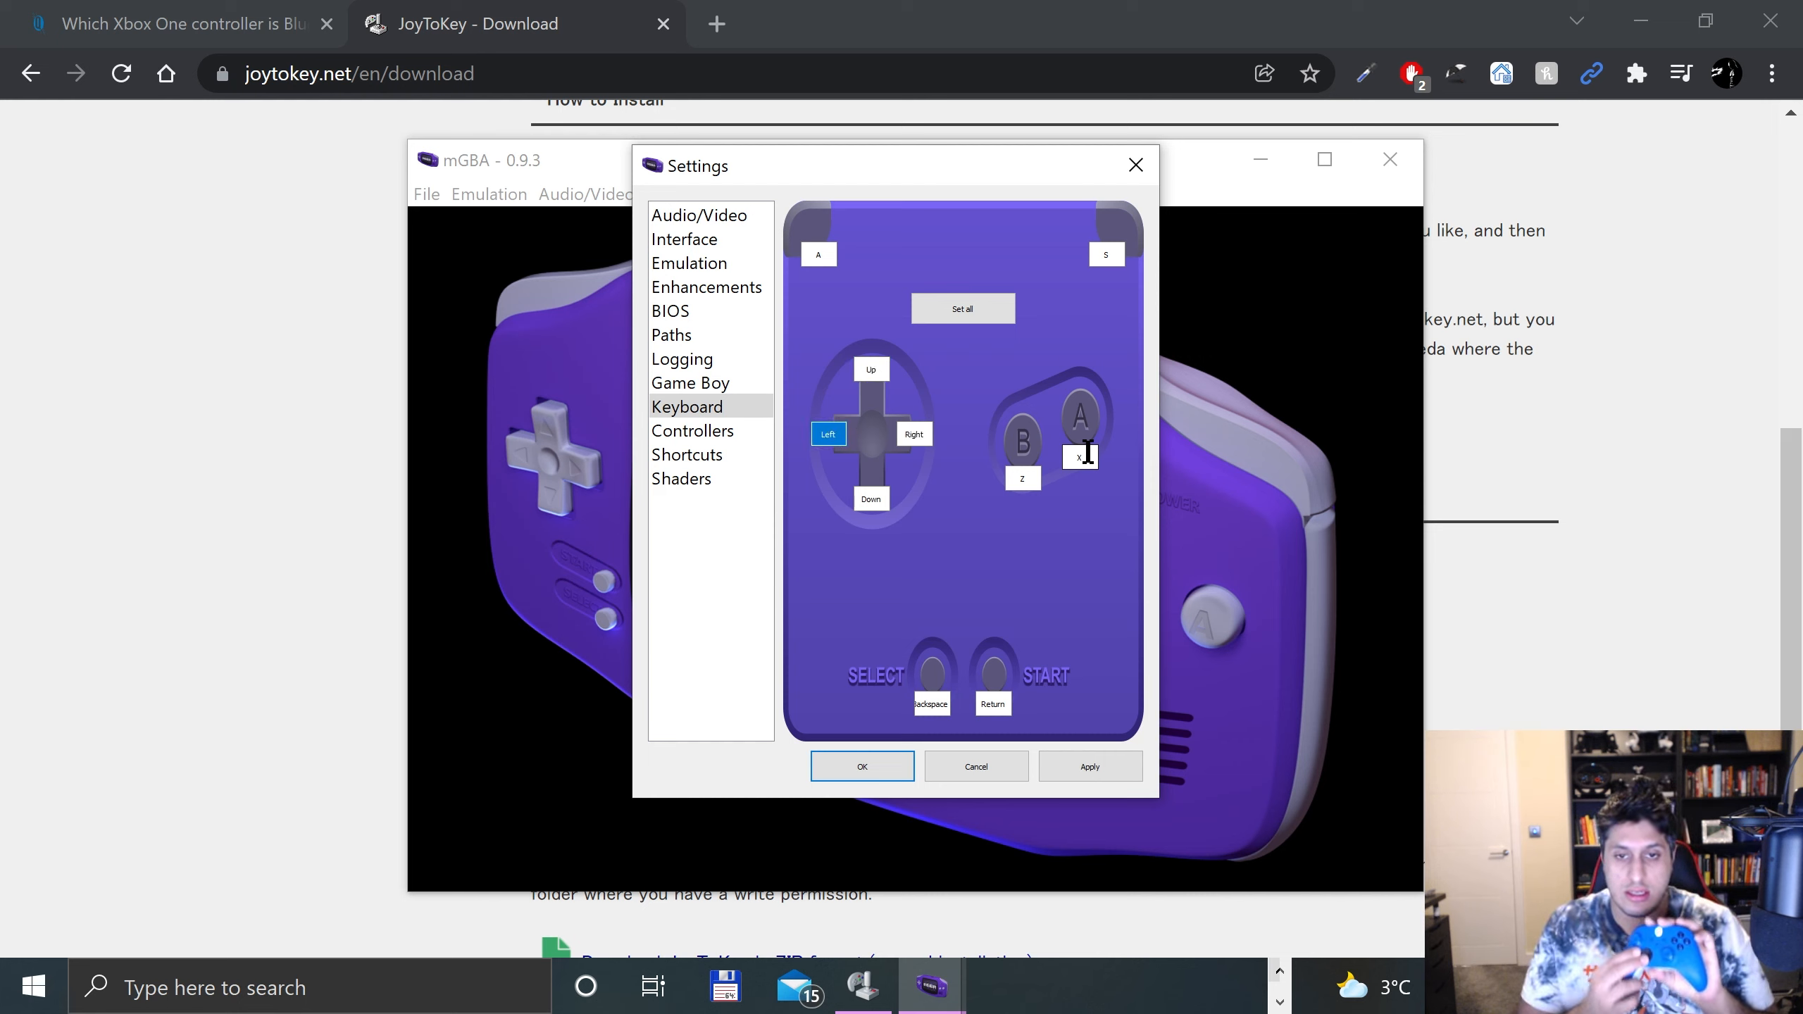
{"action": "left_click", "coordinate": [1078, 453]}
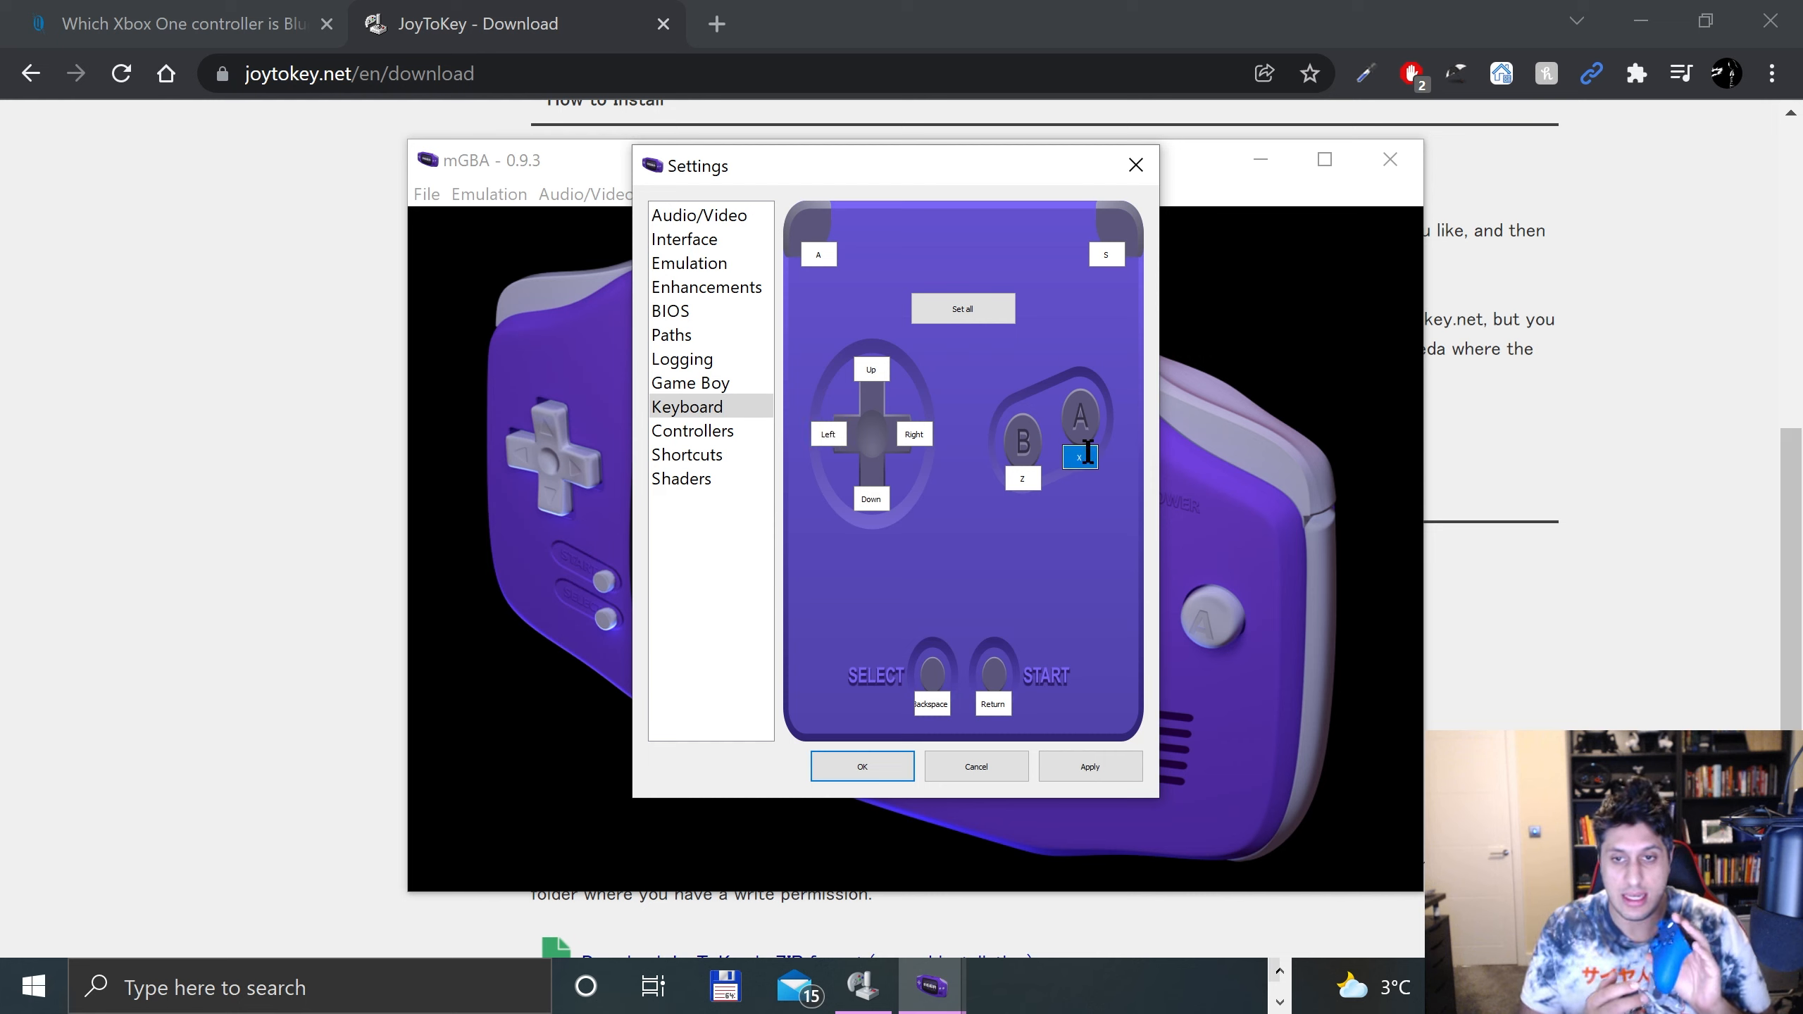
{"action": "left_click", "coordinate": [1021, 478]}
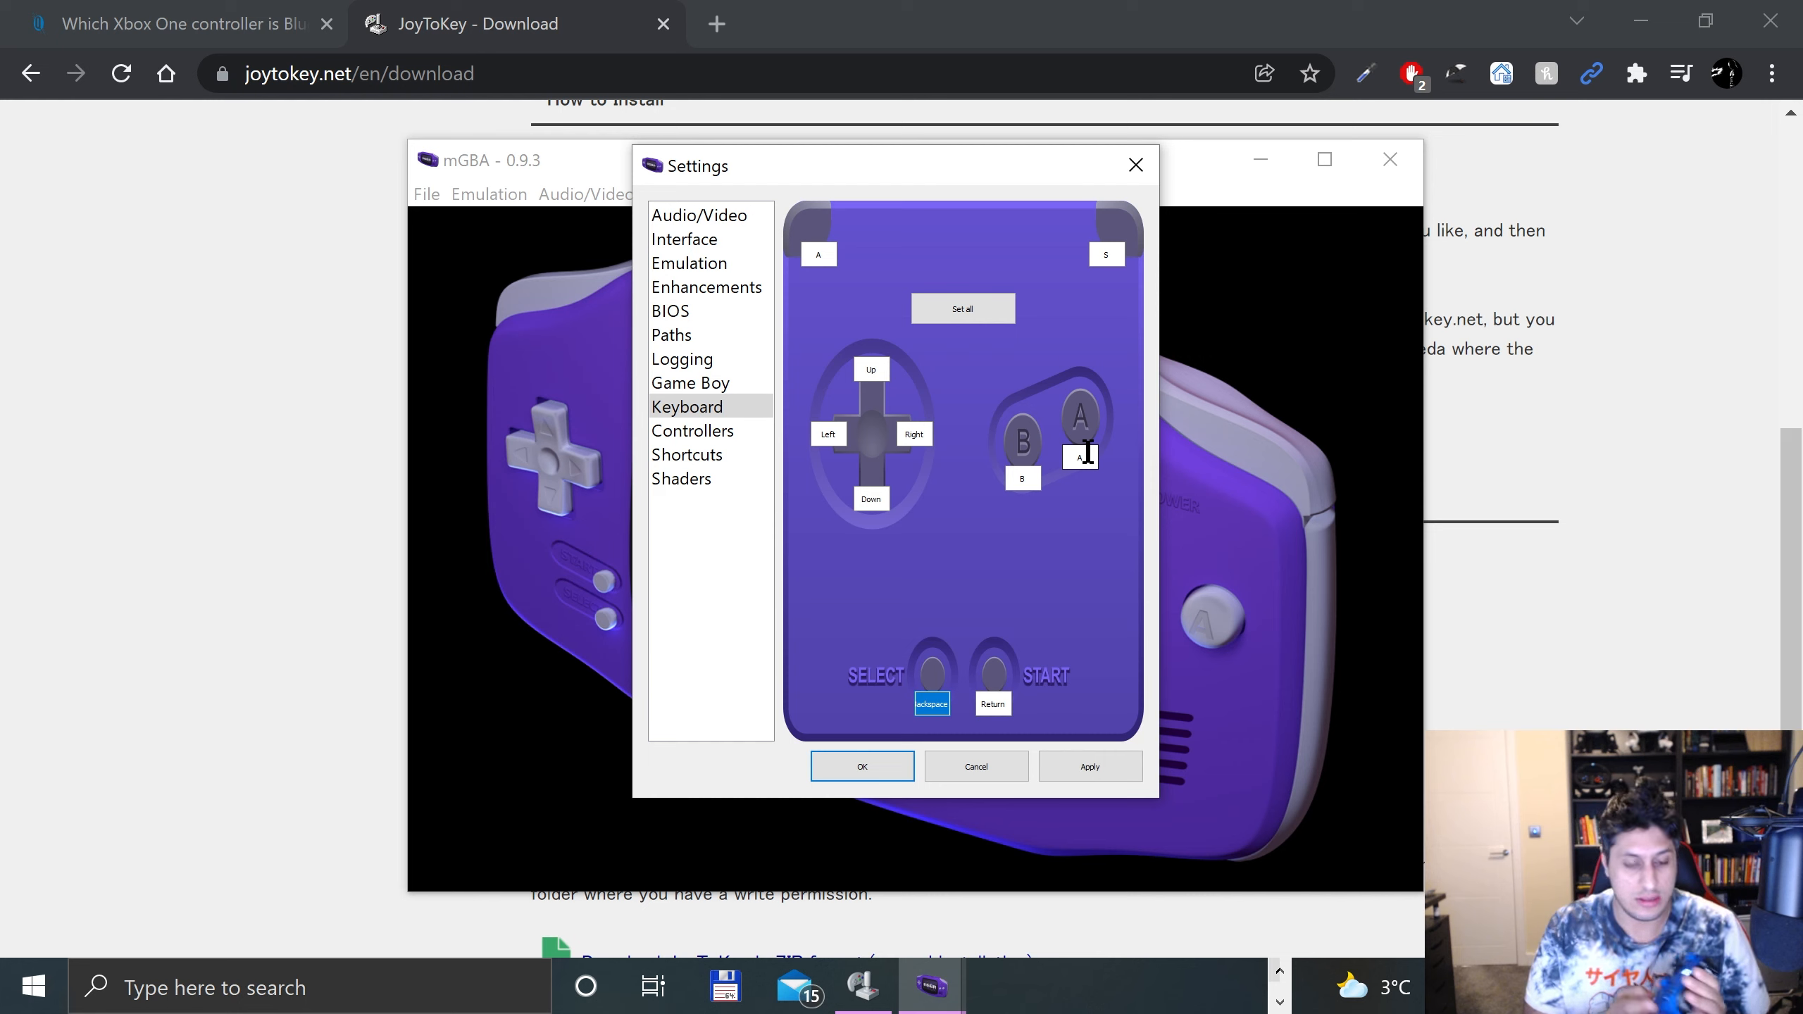
{"action": "left_click", "coordinate": [818, 255]}
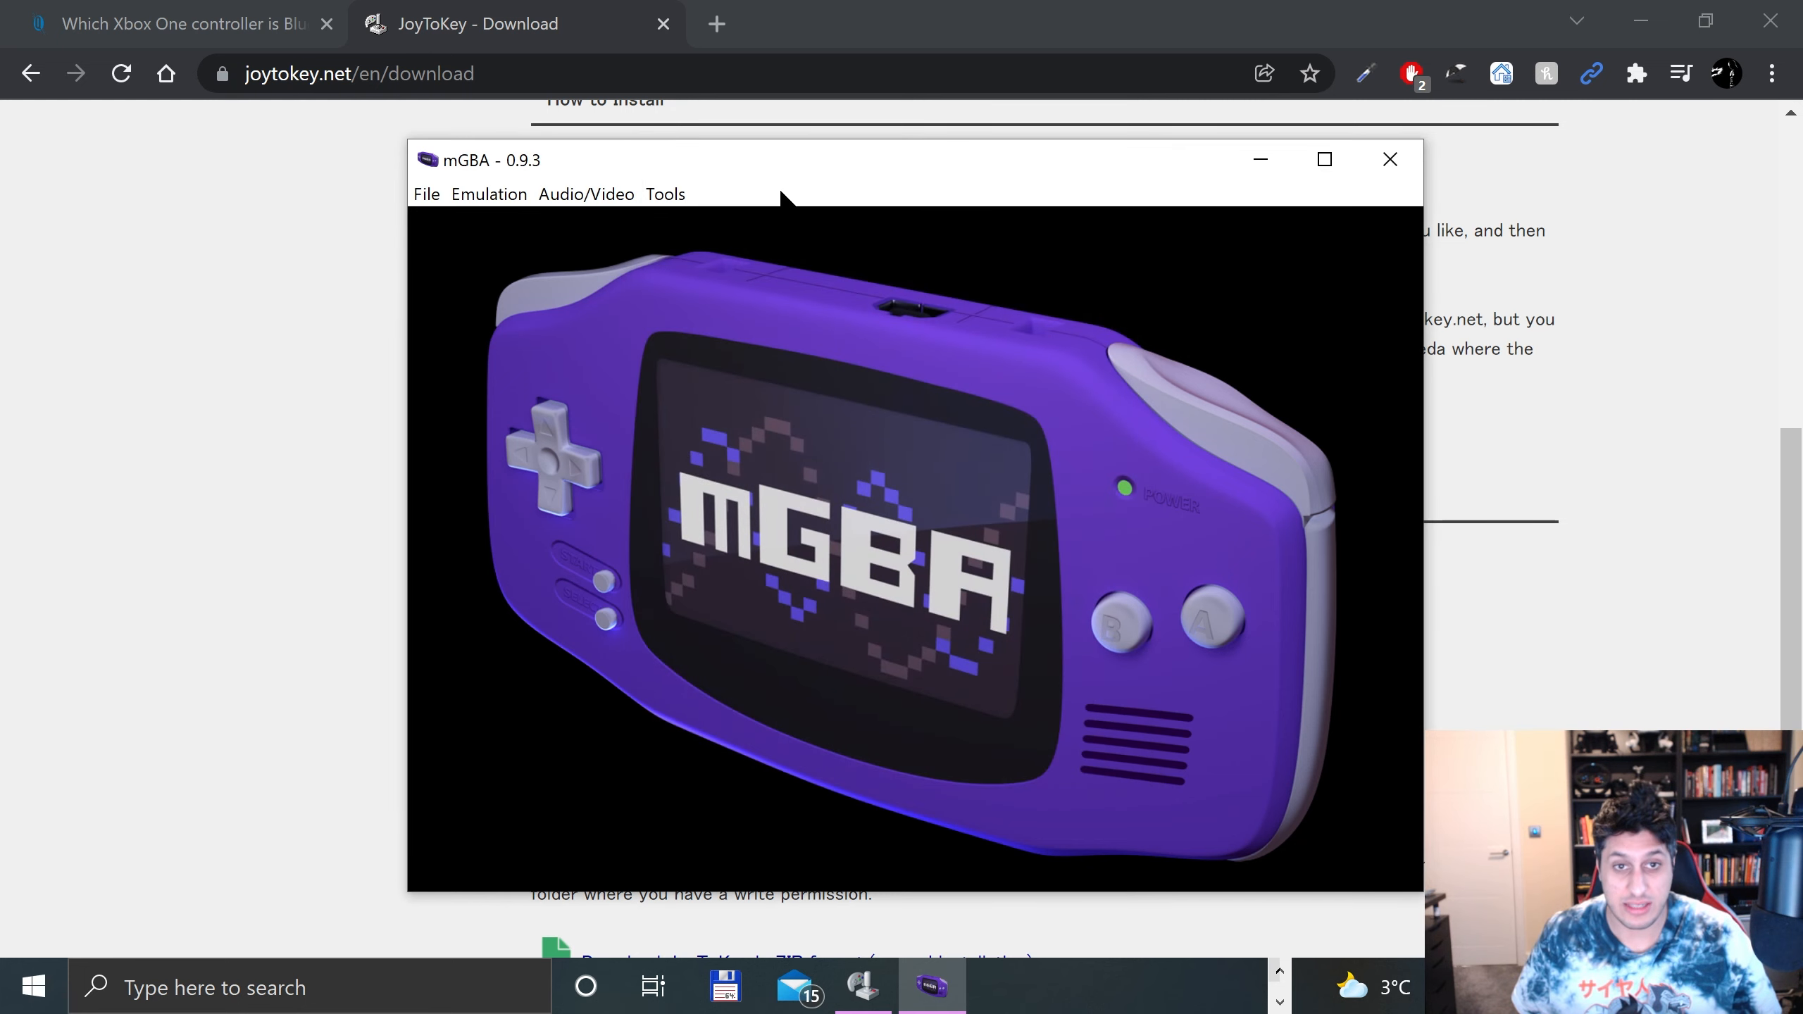
Step: Load Crash Bandicoot - The Huge Adventure (USA).gba from mGBA's File > Recent list
{"action": "left_click", "coordinate": [665, 193]}
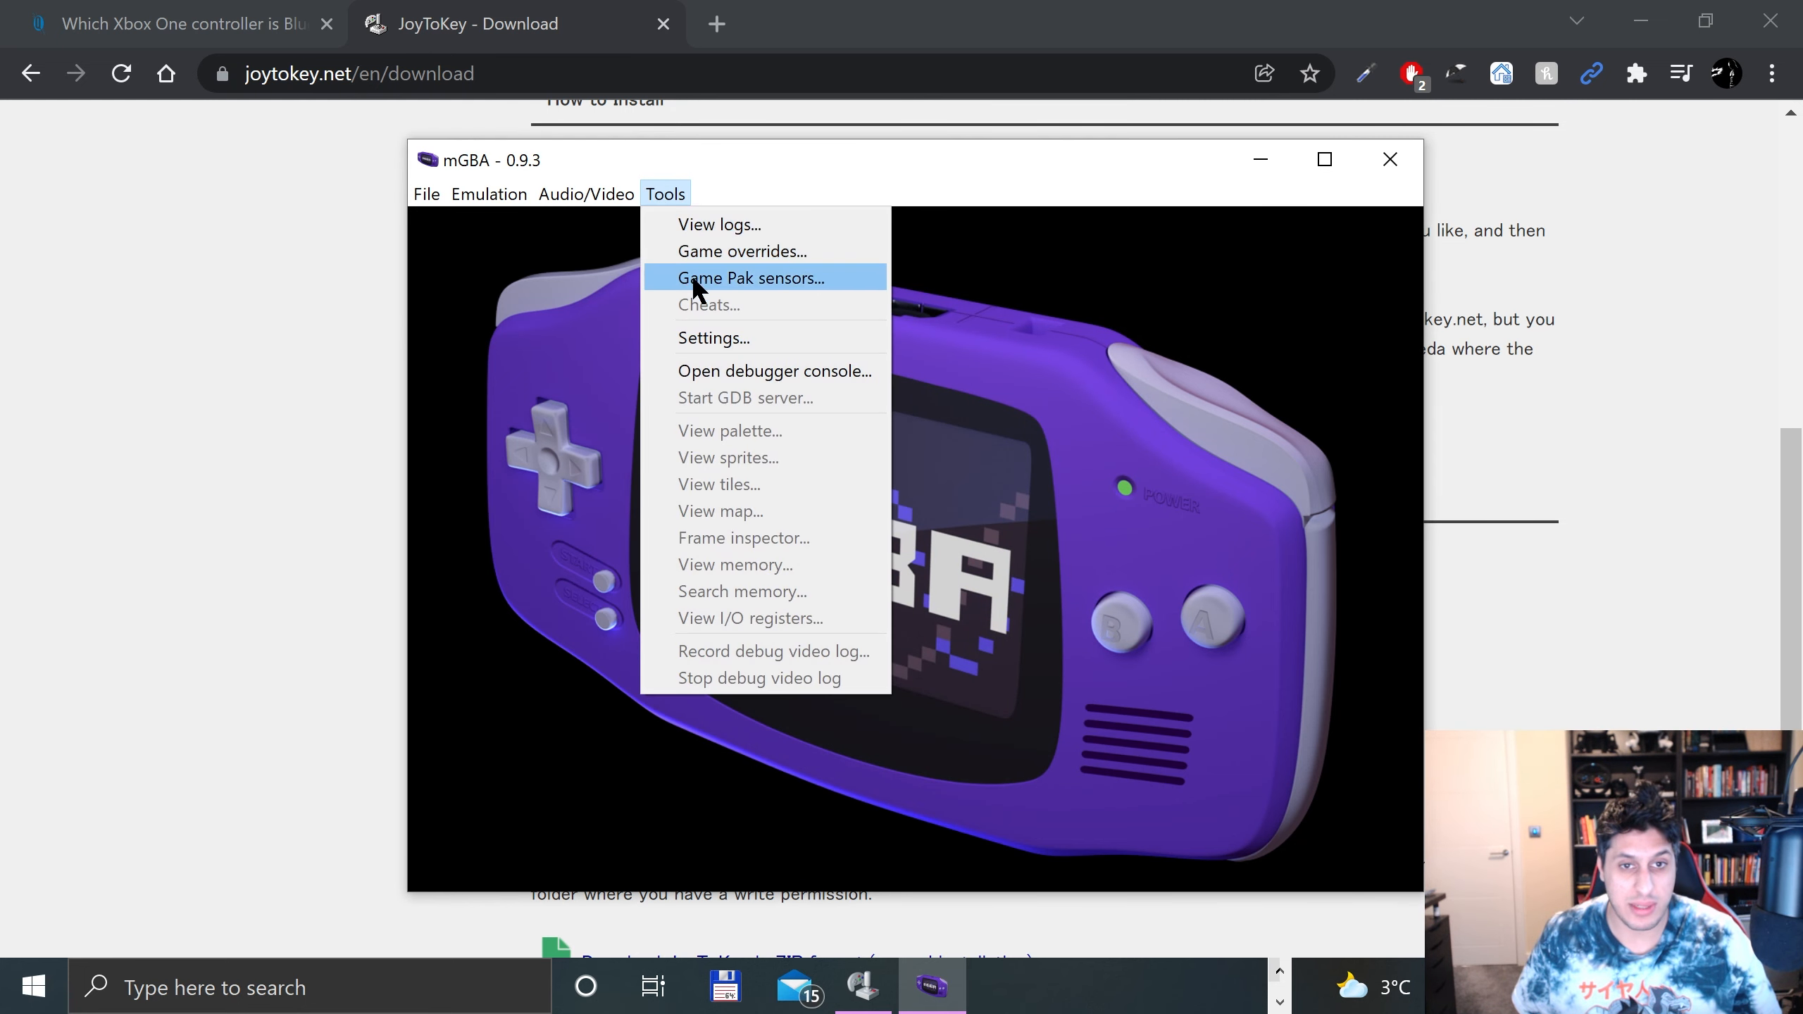
{"action": "left_click", "coordinate": [712, 337]}
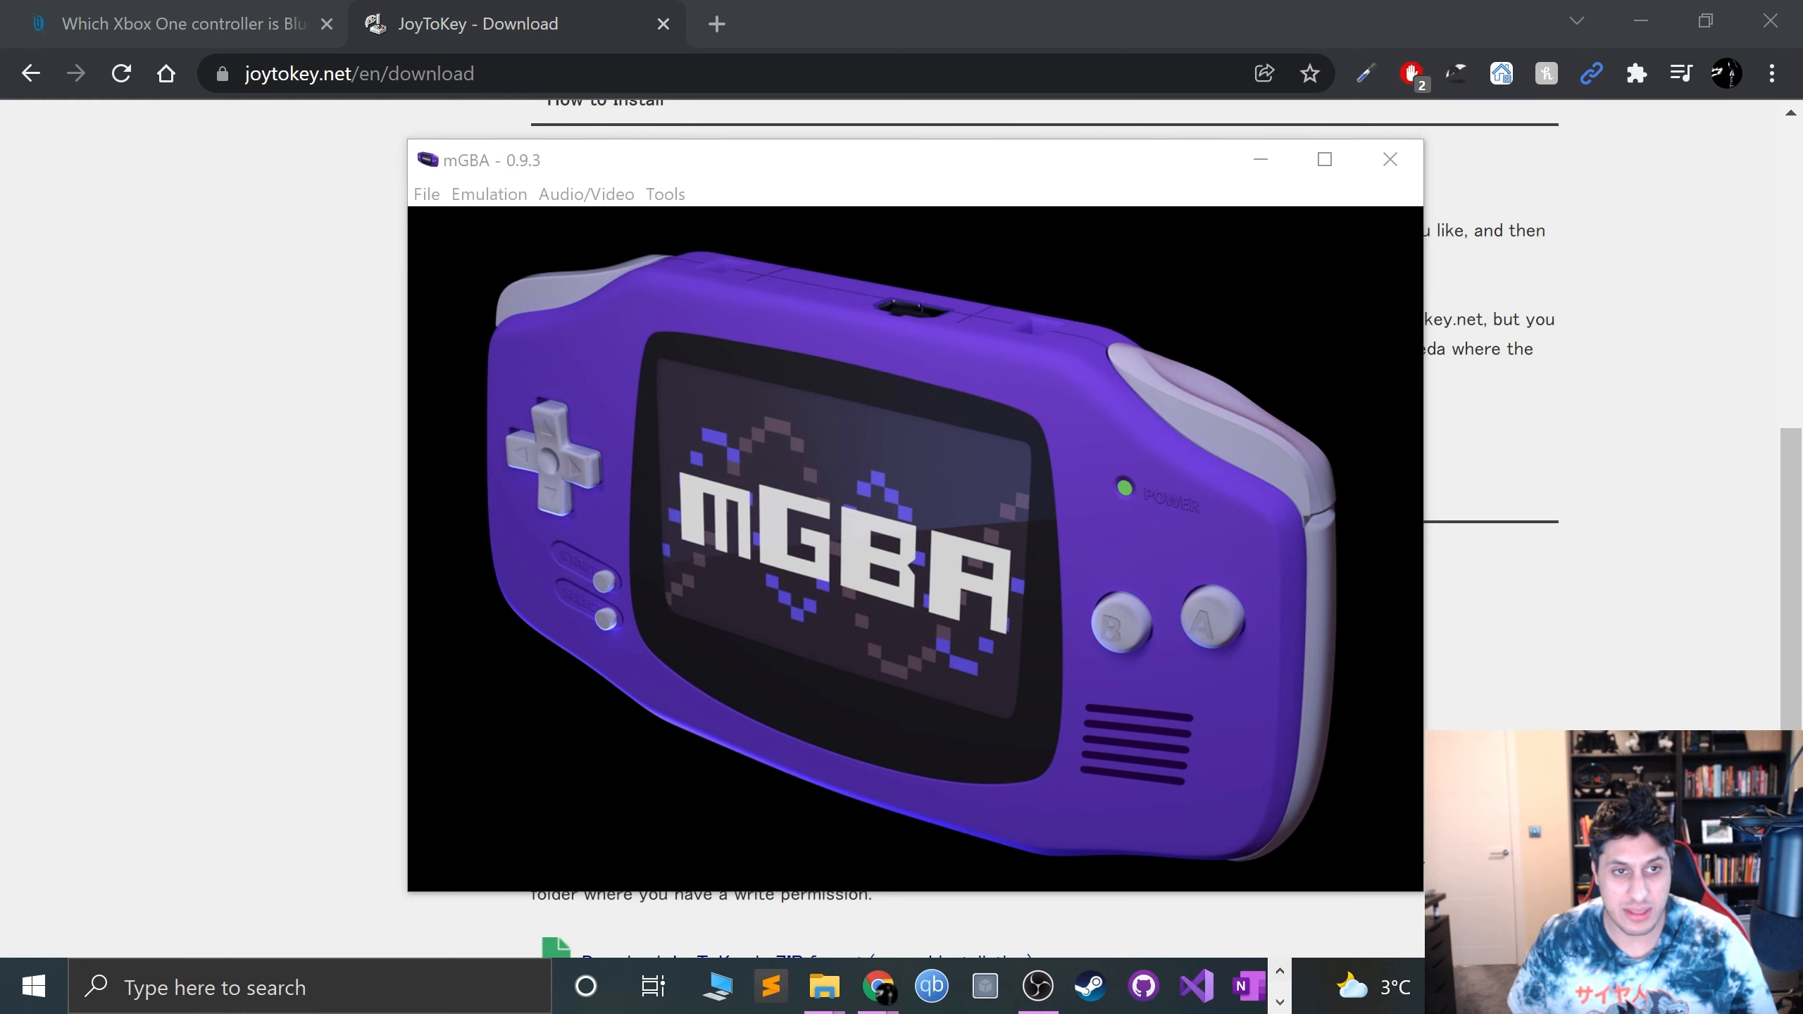
{"action": "left_click", "coordinate": [425, 193]}
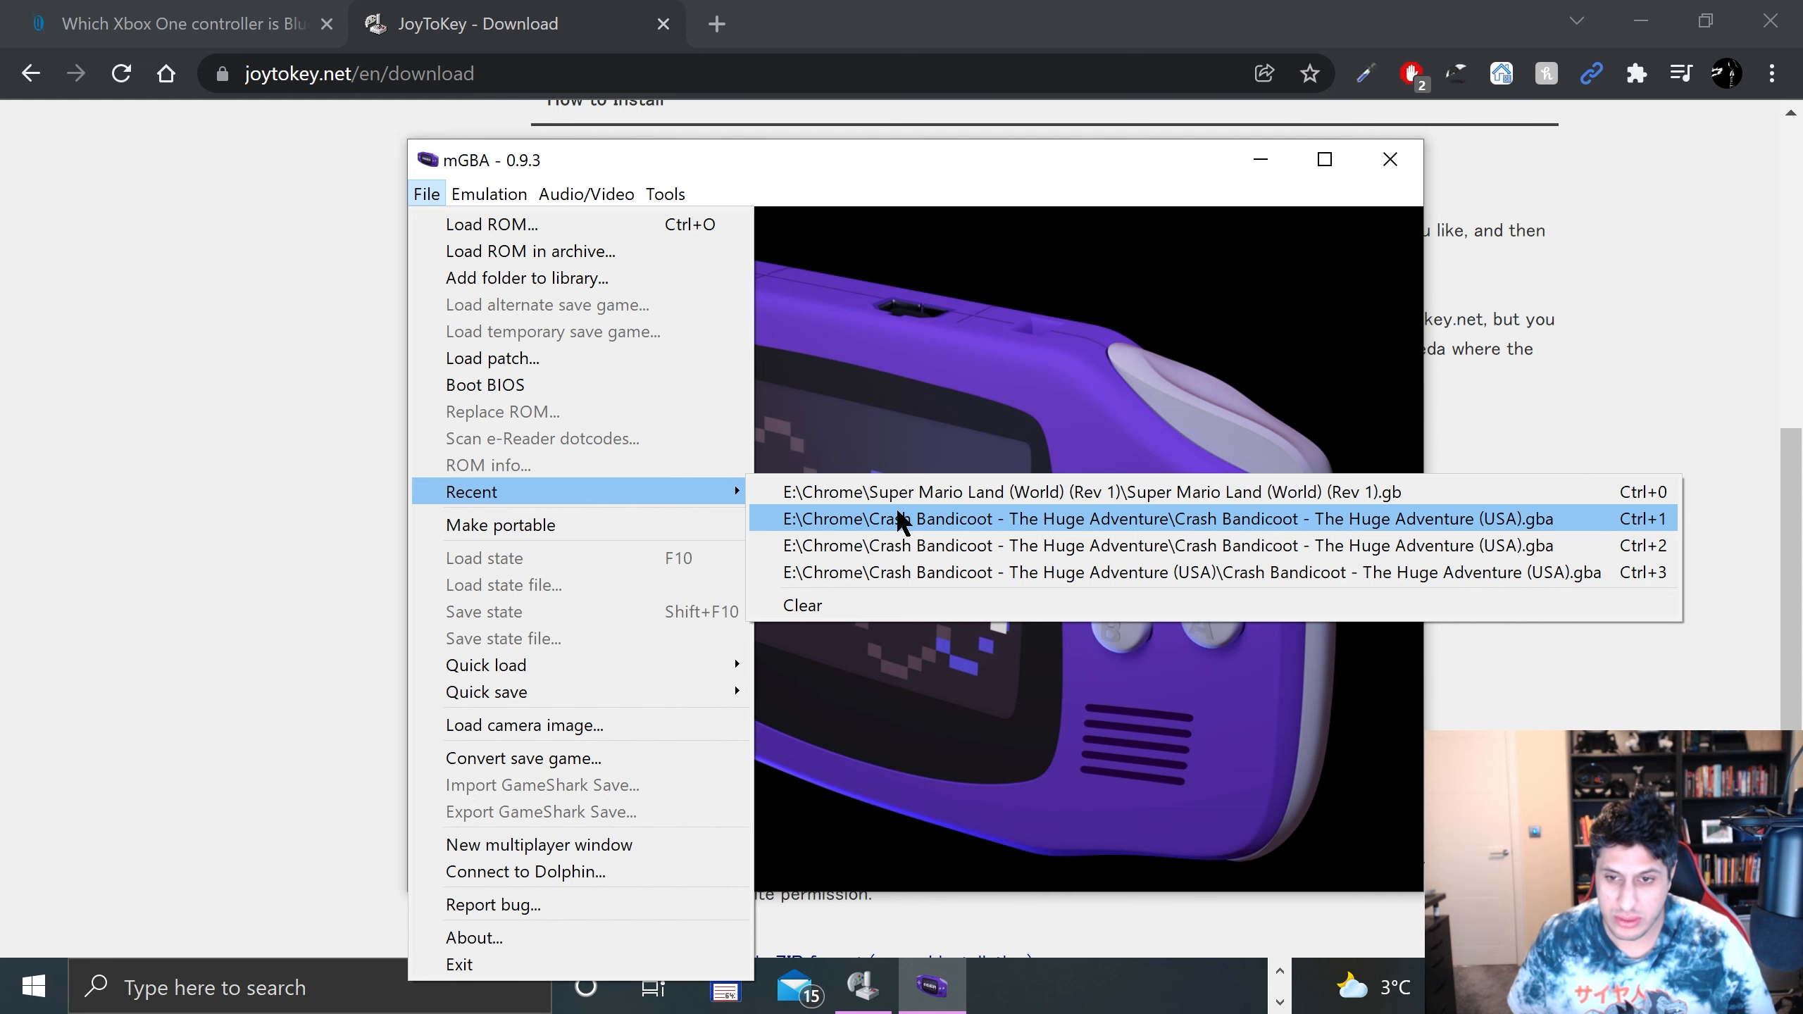
{"action": "left_click", "coordinate": [1165, 518]}
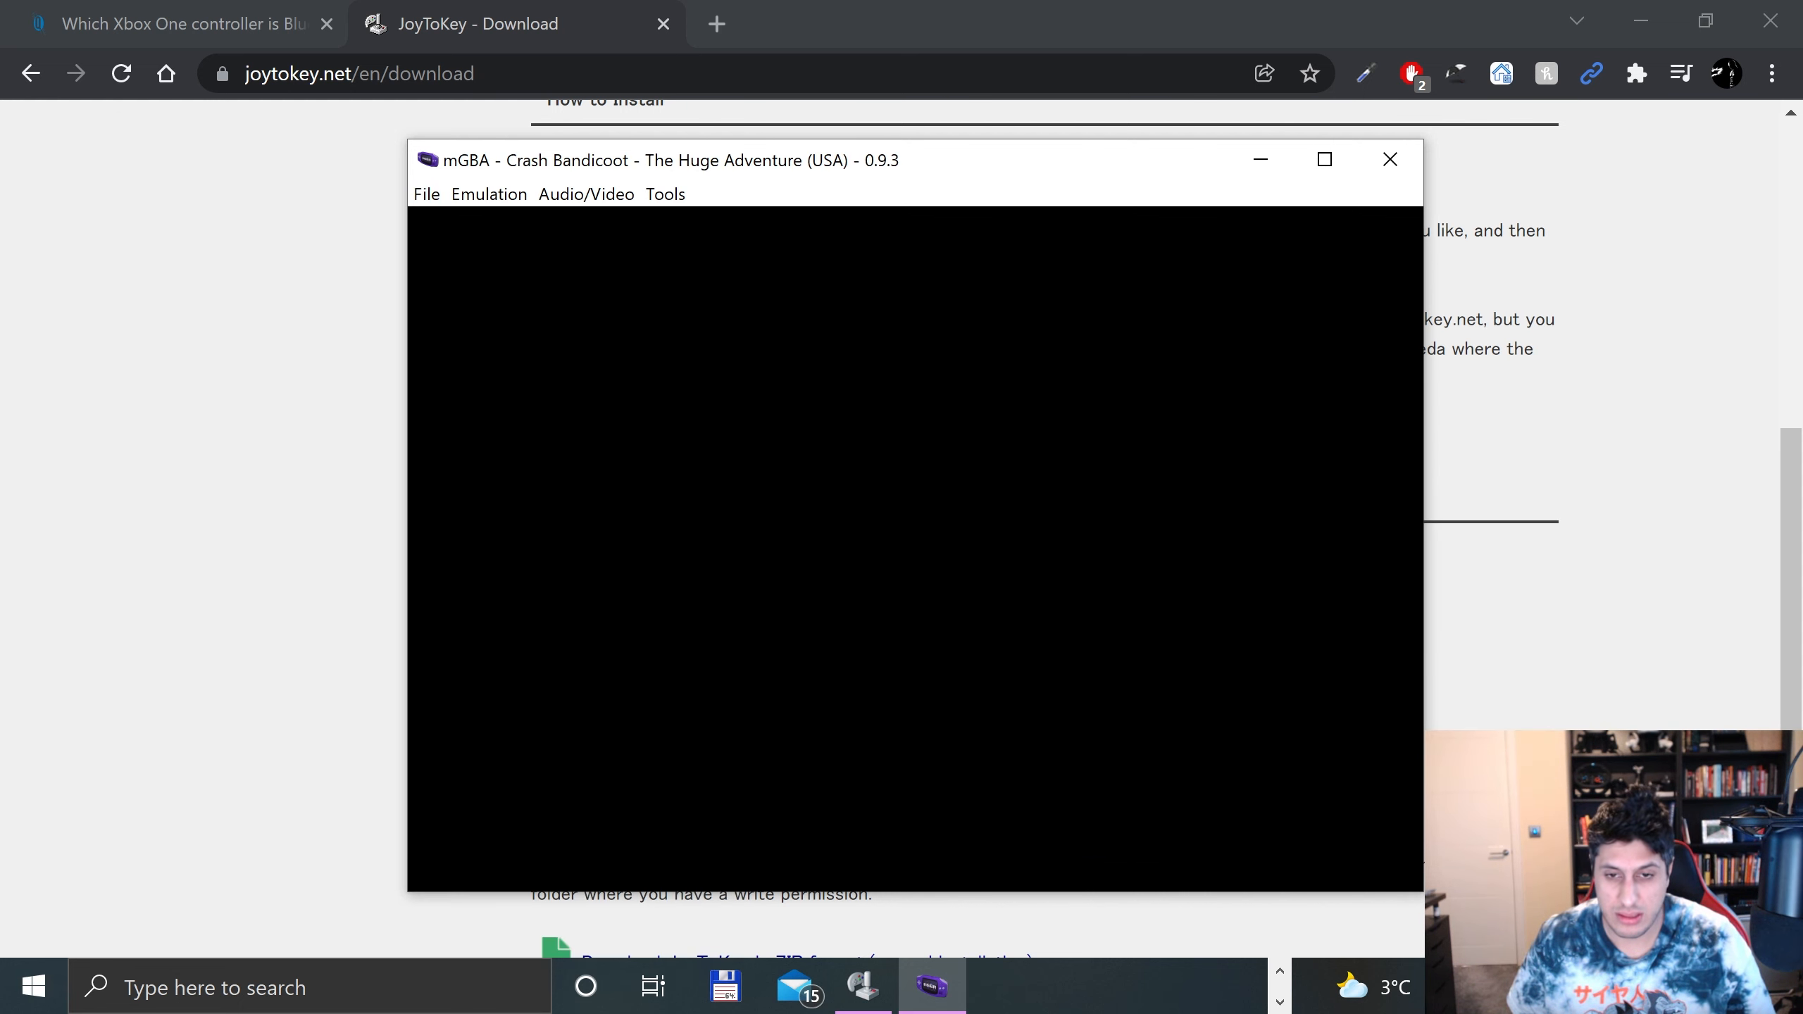